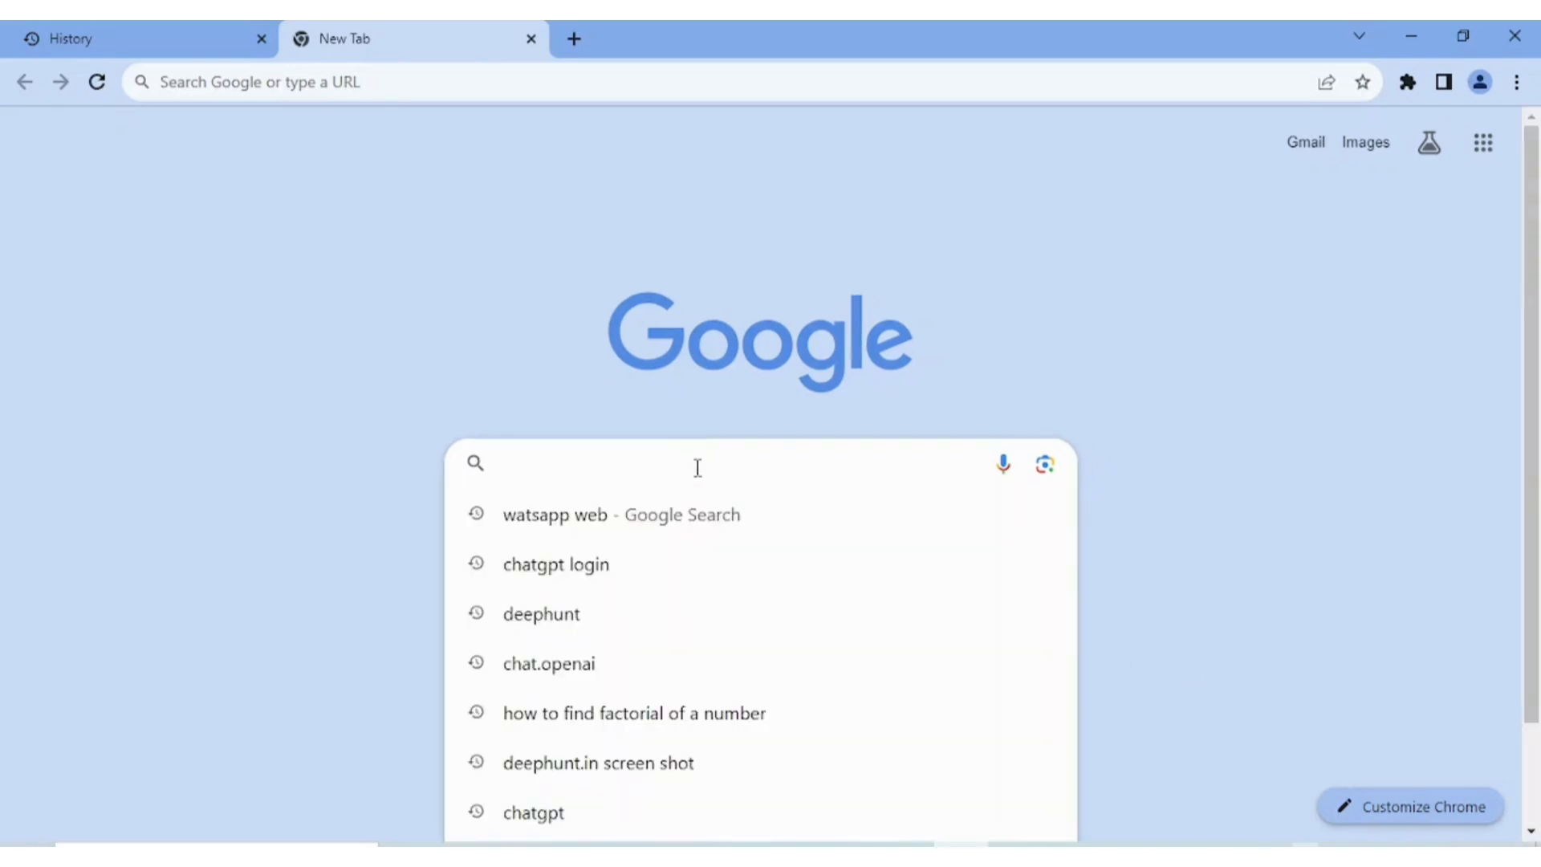
# Step: Search Google for "open ai"
pyautogui.write('open')
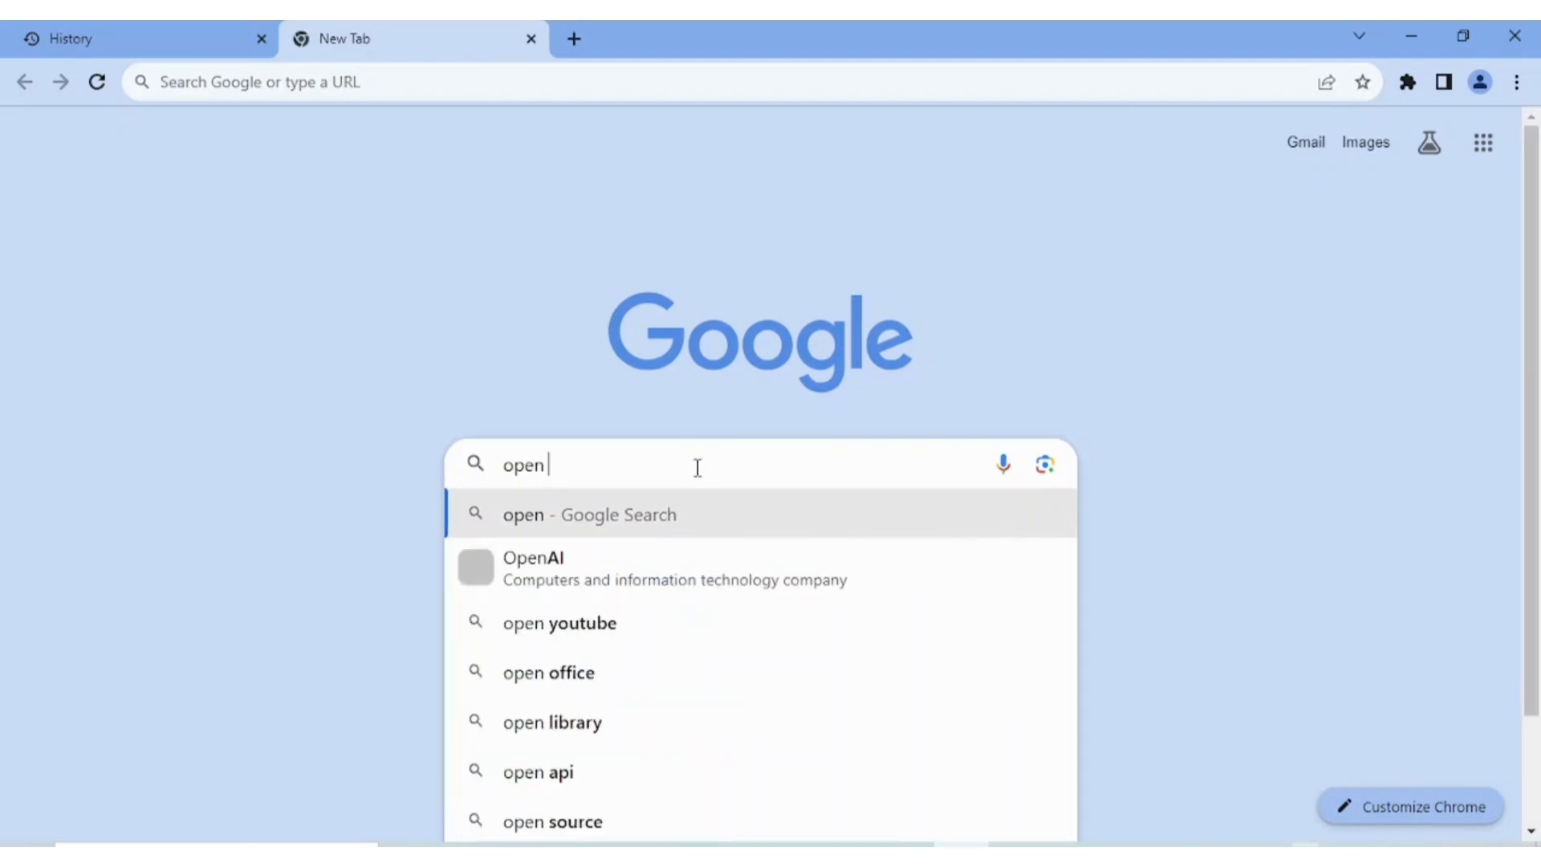
pyautogui.write('ai')
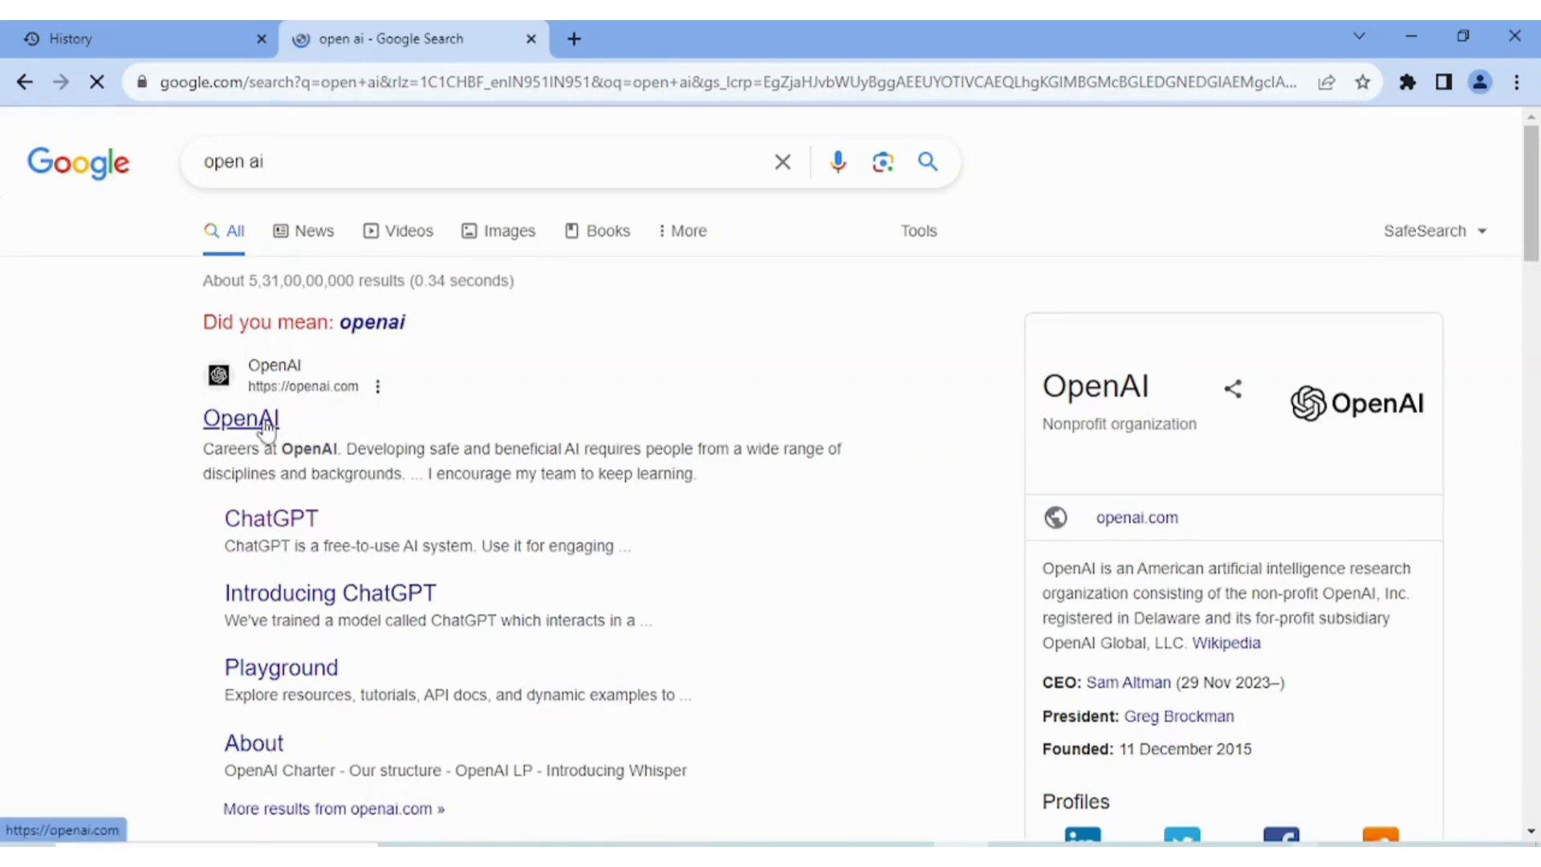
# Step: Open openai.com from the results and go to its Log in page
pyautogui.click(241, 418)
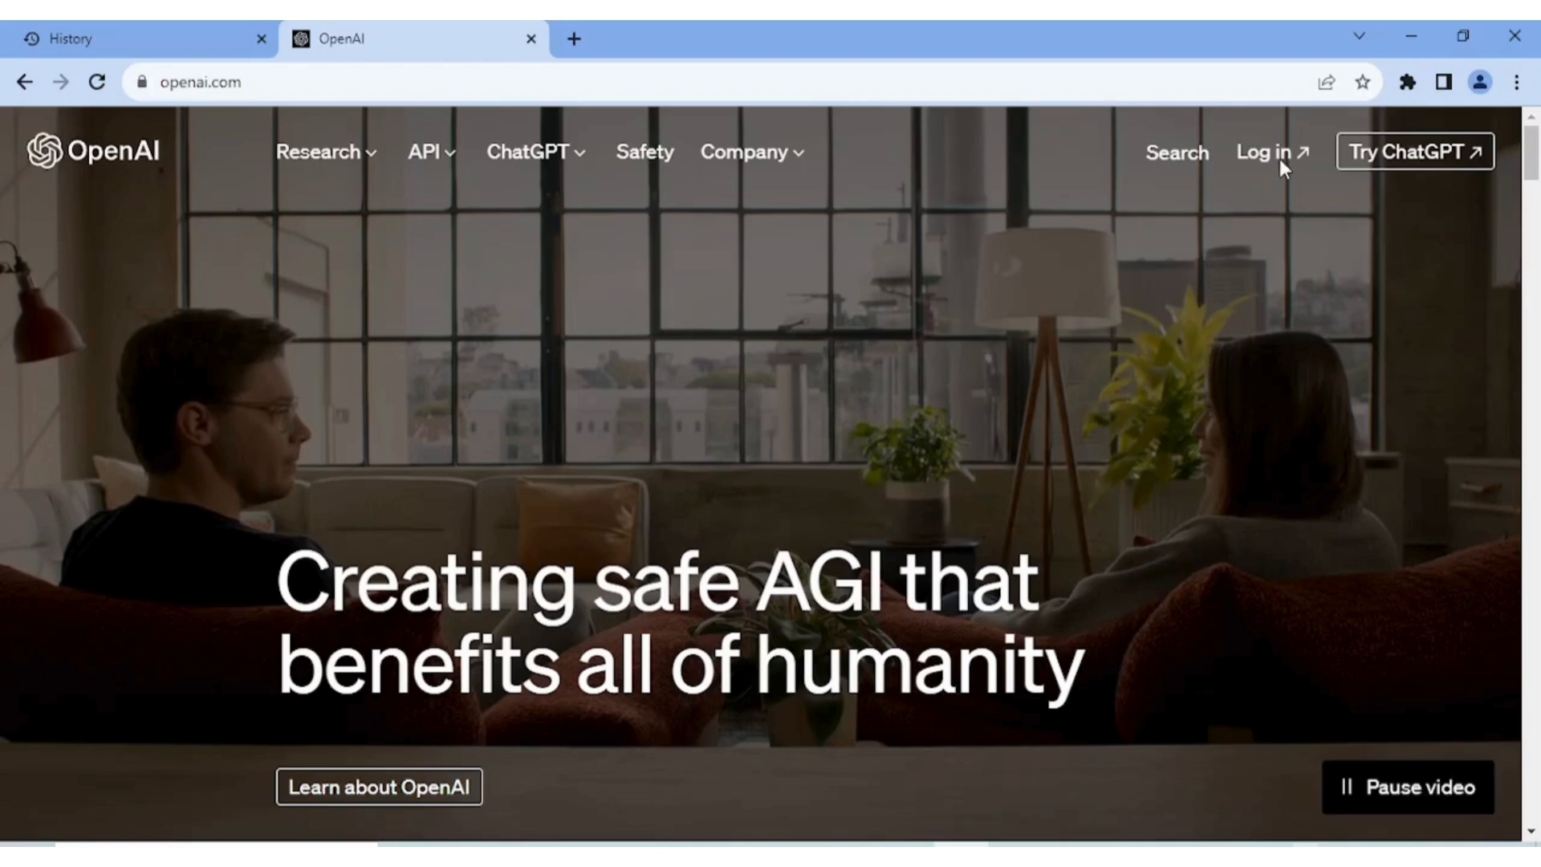
pyautogui.moveTo(1274, 157)
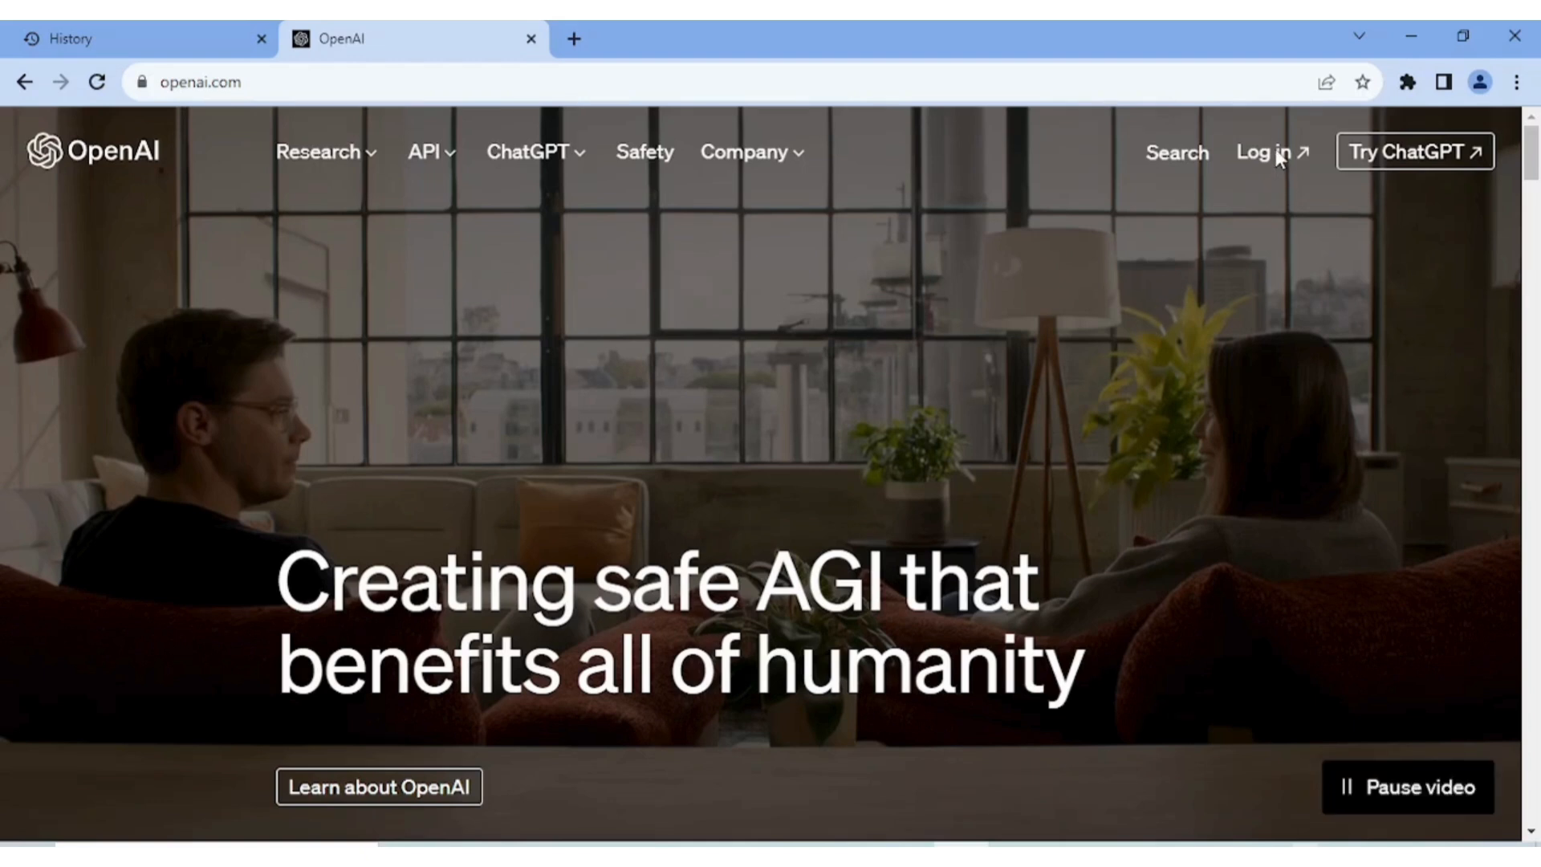
pyautogui.moveTo(1413, 157)
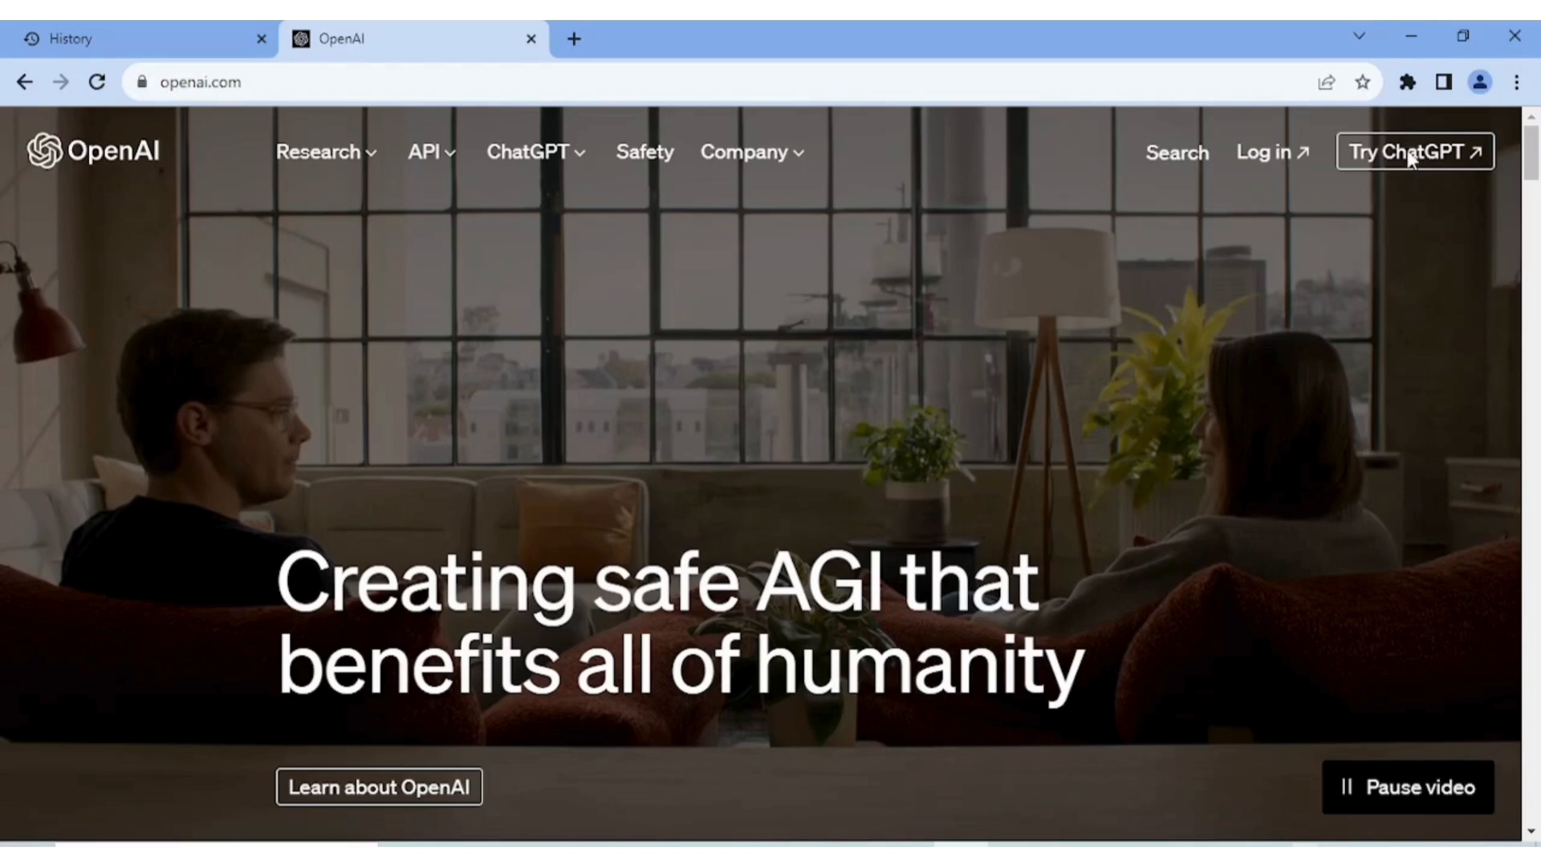
pyautogui.moveTo(1294, 193)
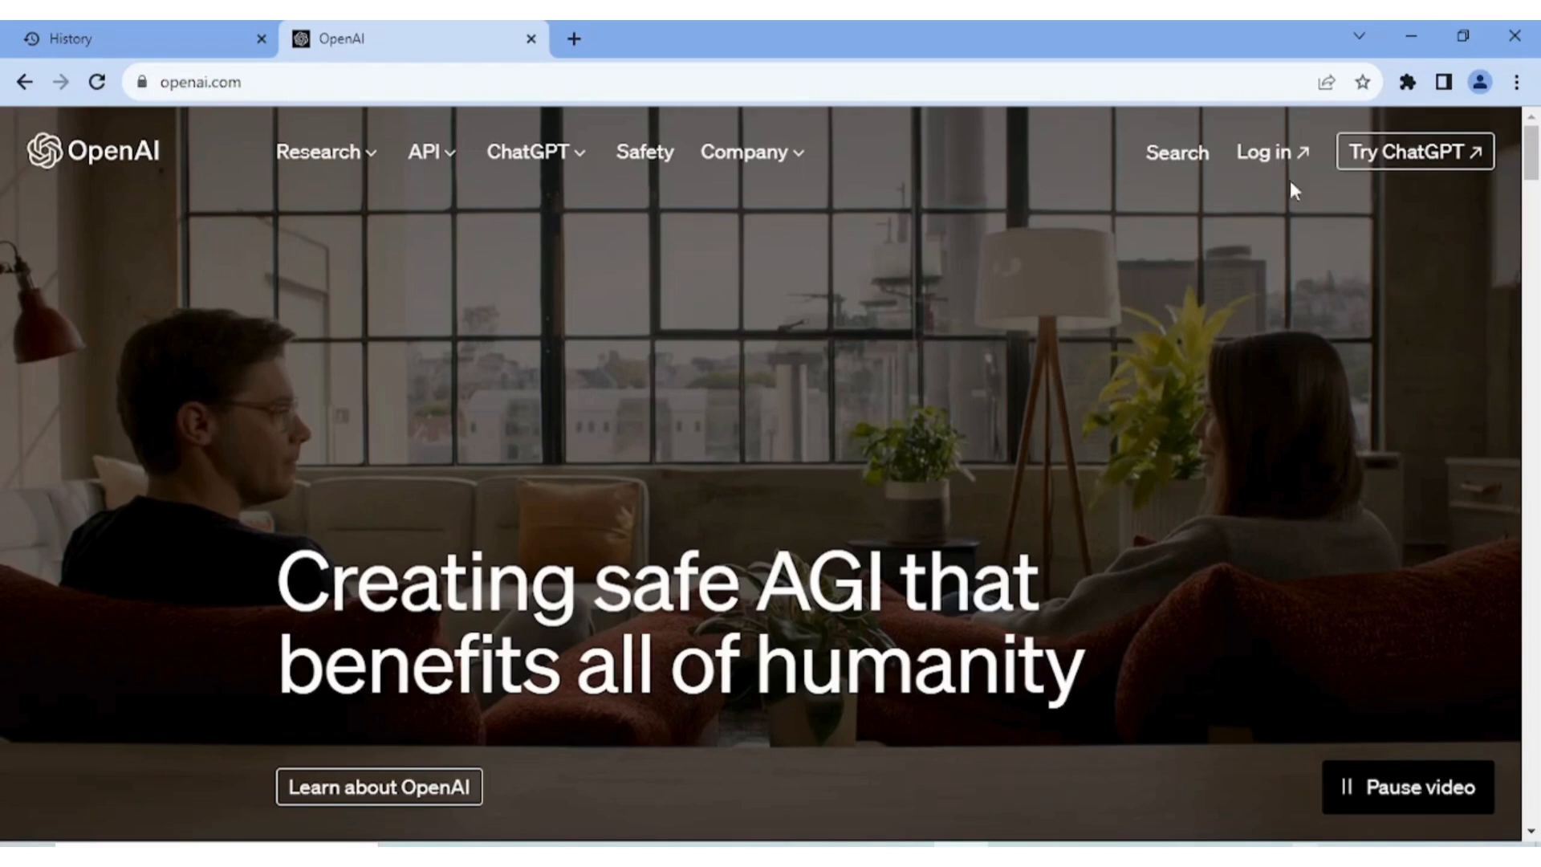
pyautogui.moveTo(1271, 153)
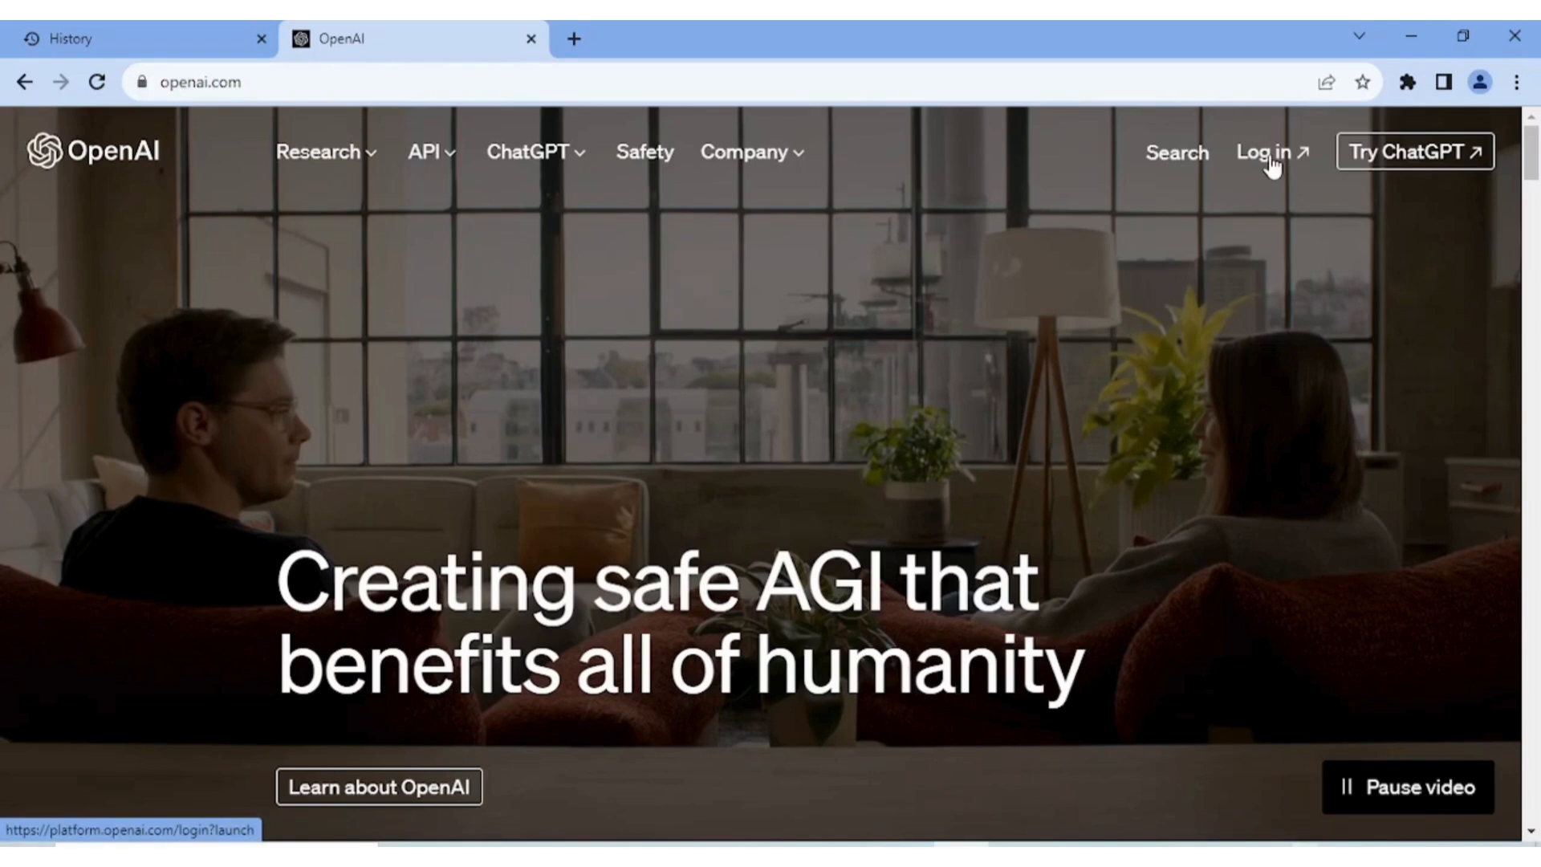
pyautogui.click(1266, 153)
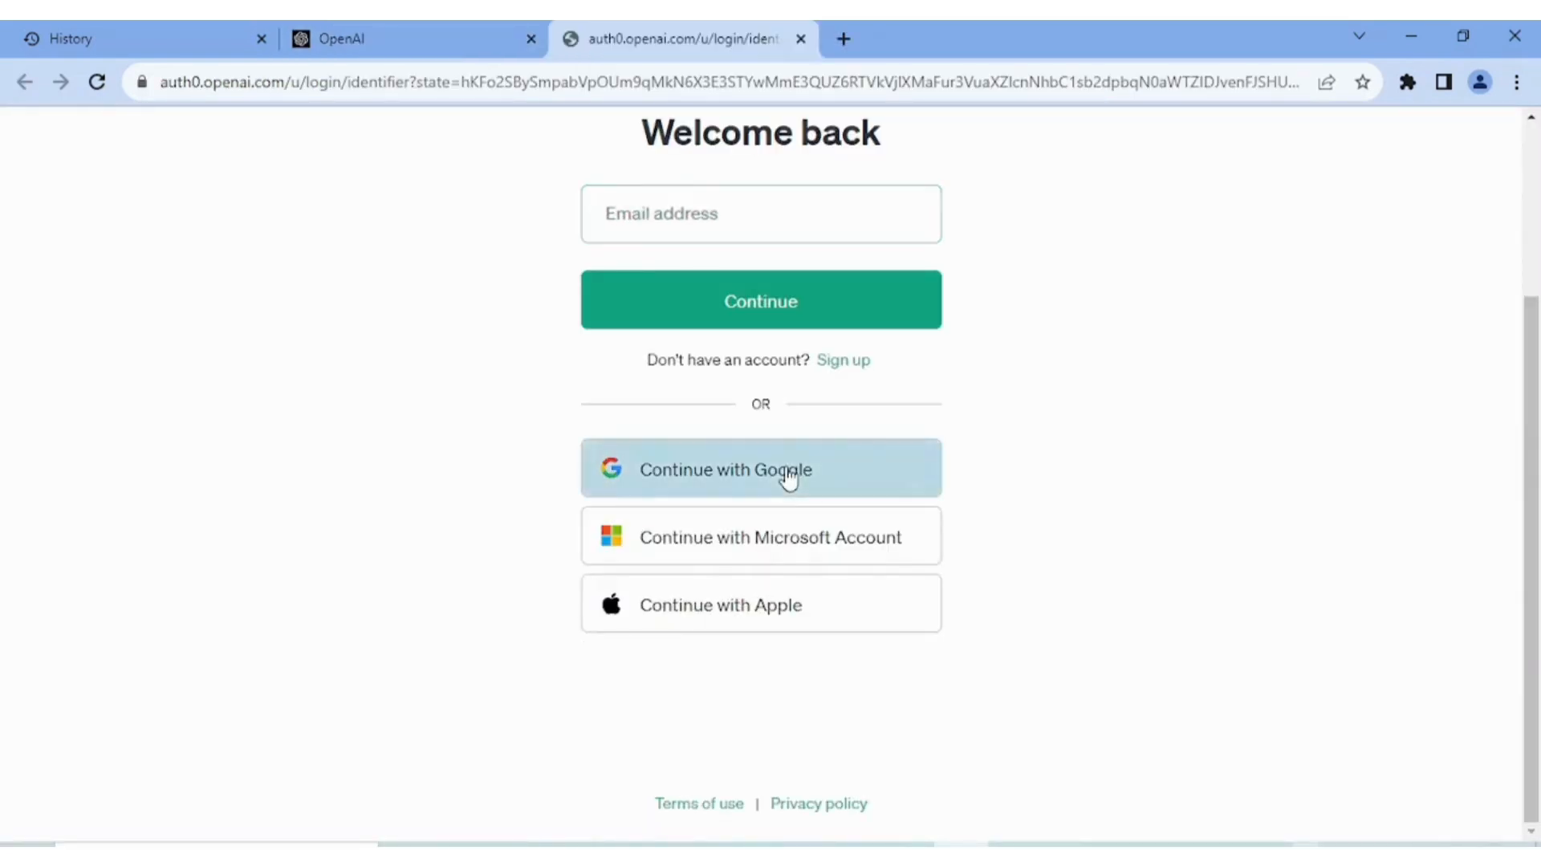
# Step: Sign in to OpenAI using the Google account
pyautogui.click(760, 469)
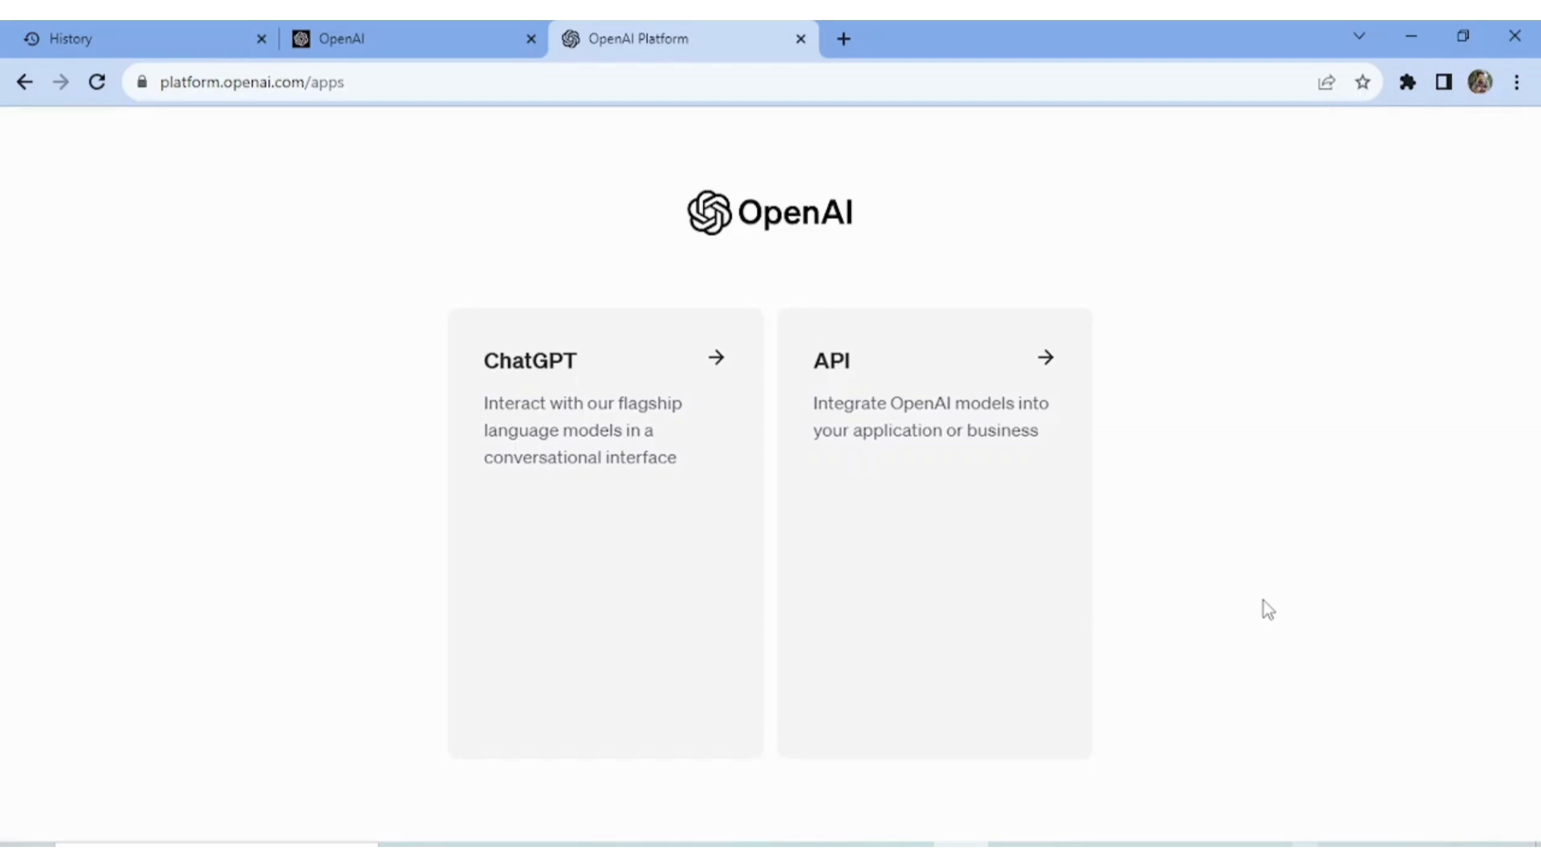
pyautogui.moveTo(548, 418)
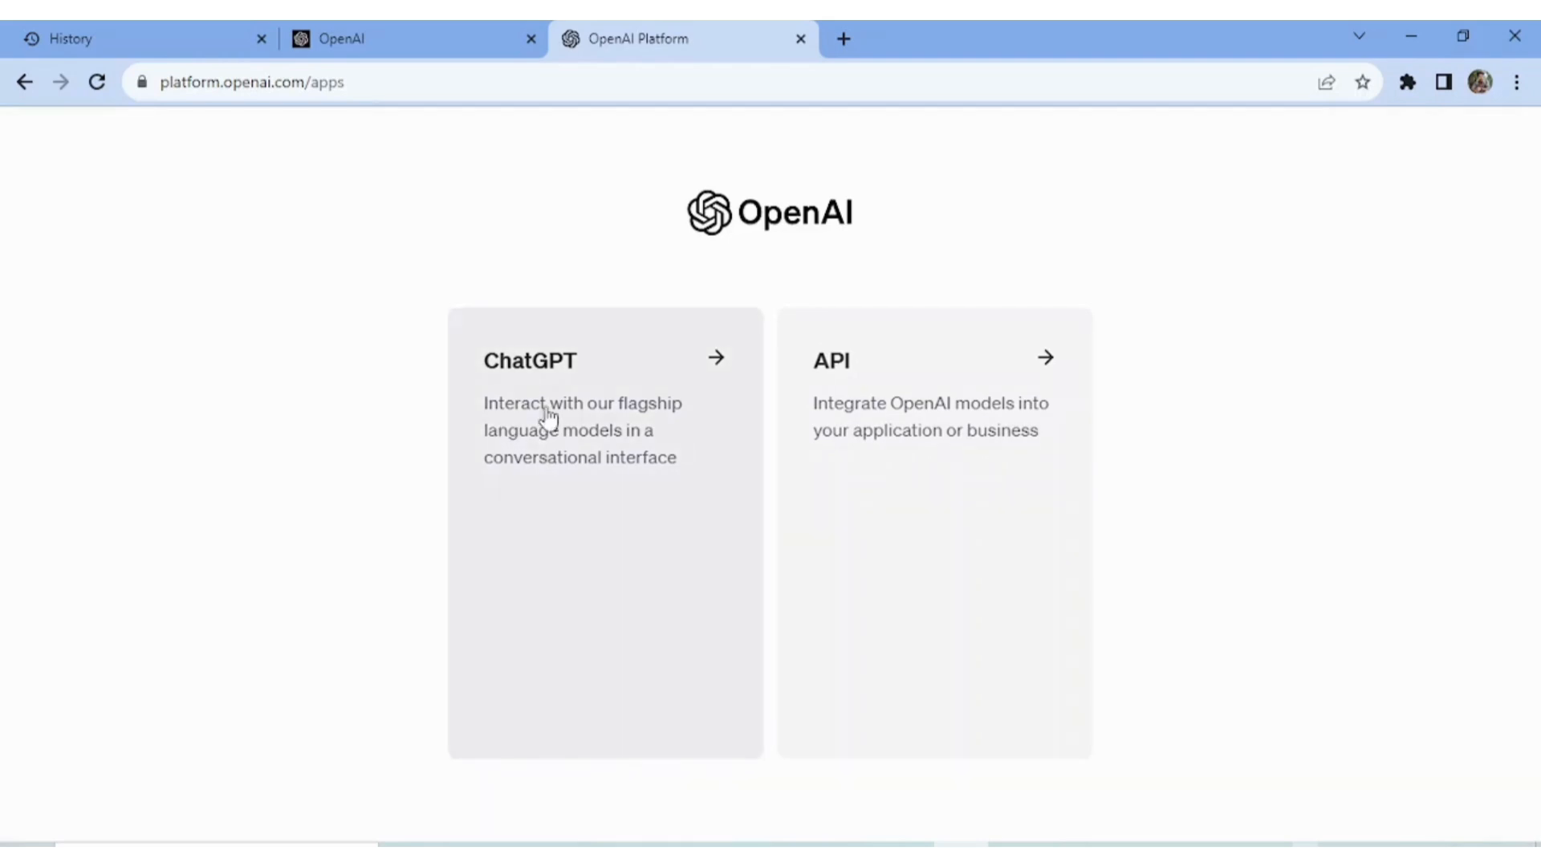
pyautogui.moveTo(586, 513)
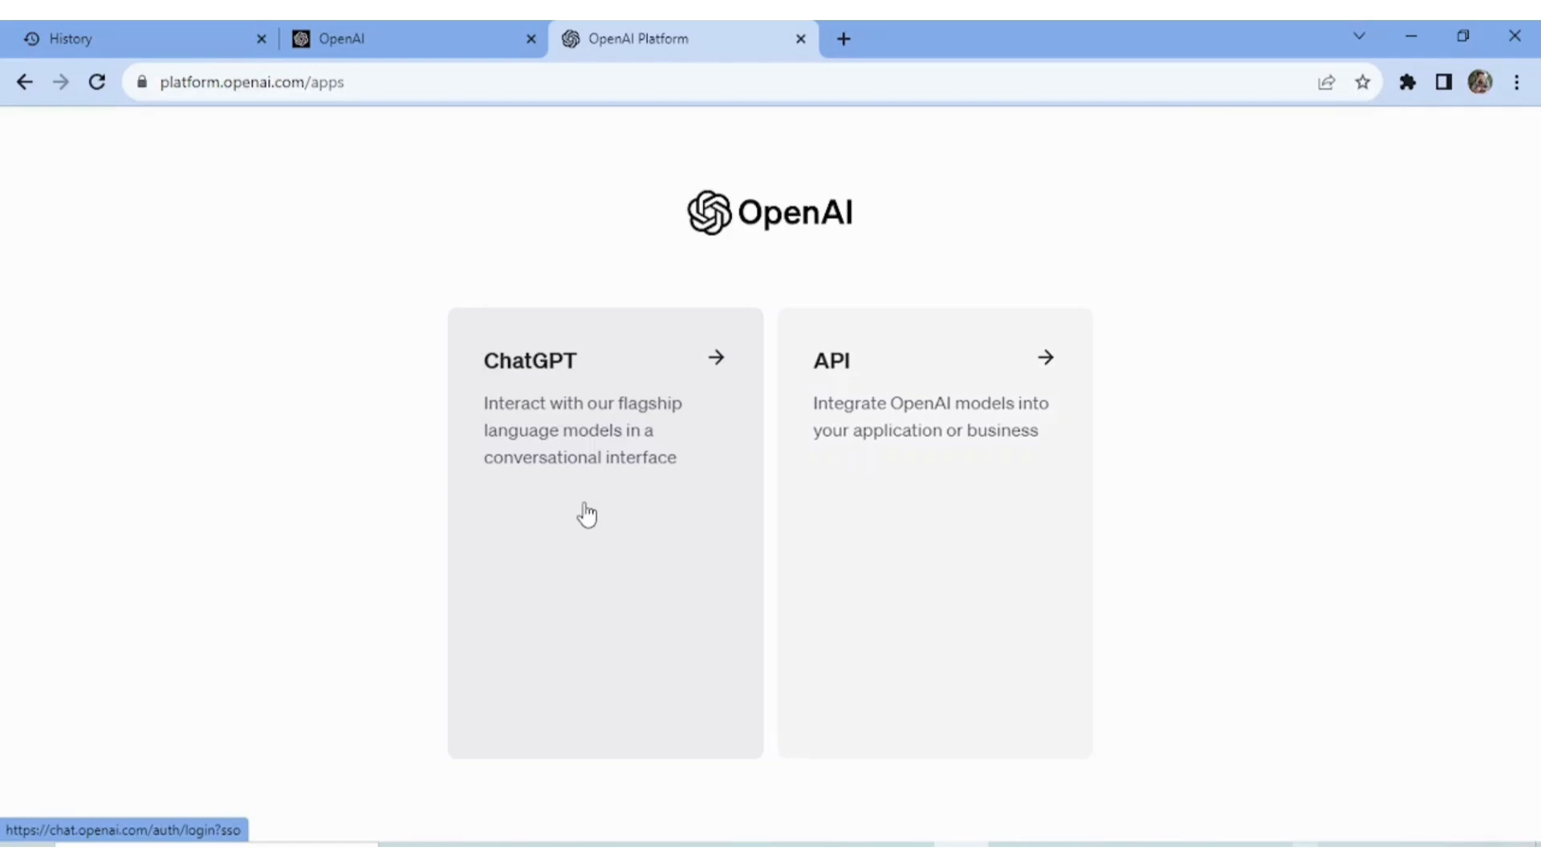
pyautogui.moveTo(909, 459)
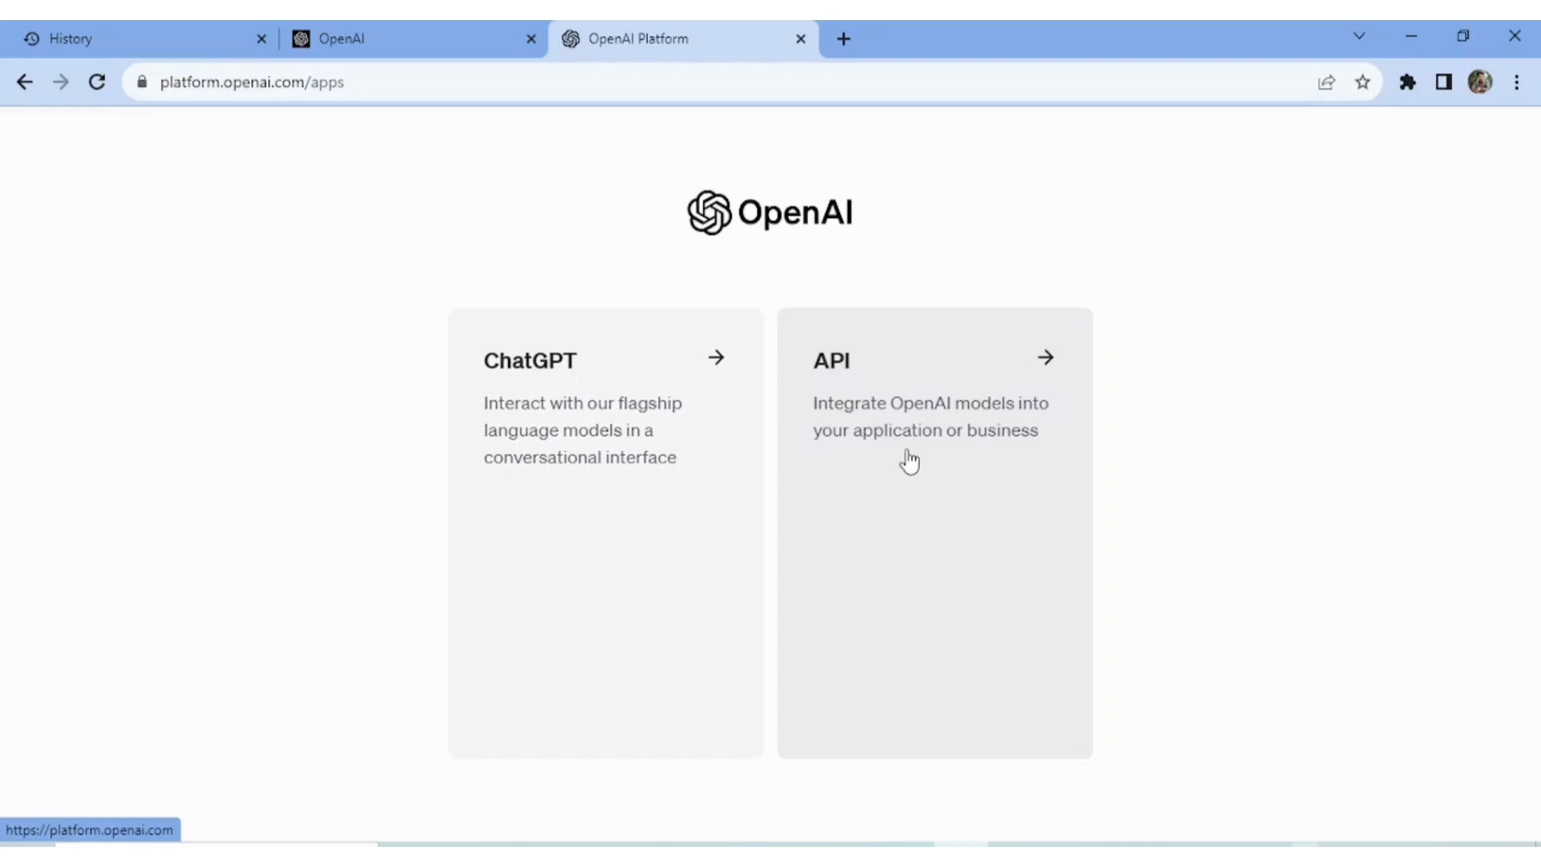
pyautogui.moveTo(900, 417)
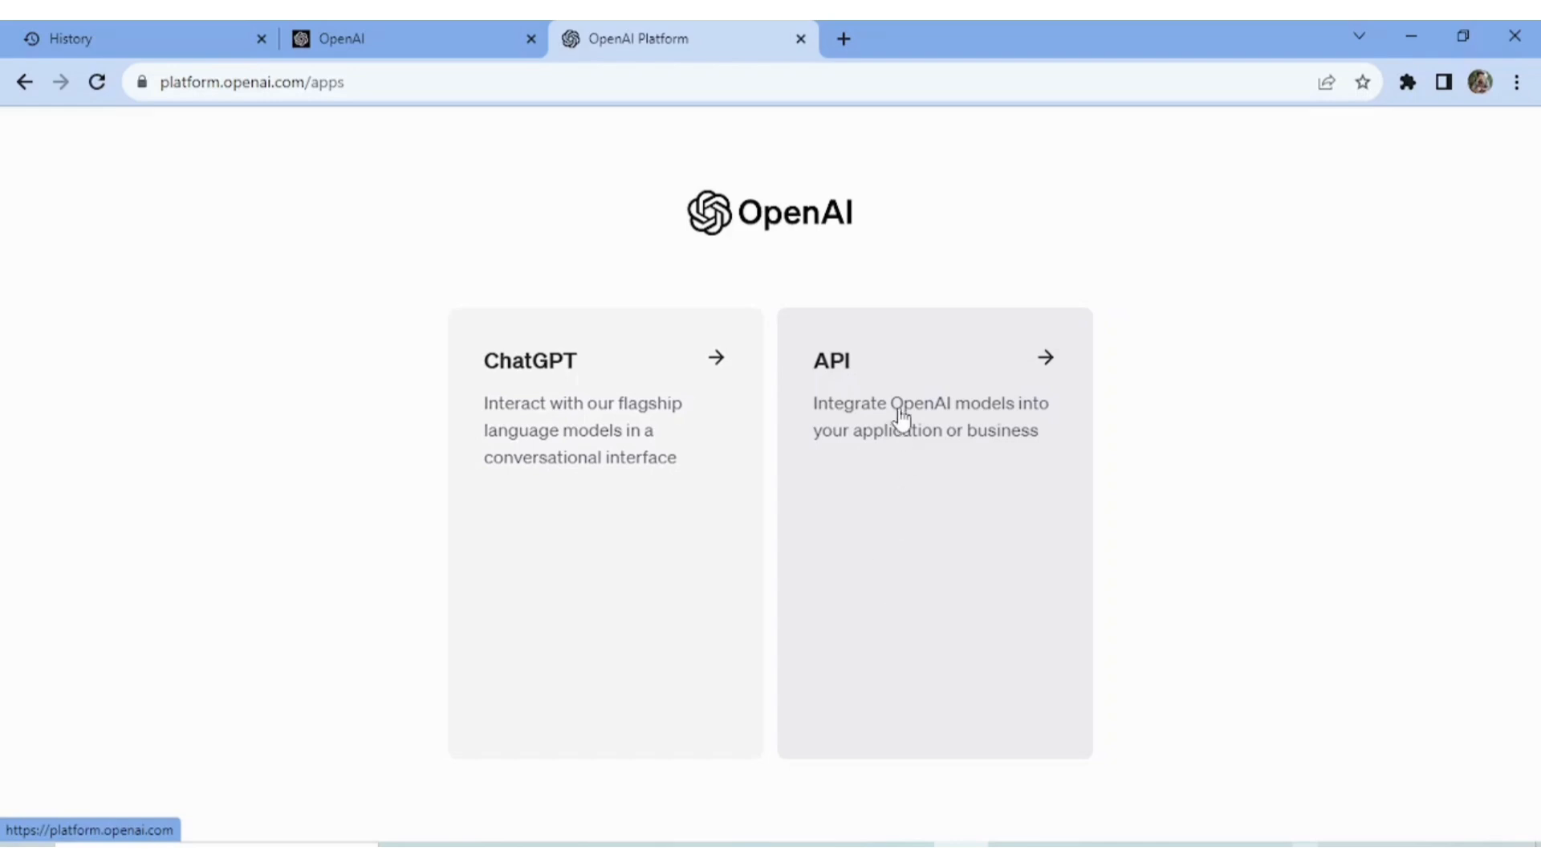
# Step: Choose API and scroll the docs overview to the Explore the API guides
pyautogui.click(901, 418)
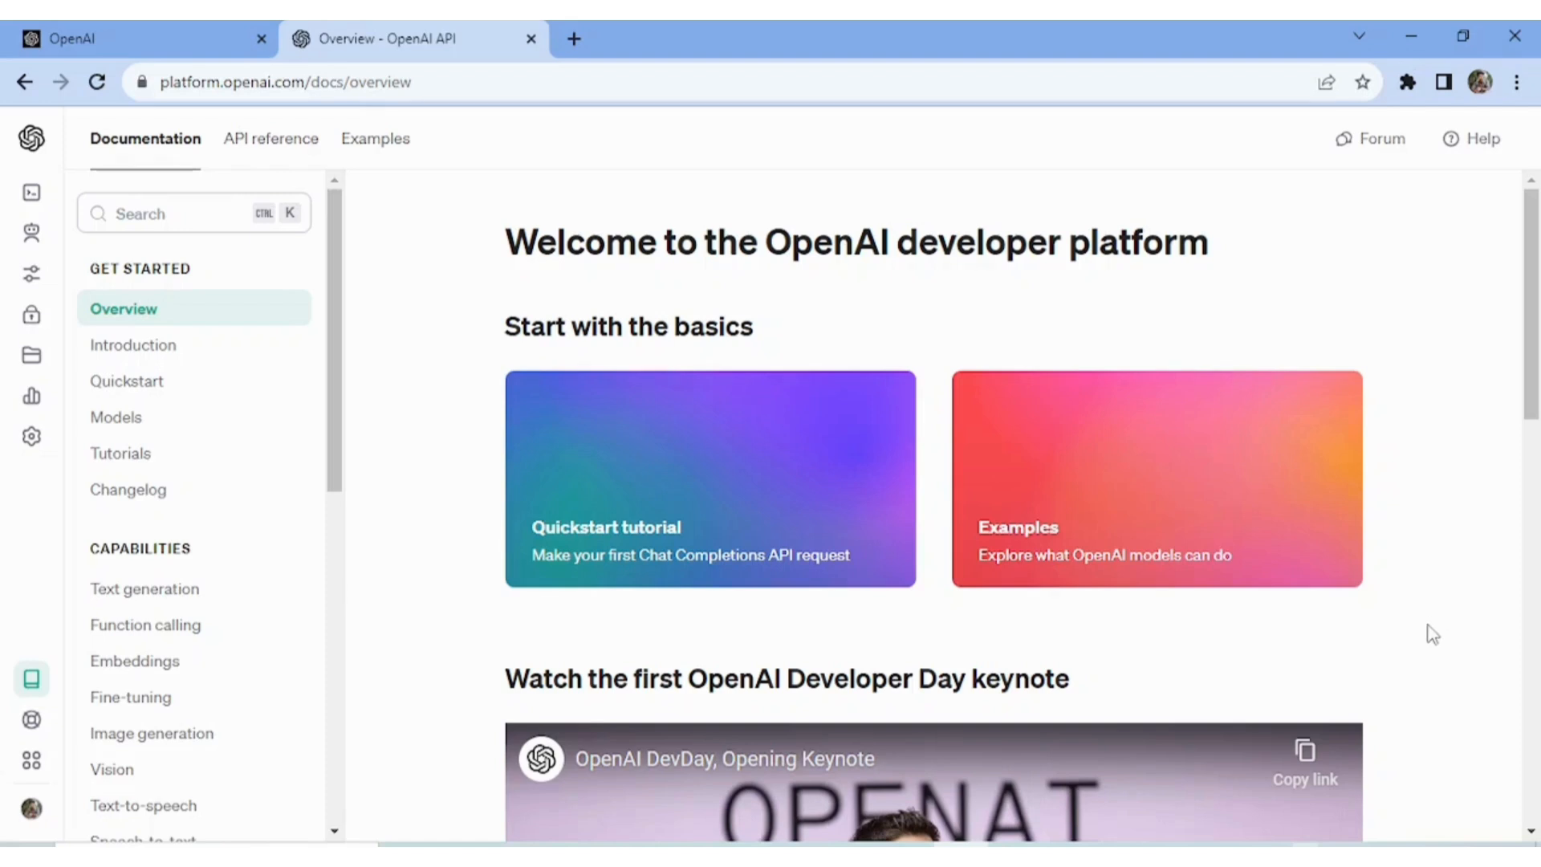
pyautogui.moveTo(695, 503)
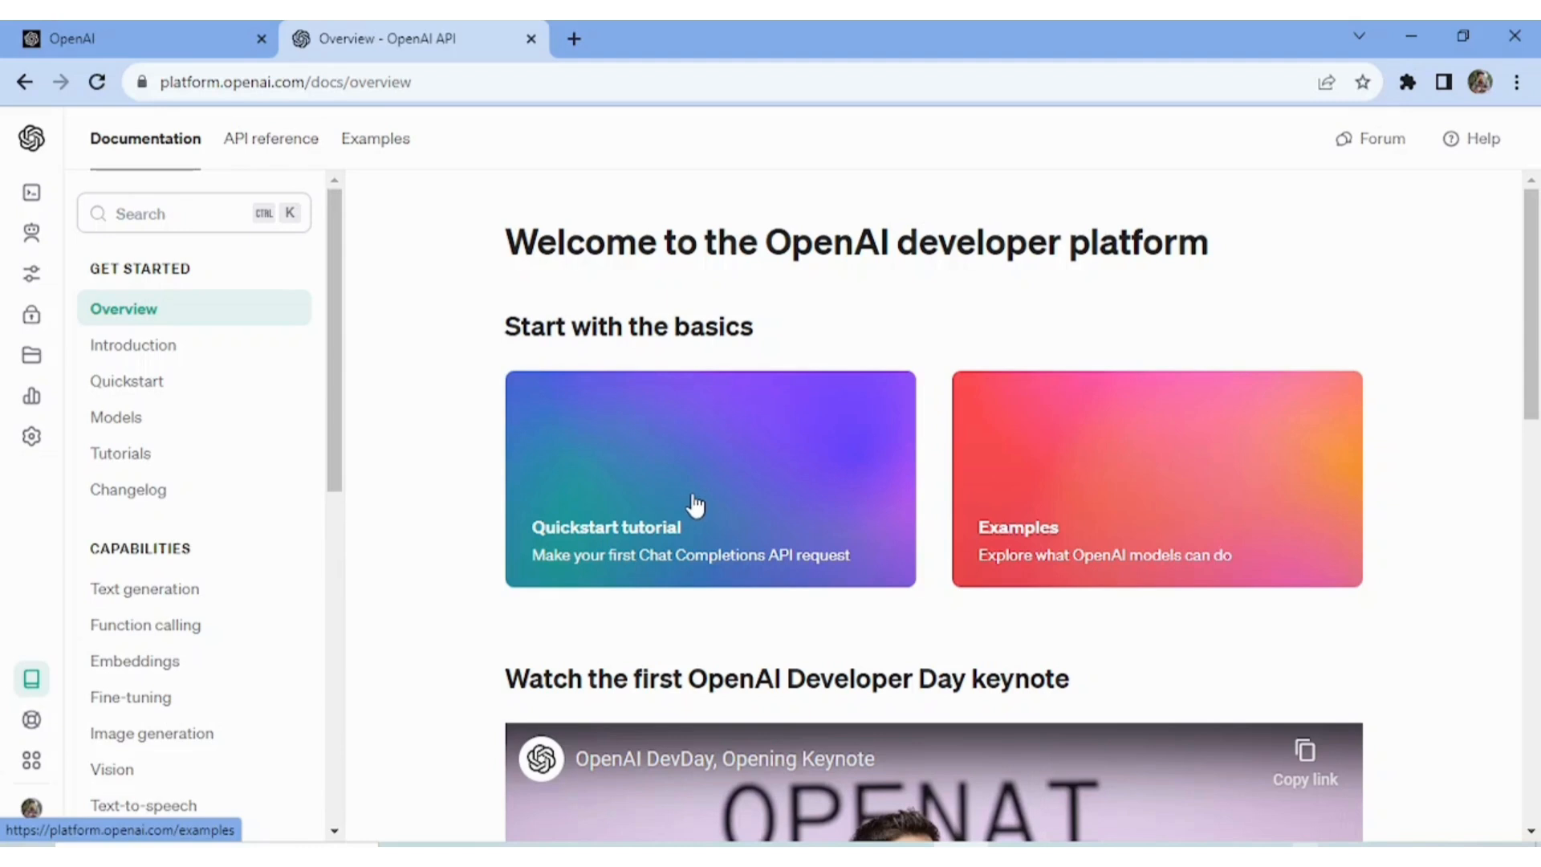
pyautogui.moveTo(714, 499)
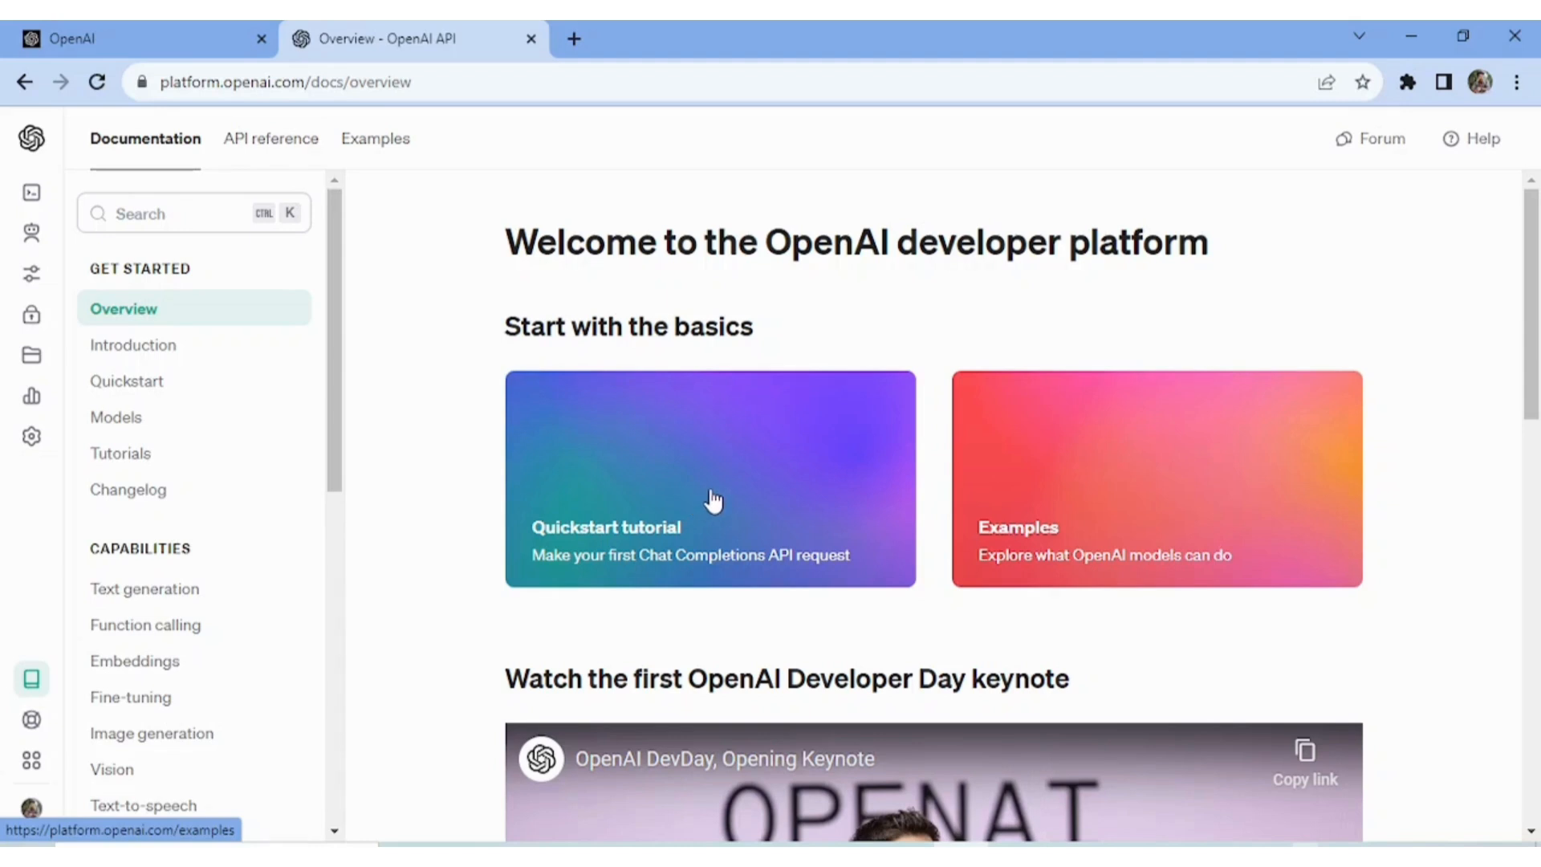
pyautogui.moveTo(712, 499)
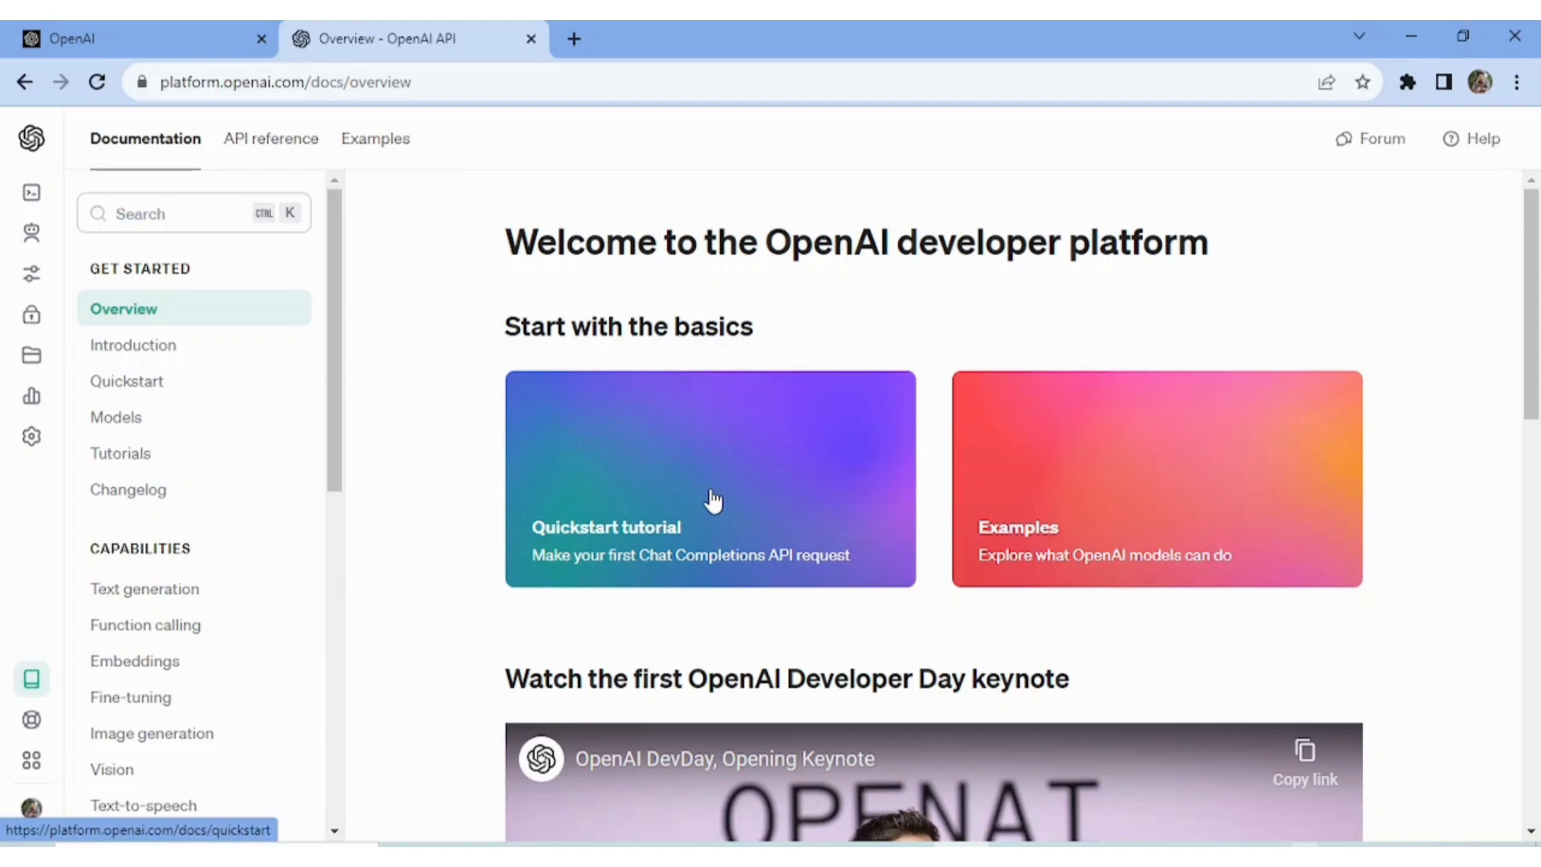
pyautogui.moveTo(1134, 524)
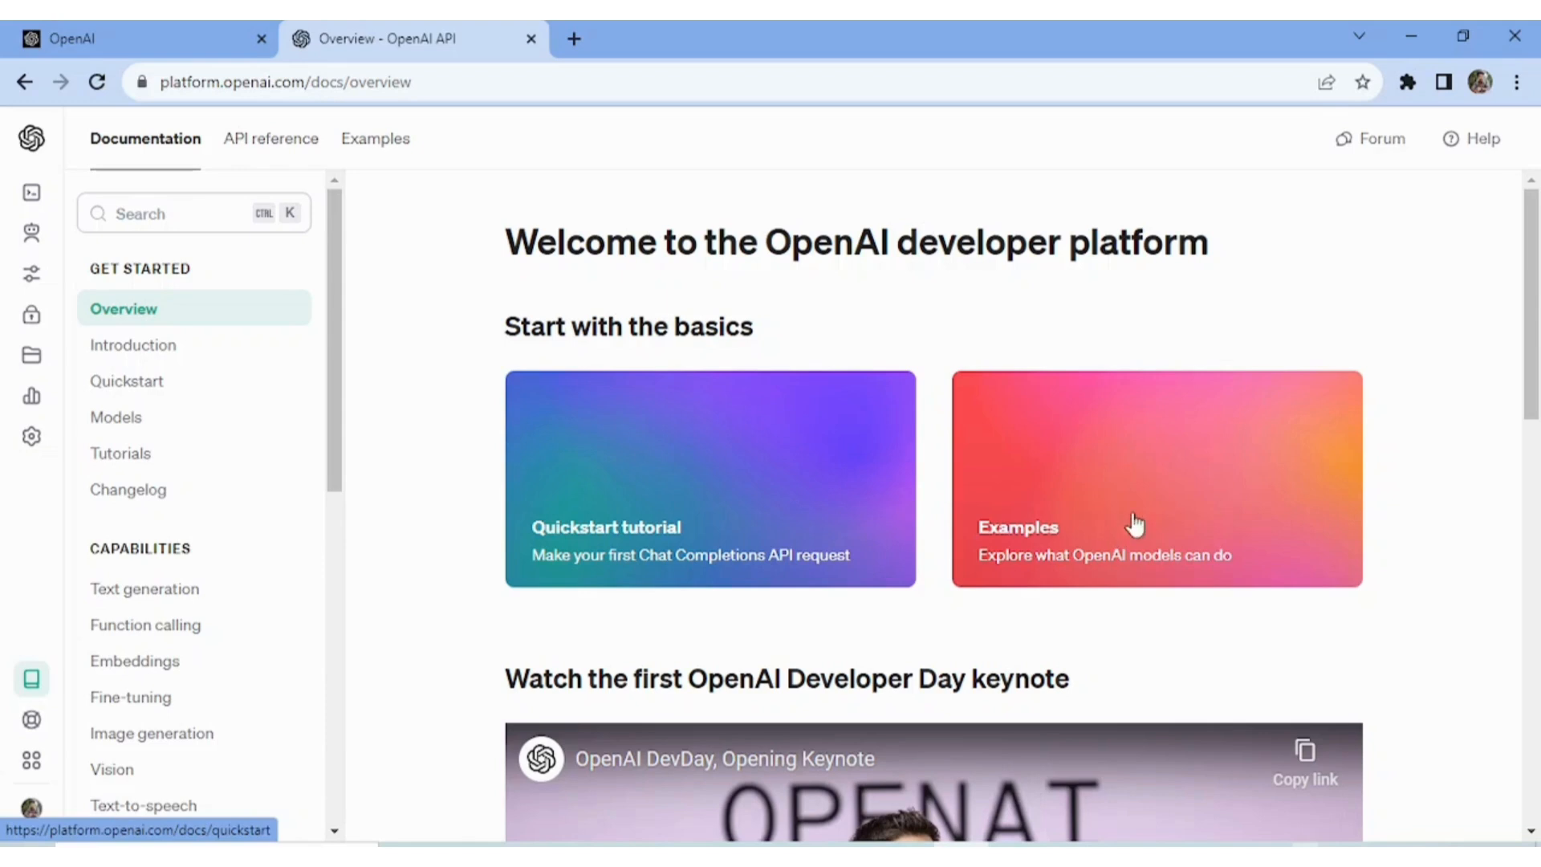
pyautogui.moveTo(1125, 510)
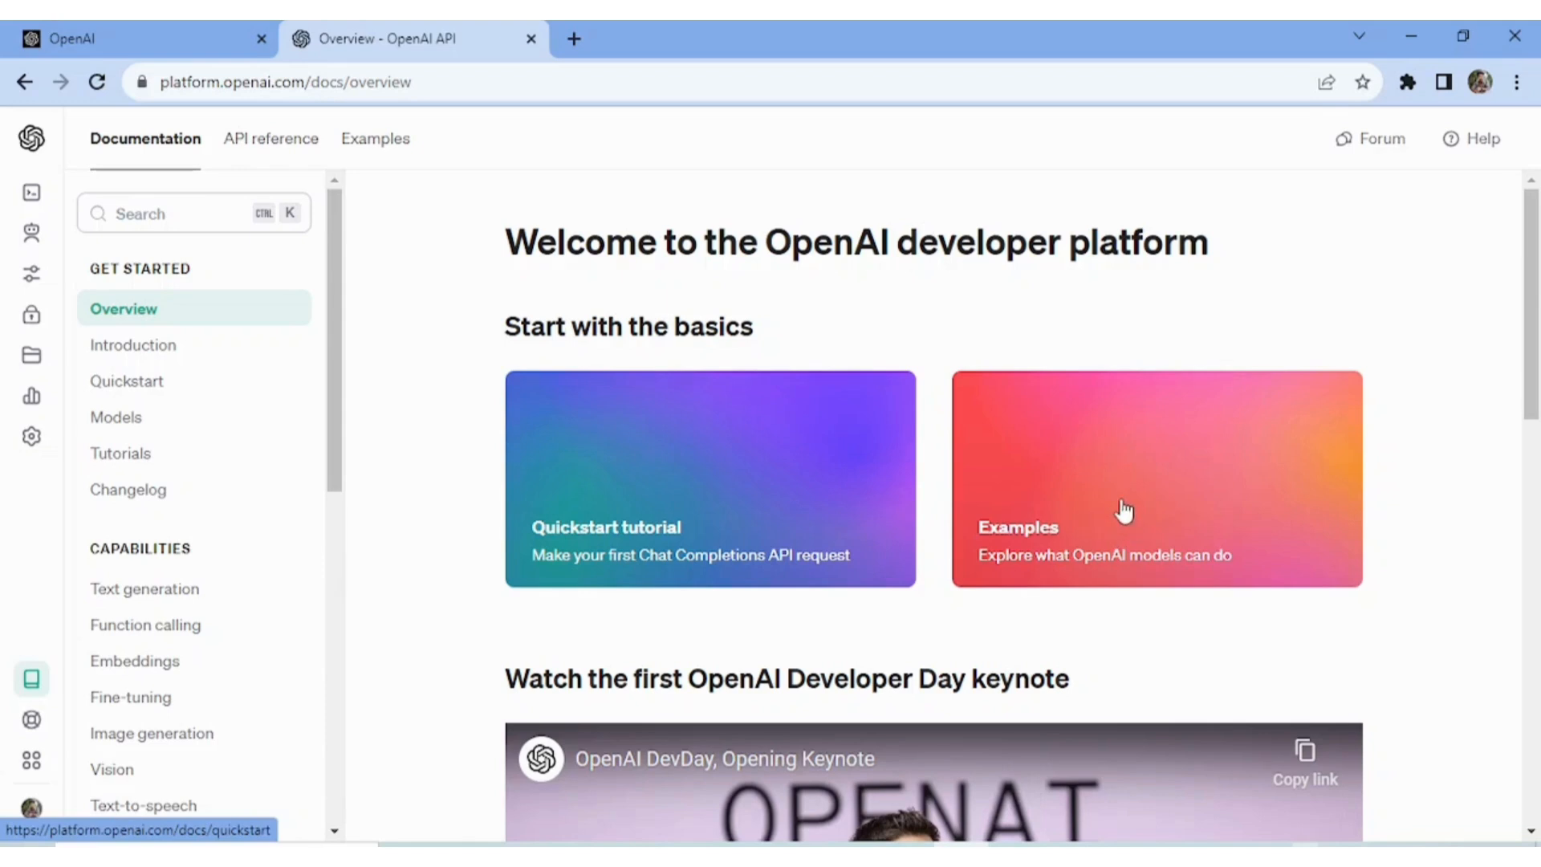
pyautogui.moveTo(1106, 502)
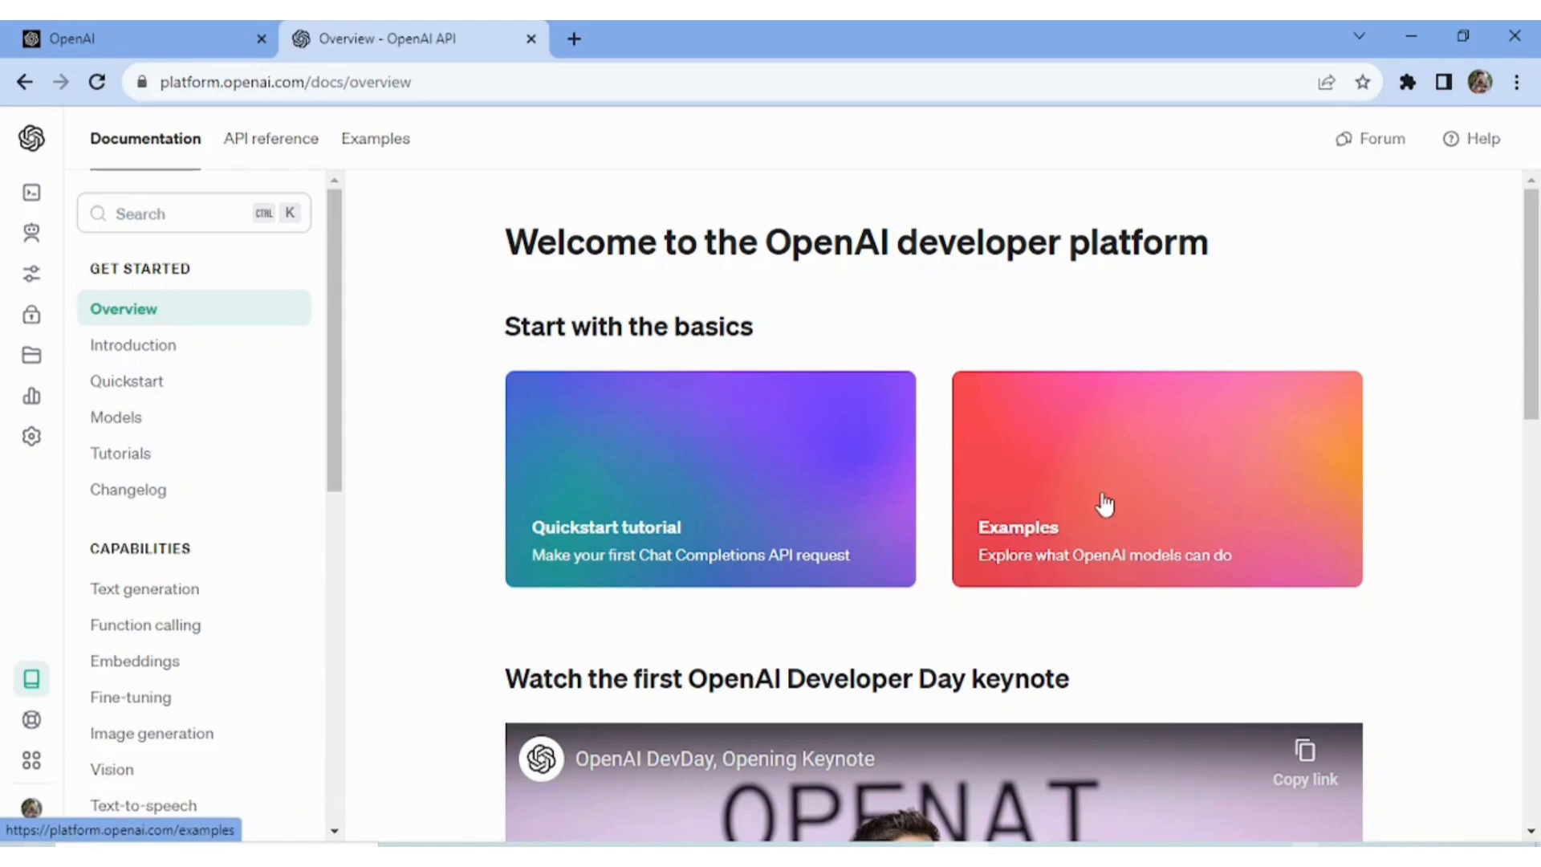
pyautogui.scroll(-3)
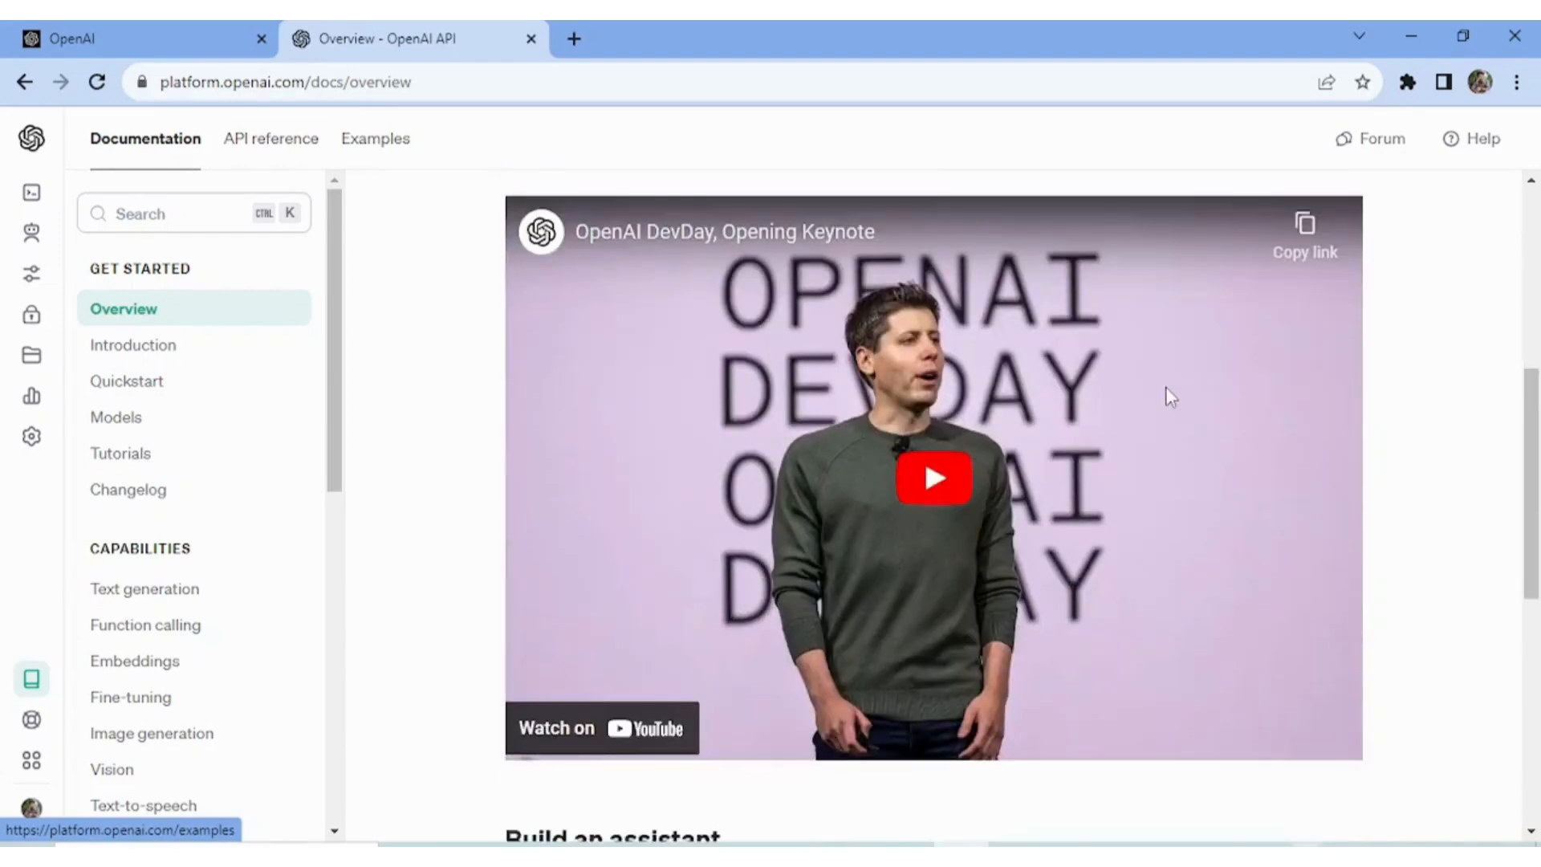
pyautogui.scroll(-3)
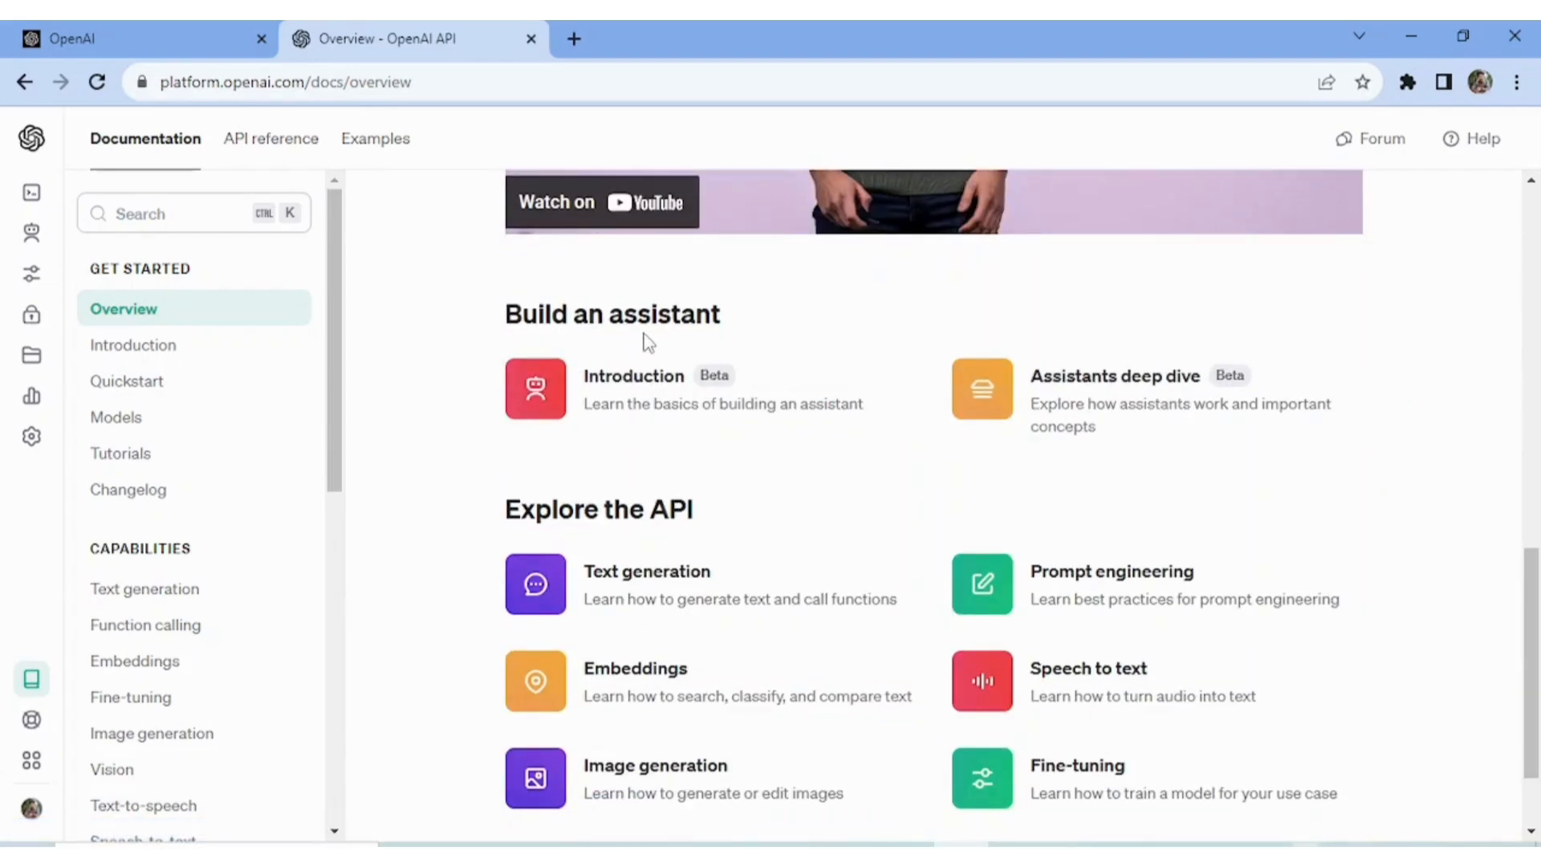
pyautogui.moveTo(675, 448)
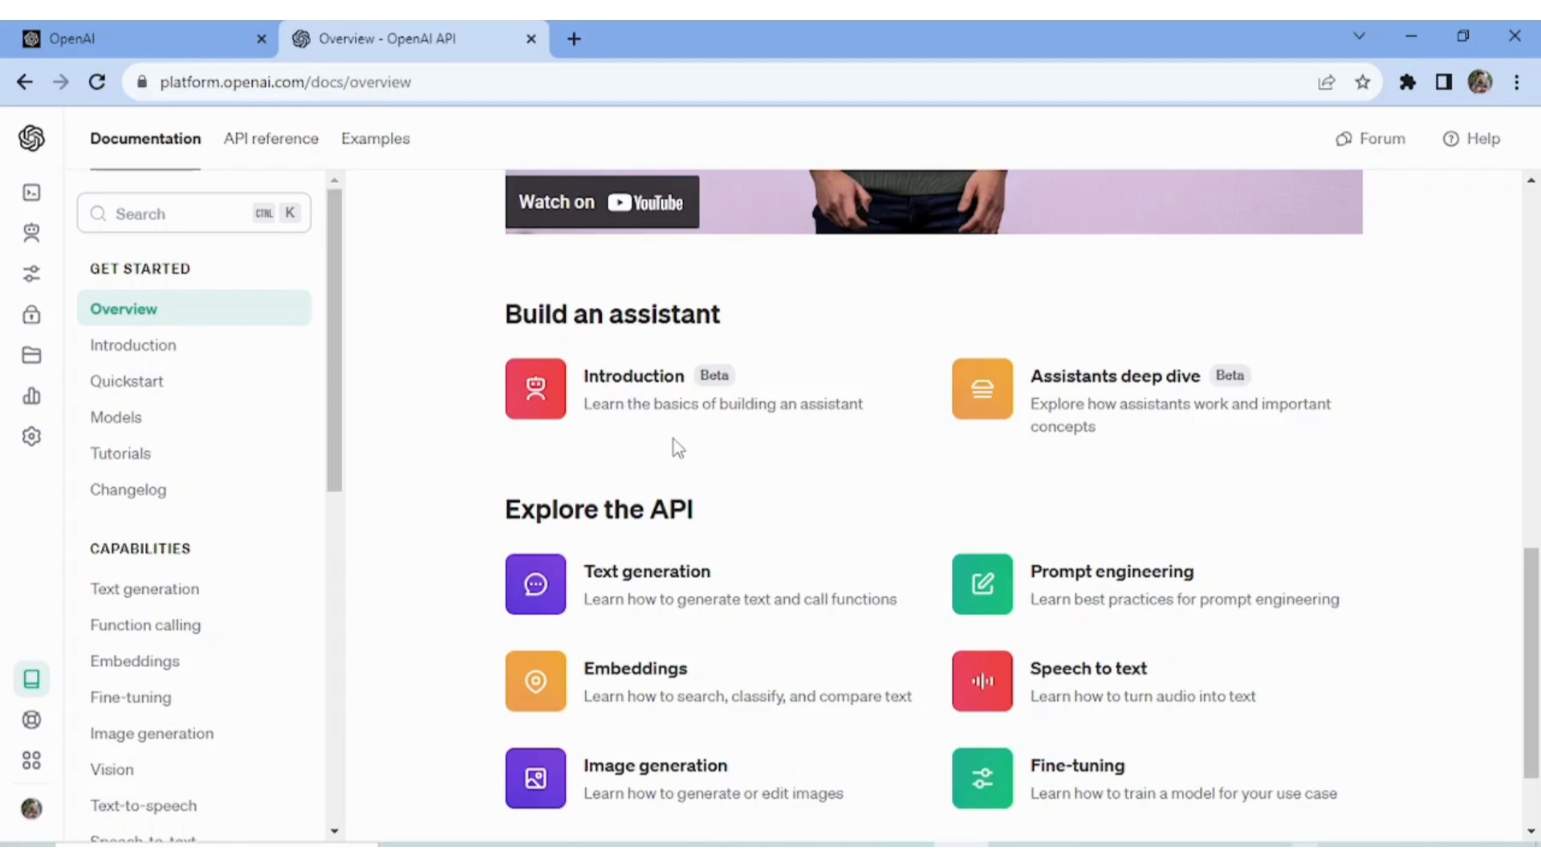
pyautogui.moveTo(1015, 462)
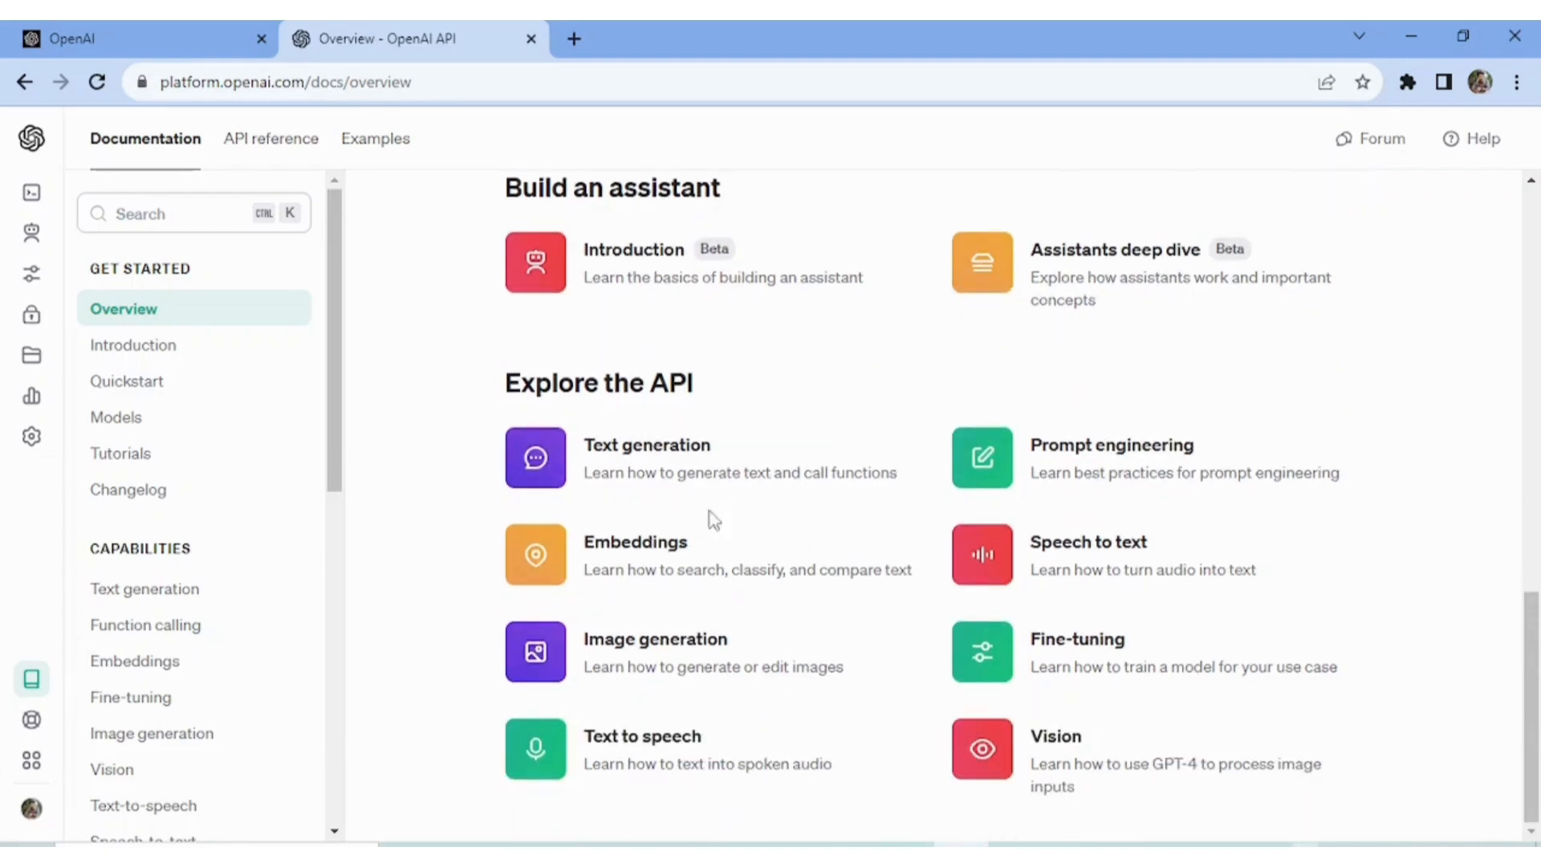
pyautogui.moveTo(804, 560)
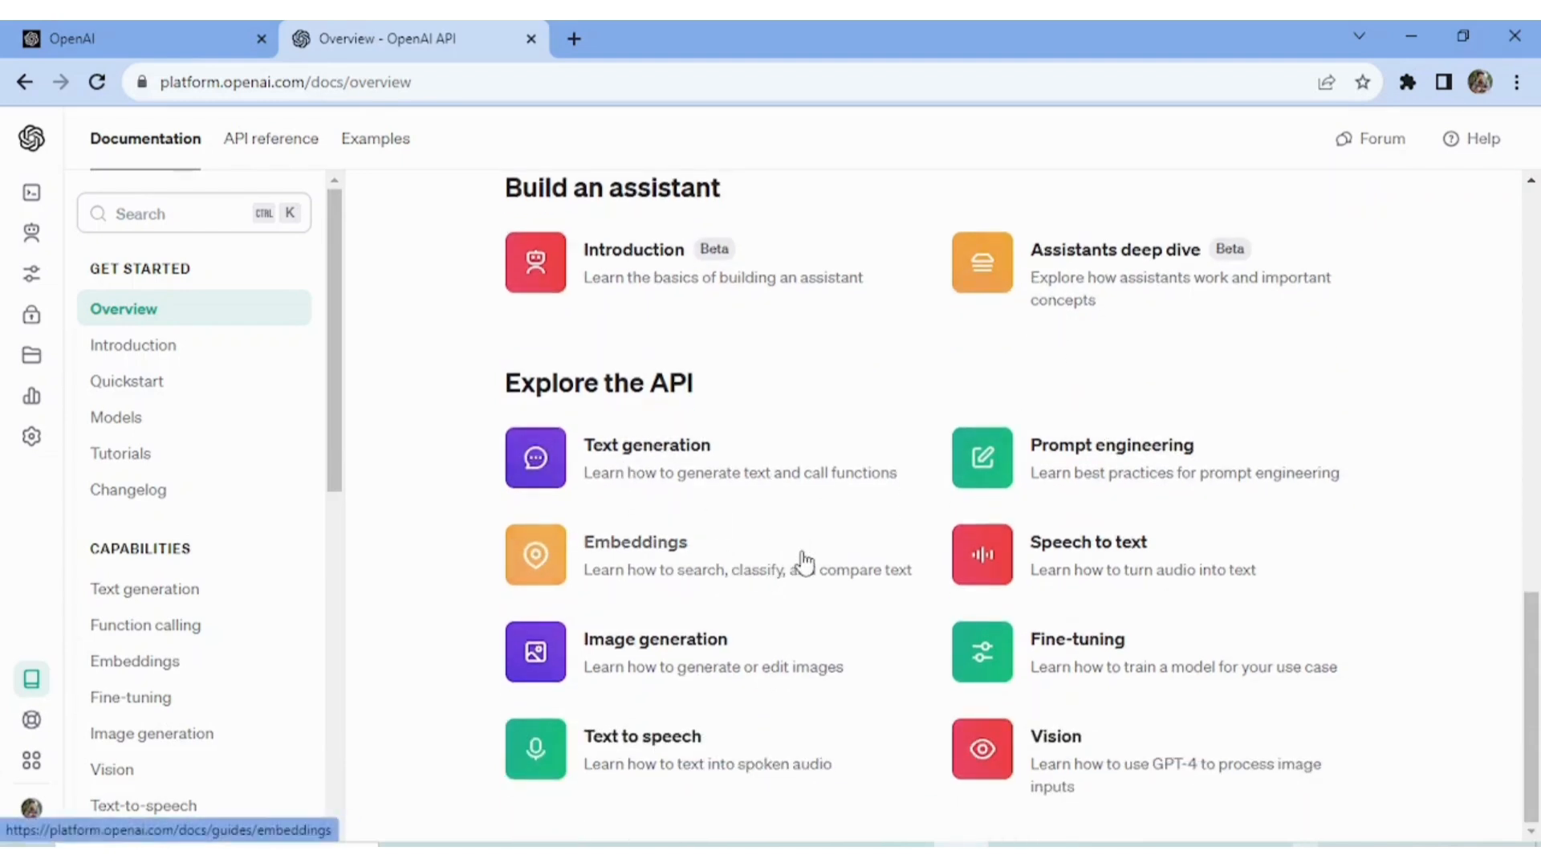
pyautogui.moveTo(858, 547)
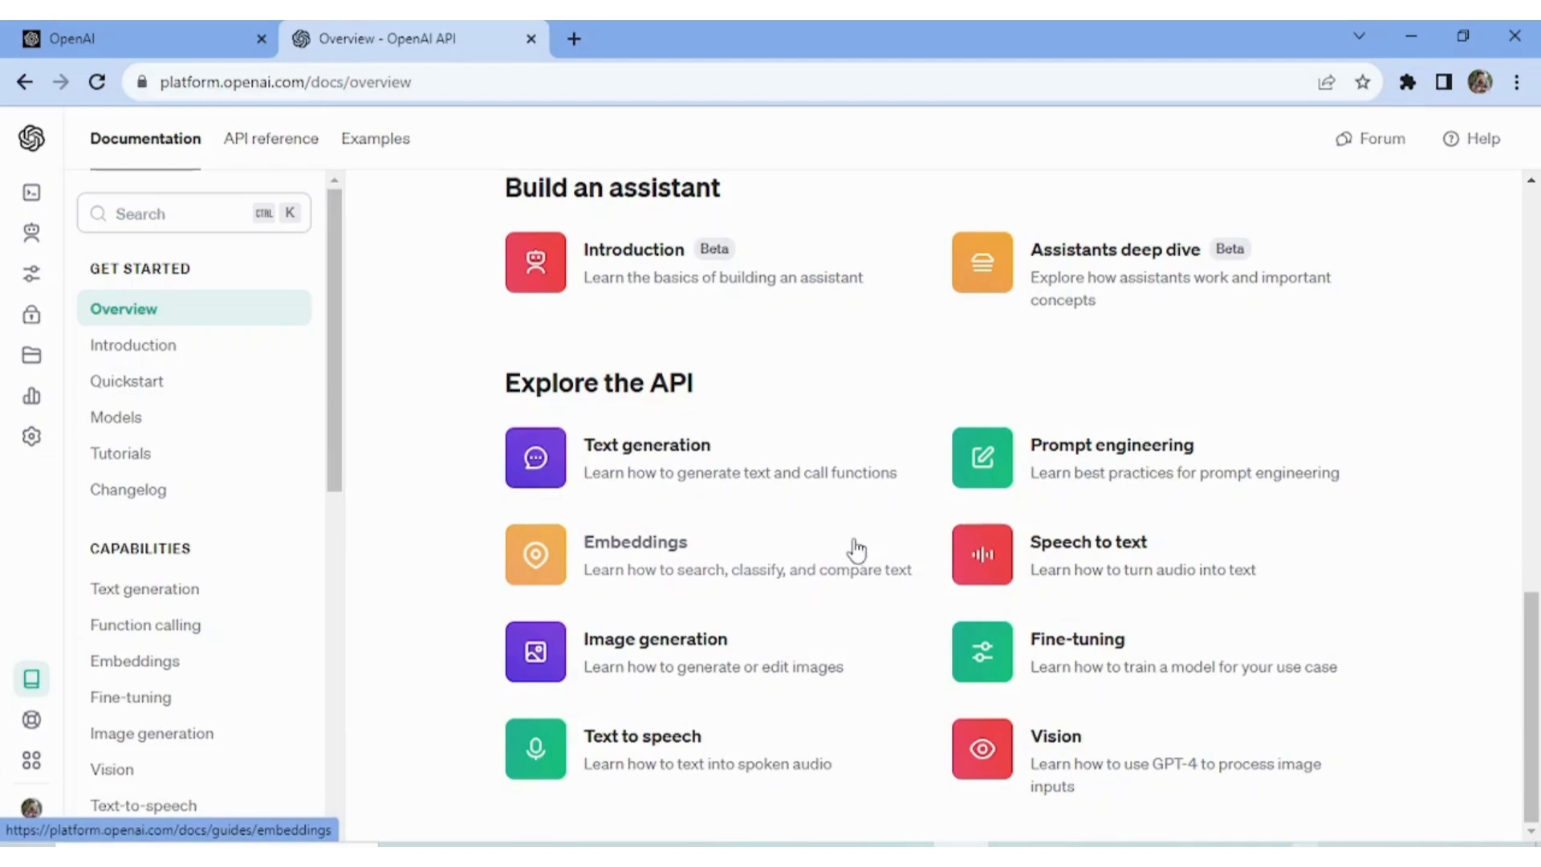
pyautogui.moveTo(863, 789)
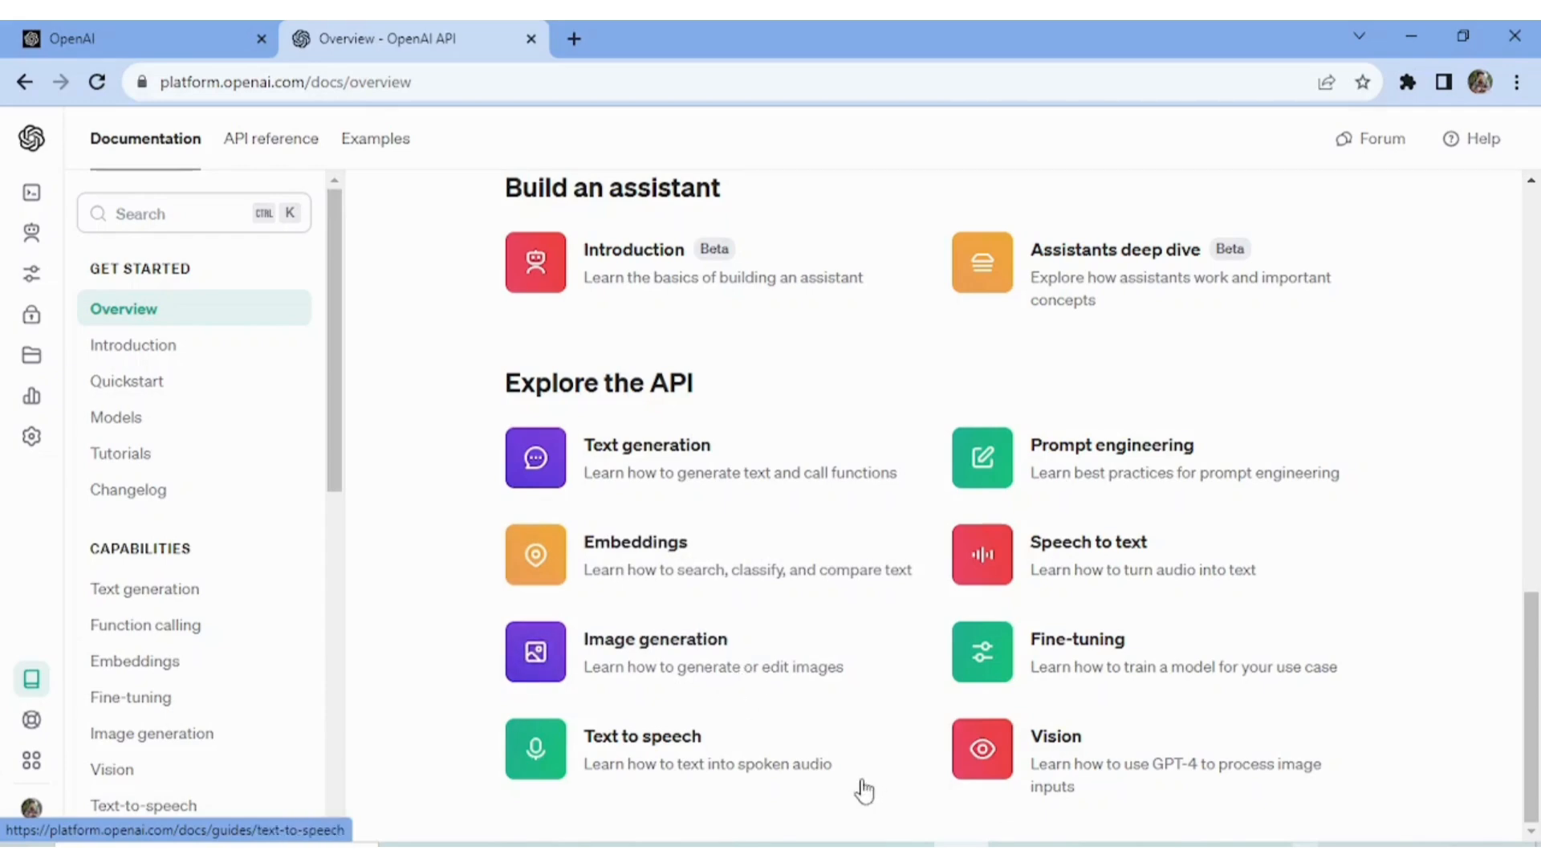
pyautogui.moveTo(858, 578)
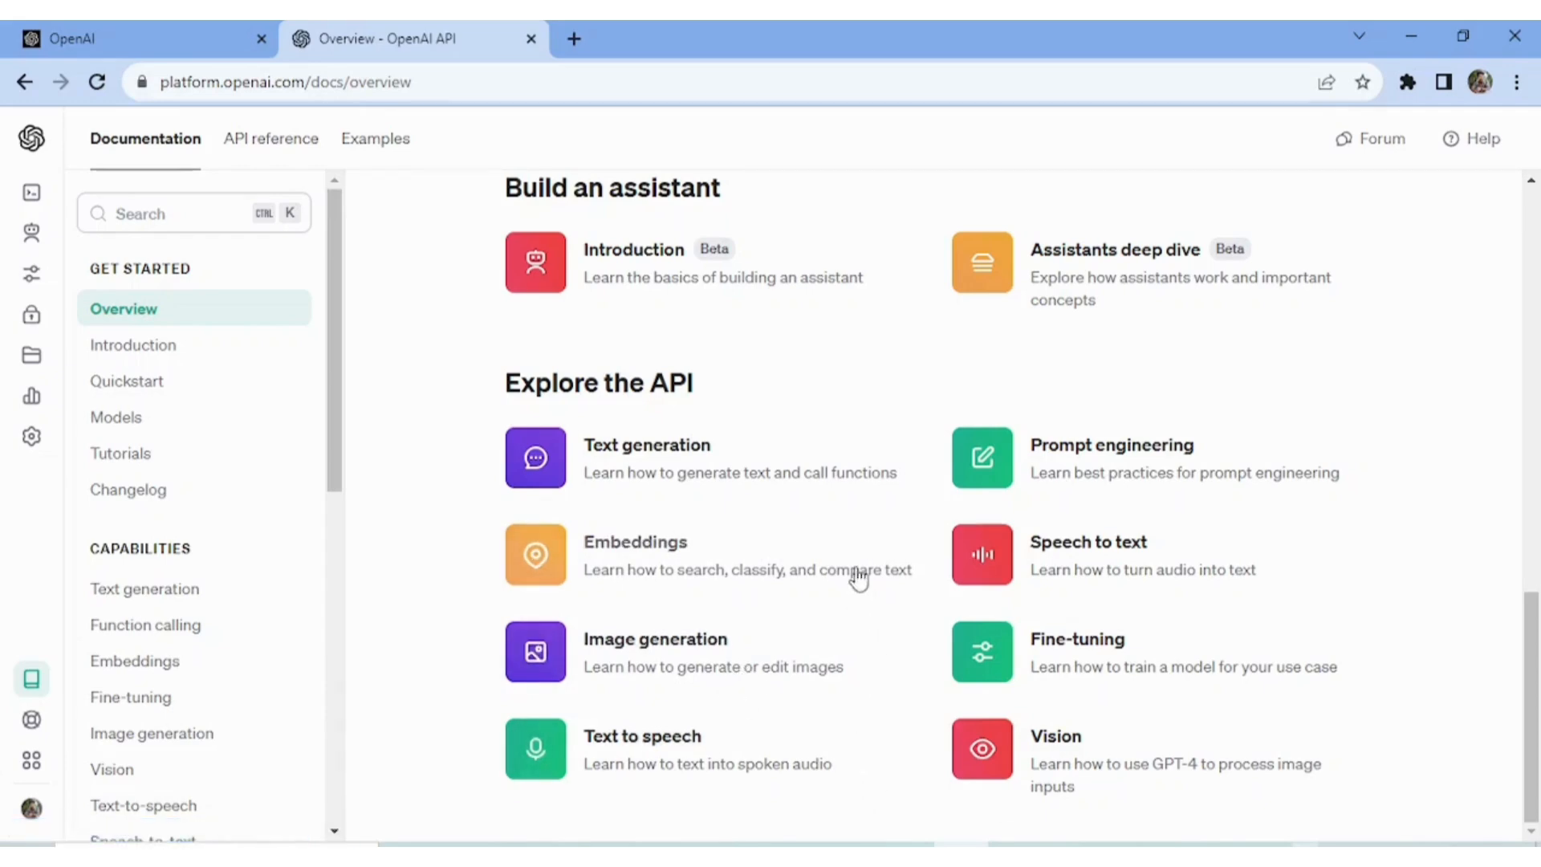
pyautogui.scroll(3)
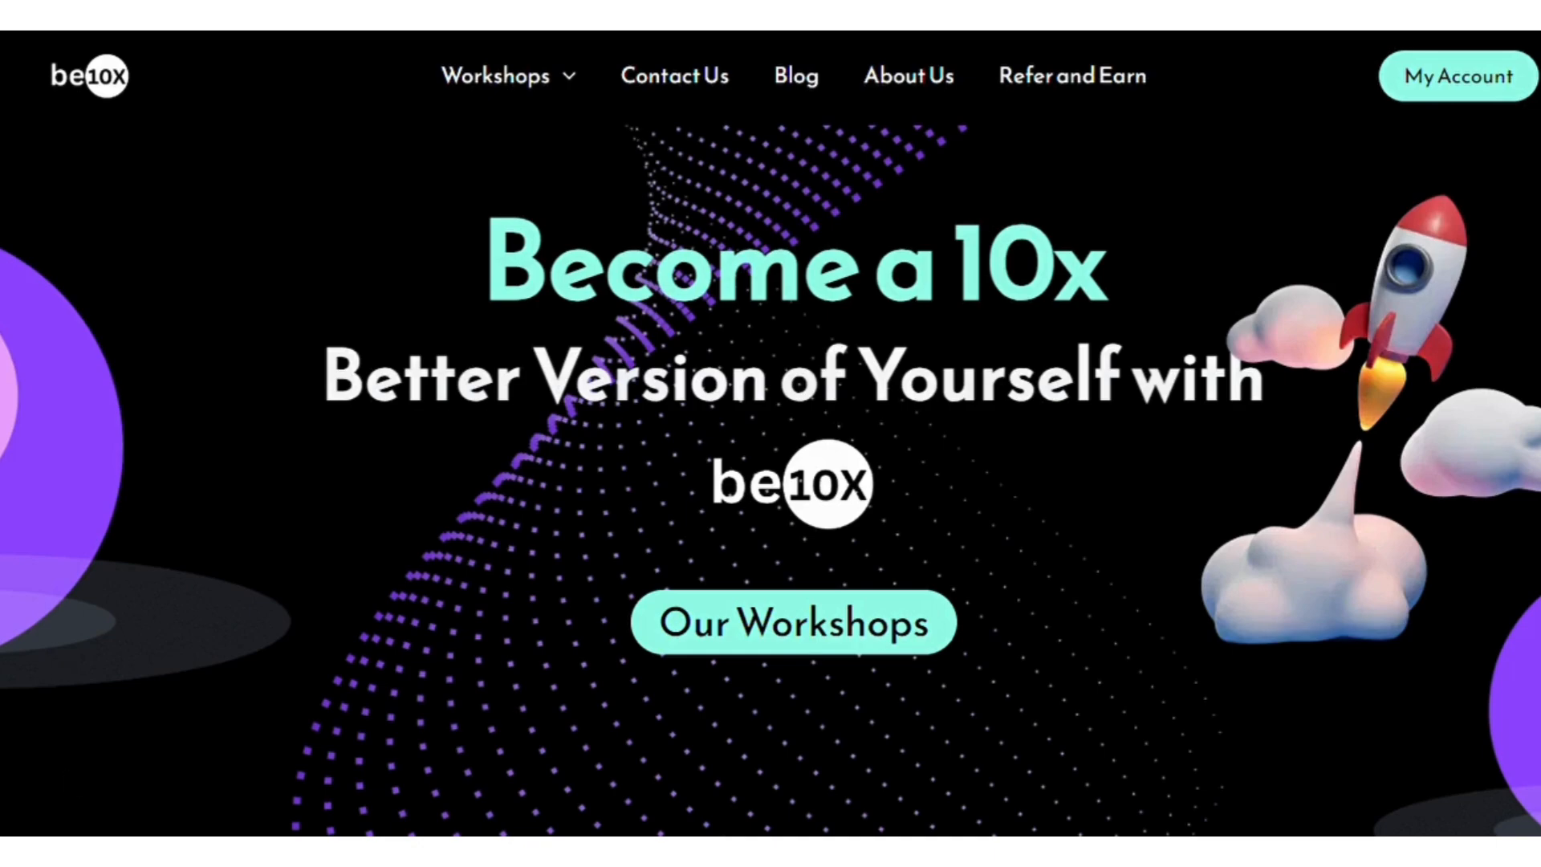
pyautogui.scroll(-3)
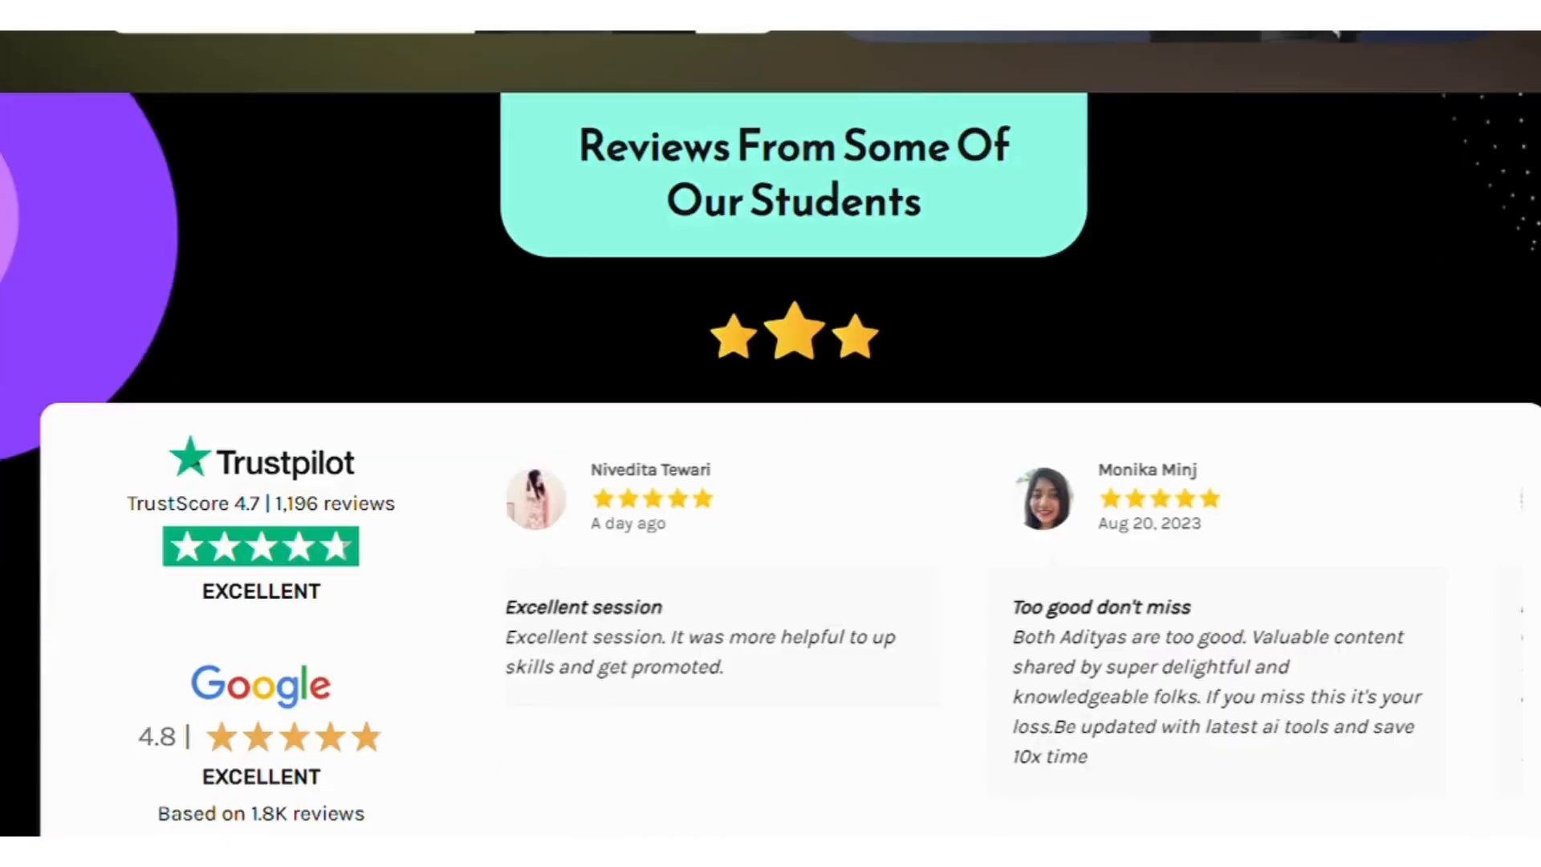
pyautogui.scroll(-3)
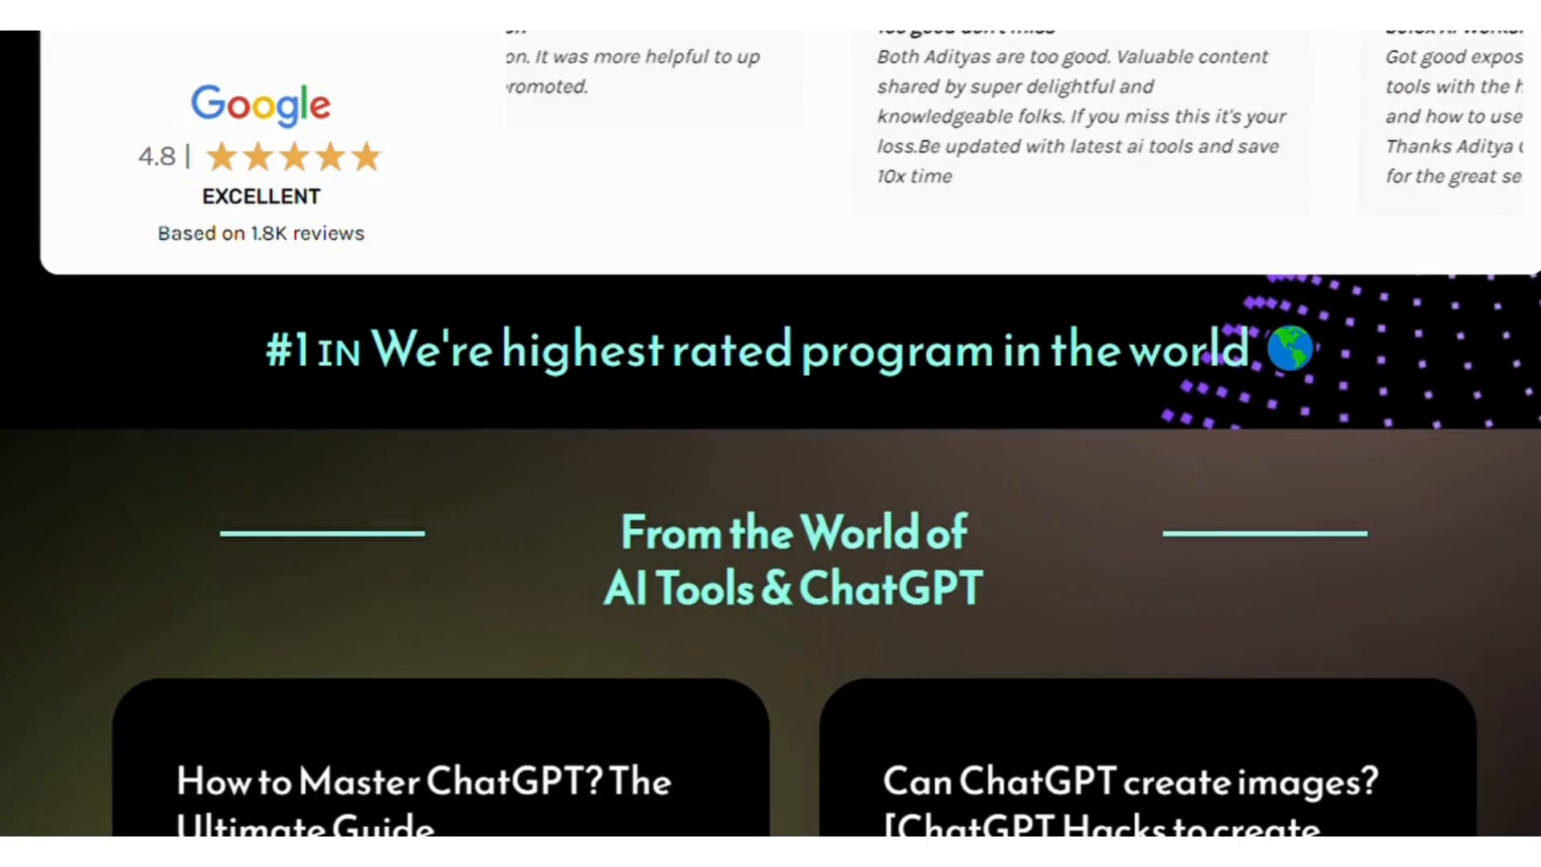
pyautogui.scroll(-3)
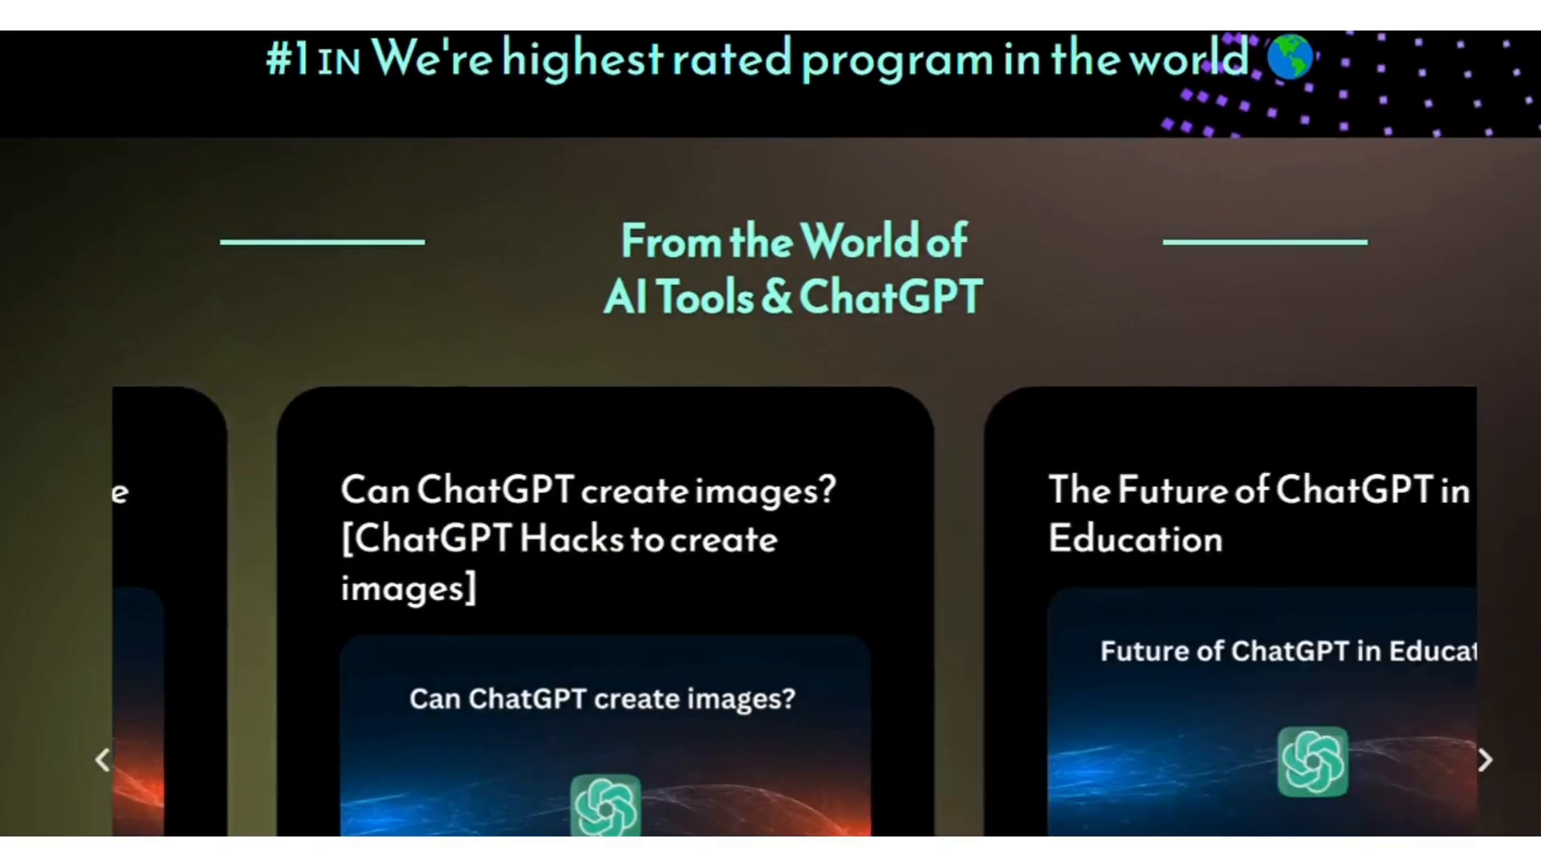
pyautogui.scroll(-3)
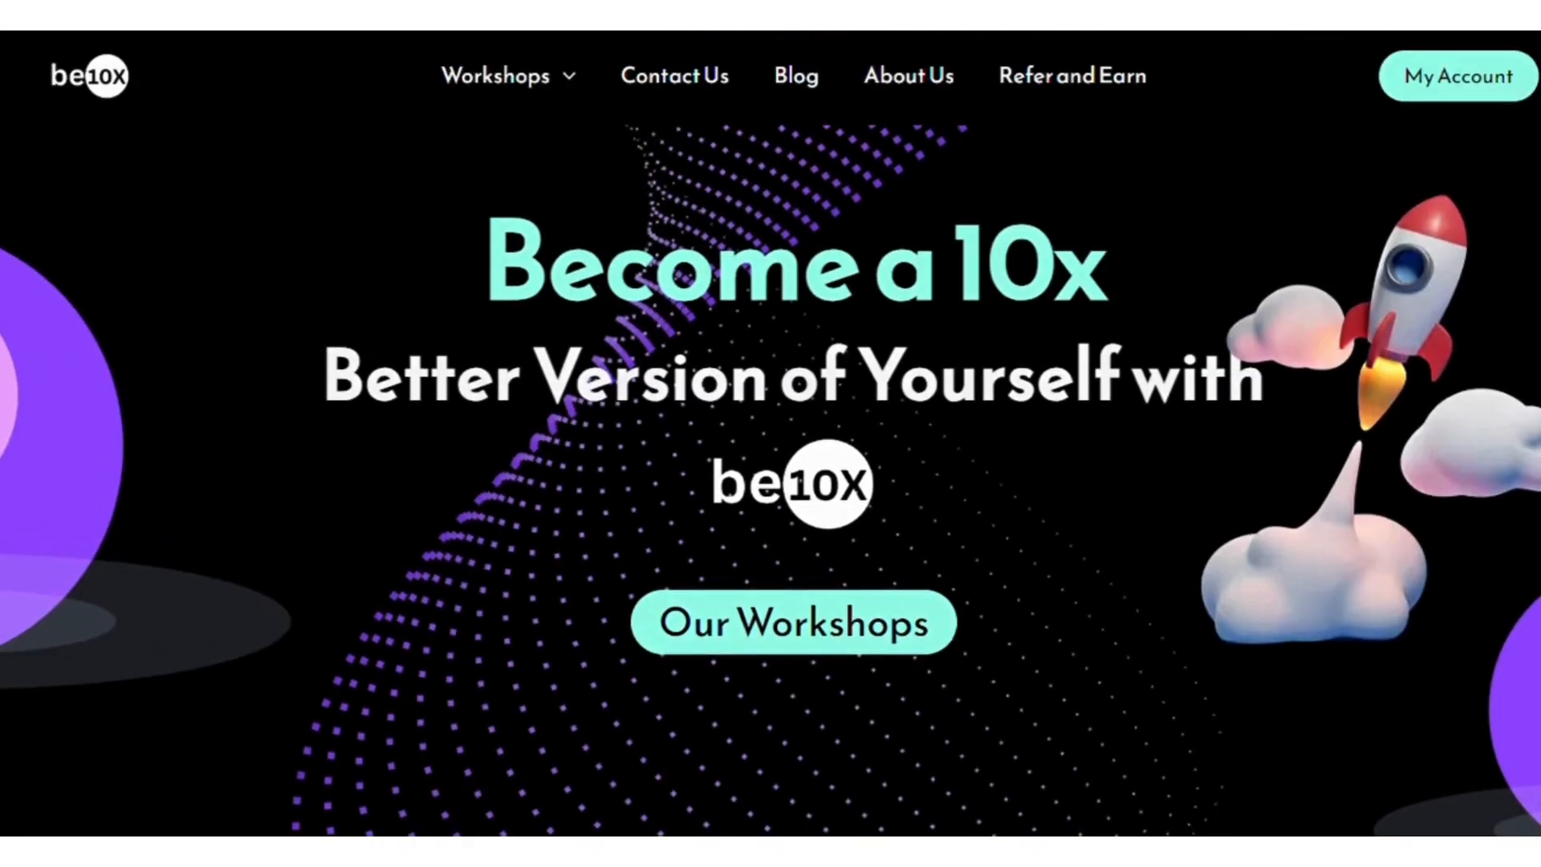
pyautogui.scroll(-3)
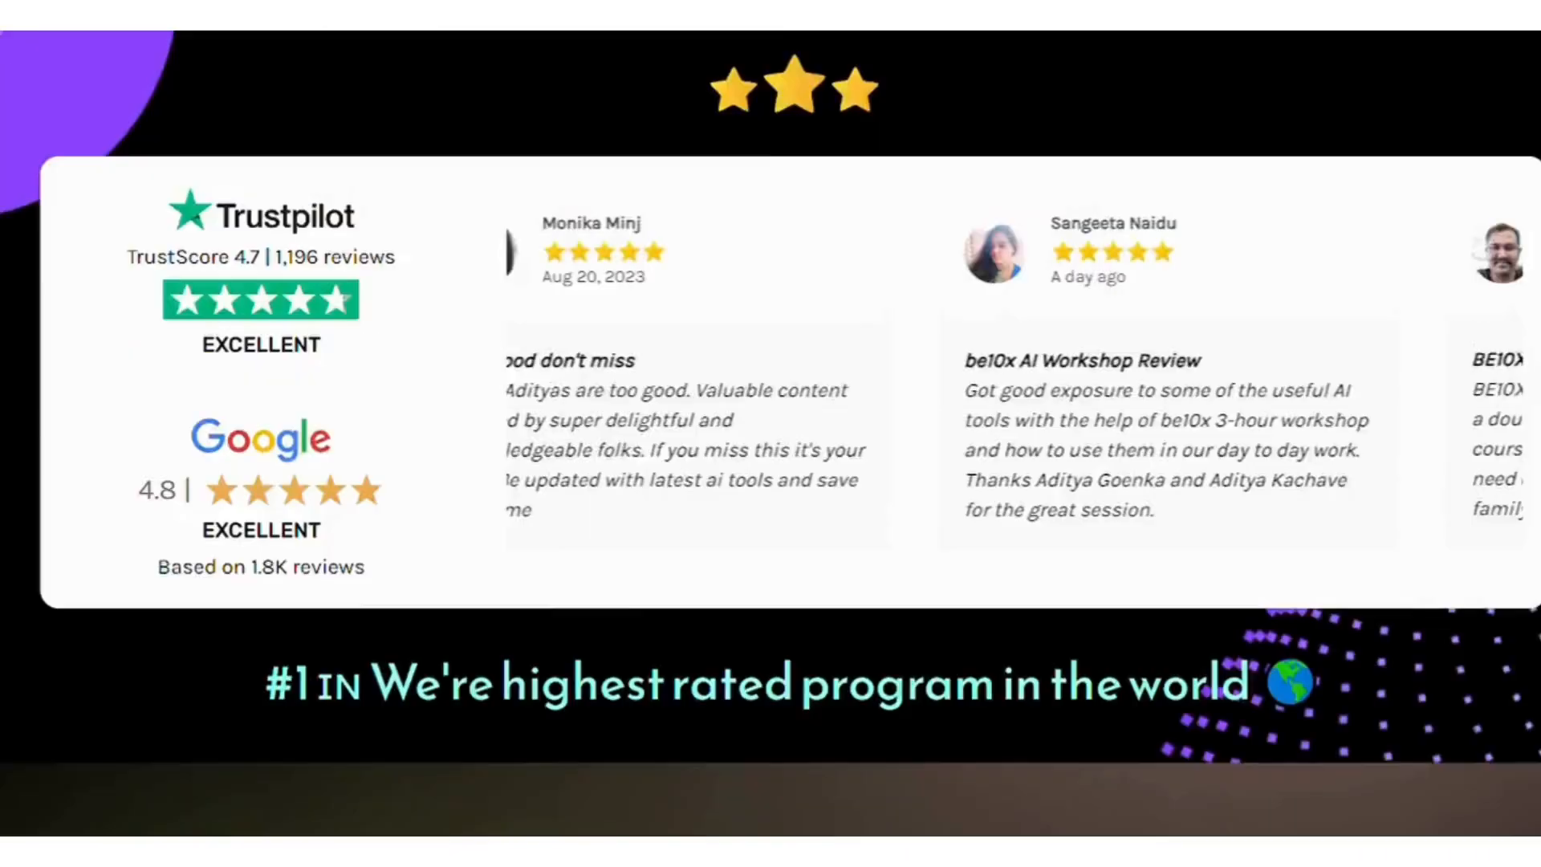
pyautogui.scroll(-3)
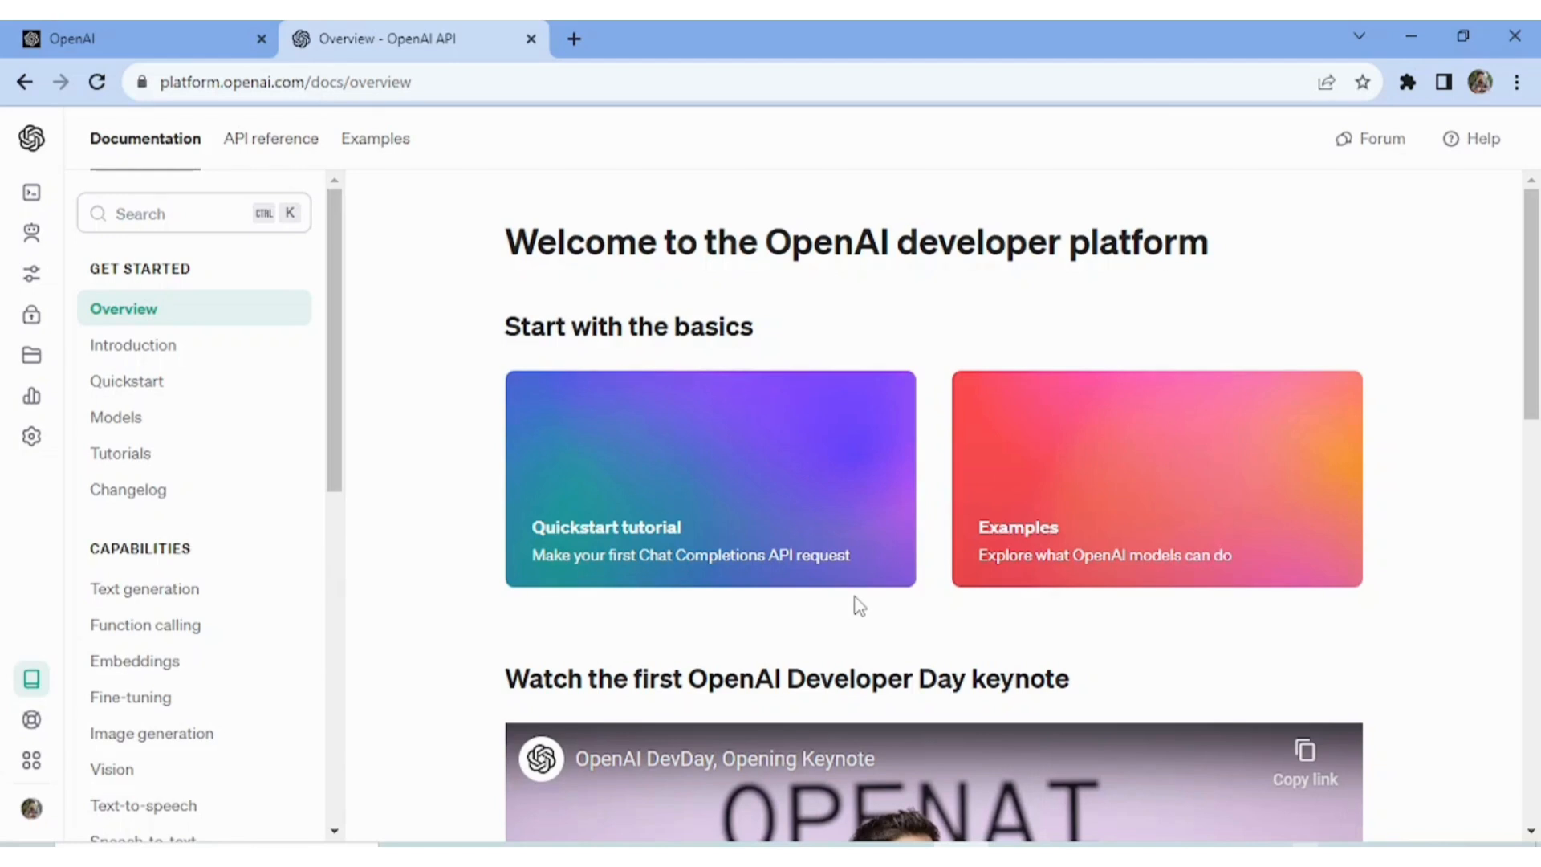
pyautogui.moveTo(564, 260)
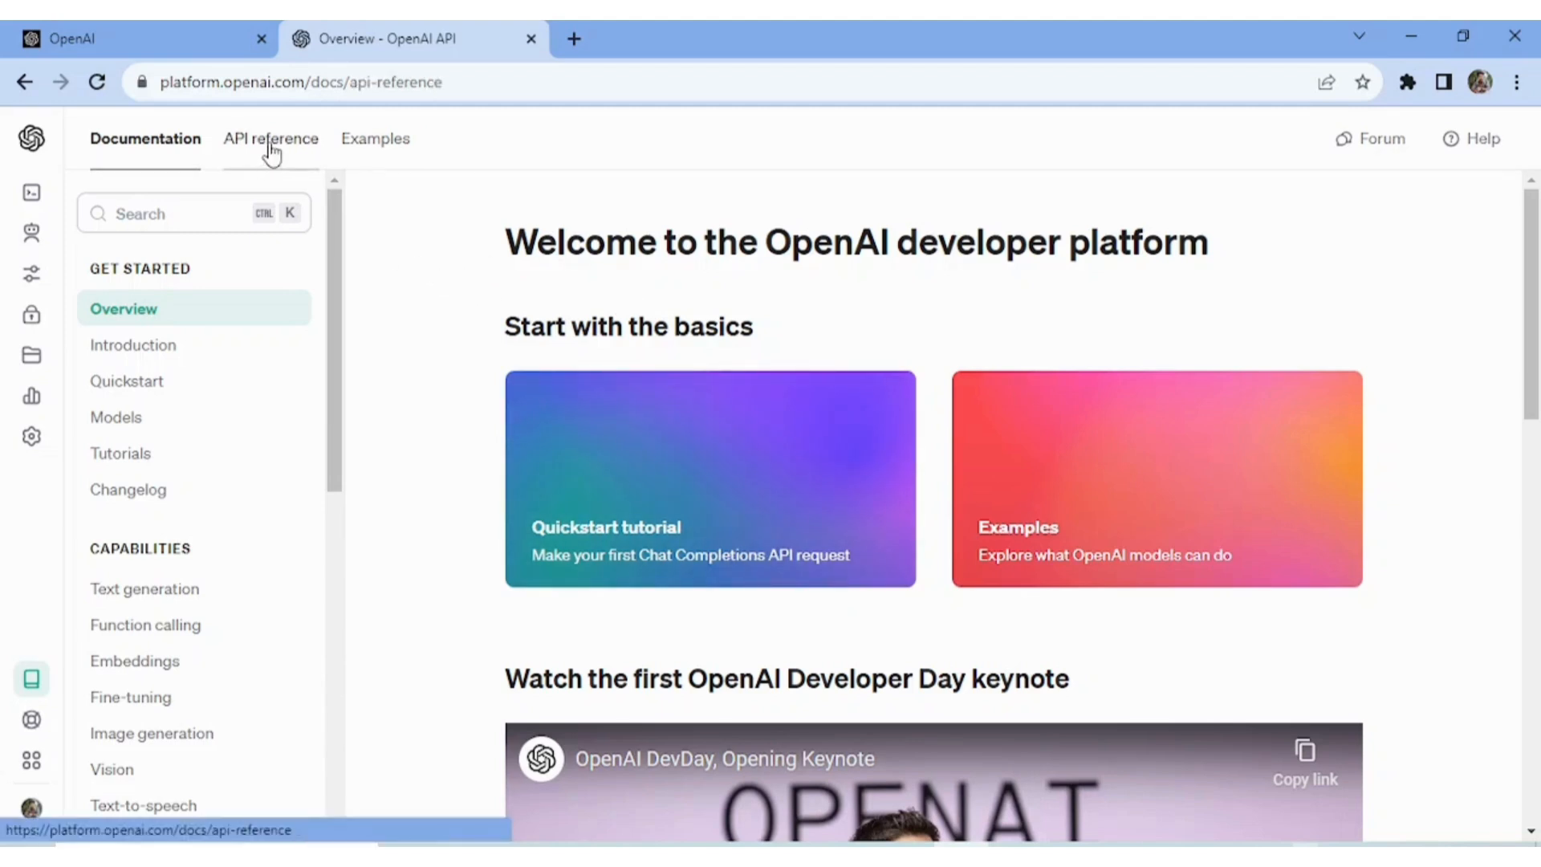
# Step: Open the API reference and jump to its Authentication section
pyautogui.click(271, 138)
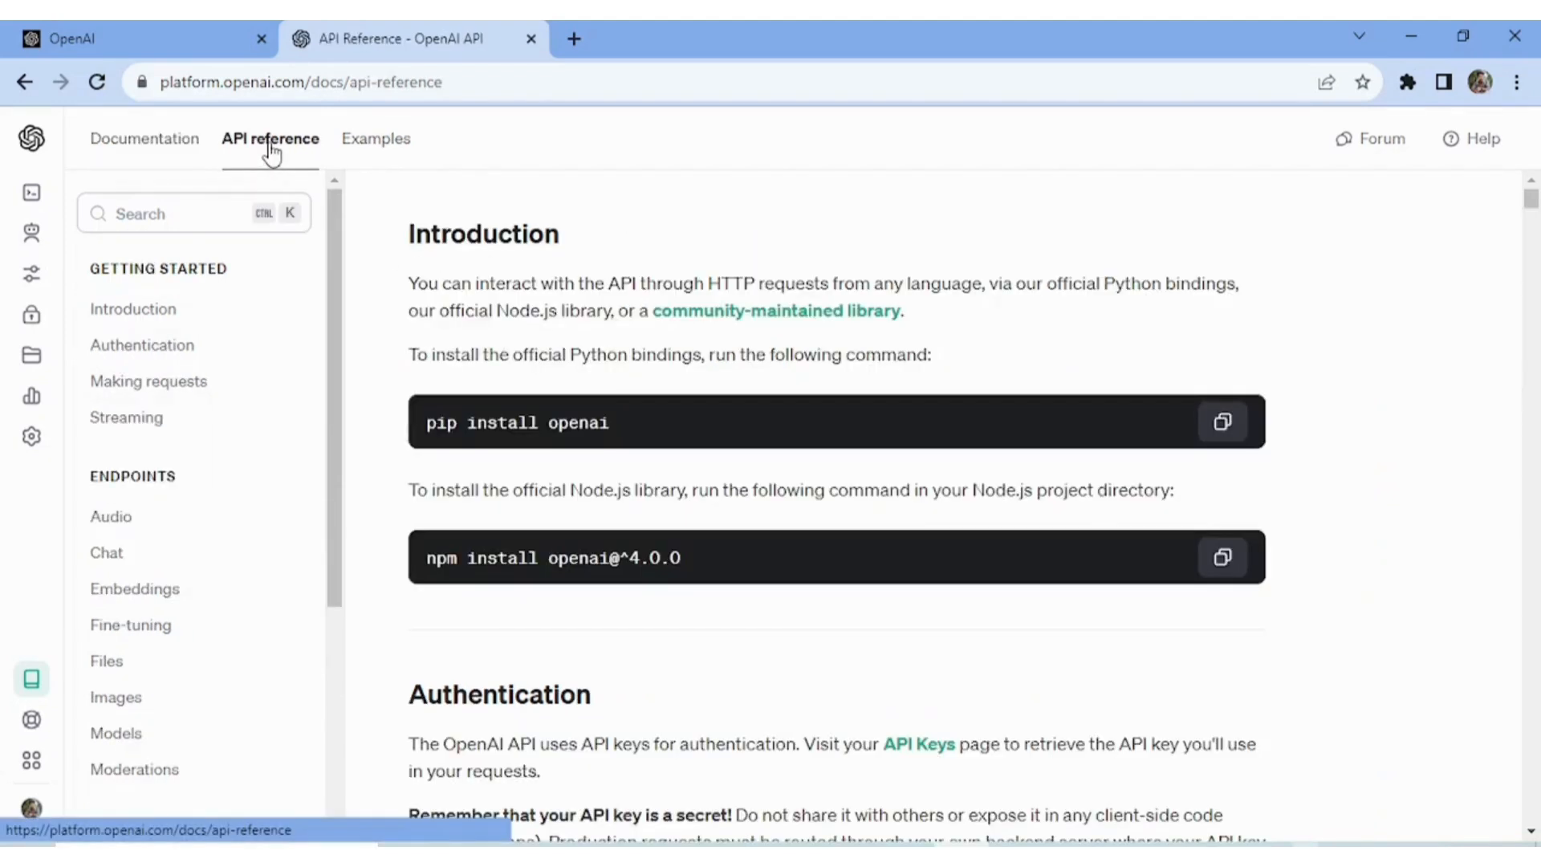
pyautogui.click(141, 345)
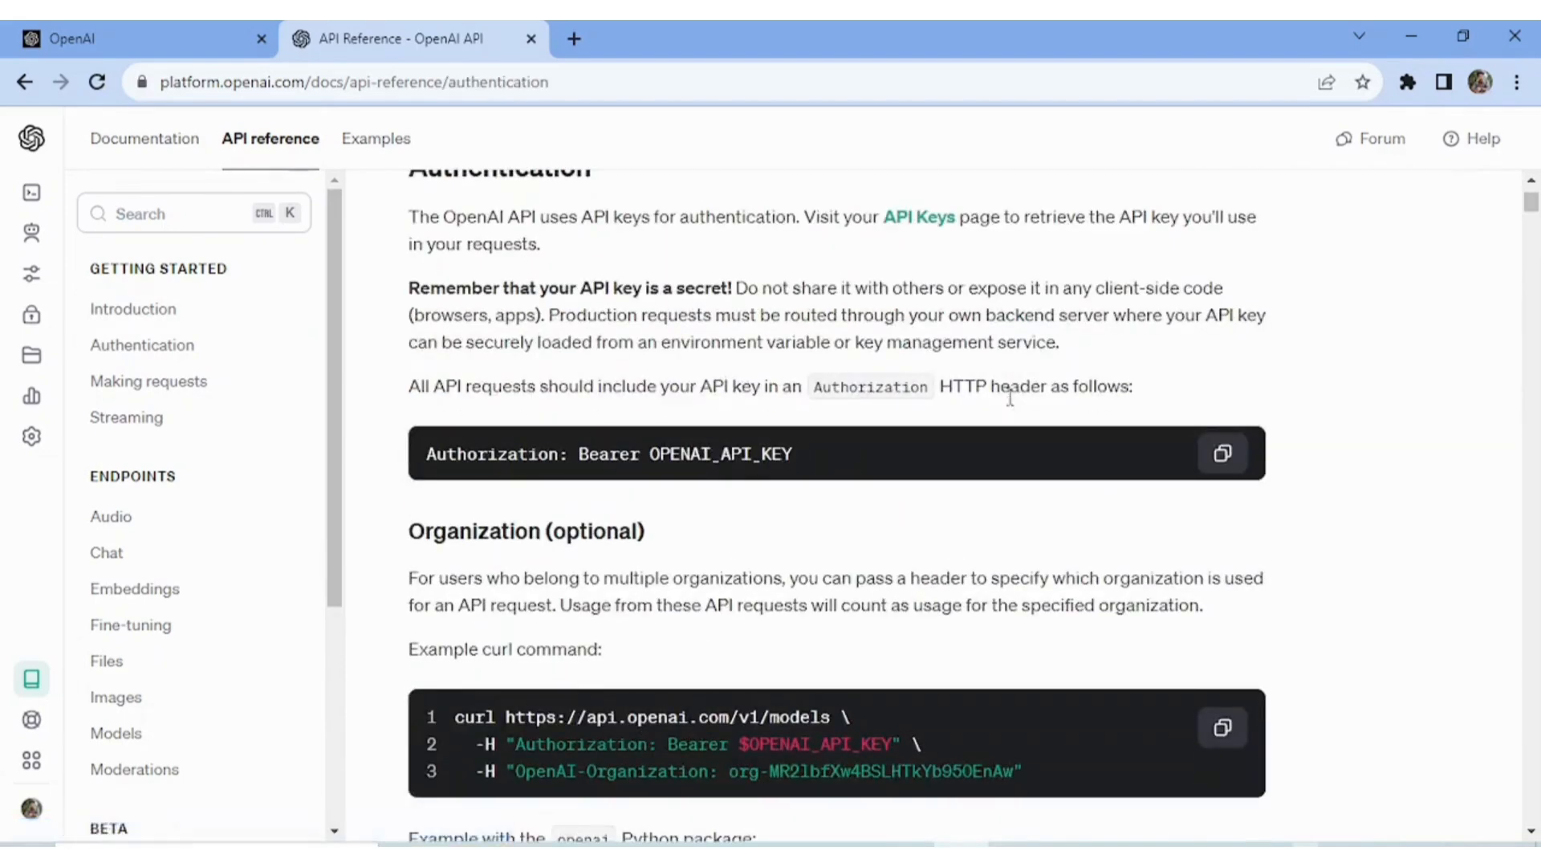
pyautogui.click(134, 308)
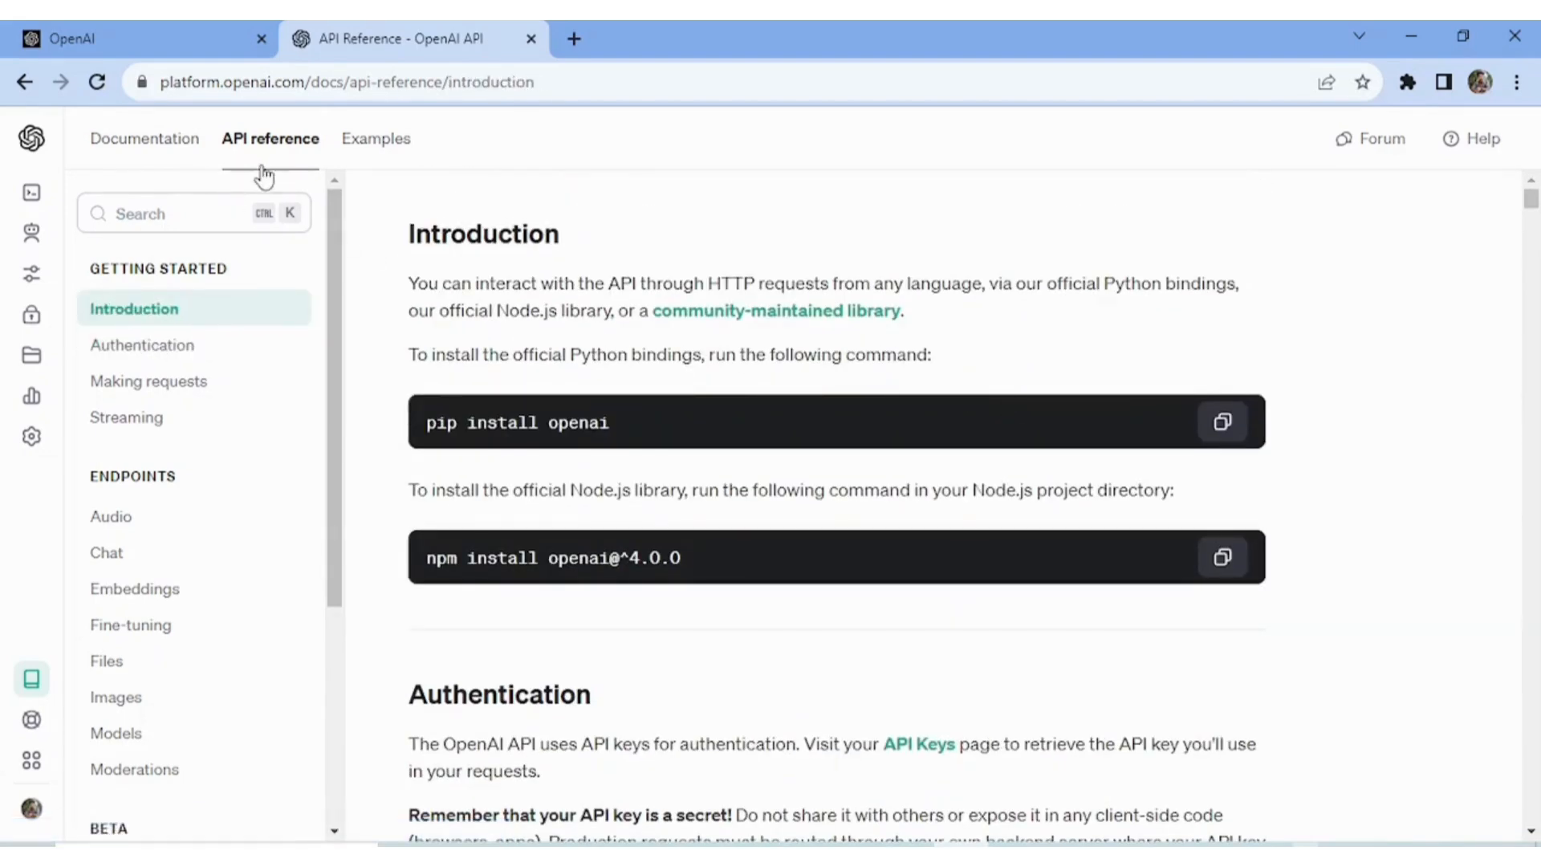
pyautogui.moveTo(459, 260)
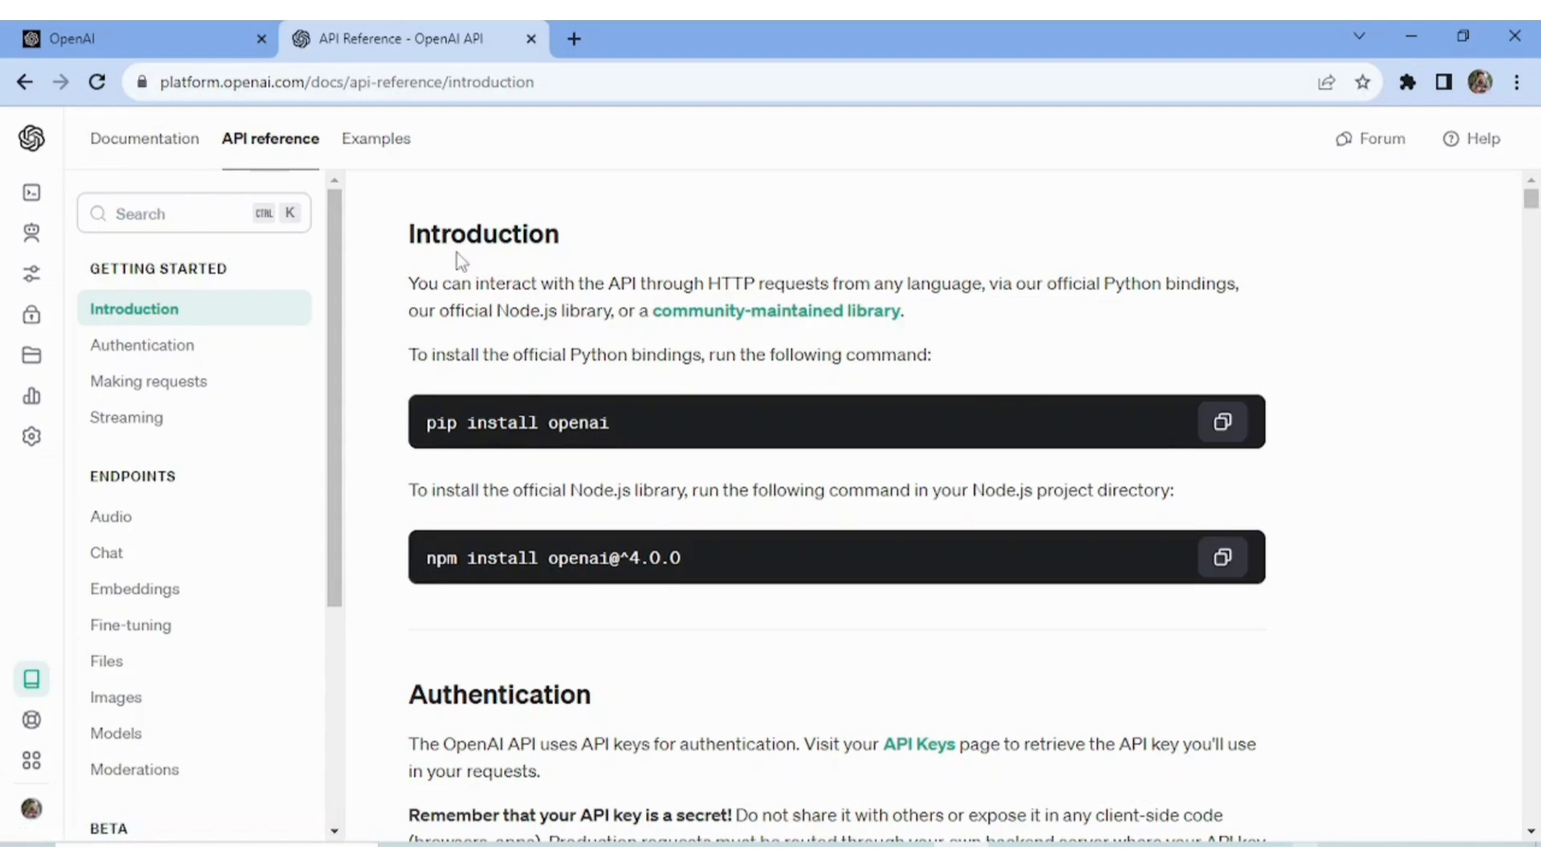
pyautogui.moveTo(840, 344)
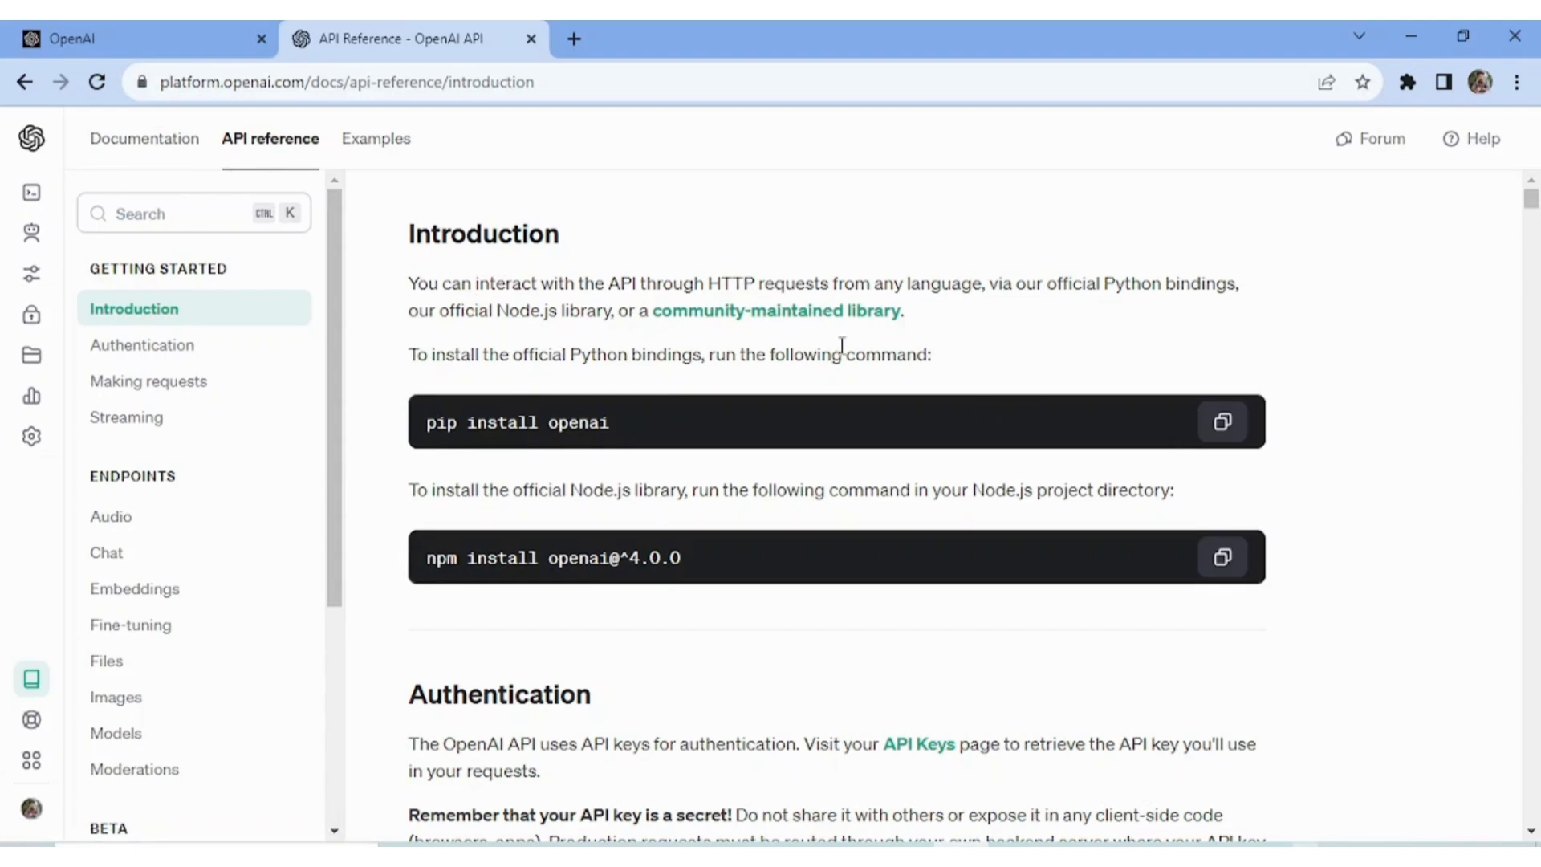
pyautogui.moveTo(789, 332)
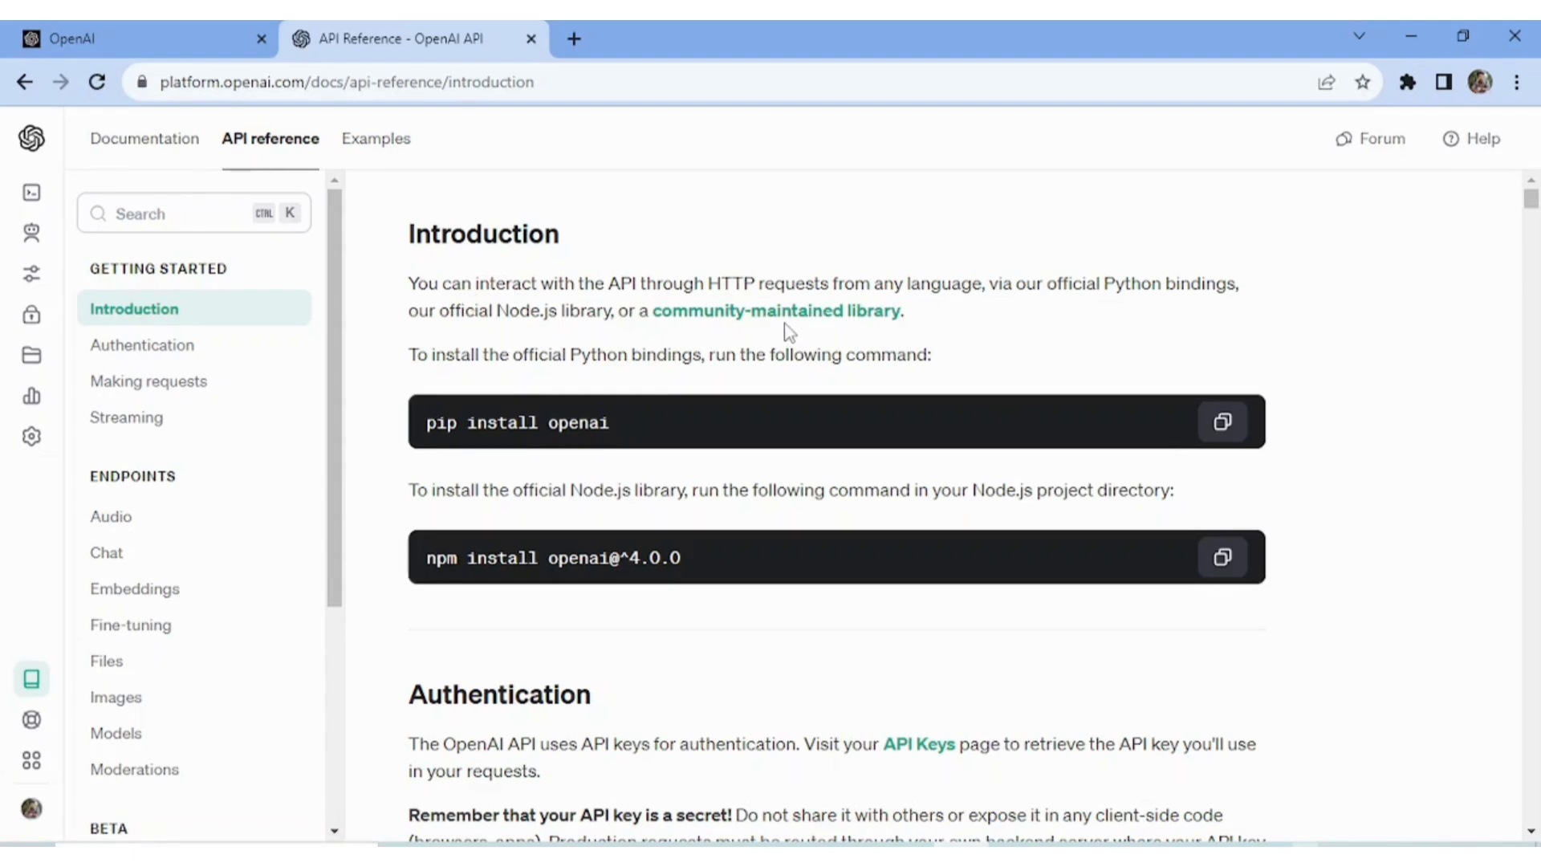
pyautogui.click(143, 345)
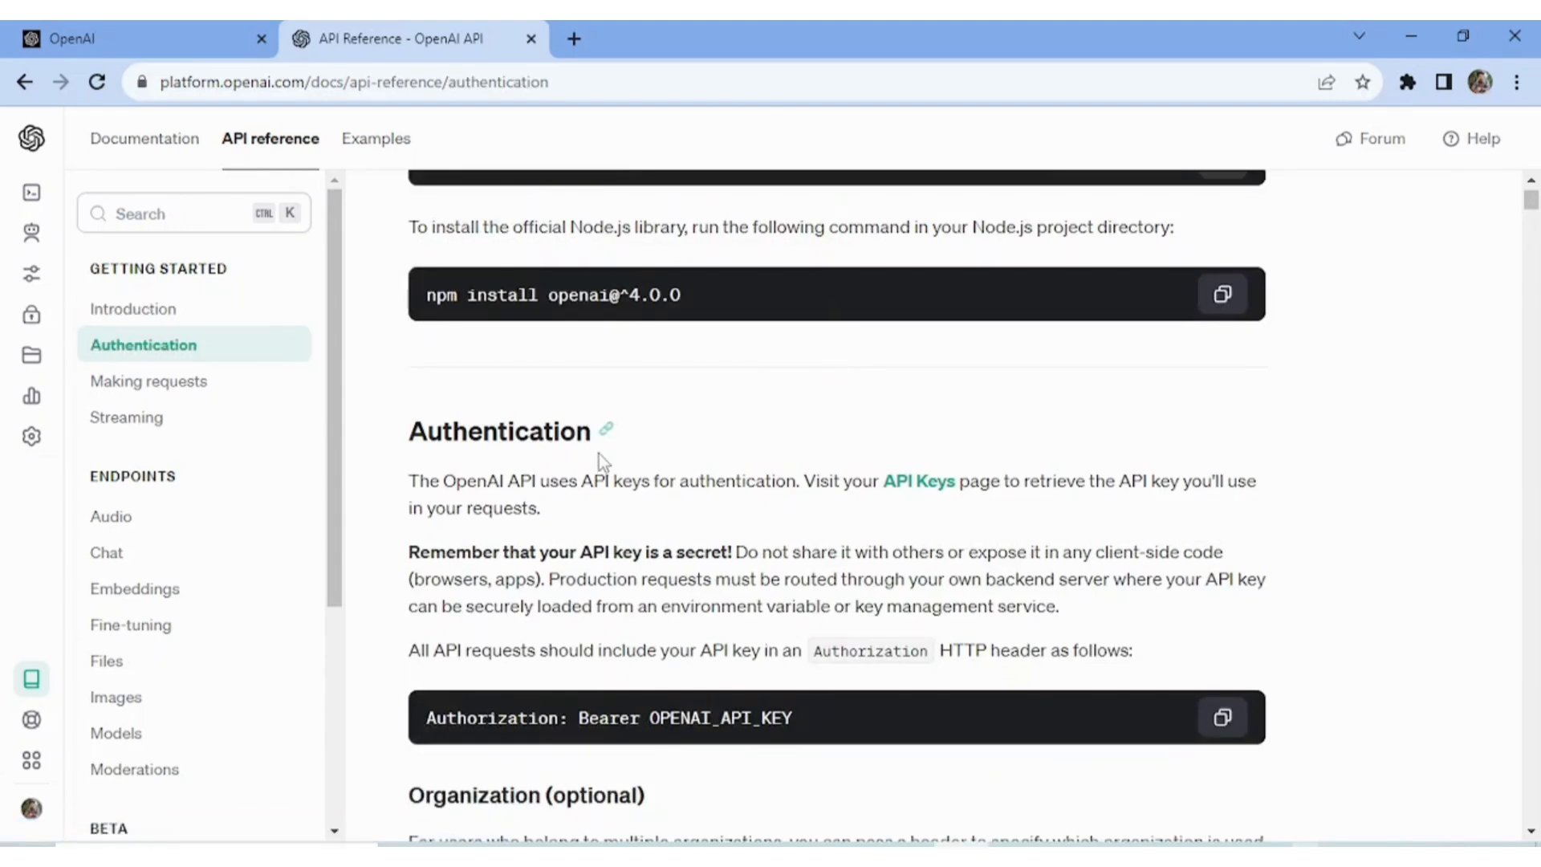
pyautogui.moveTo(534, 464)
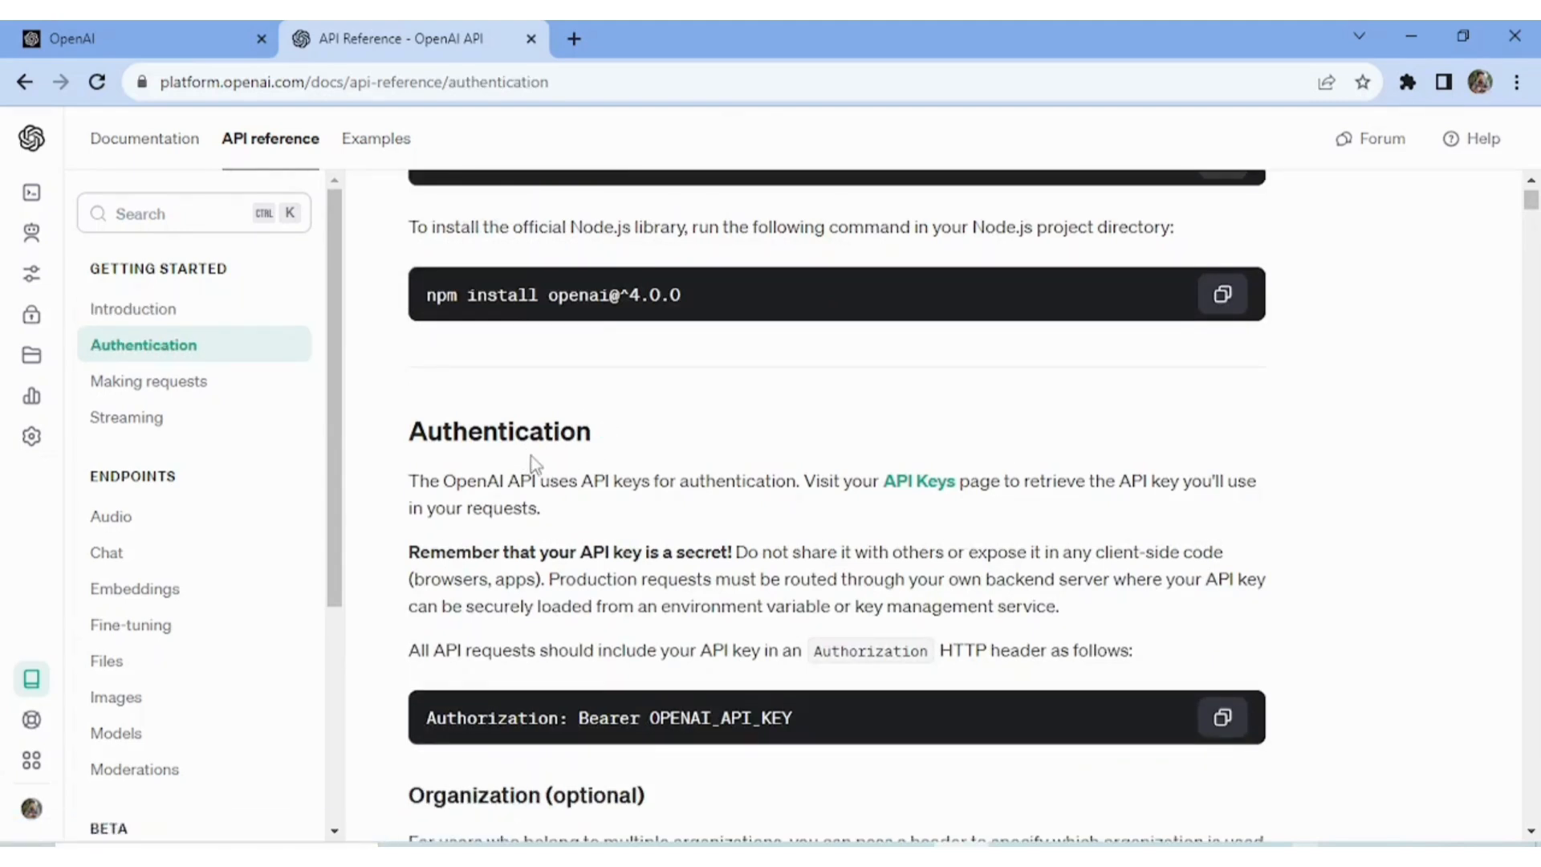
pyautogui.moveTo(902, 508)
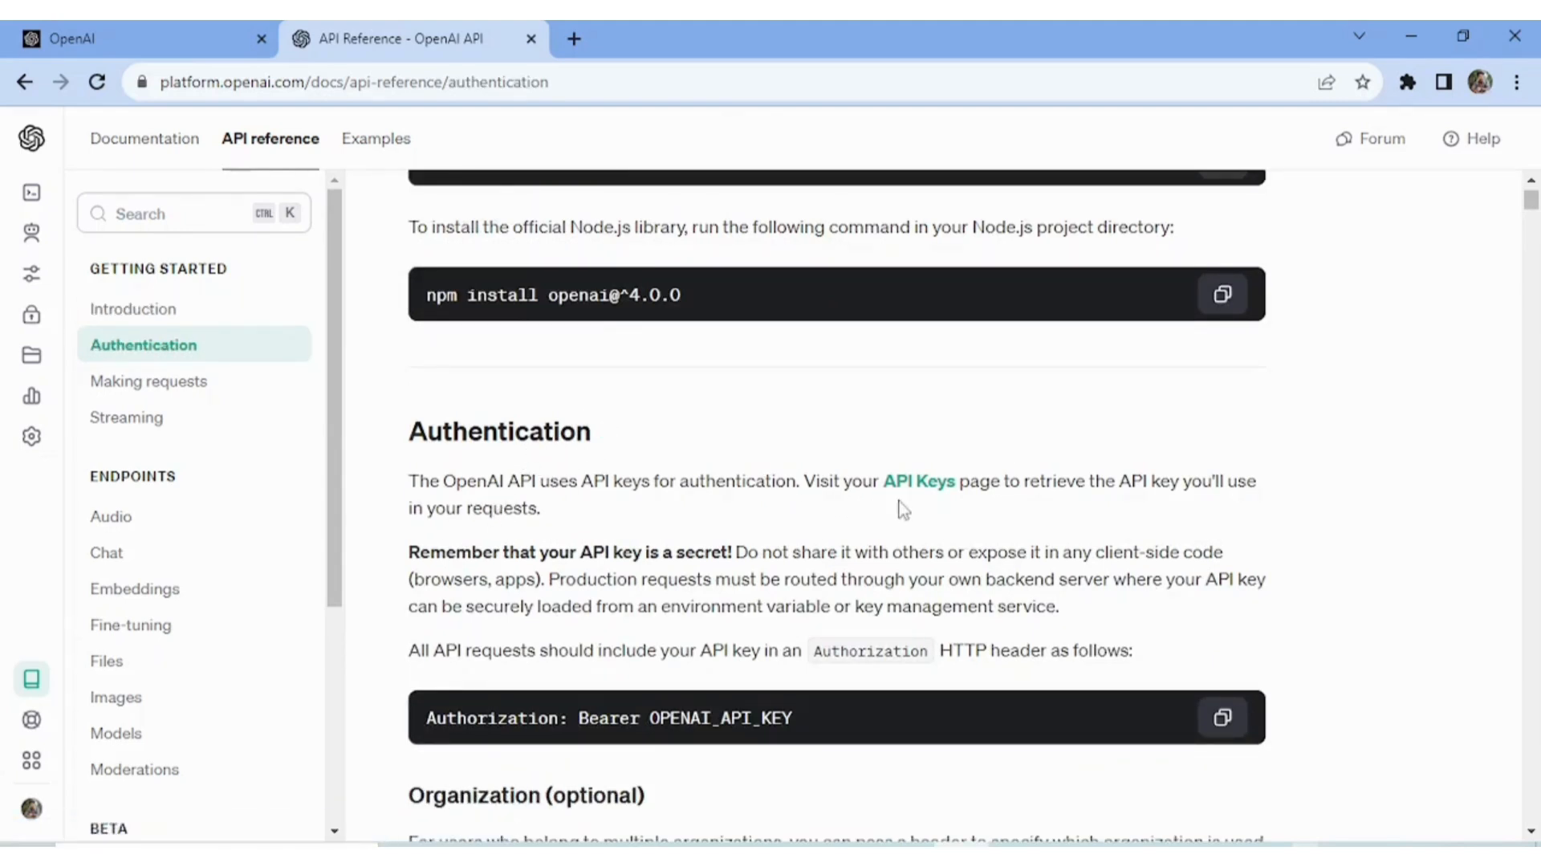
pyautogui.moveTo(918, 481)
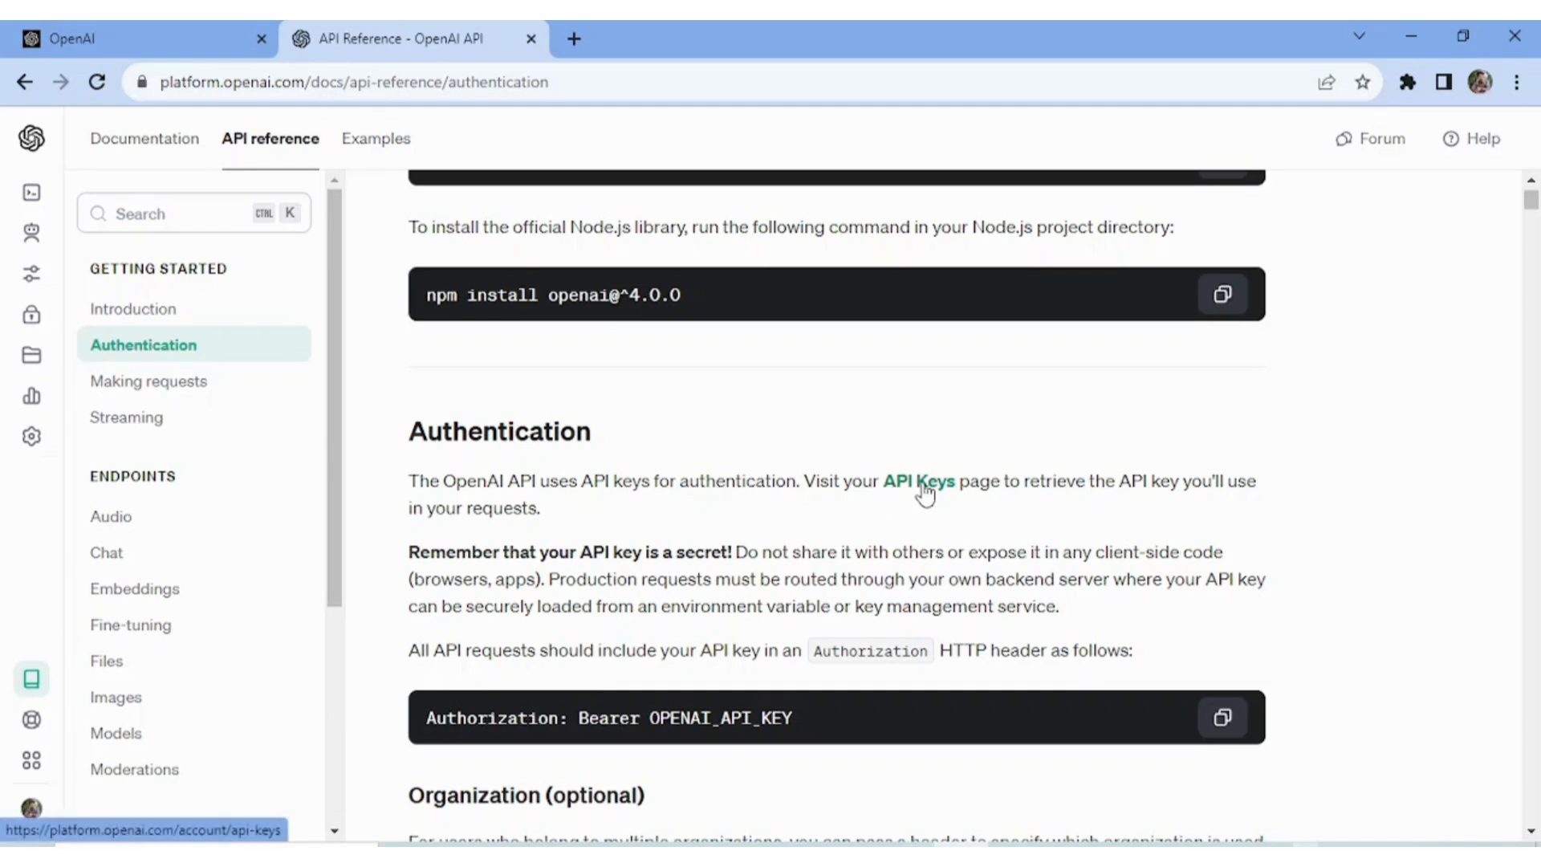
# Step: Follow the API Keys link in the Authentication paragraph
pyautogui.click(919, 481)
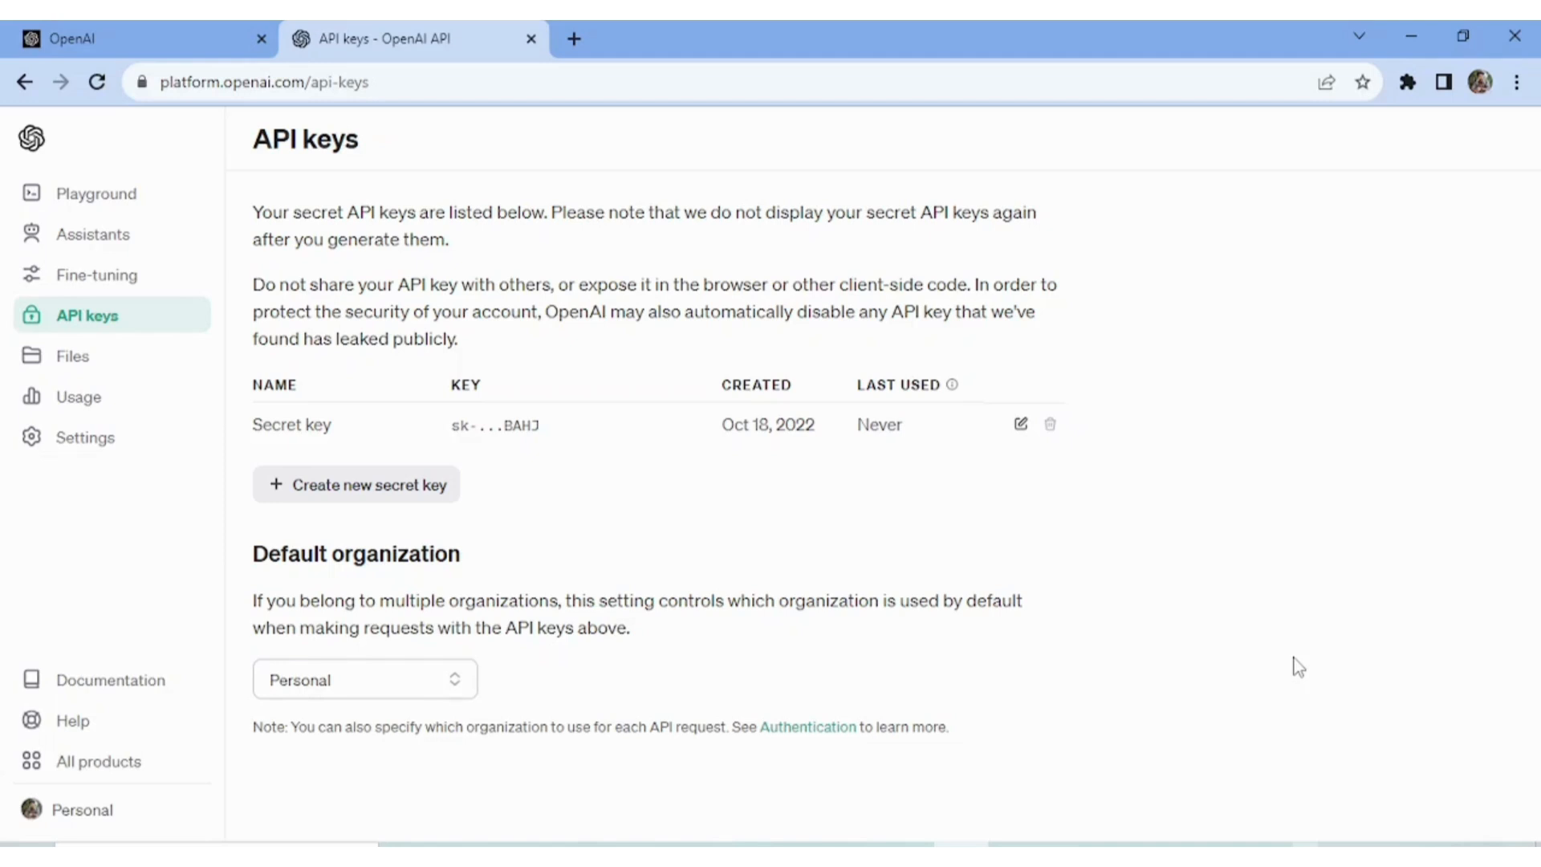
pyautogui.moveTo(682, 513)
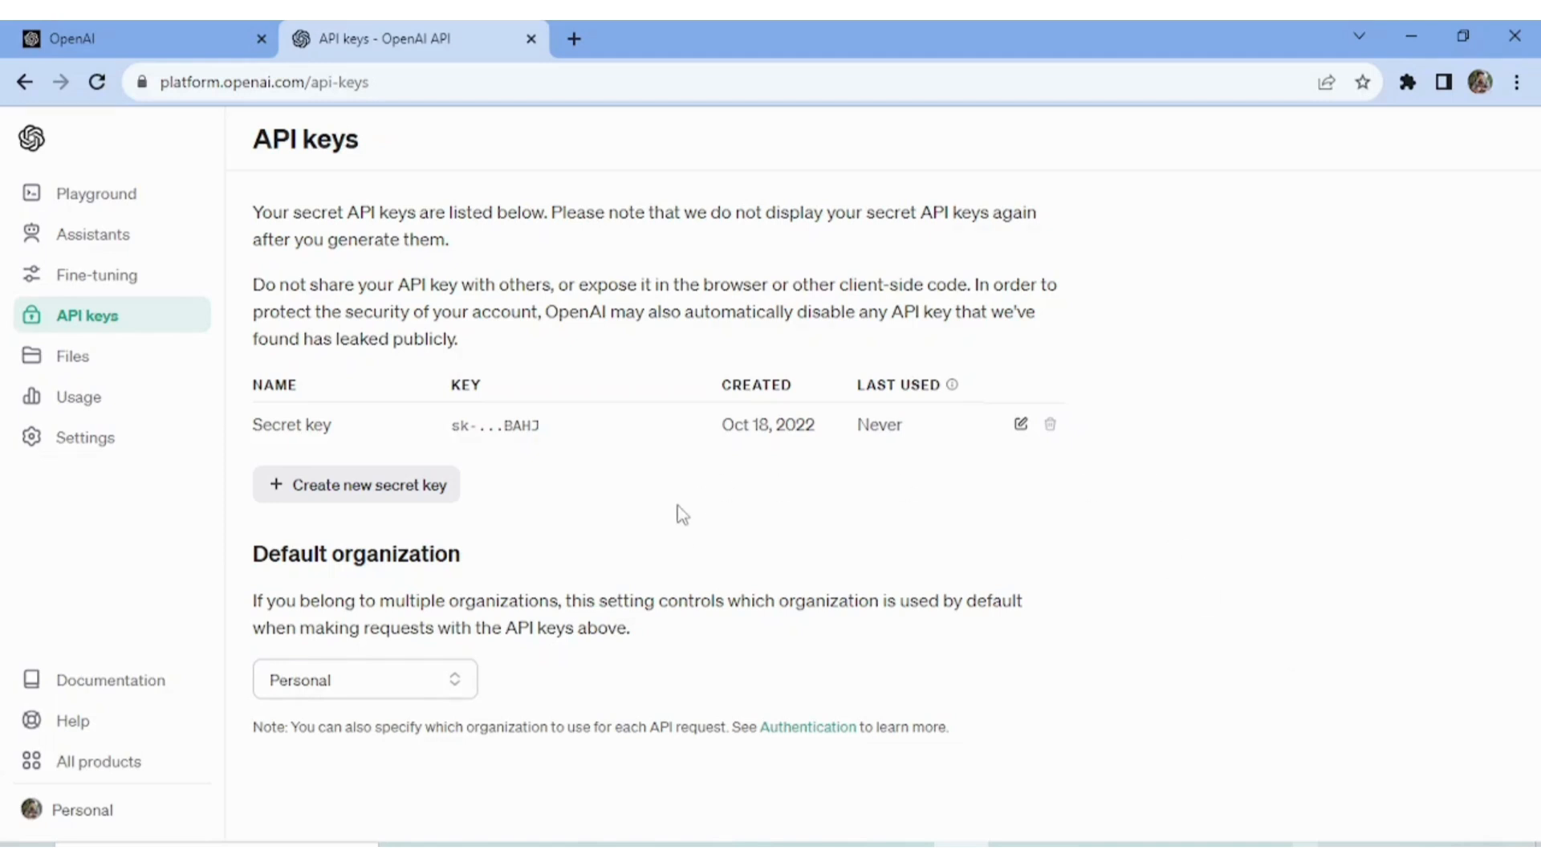
pyautogui.moveTo(396, 496)
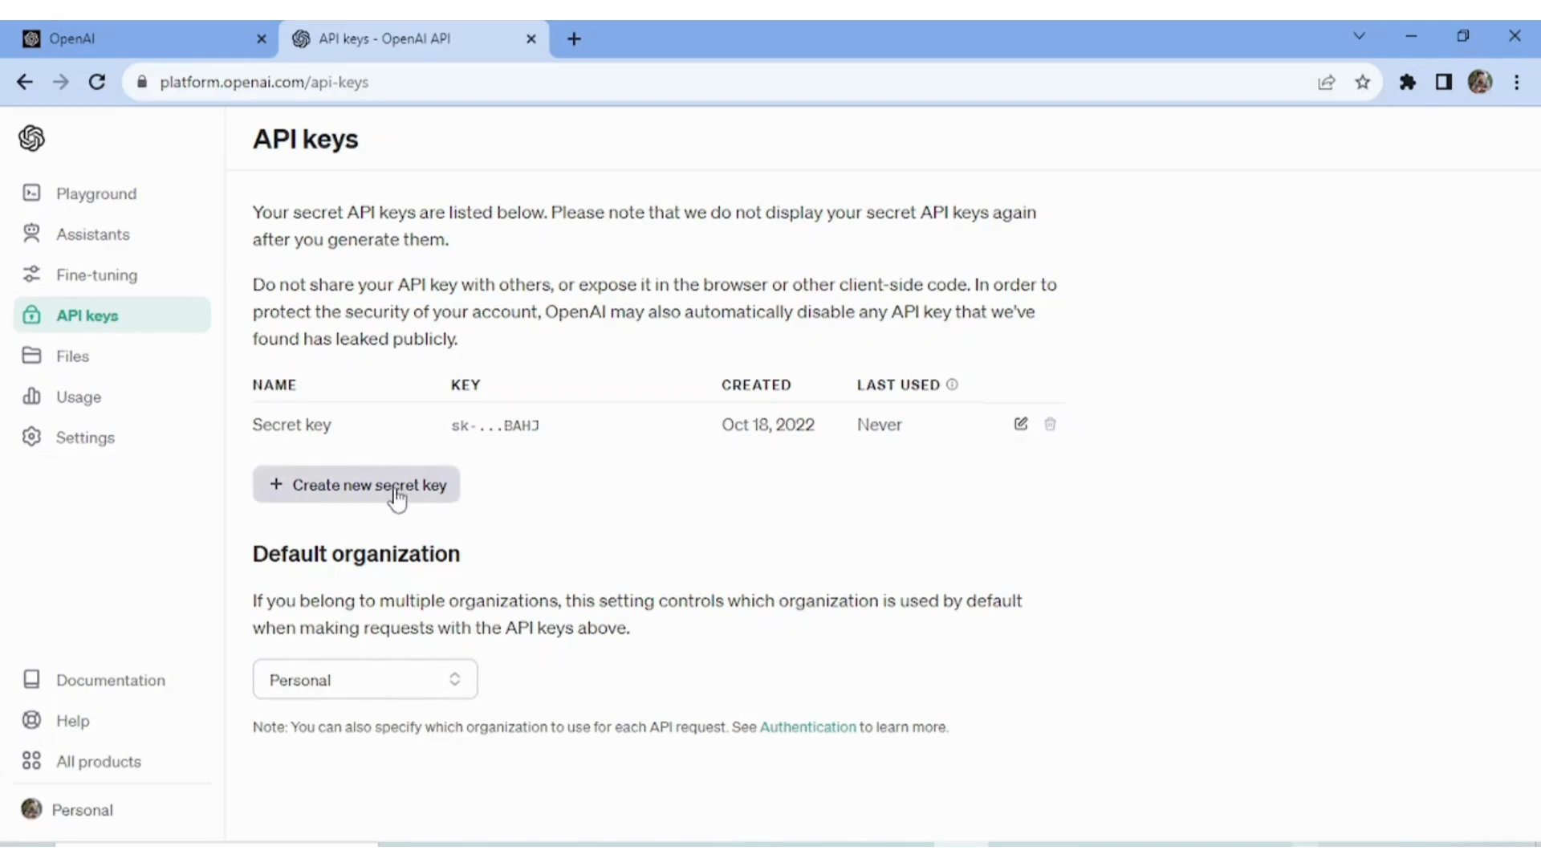
# Step: Create a secret key named 'bhanush' and copy its value
pyautogui.click(356, 485)
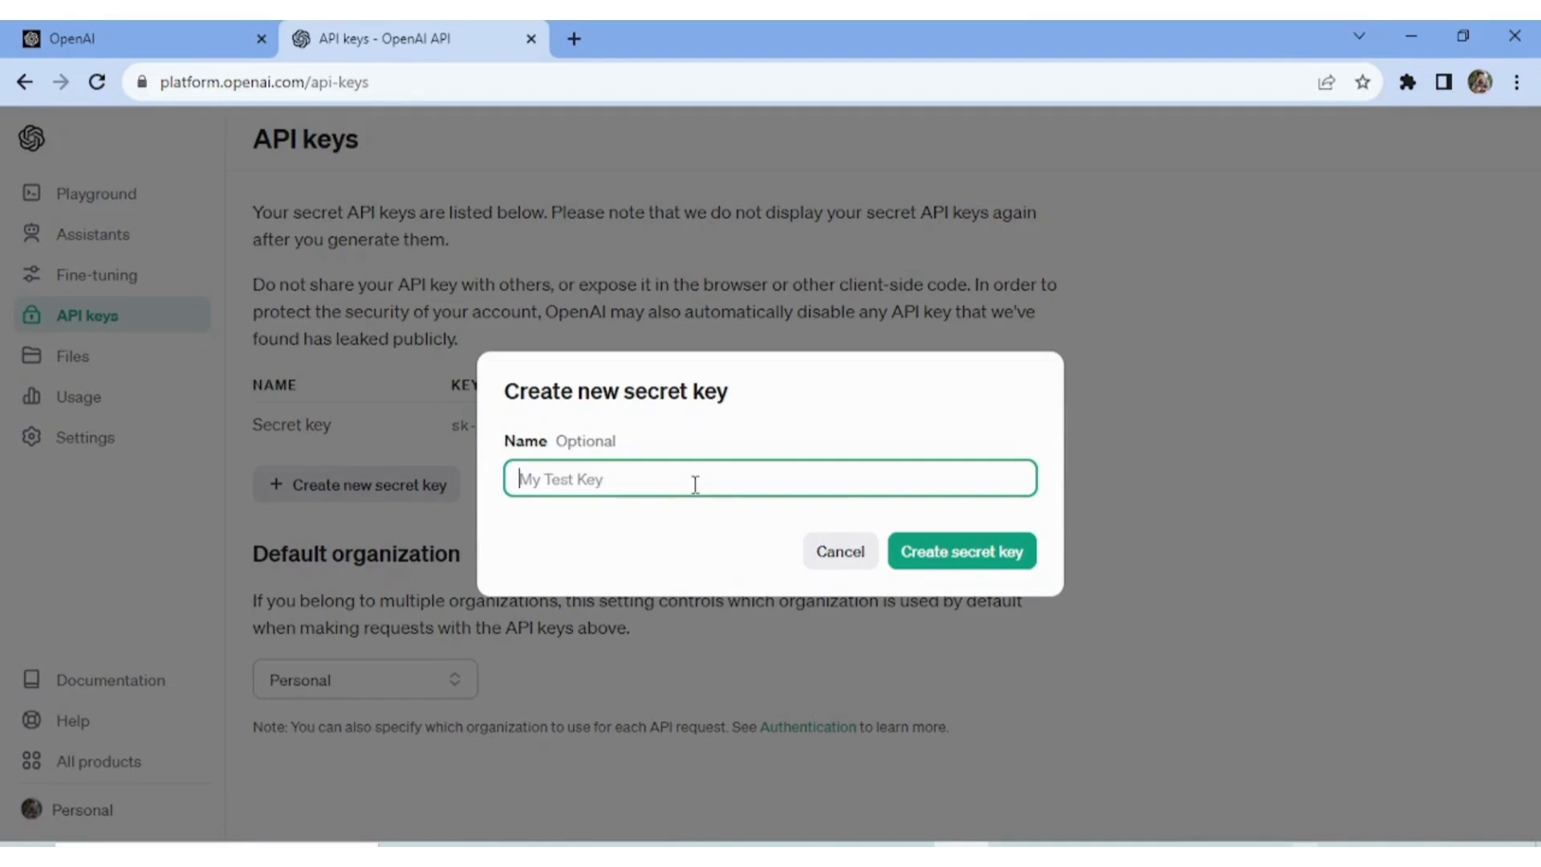
pyautogui.write('bhanush')
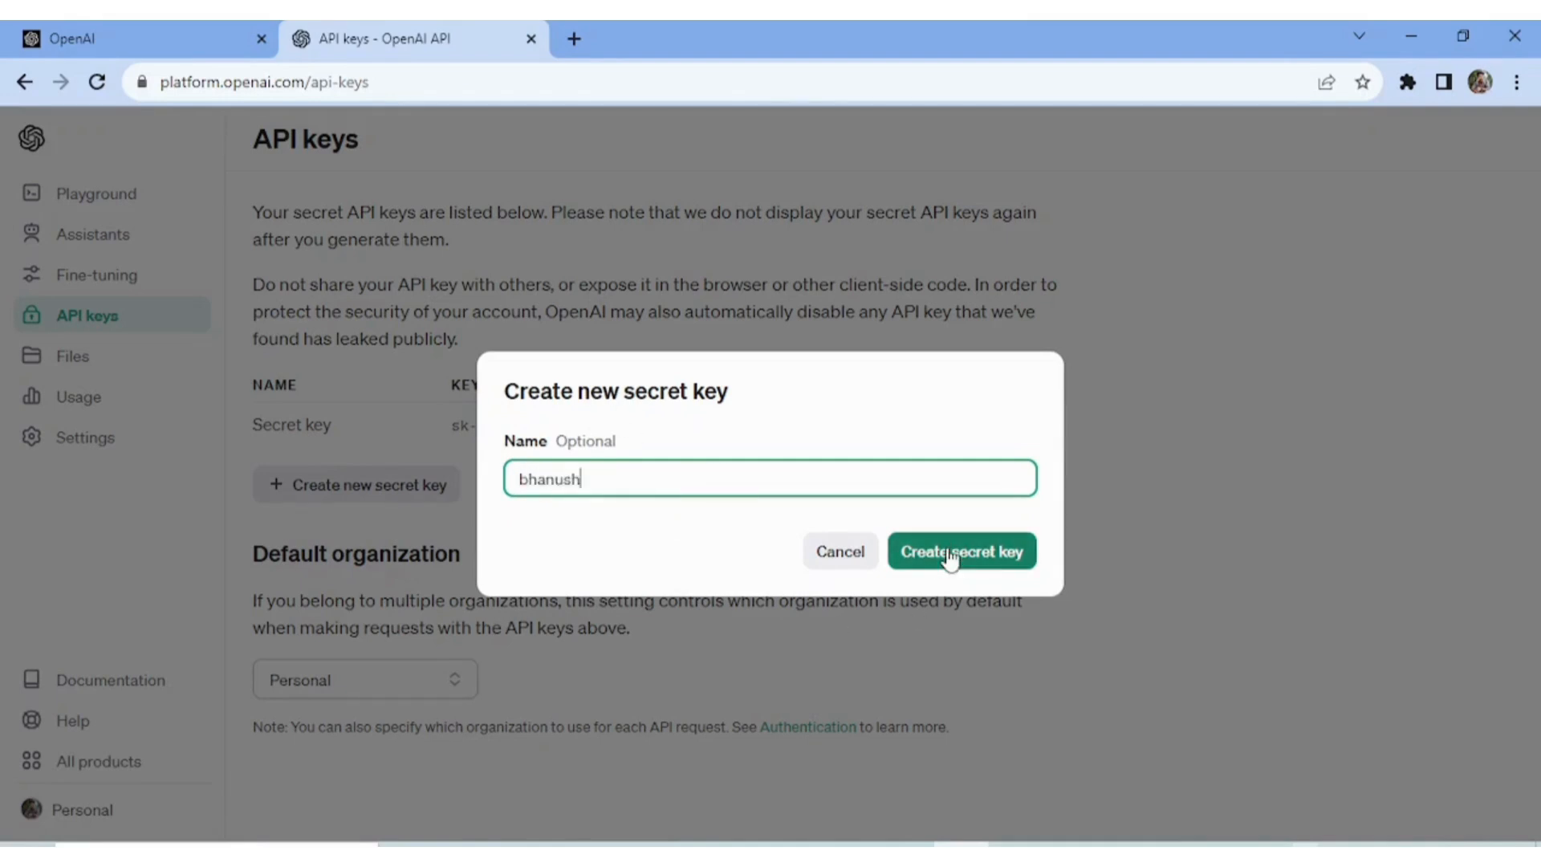
pyautogui.click(960, 550)
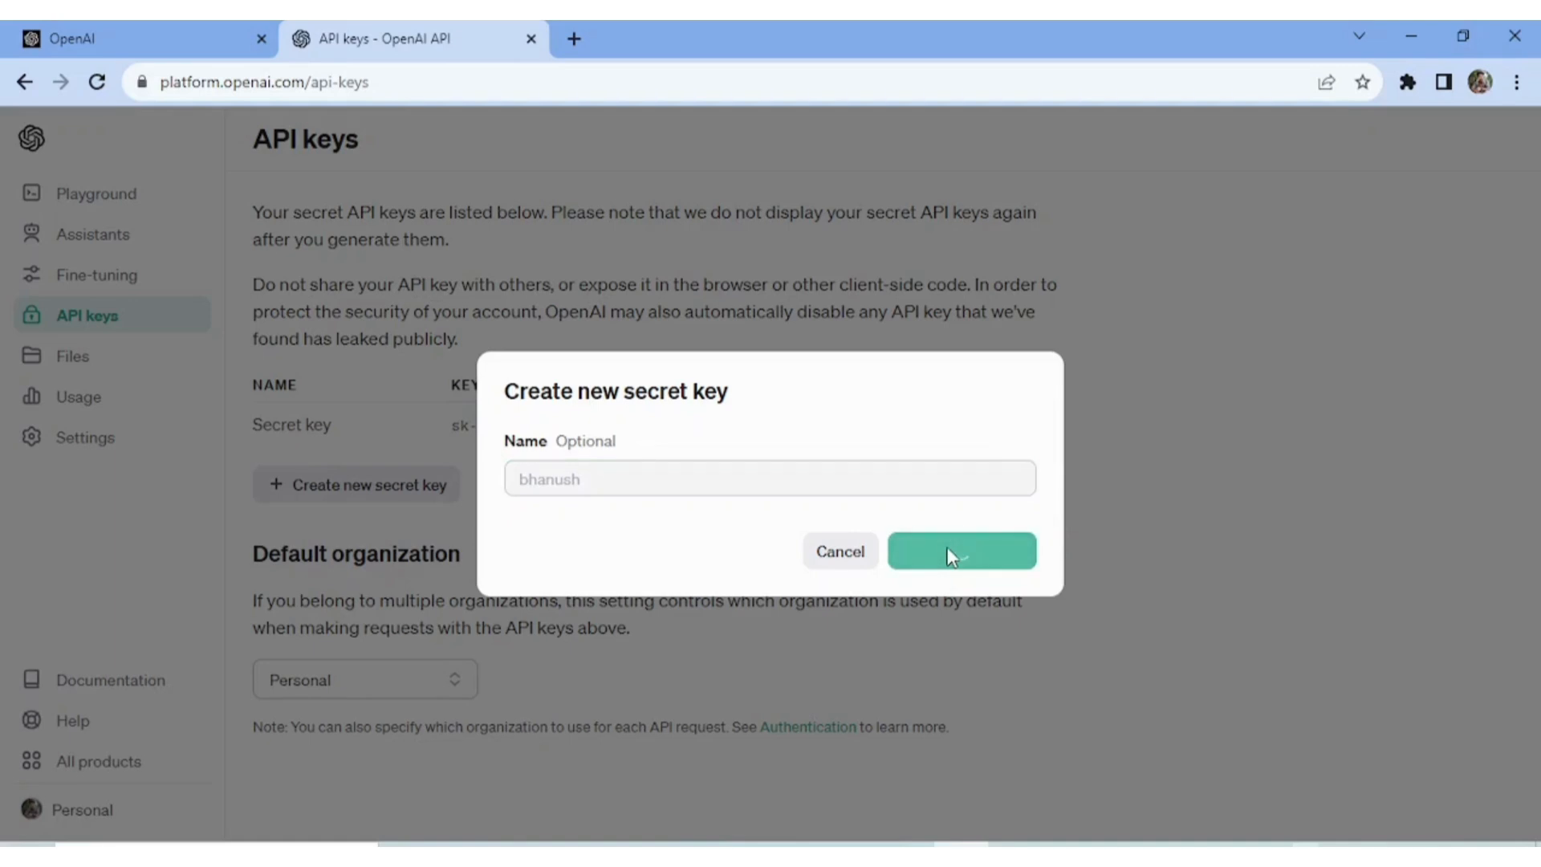
pyautogui.click(960, 550)
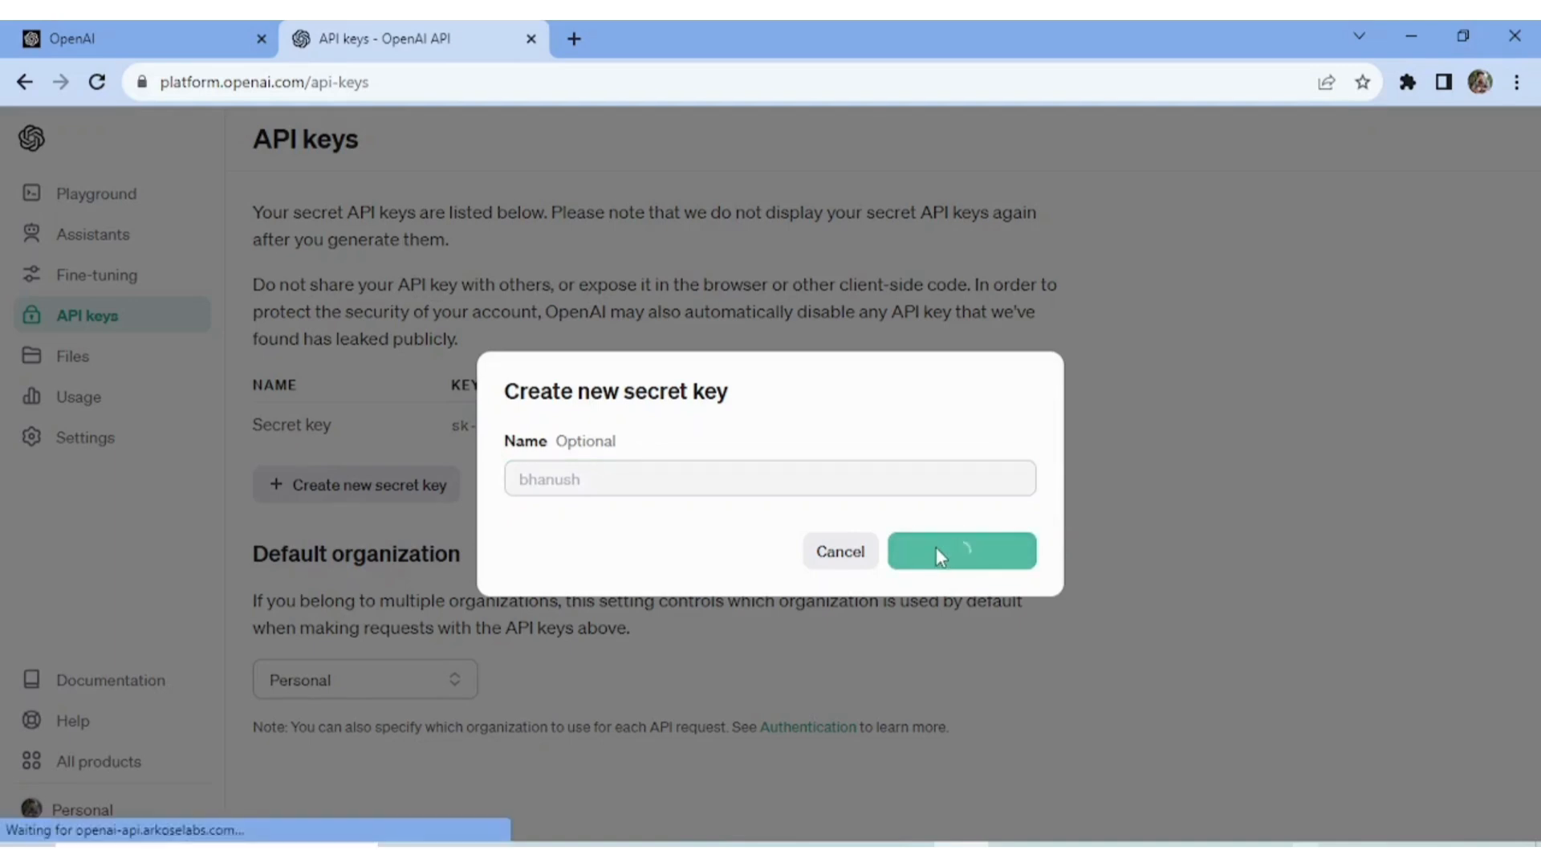
pyautogui.click(959, 551)
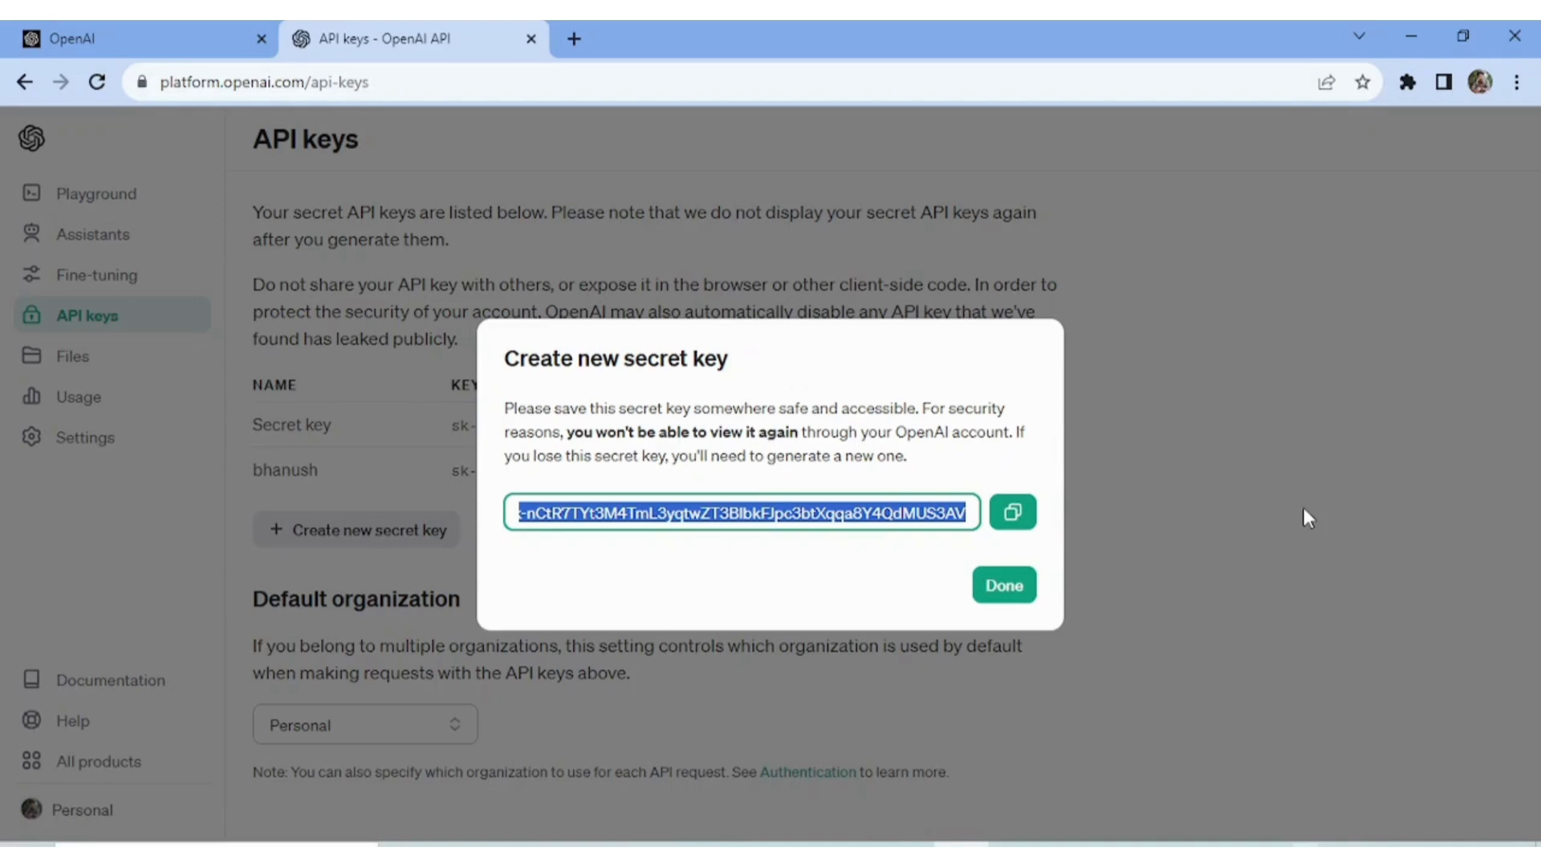
pyautogui.click(1011, 511)
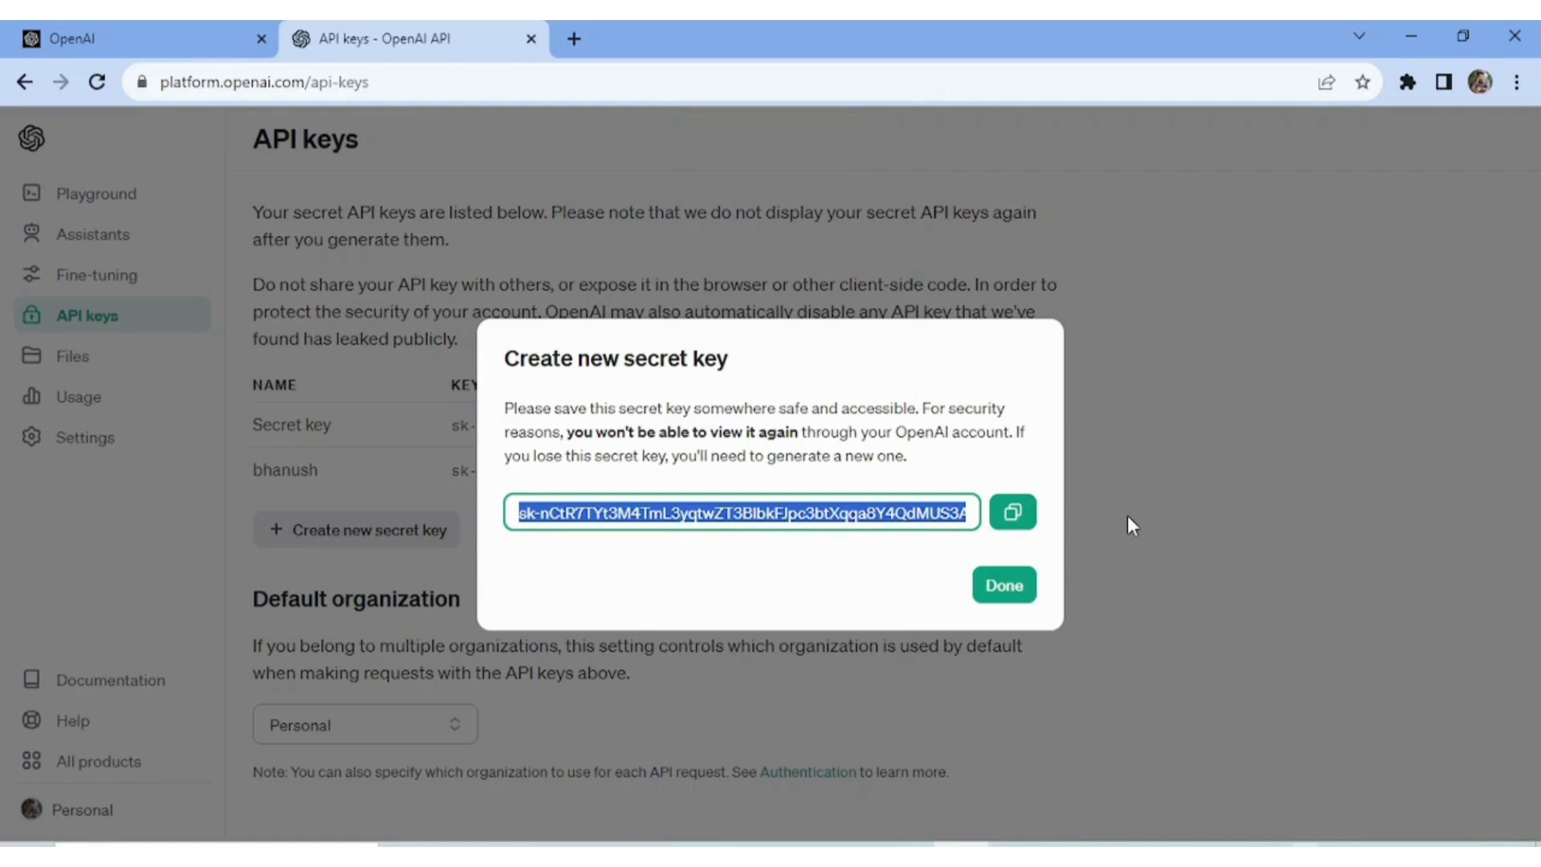
pyautogui.moveTo(1069, 582)
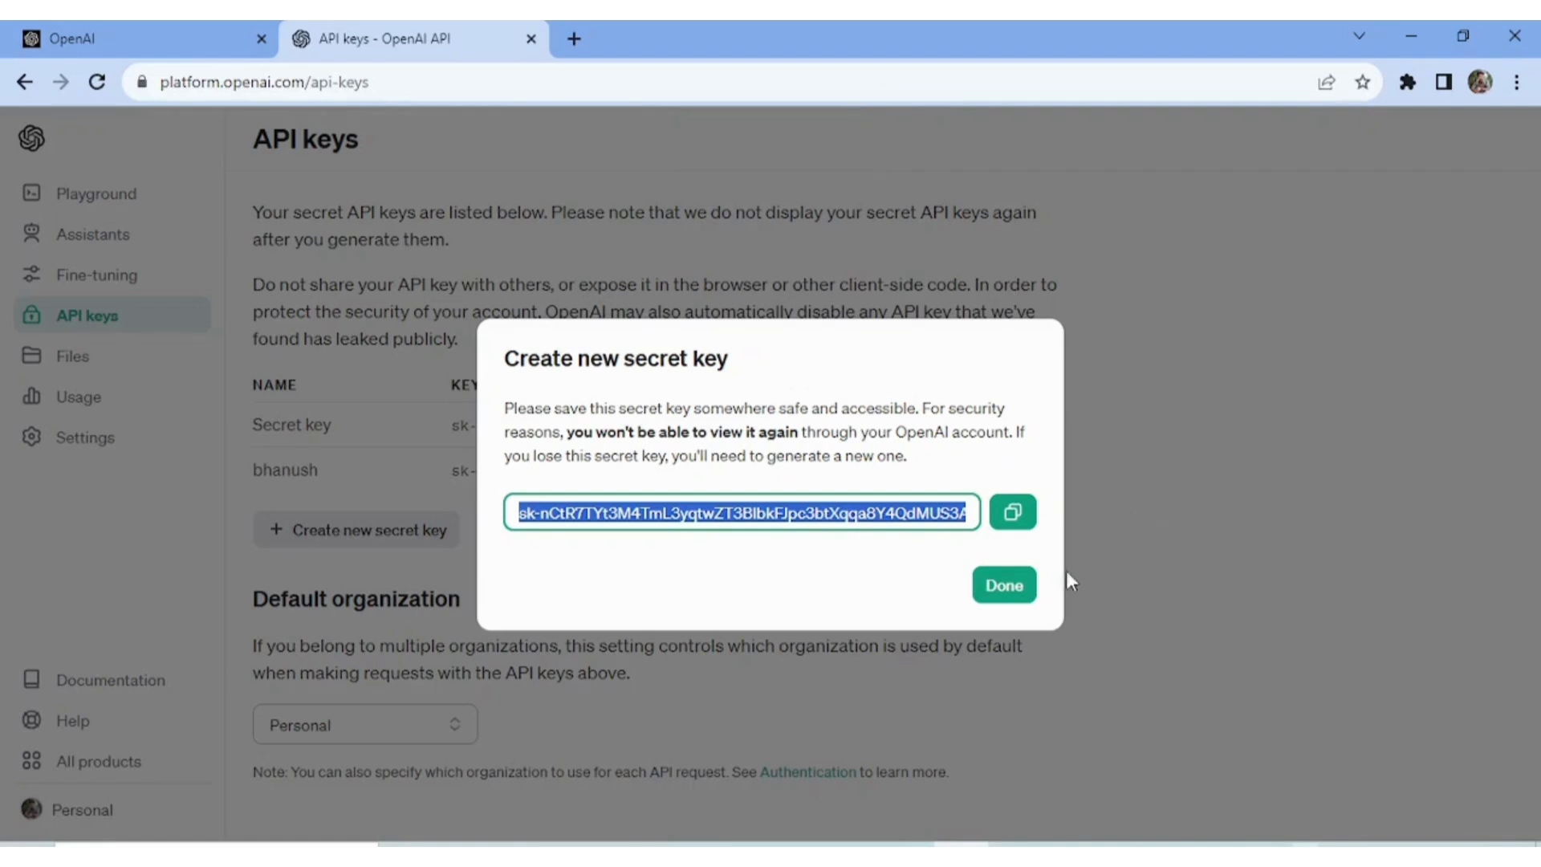
# Step: Close the secret key dialog and open a new browser tab
pyautogui.click(1002, 583)
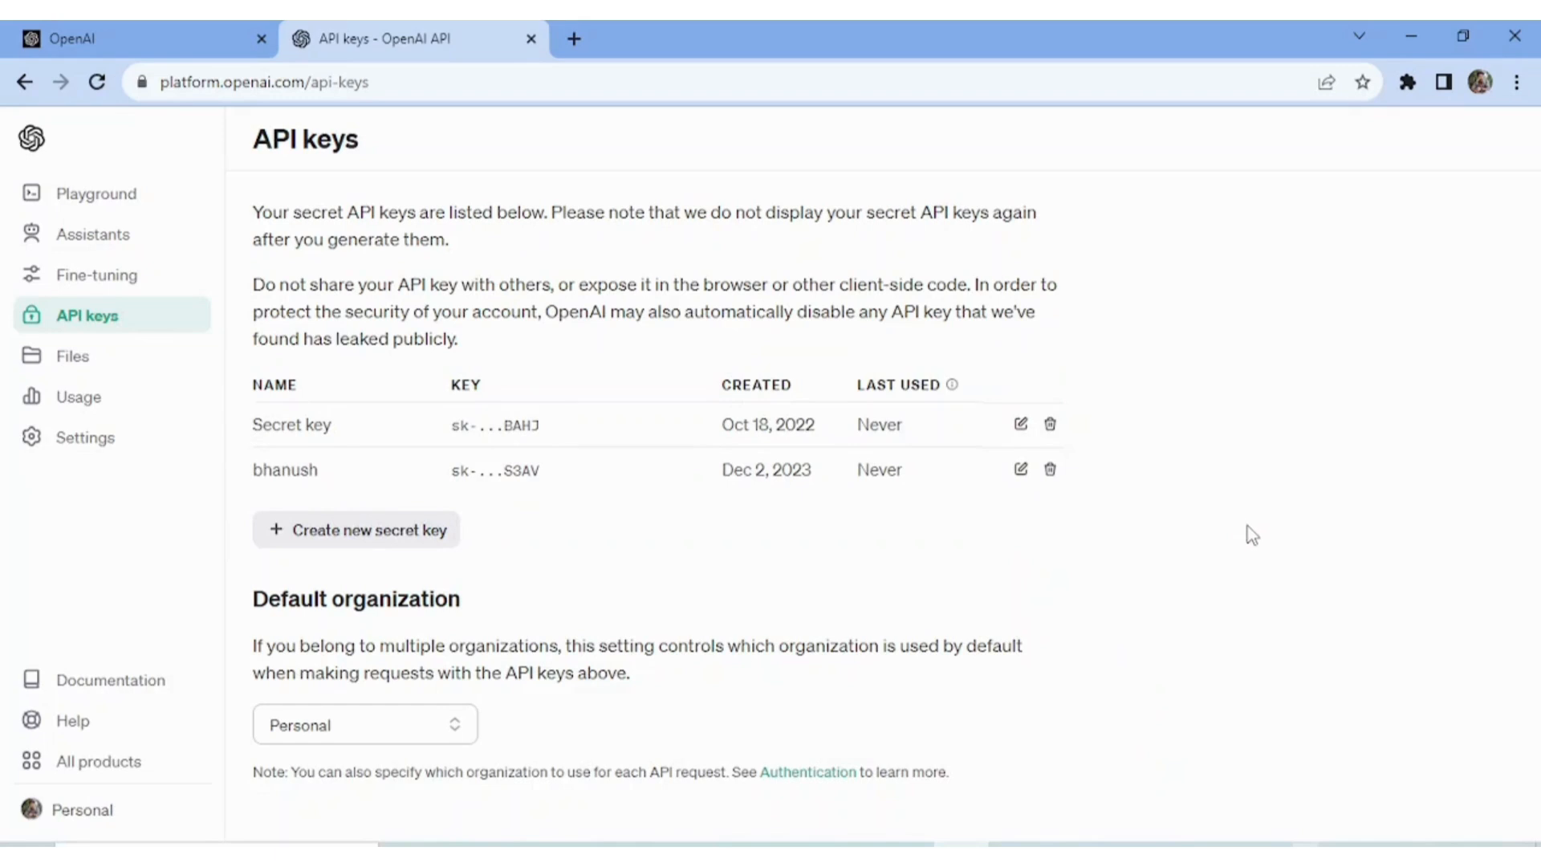
pyautogui.moveTo(354, 489)
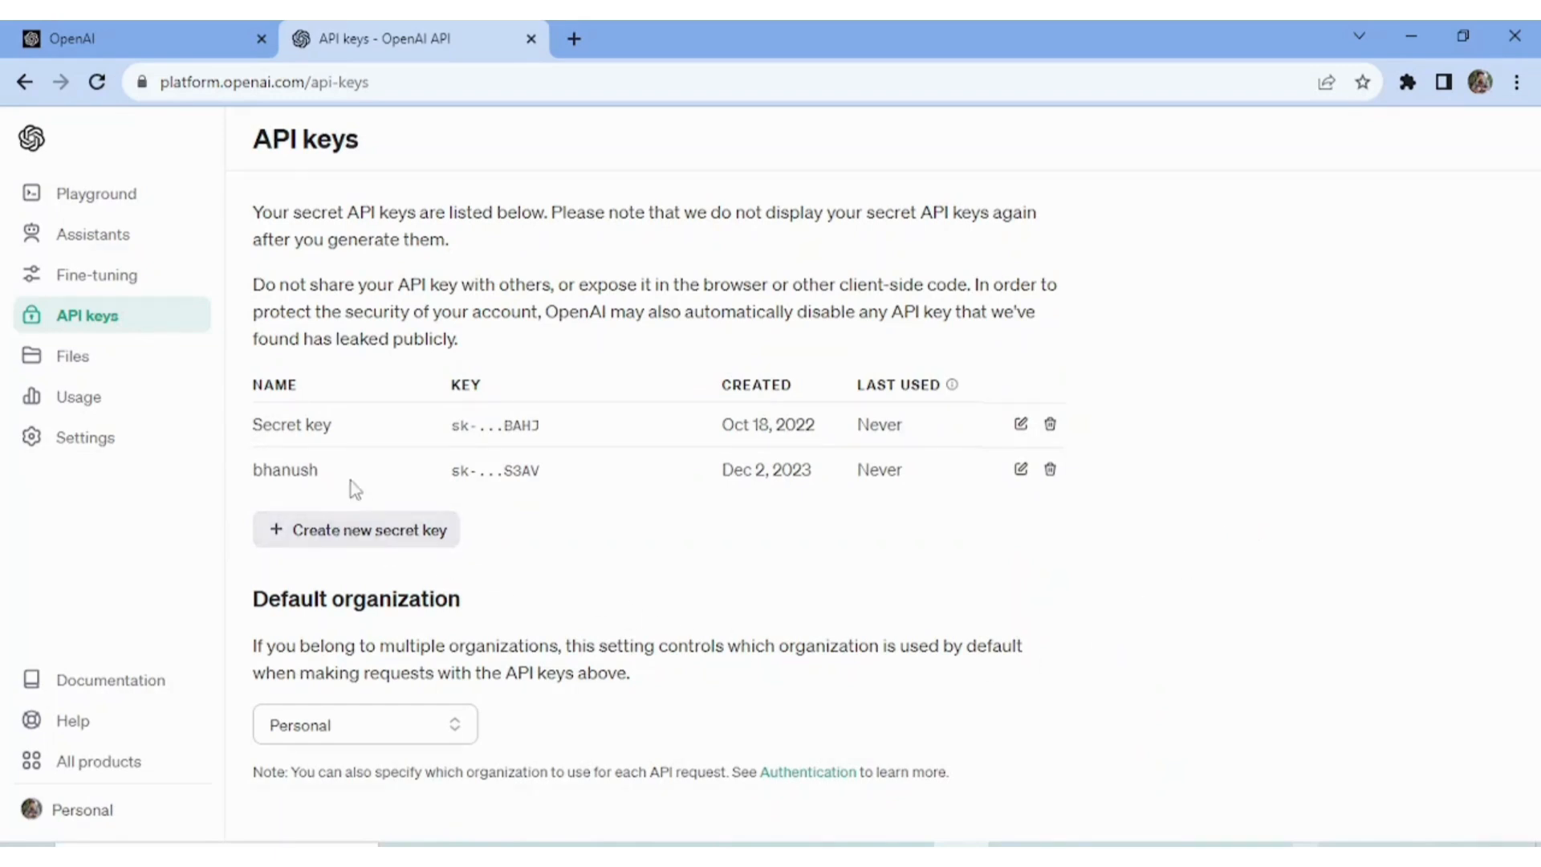
pyautogui.moveTo(565, 500)
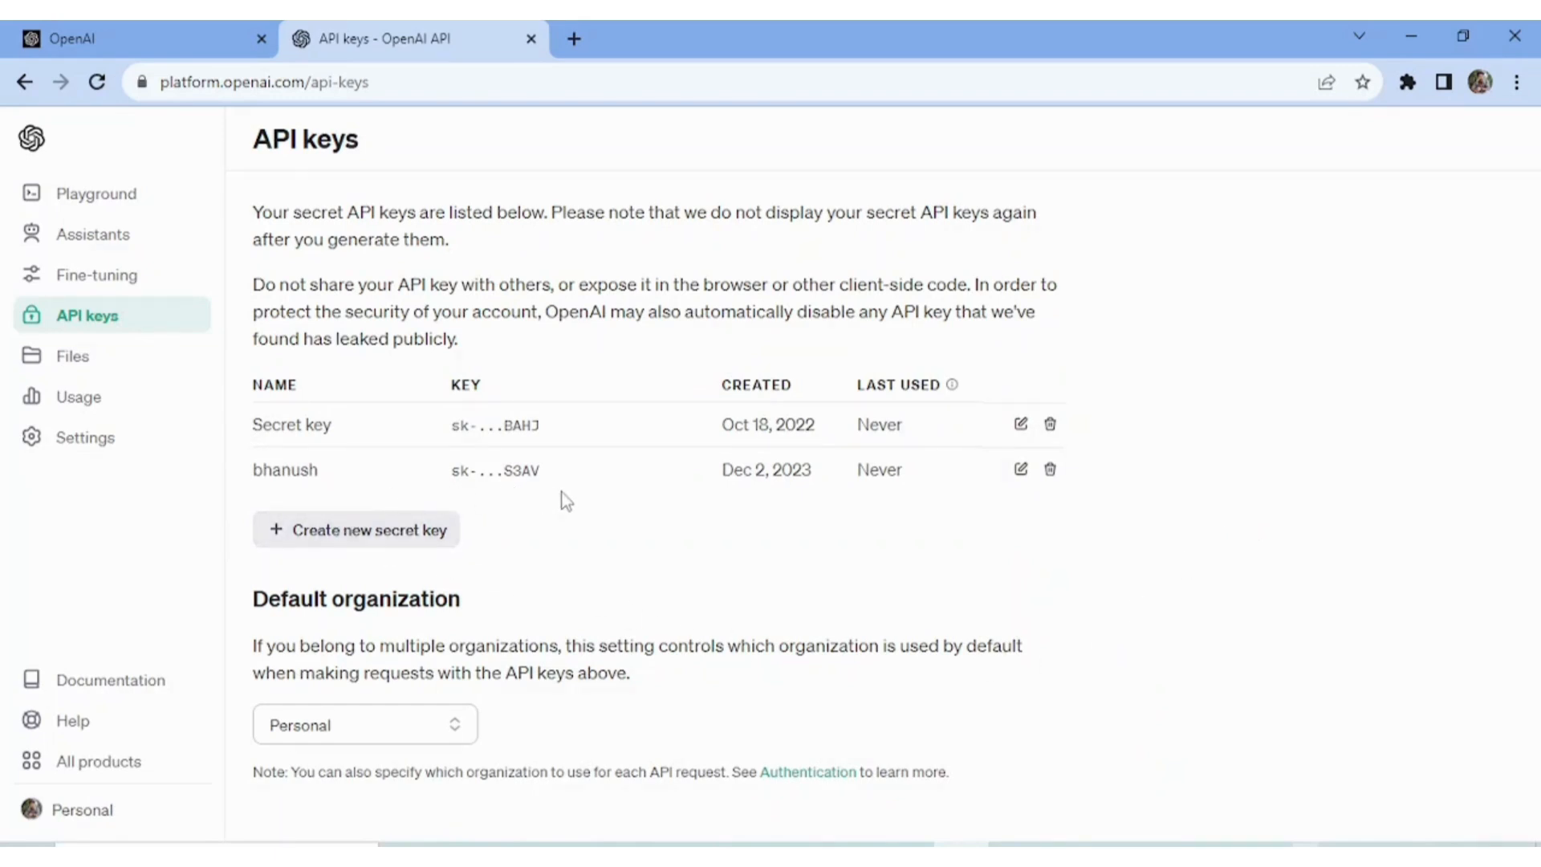
pyautogui.moveTo(599, 531)
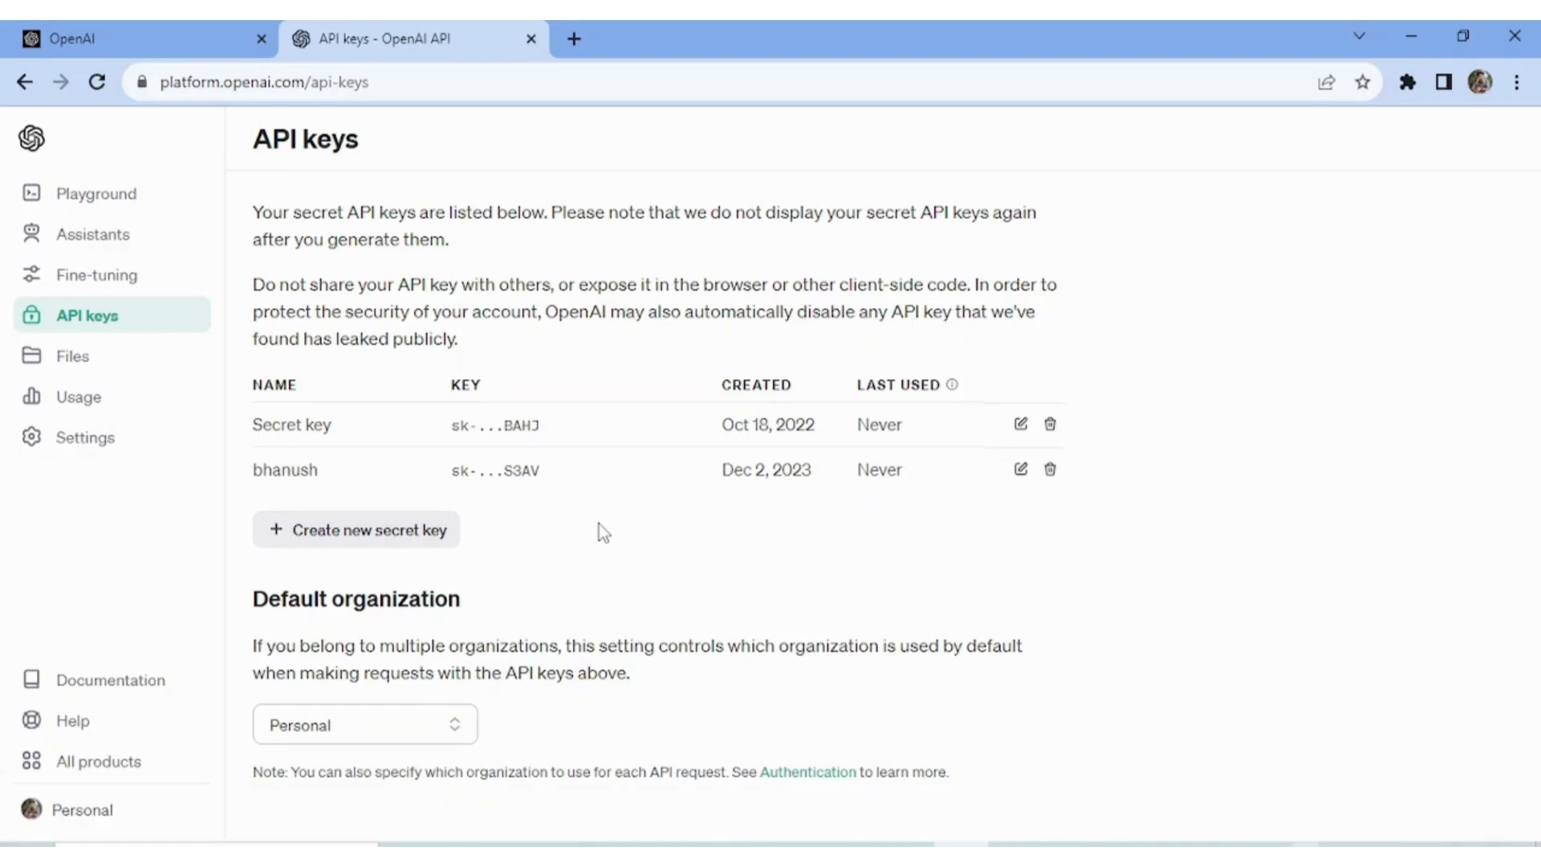
pyautogui.click(574, 39)
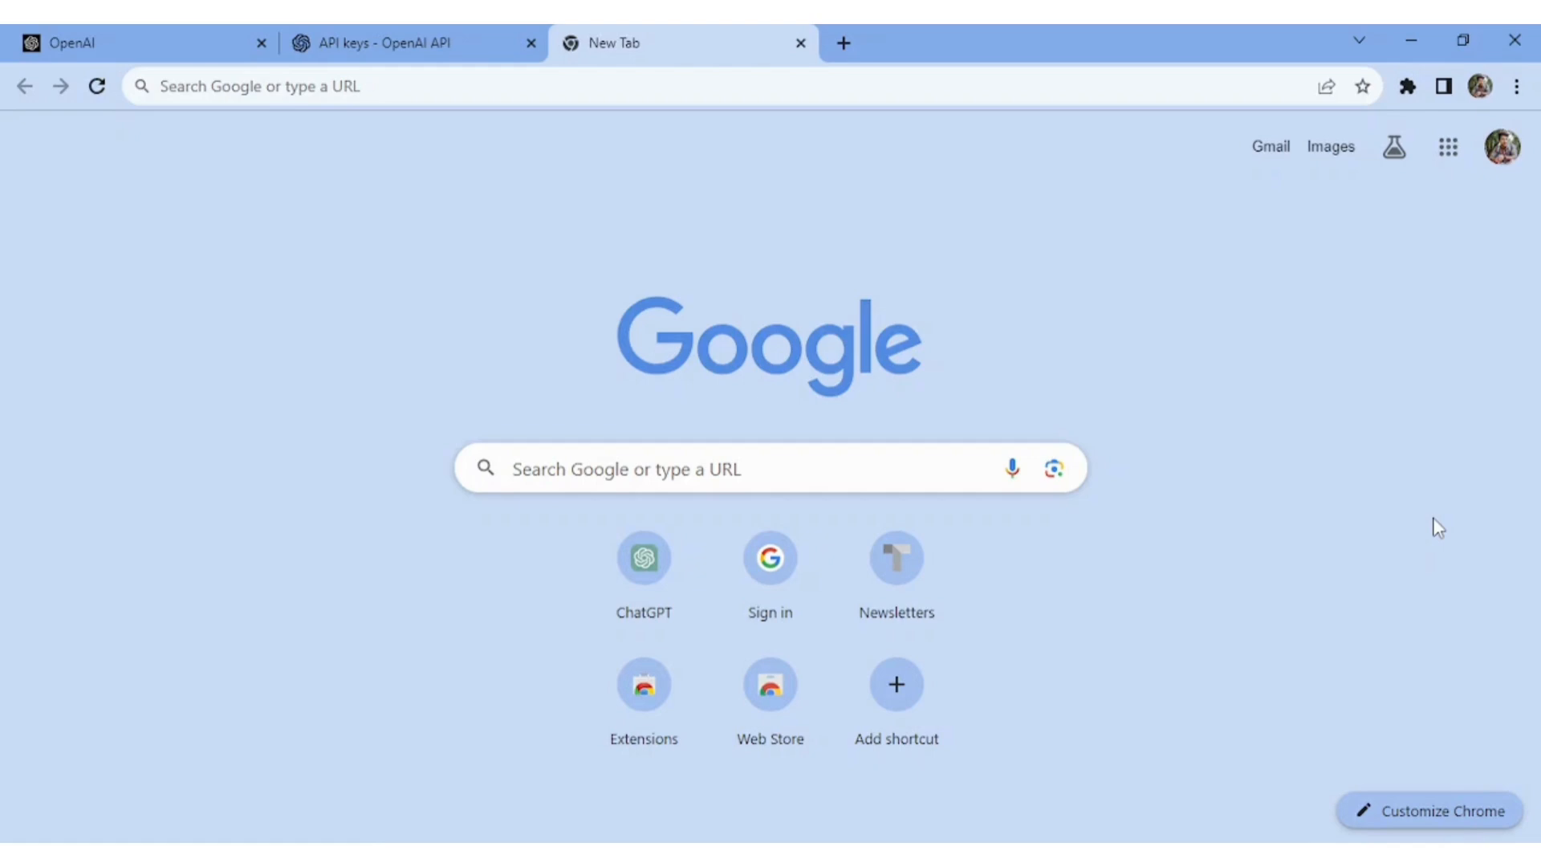
pyautogui.moveTo(1049, 206)
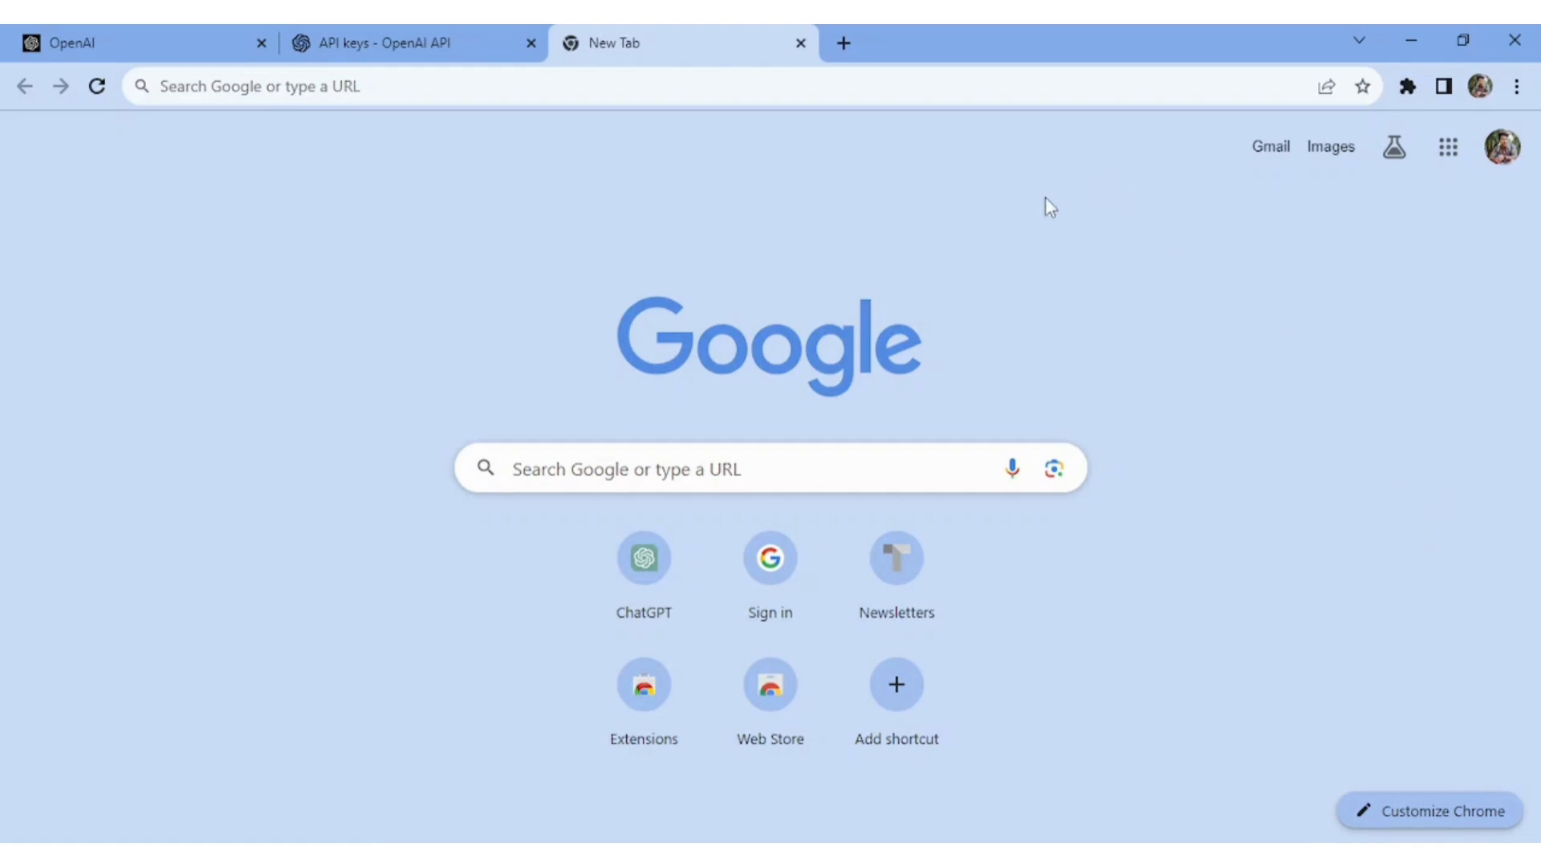
pyautogui.moveTo(769, 456)
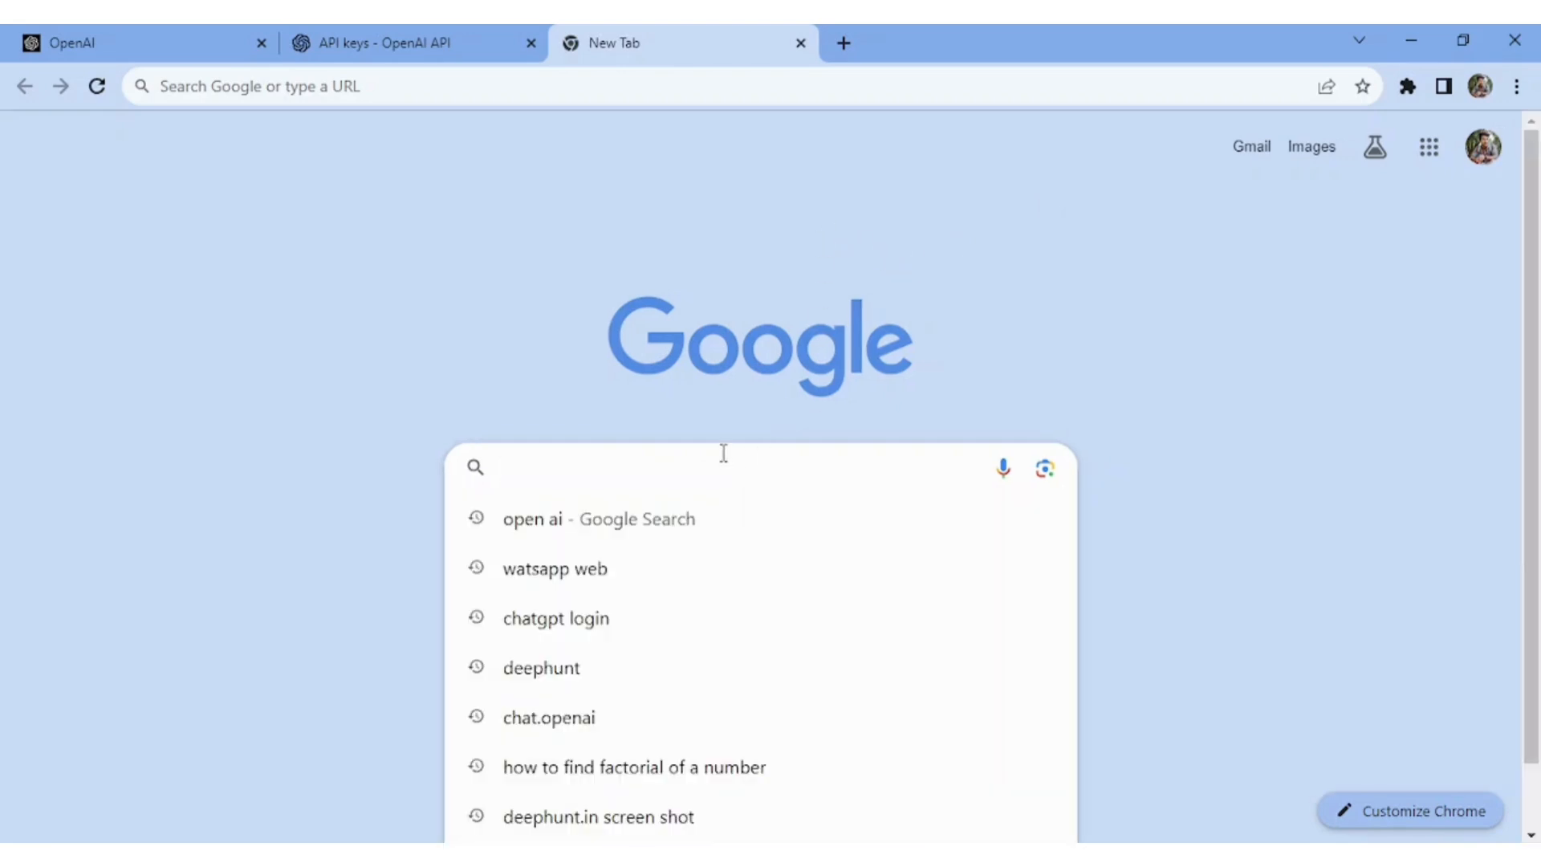
# Step: Search Google for 'twilio' and open Twilio's homepage from the results
pyautogui.write('t')
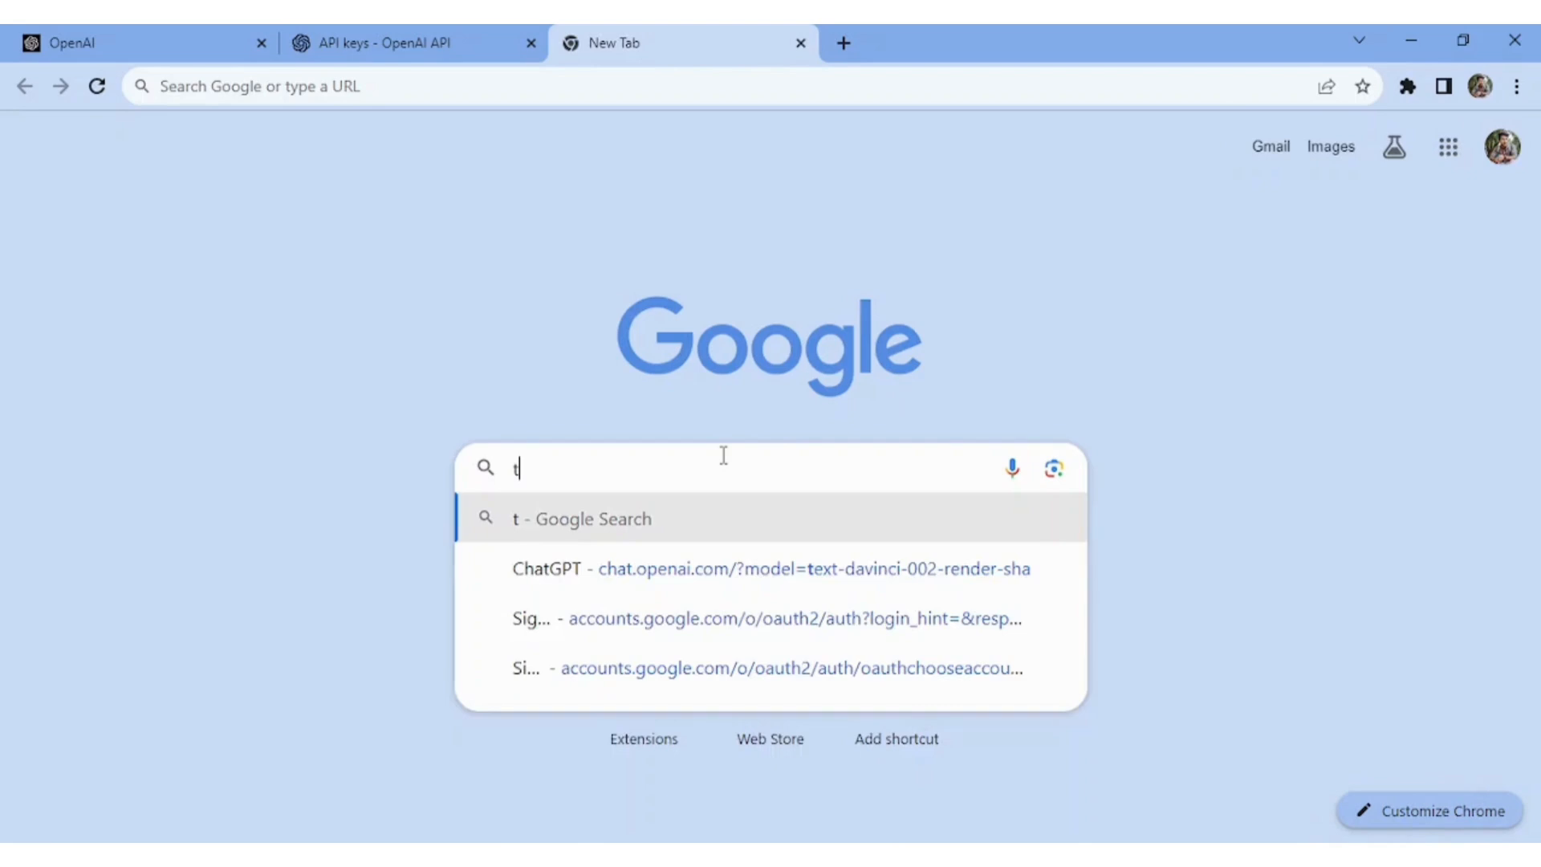
pyautogui.write('wilio')
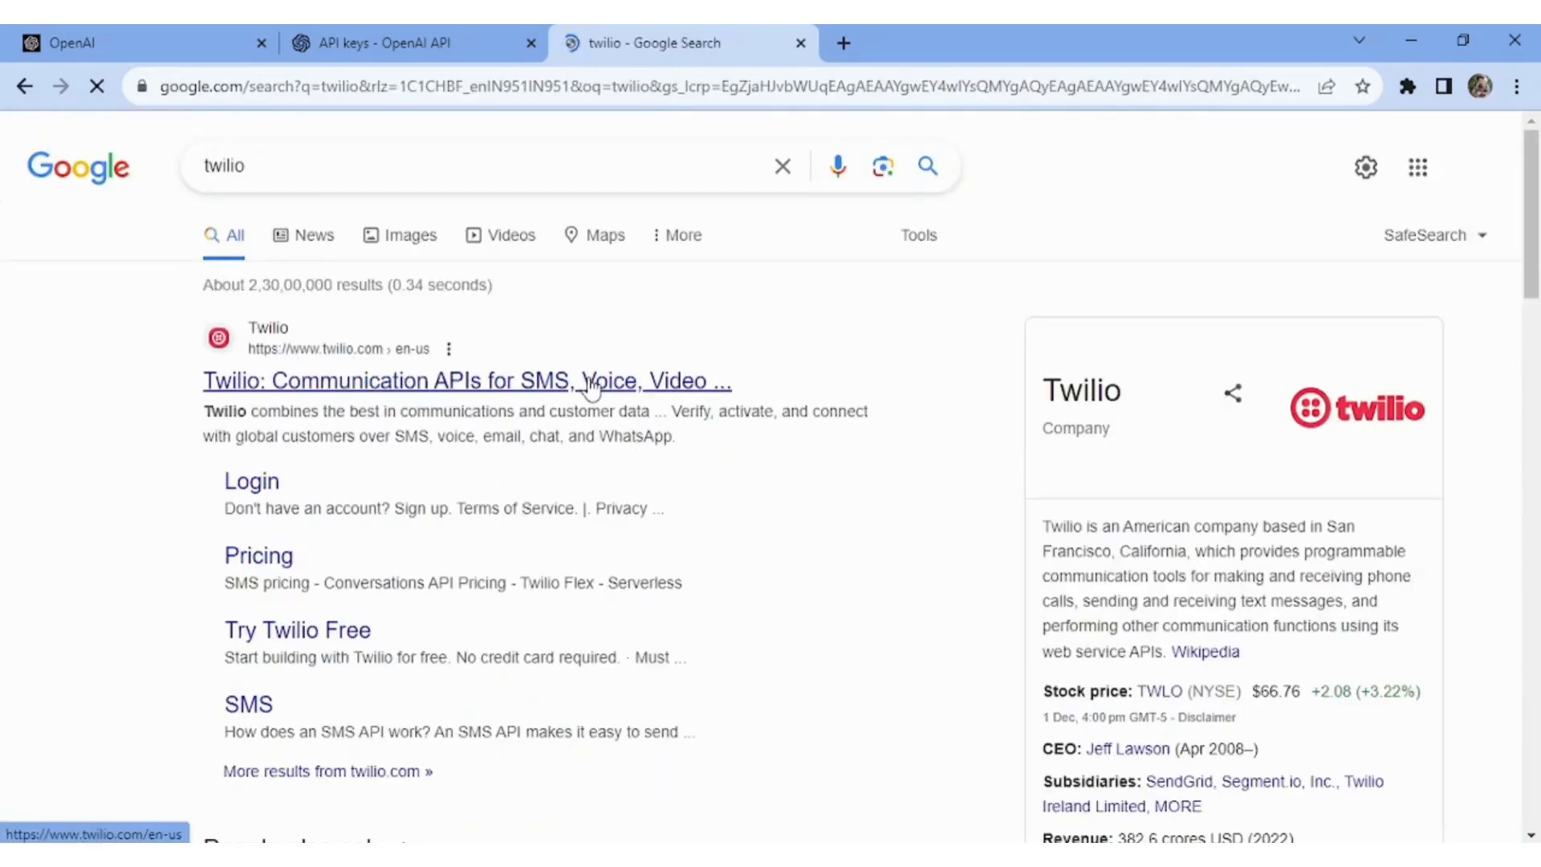
pyautogui.click(467, 381)
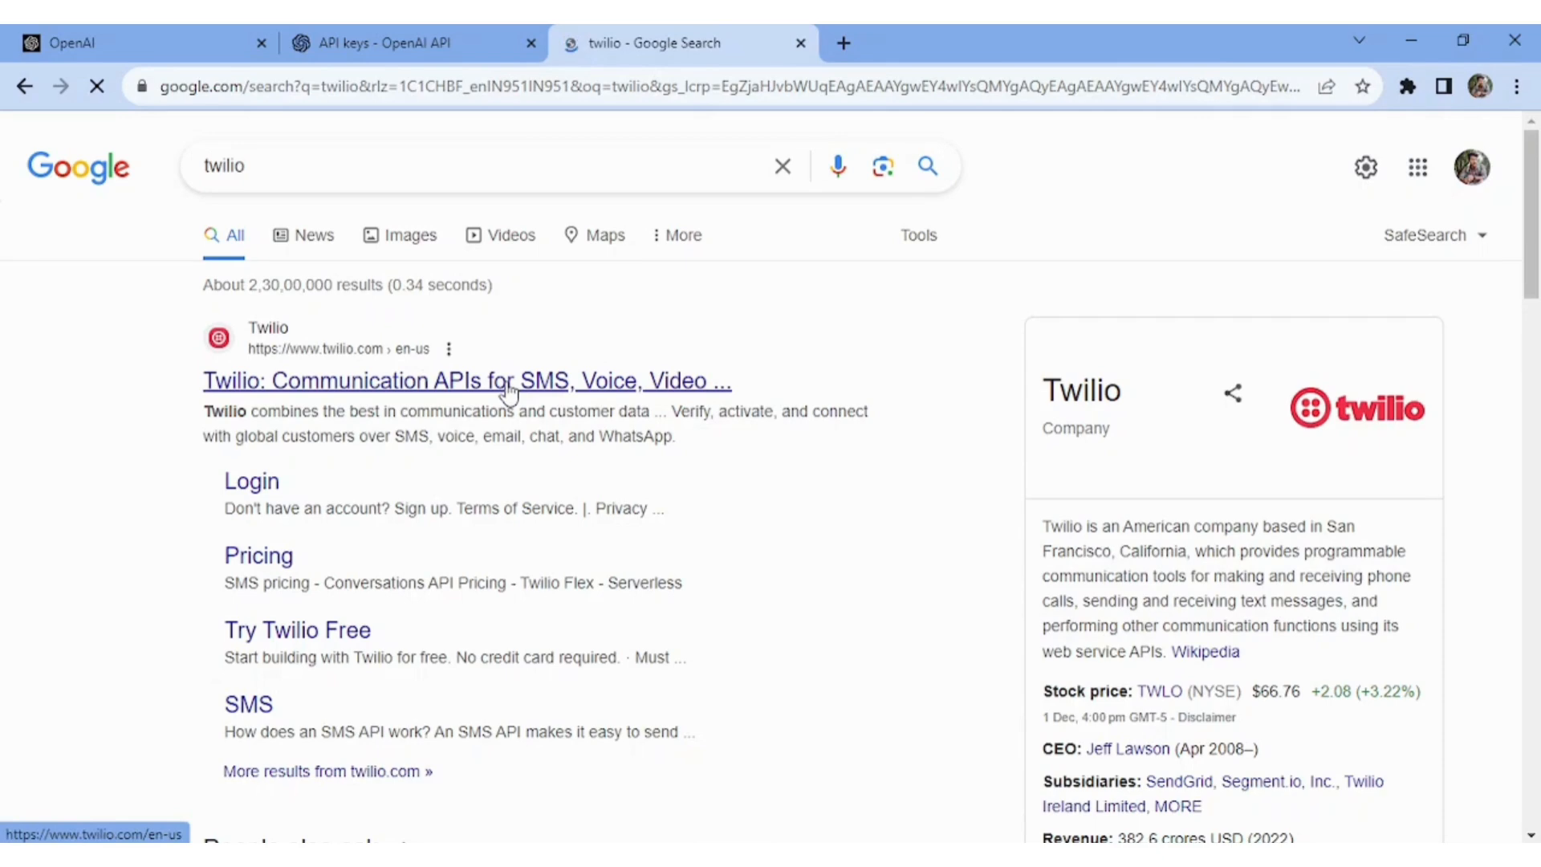
pyautogui.click(467, 381)
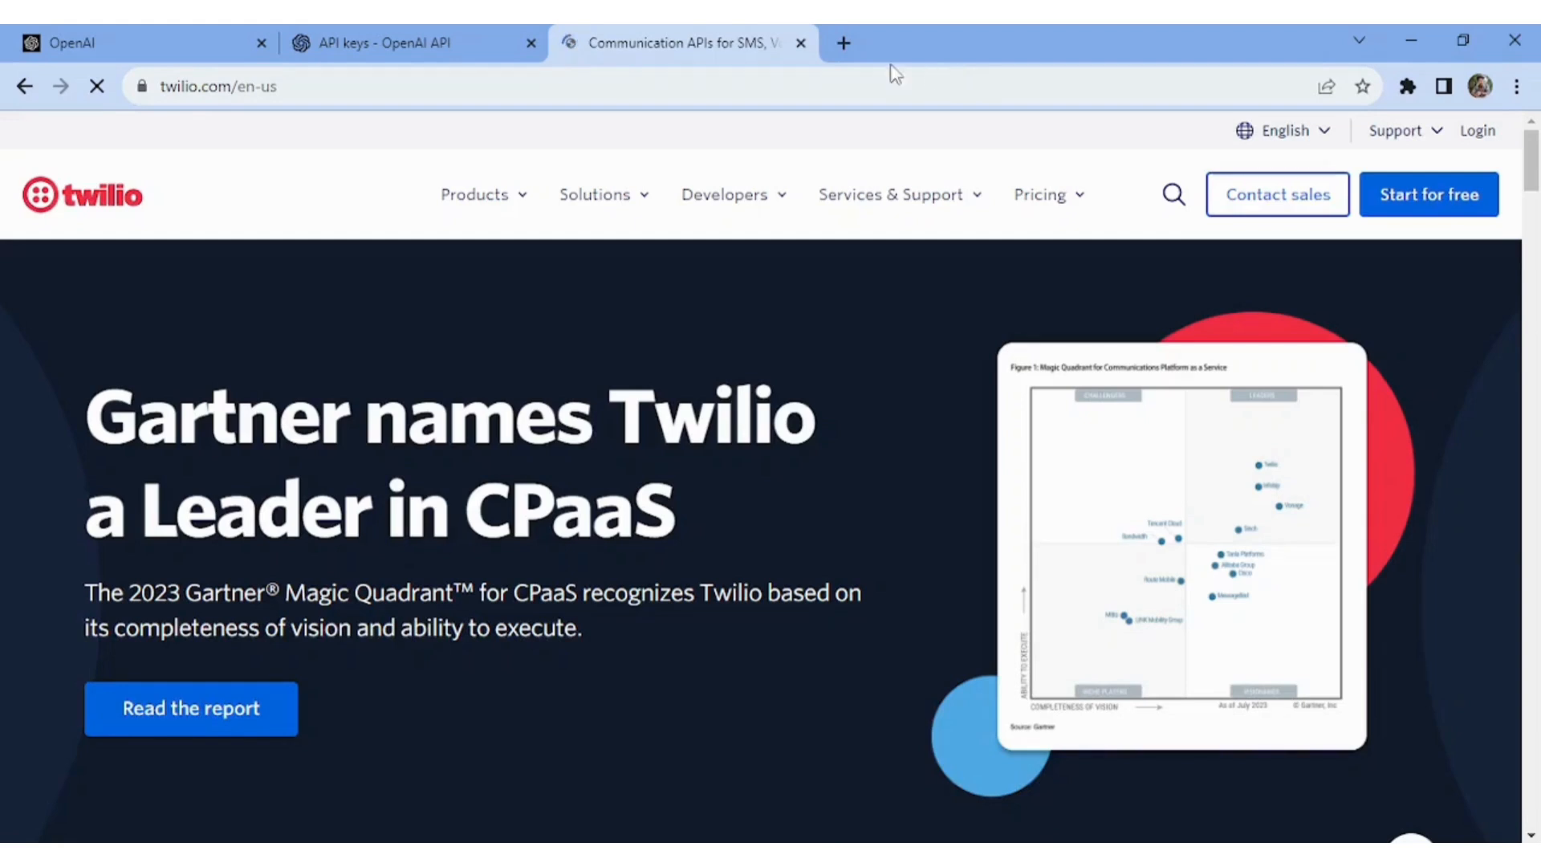
# Step: Search Google for 'dialog flow' in a fresh tab
pyautogui.click(842, 43)
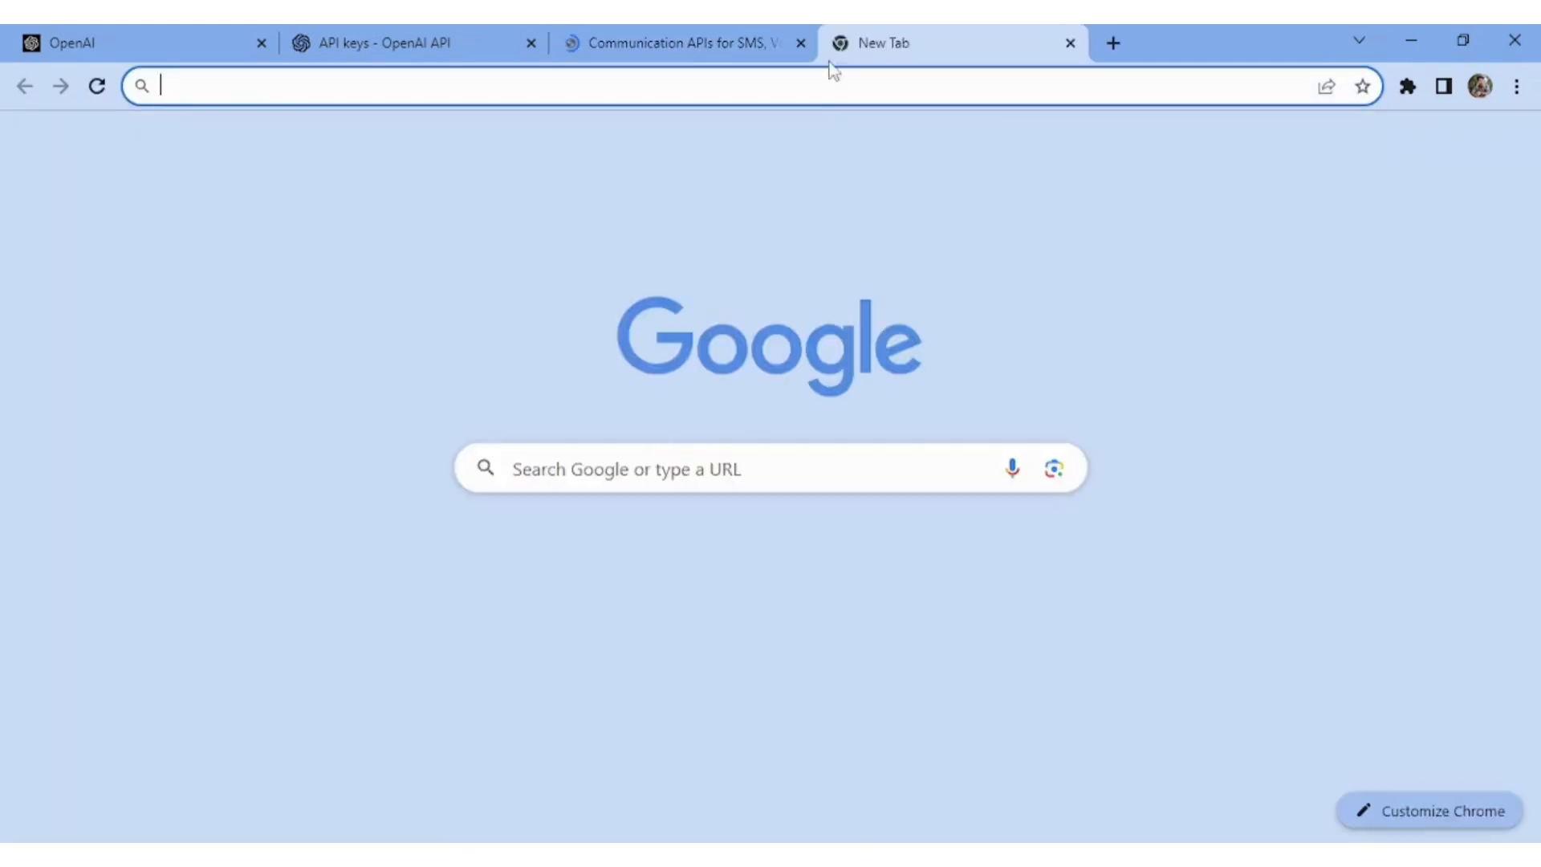
pyautogui.click(687, 469)
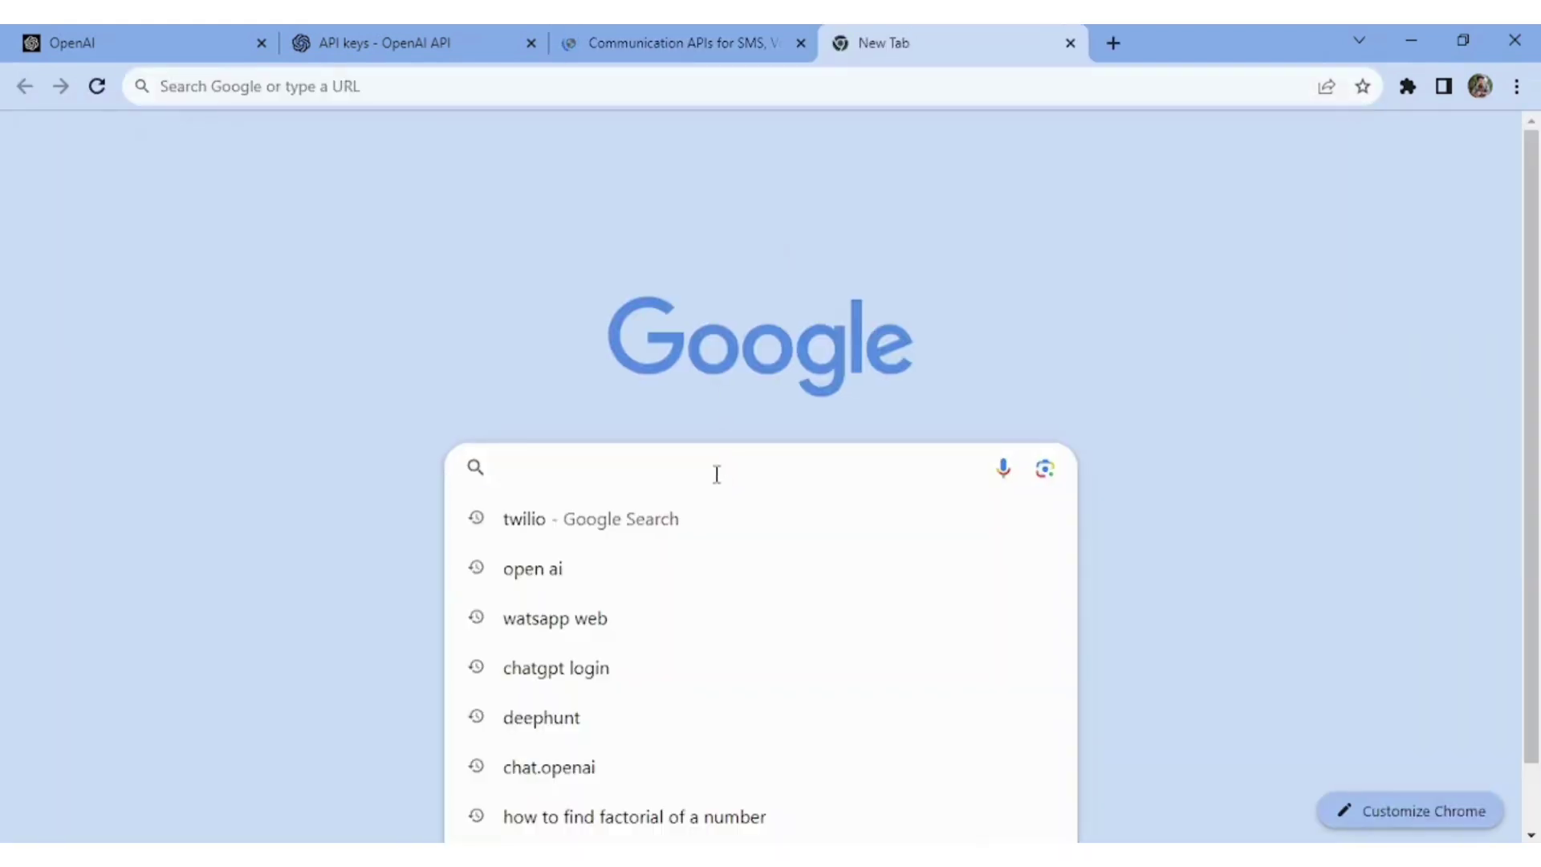
pyautogui.write('dial')
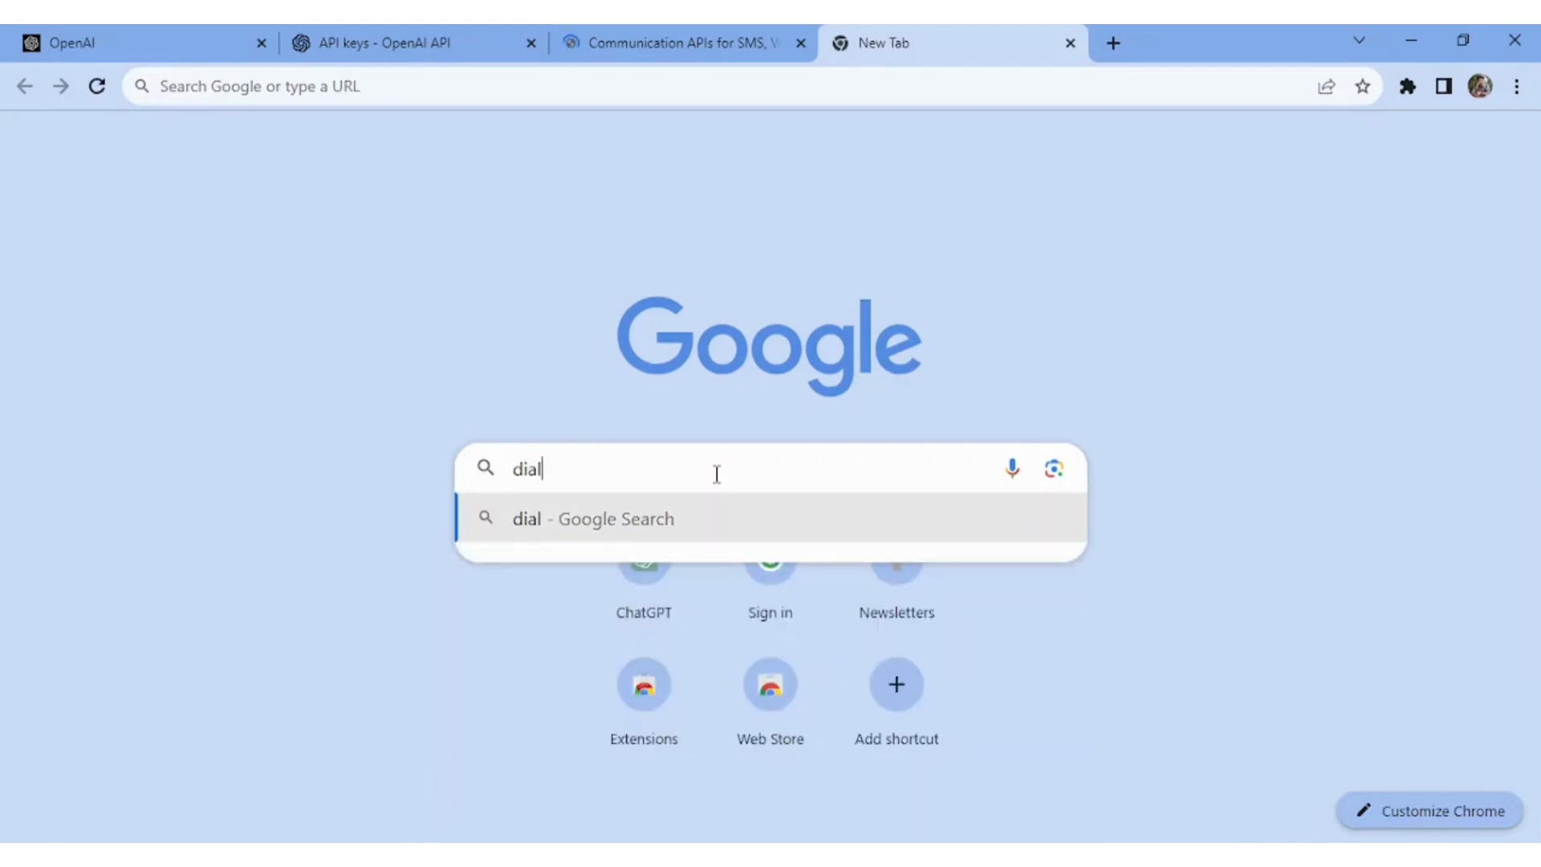
pyautogui.write('og f')
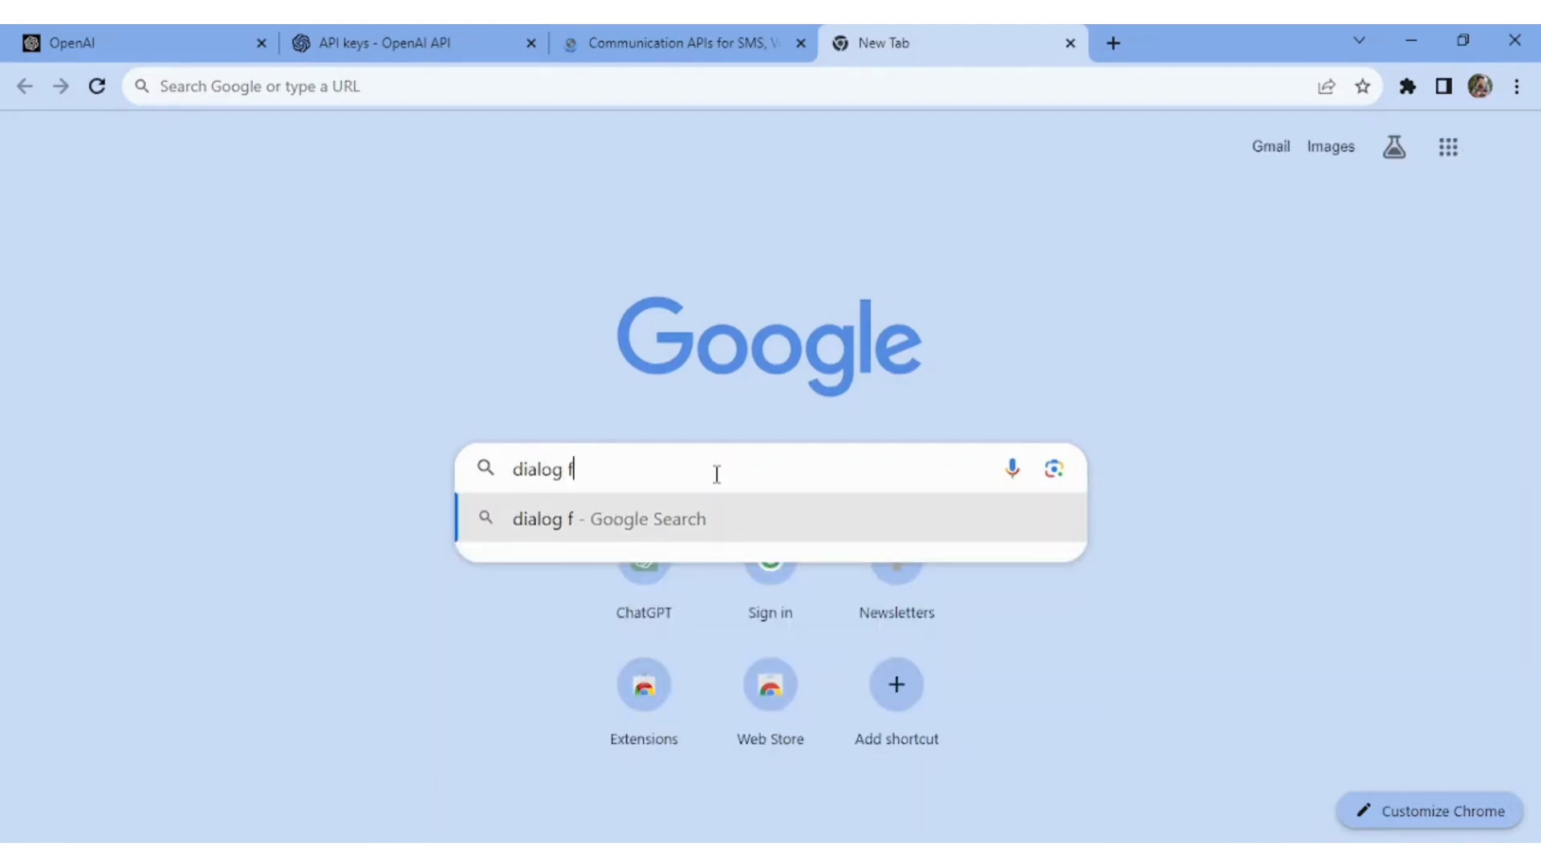
pyautogui.write('low')
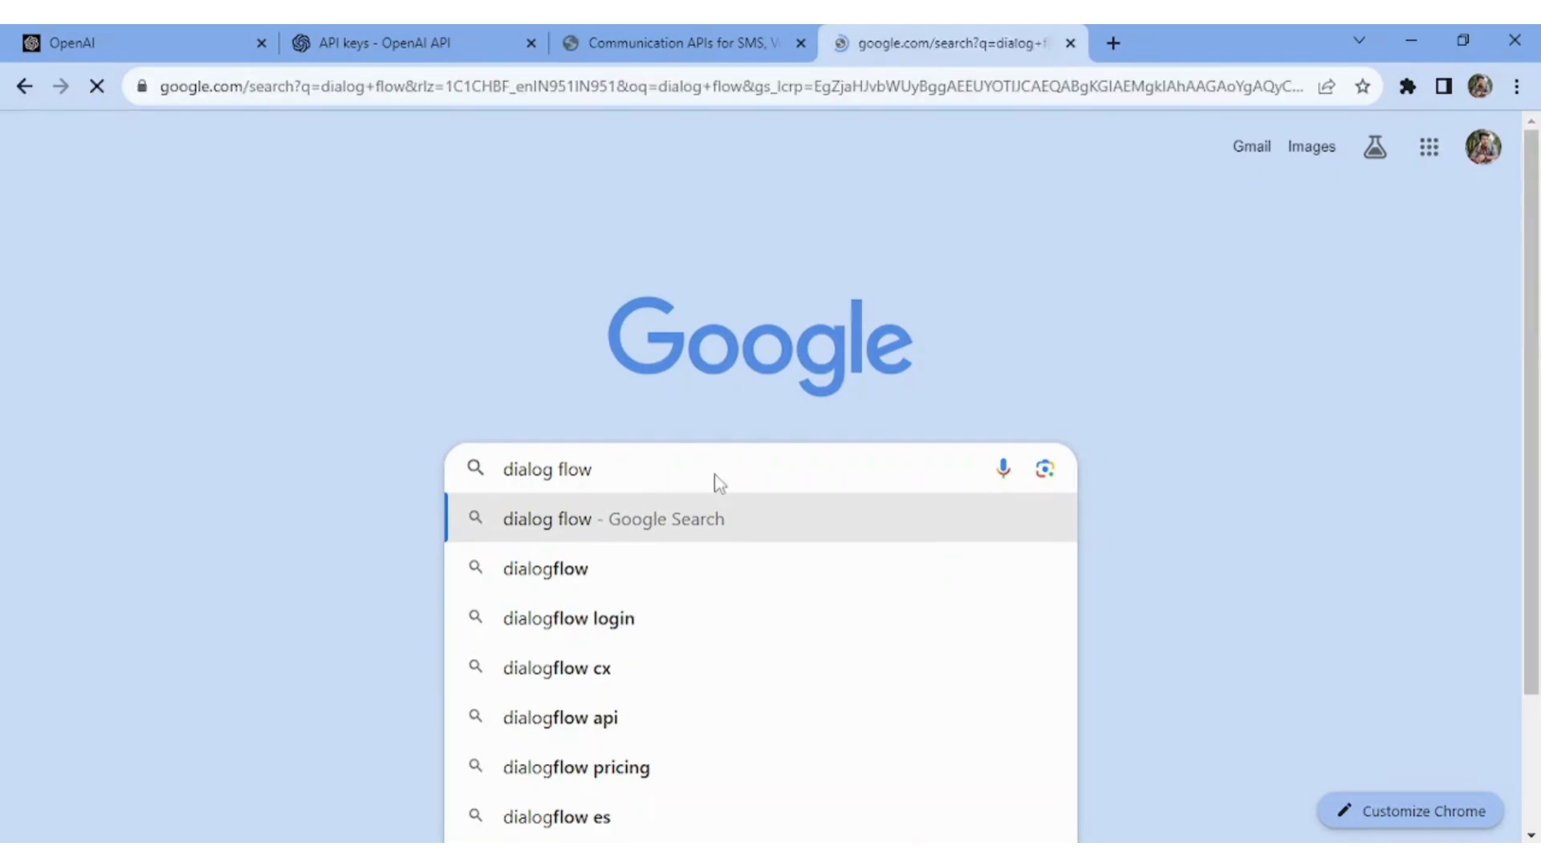
pyautogui.click(612, 517)
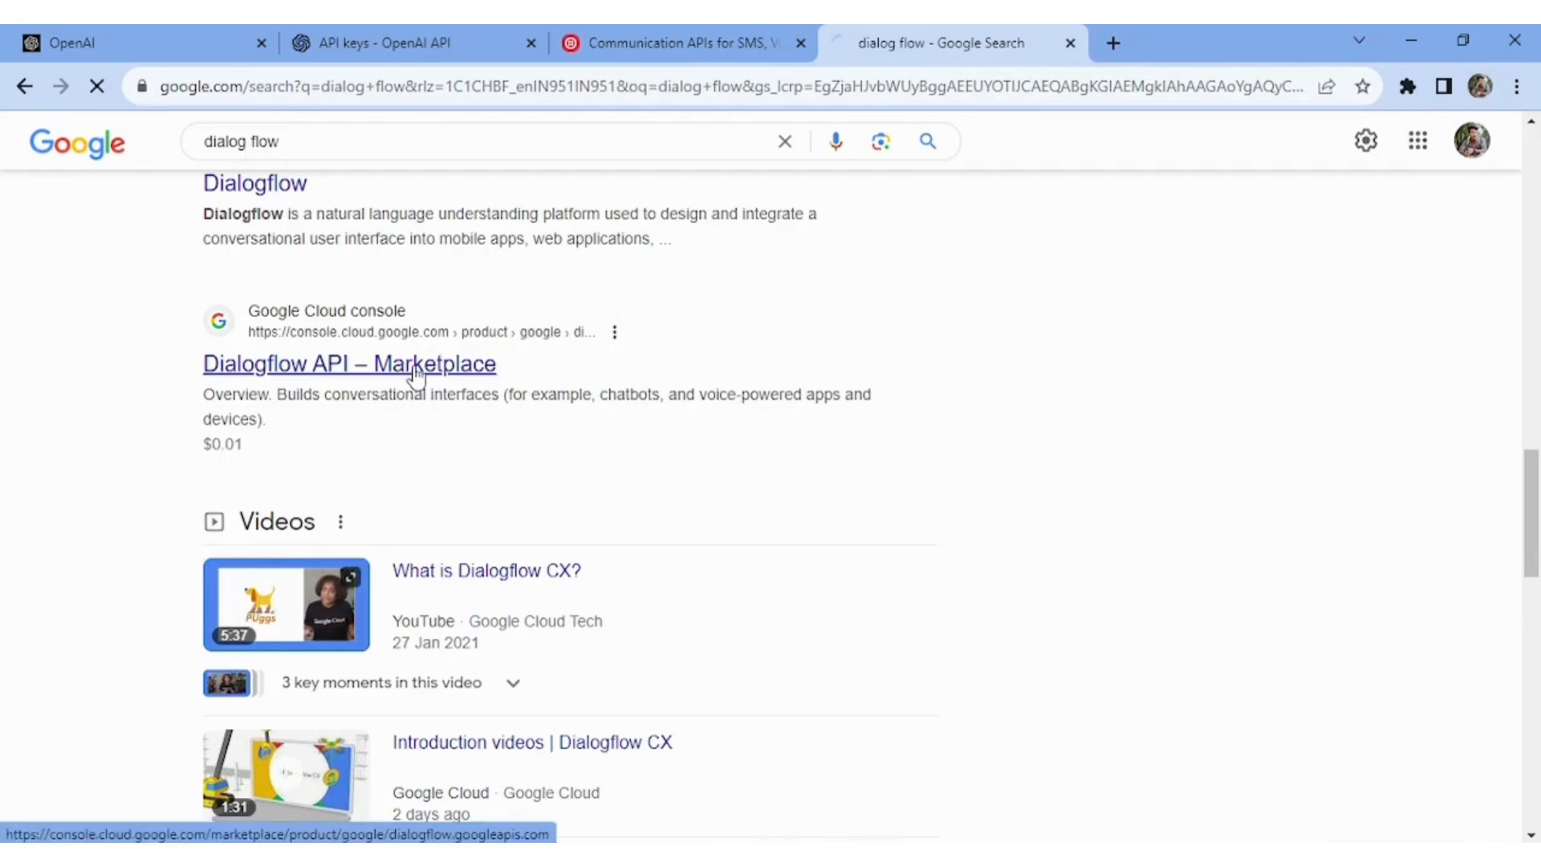
# Step: Open the Dialogflow API Marketplace listing from the Google Cloud search results
pyautogui.click(349, 364)
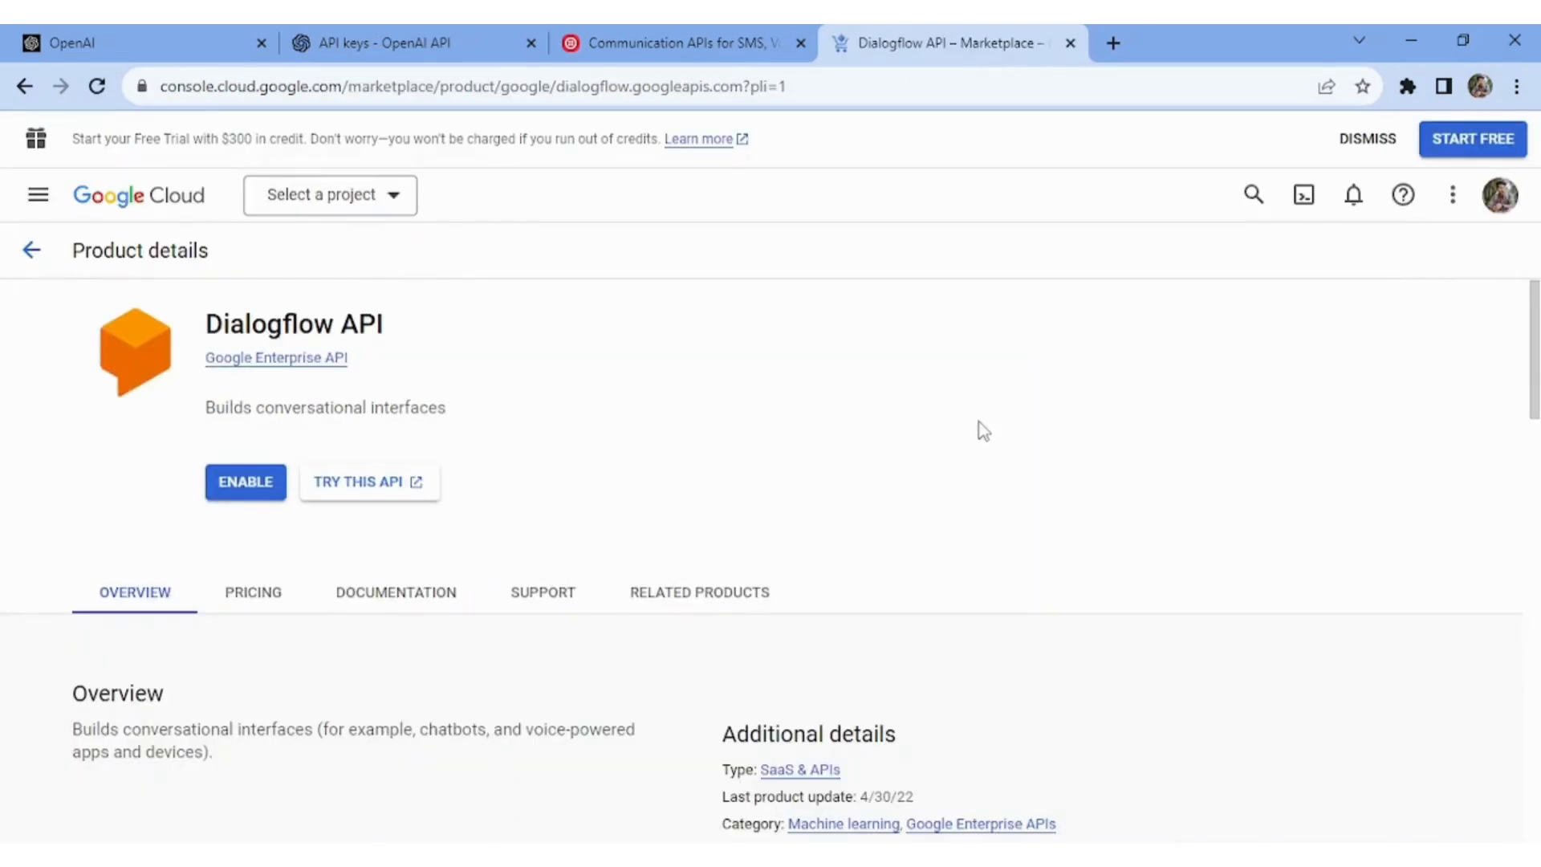
pyautogui.moveTo(977, 422)
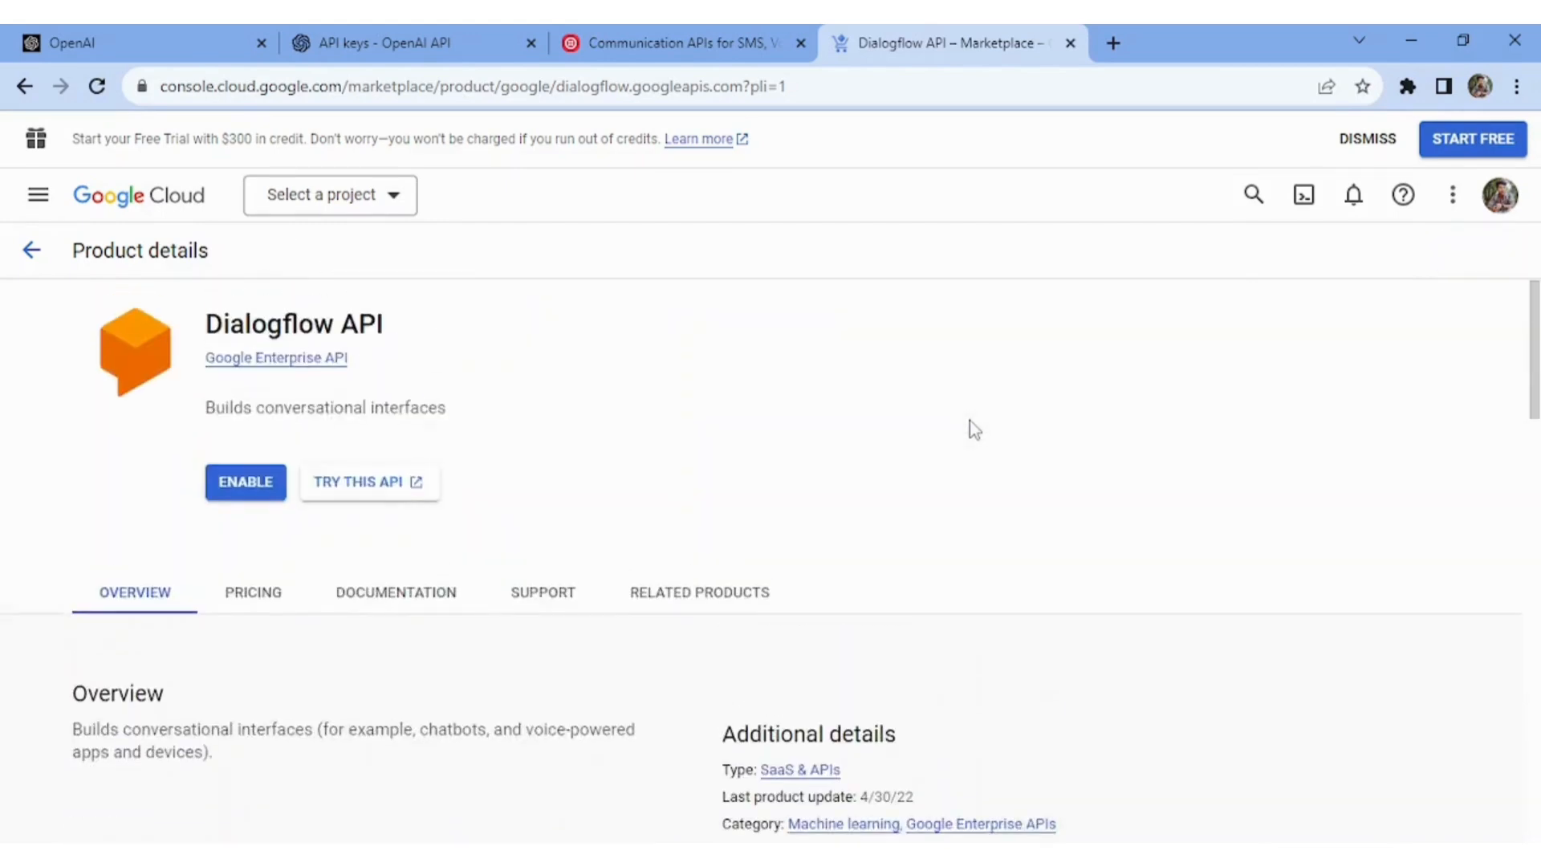
pyautogui.moveTo(959, 437)
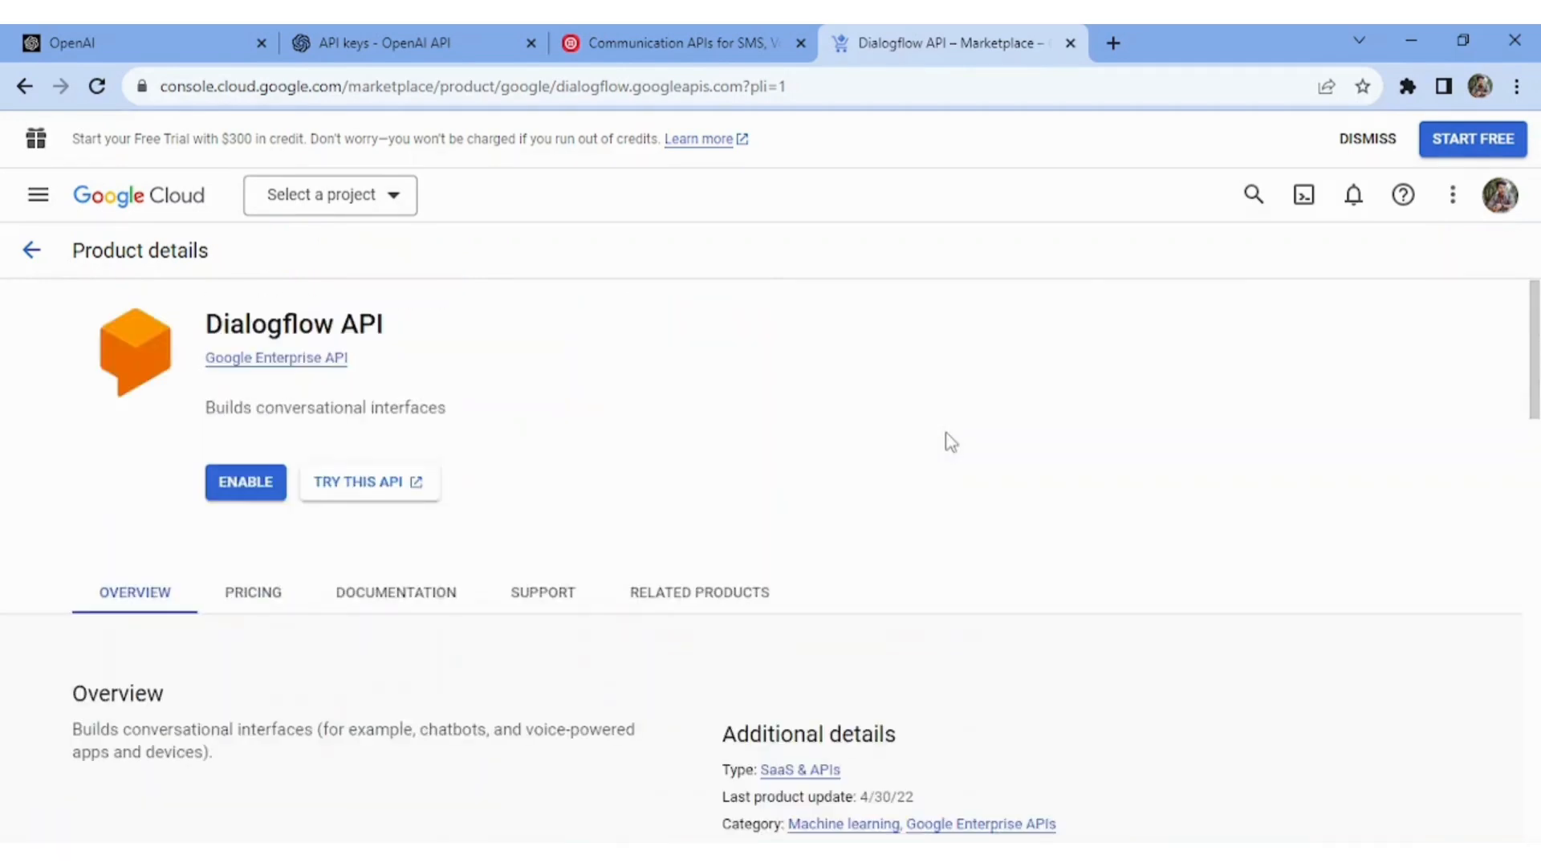
pyautogui.moveTo(1463, 155)
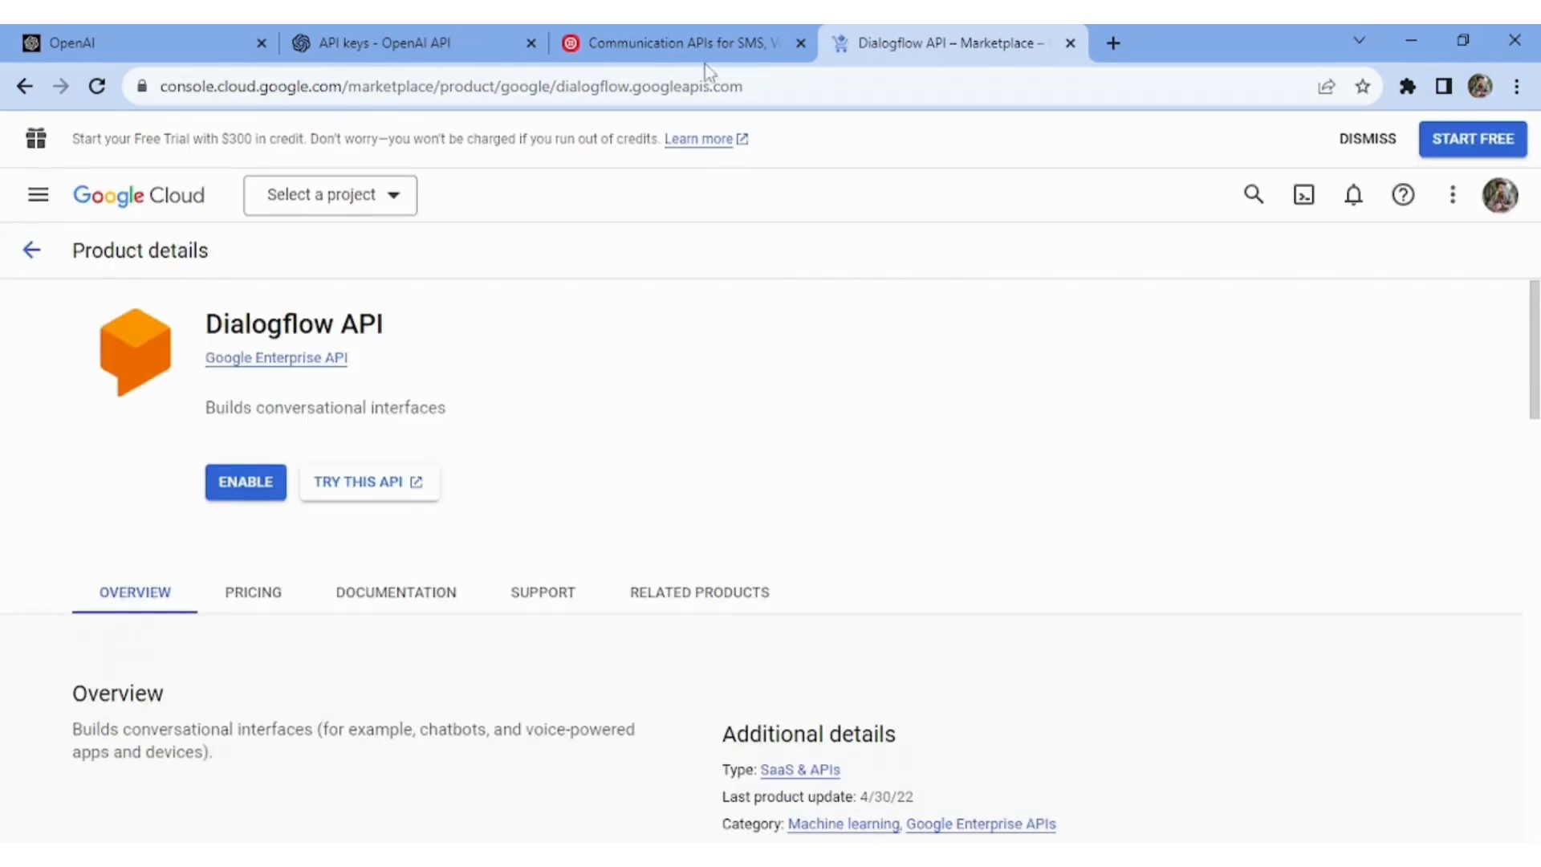
# Step: Switch back to the Twilio website tab
pyautogui.click(678, 43)
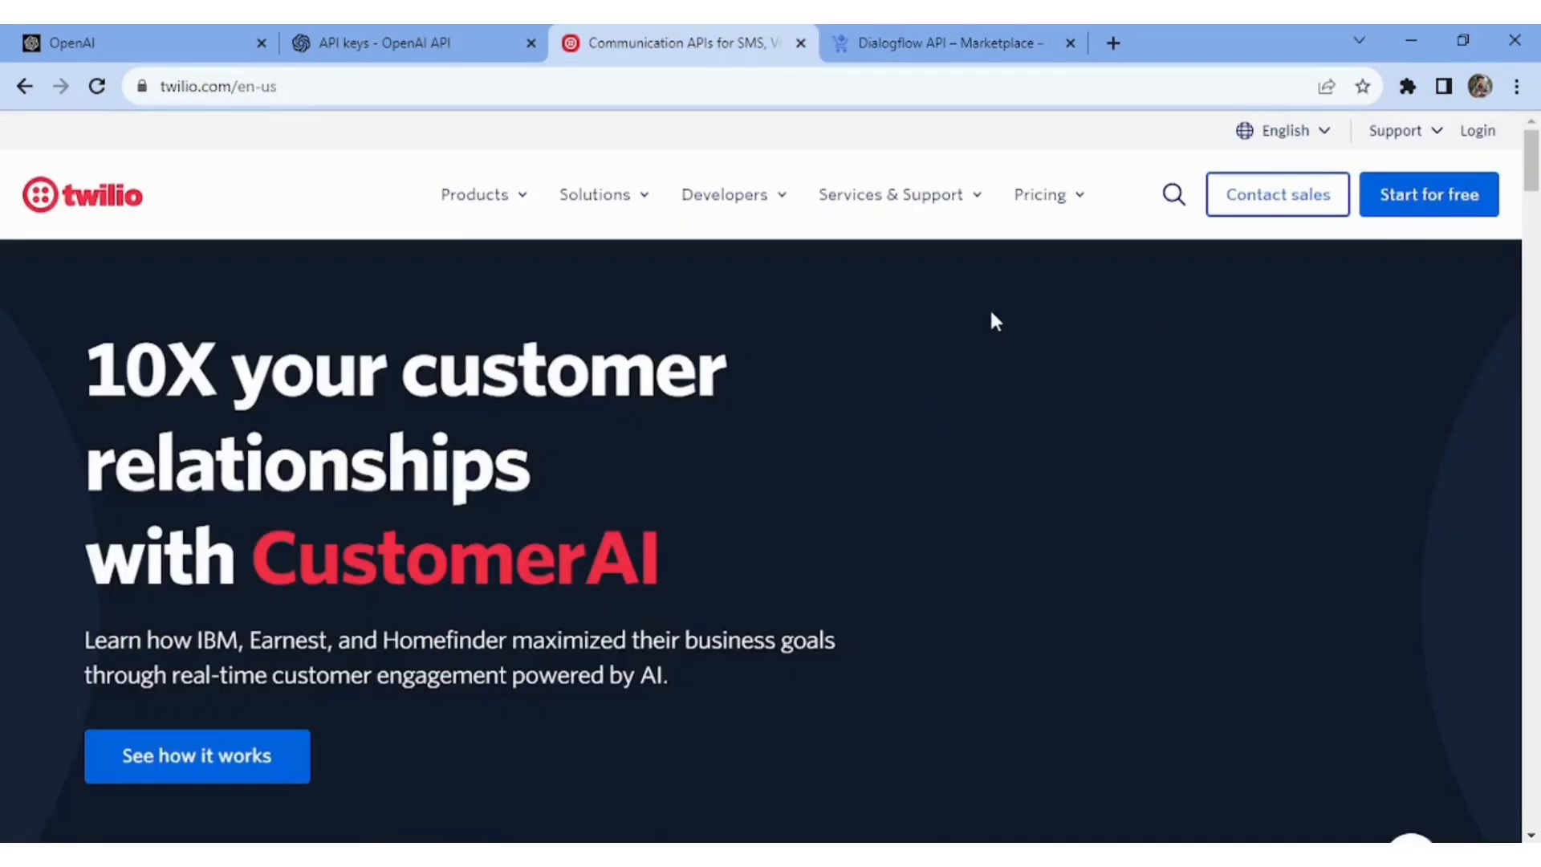
pyautogui.moveTo(1427, 193)
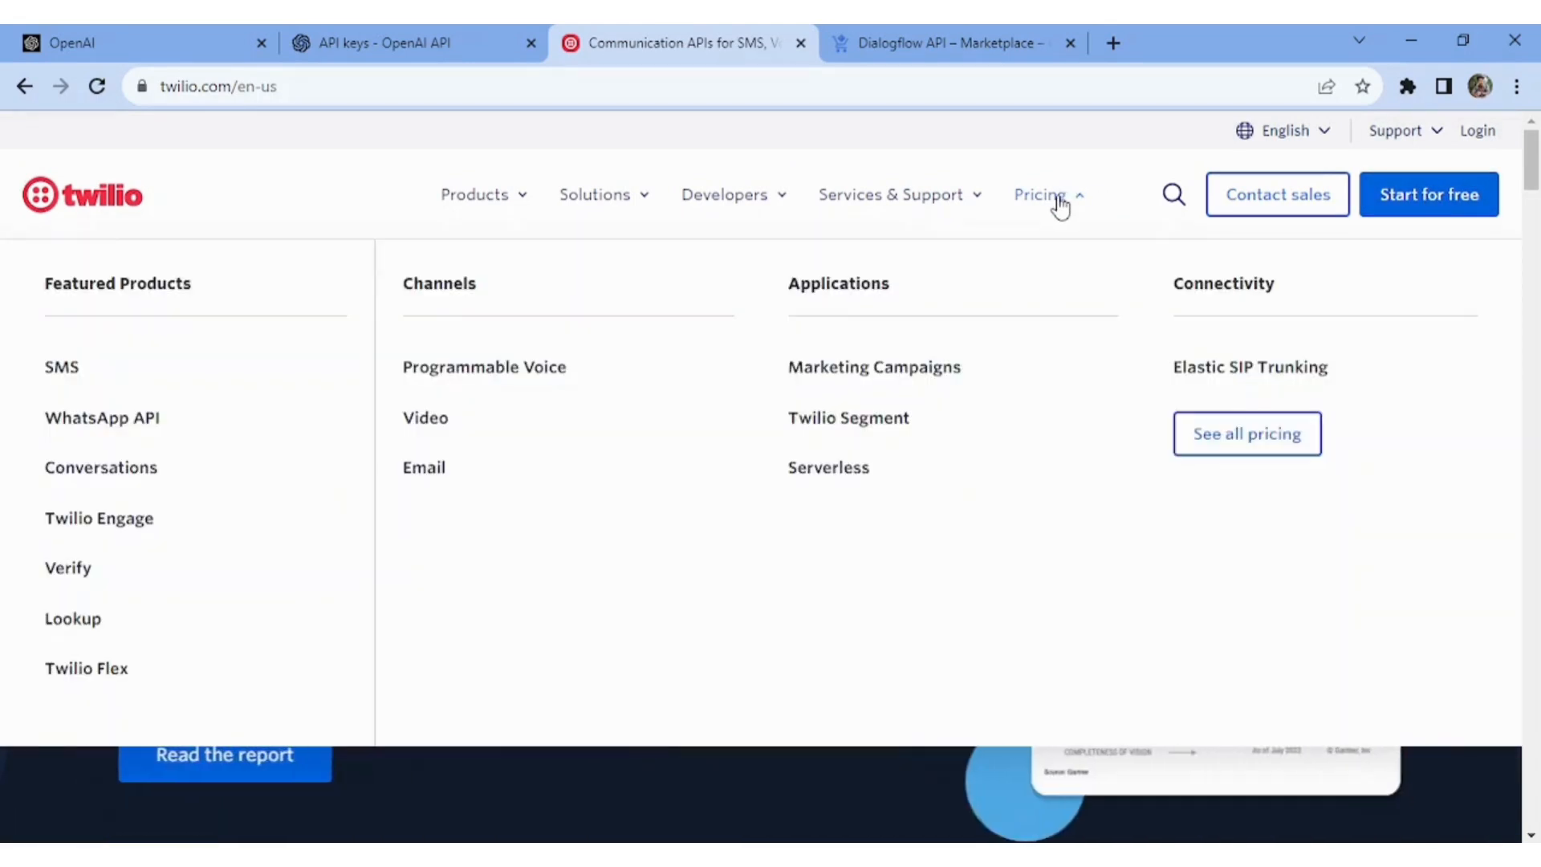
pyautogui.moveTo(351, 522)
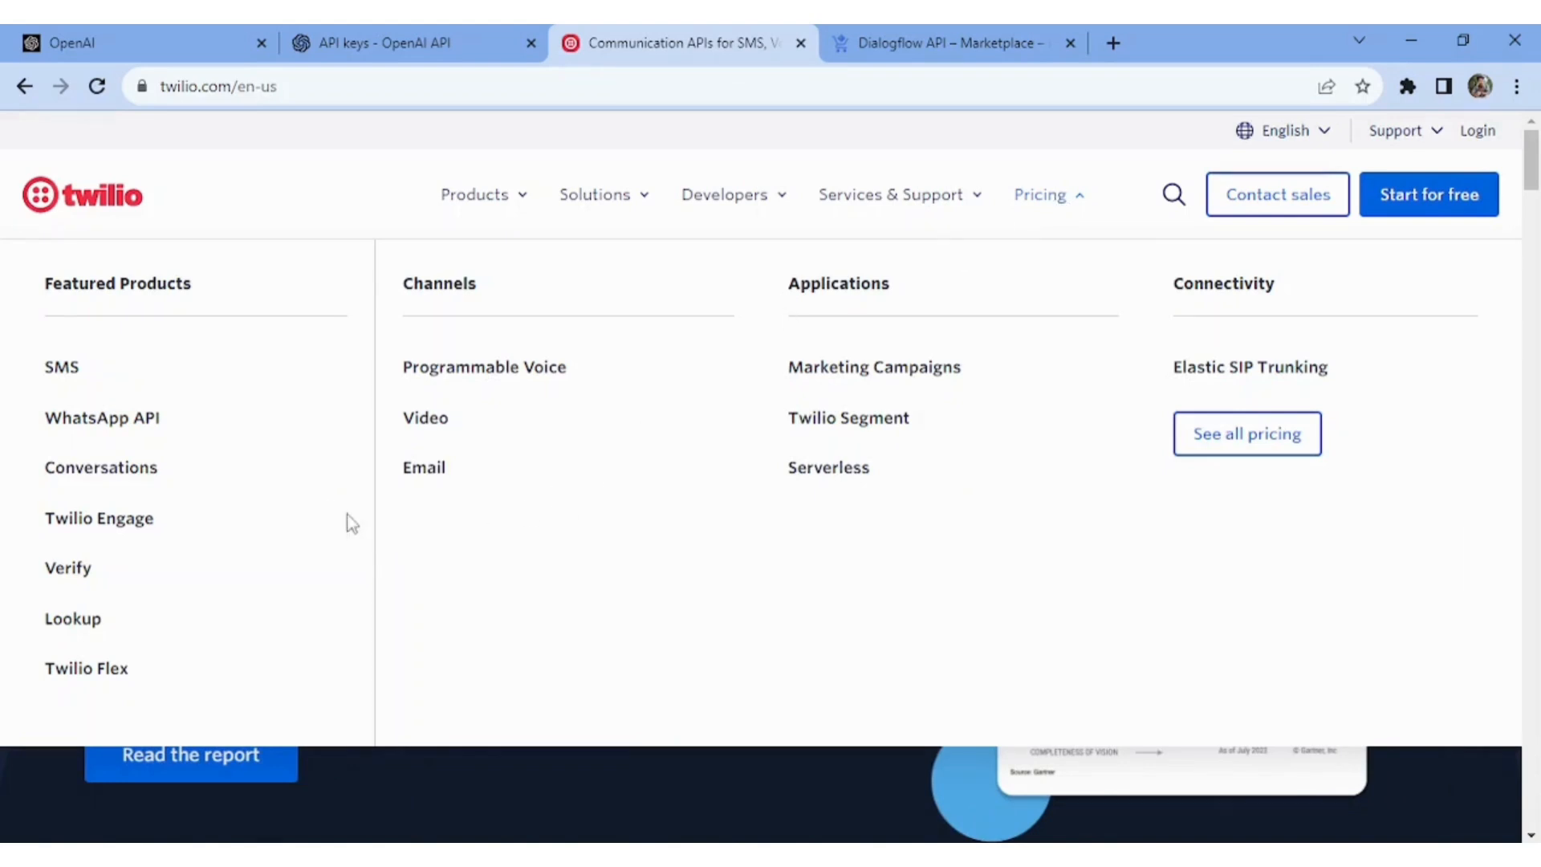
pyautogui.moveTo(95, 390)
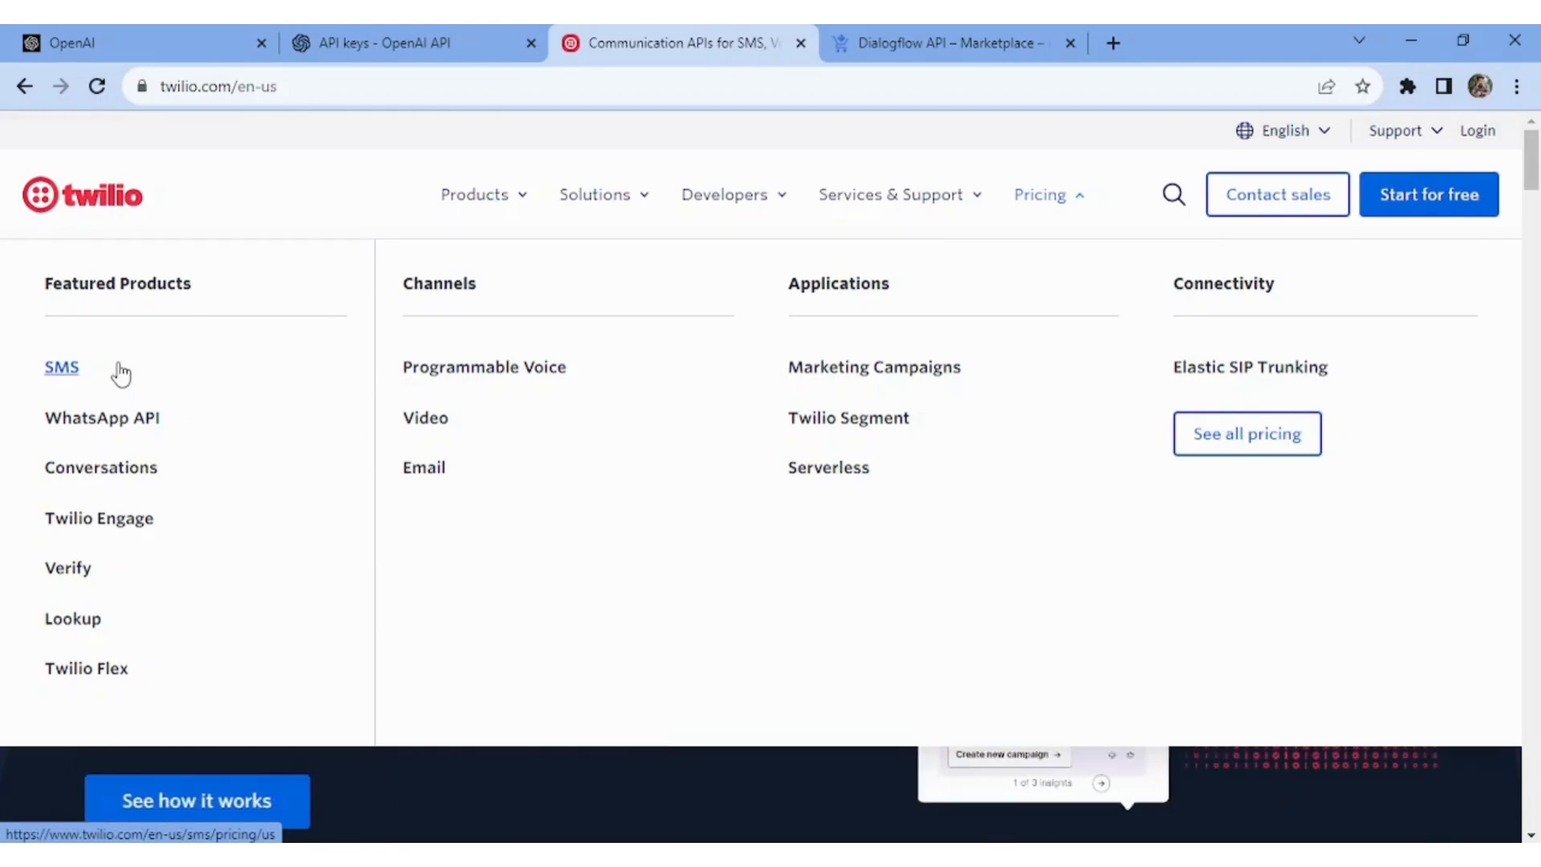
pyautogui.moveTo(100, 467)
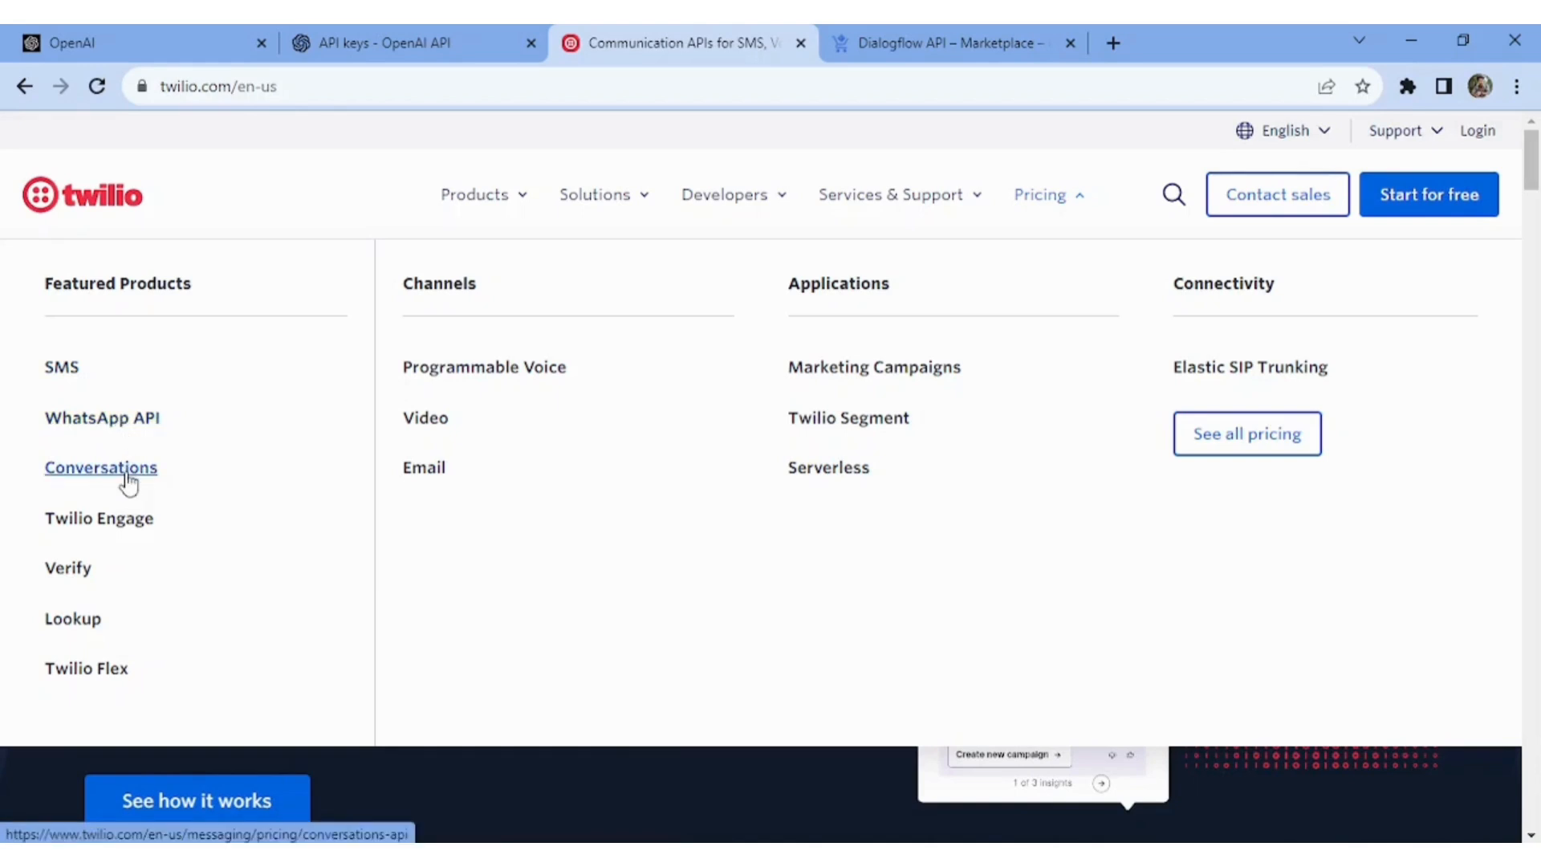
pyautogui.moveTo(179, 558)
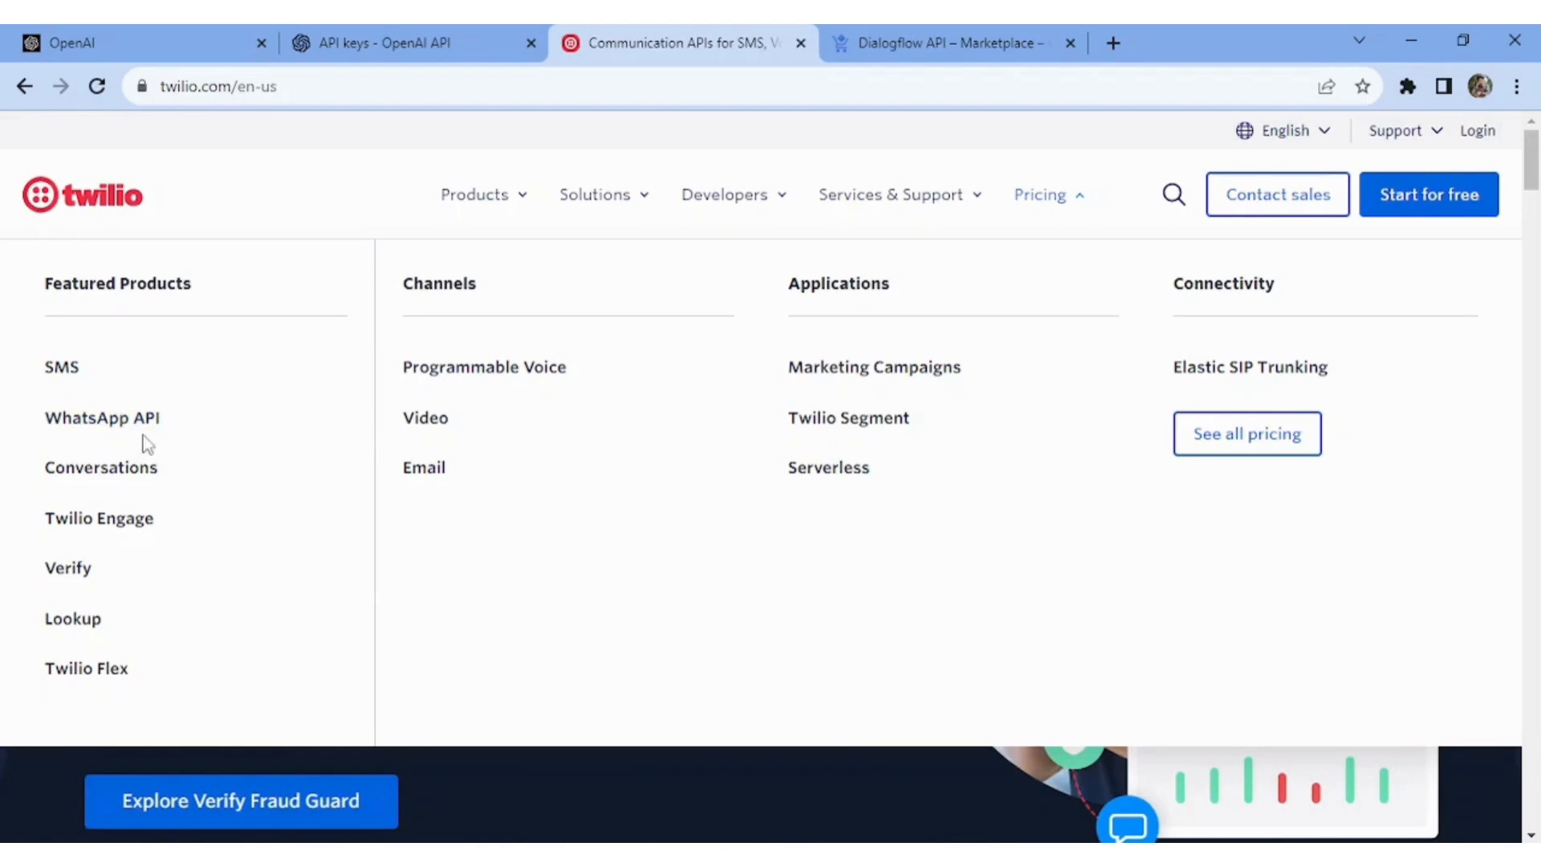
# Step: Open Twilio's WhatsApp API pricing page and scroll to the cost estimator
pyautogui.click(101, 416)
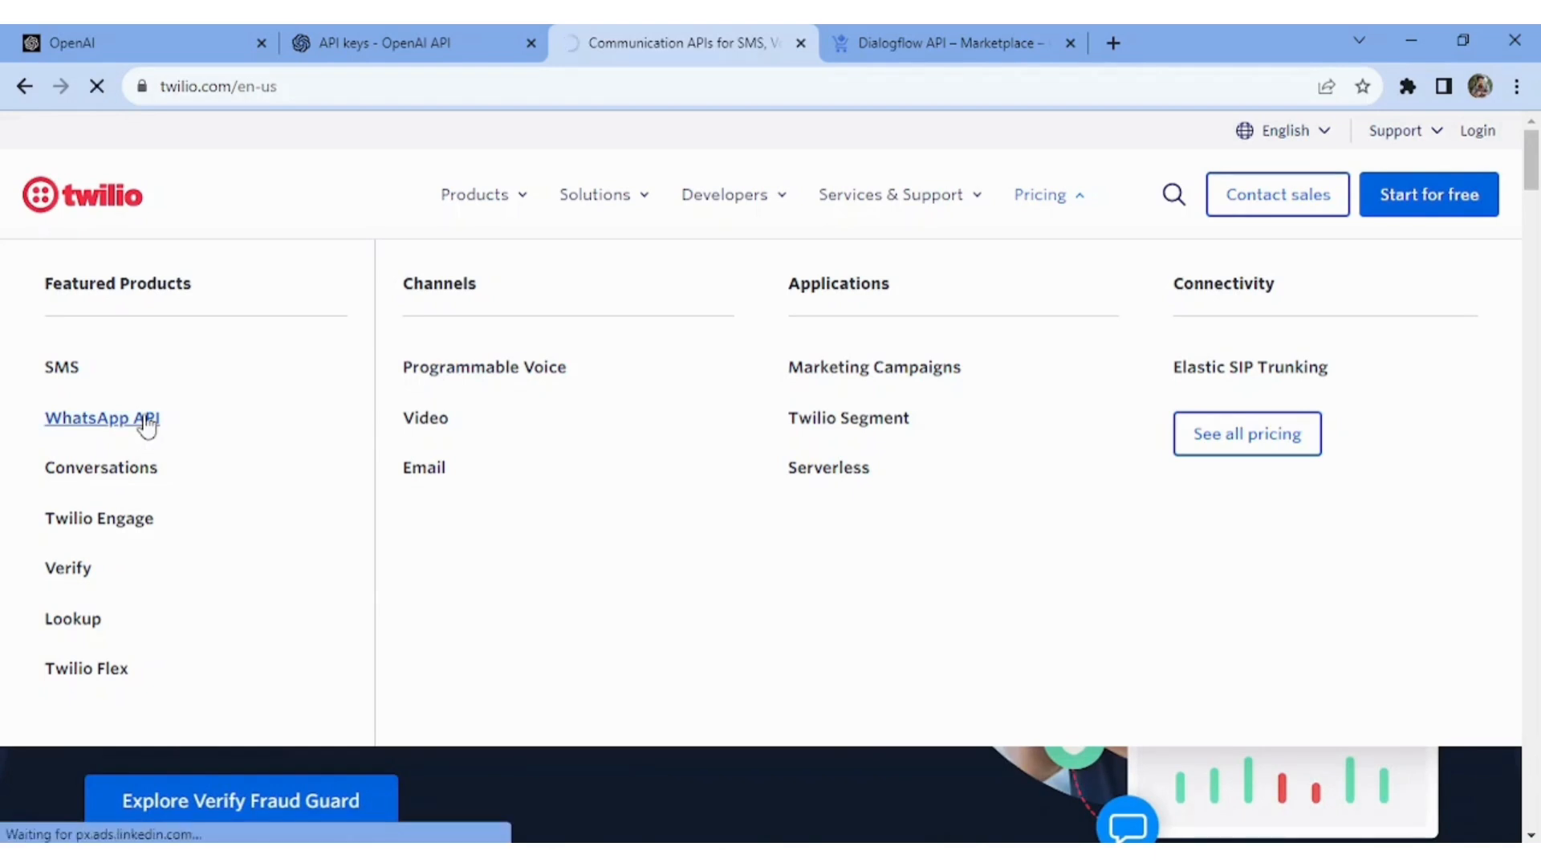
pyautogui.click(102, 417)
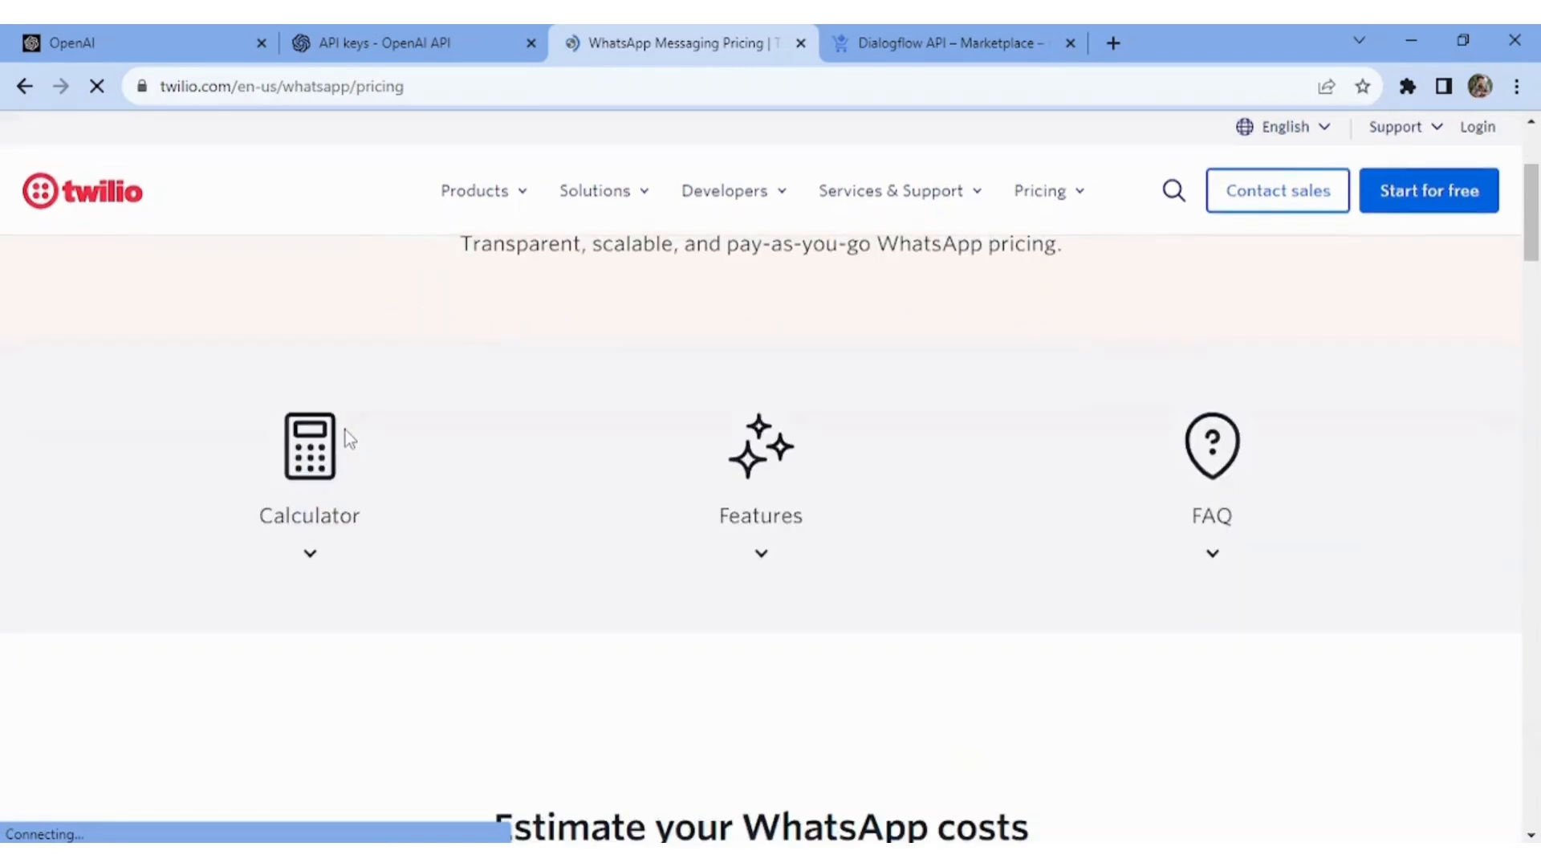
pyautogui.scroll(3)
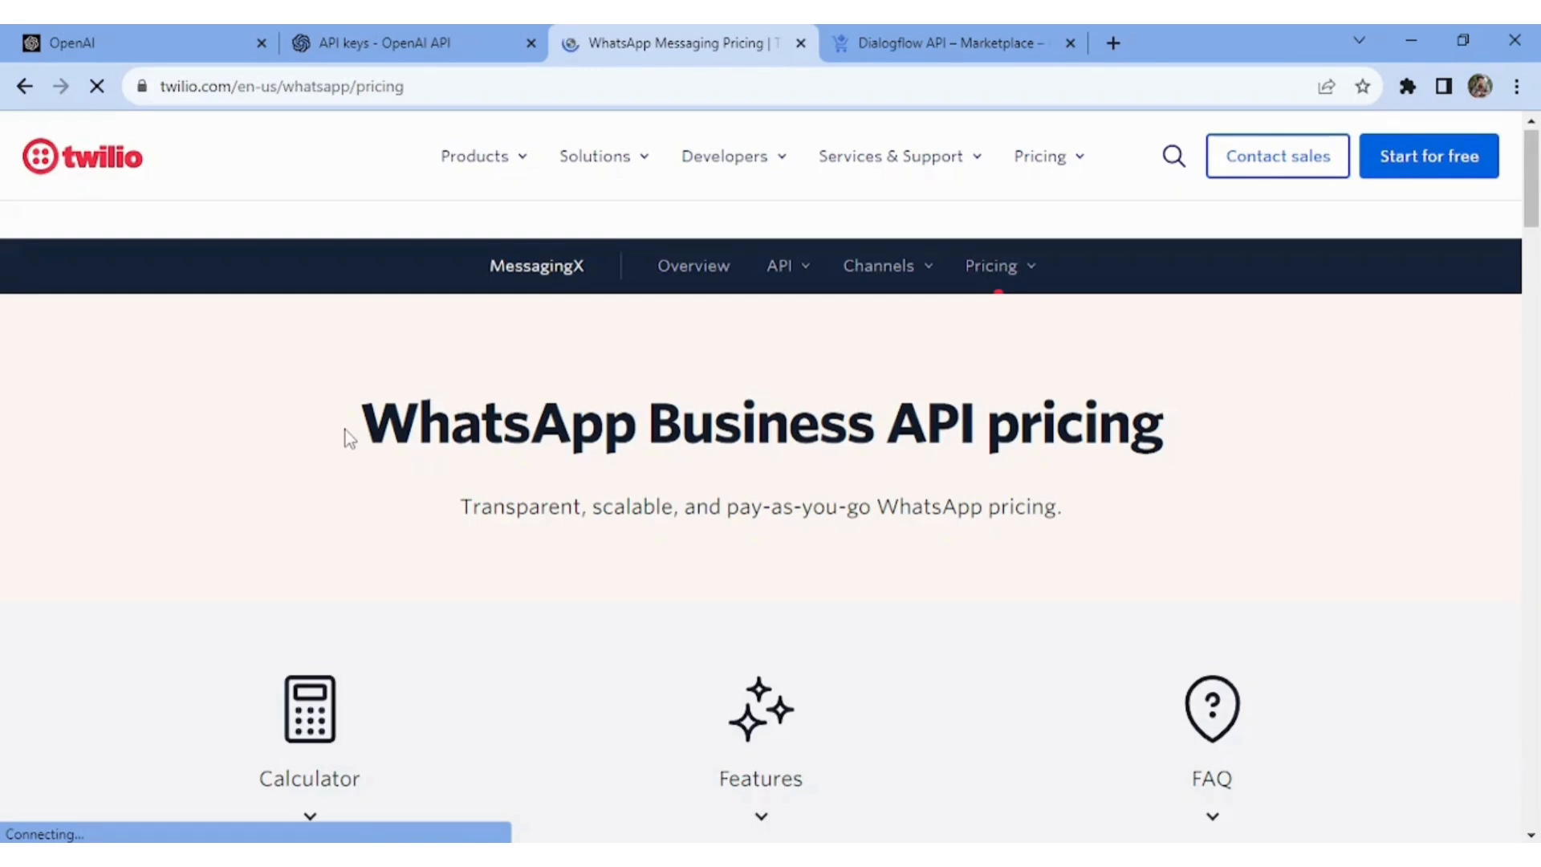
pyautogui.scroll(3)
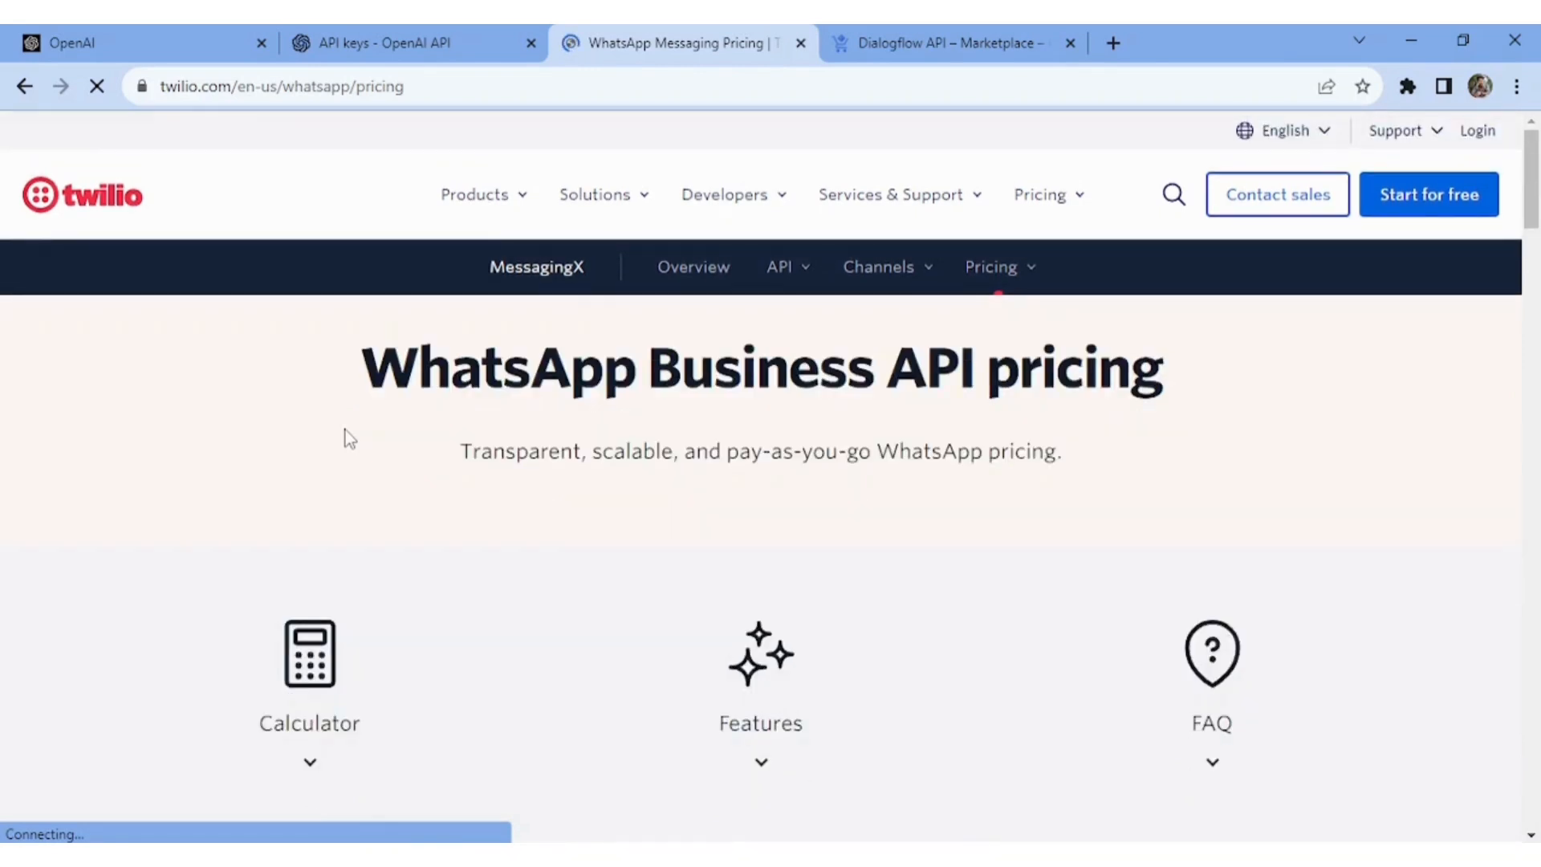
pyautogui.scroll(-3)
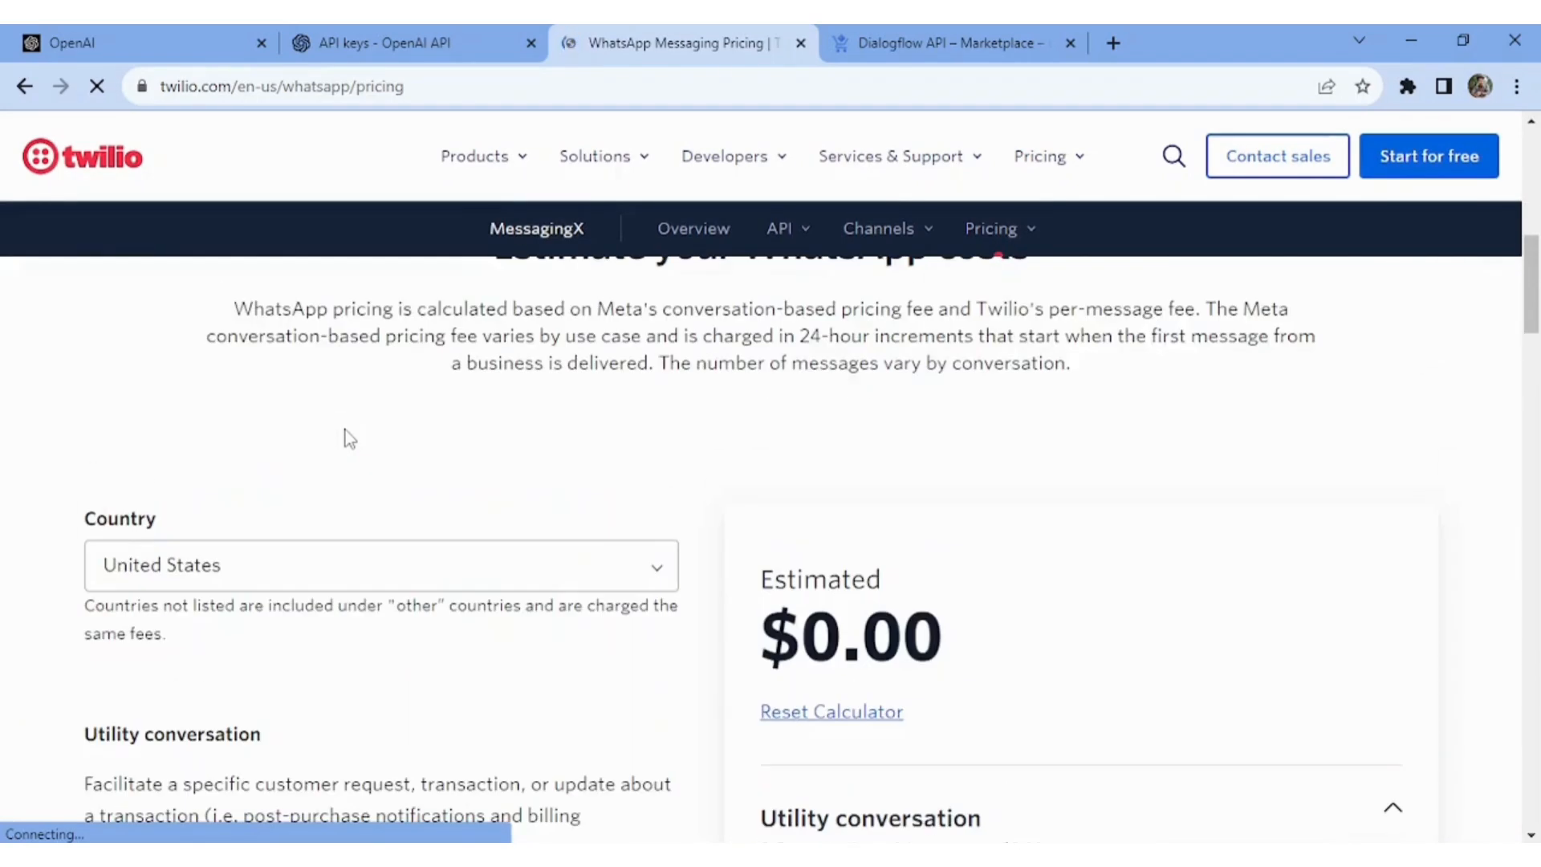
pyautogui.moveTo(634, 573)
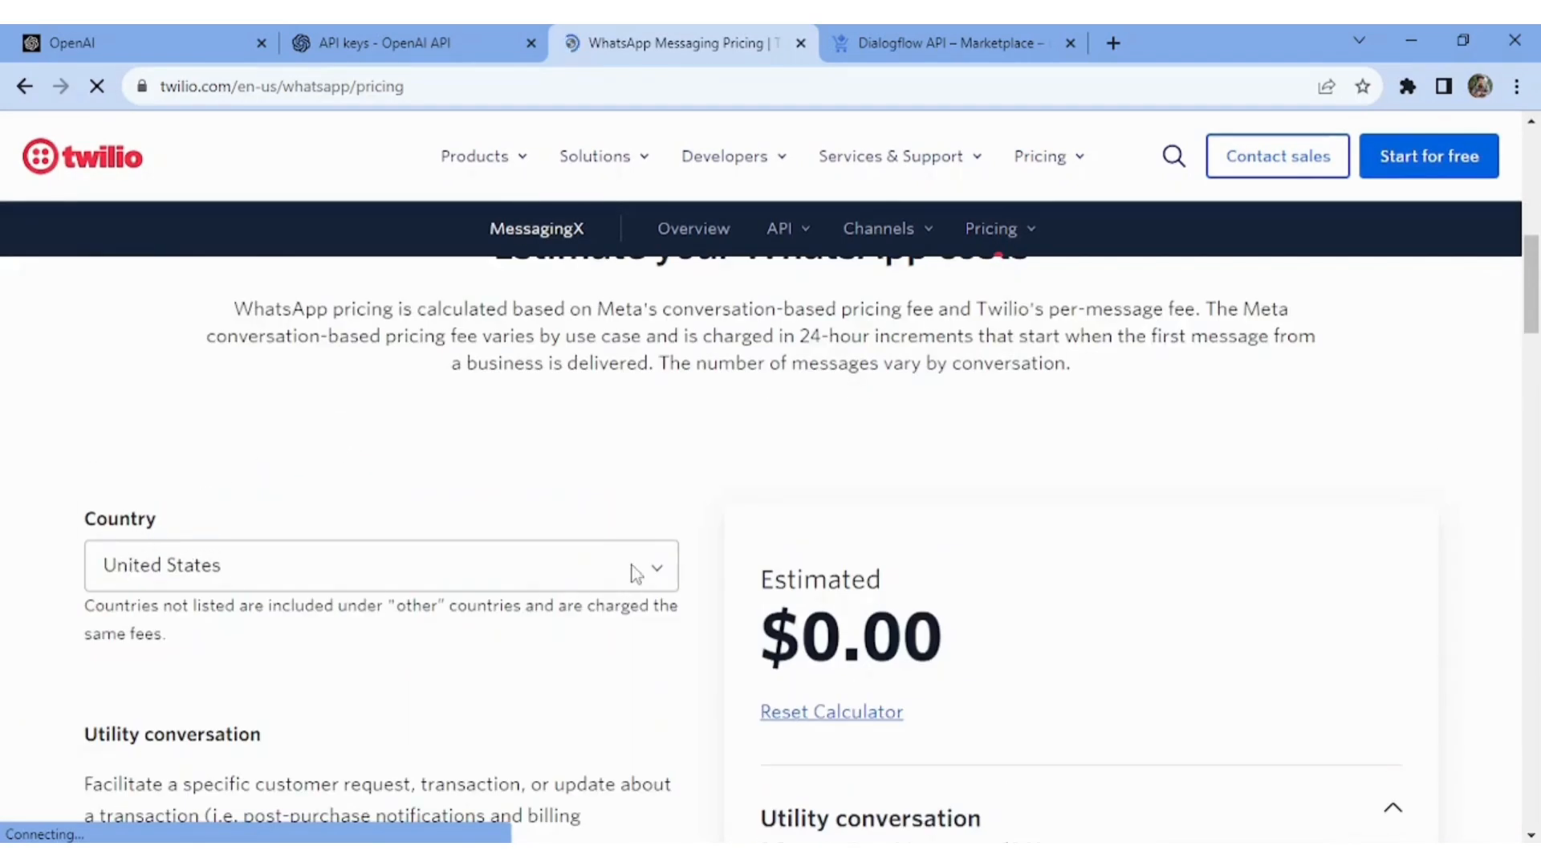
# Step: Set the estimate country to India and expand the Utility conversation details
pyautogui.click(382, 565)
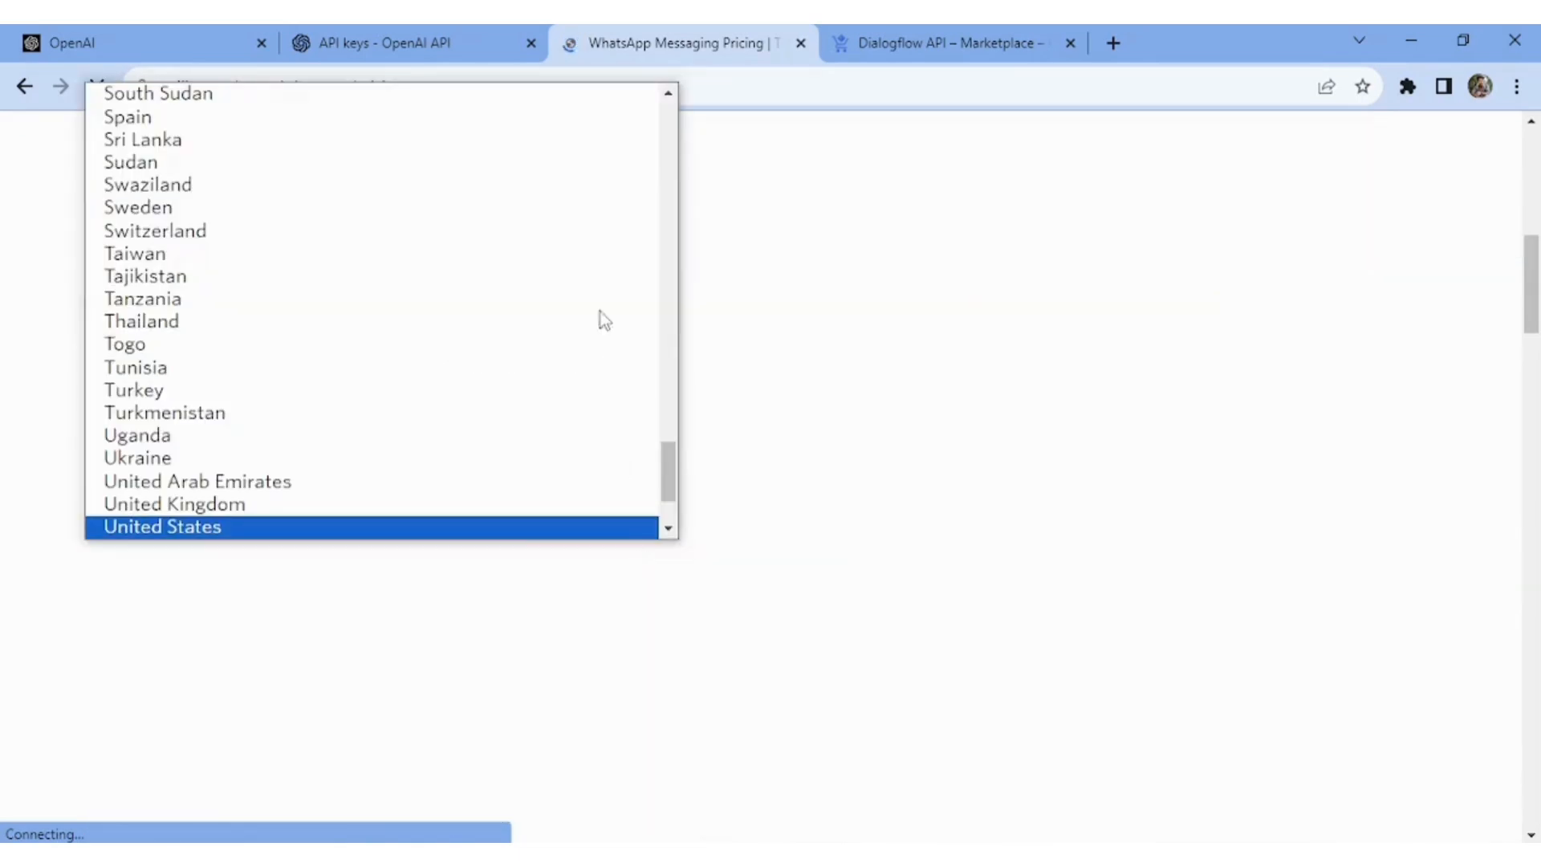
pyautogui.click(162, 526)
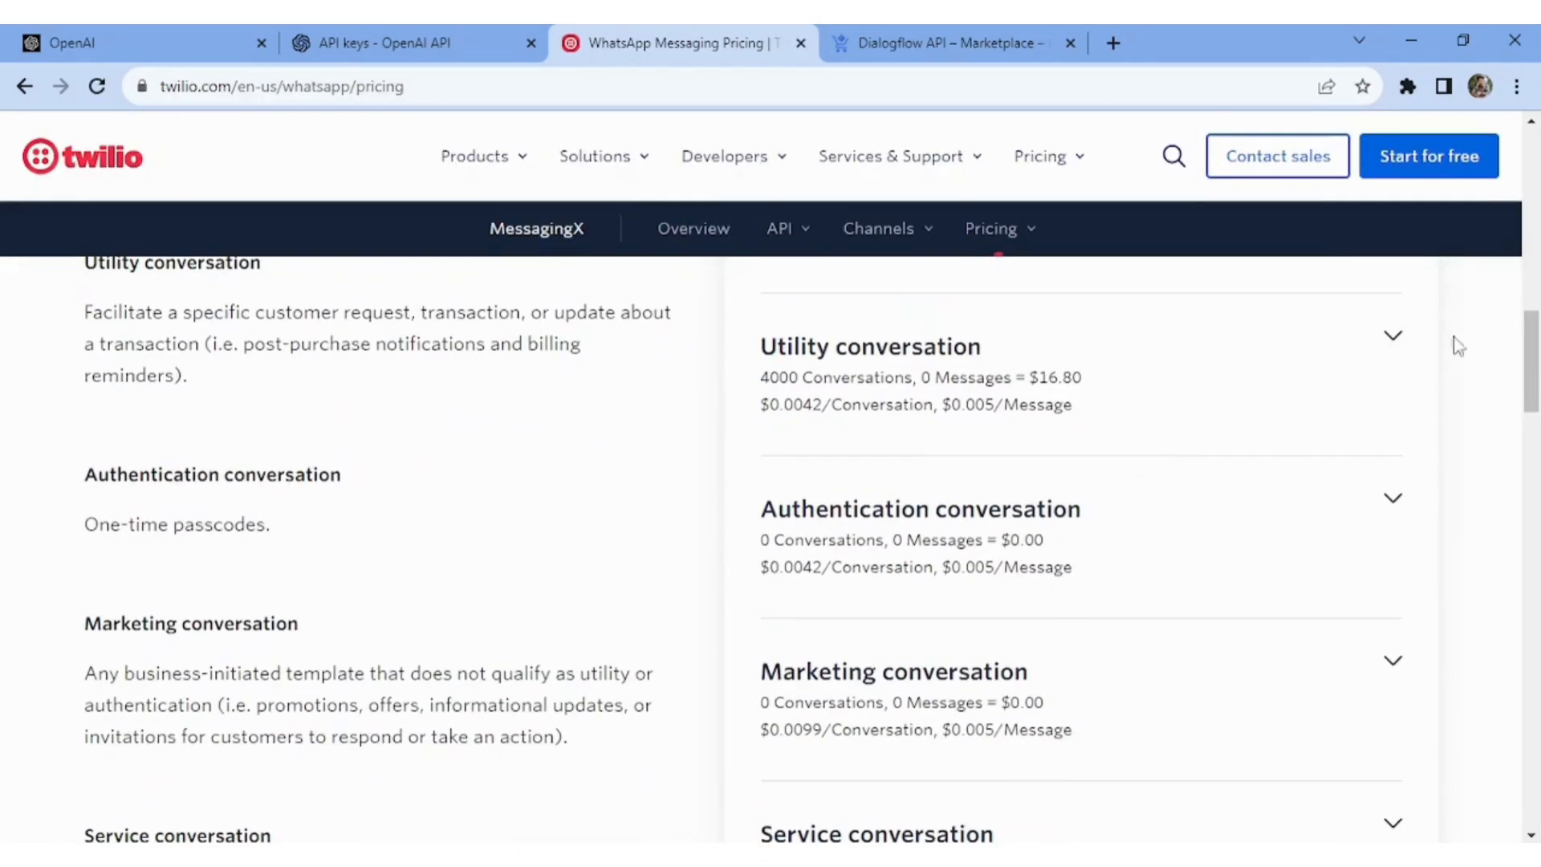
pyautogui.moveTo(1392, 341)
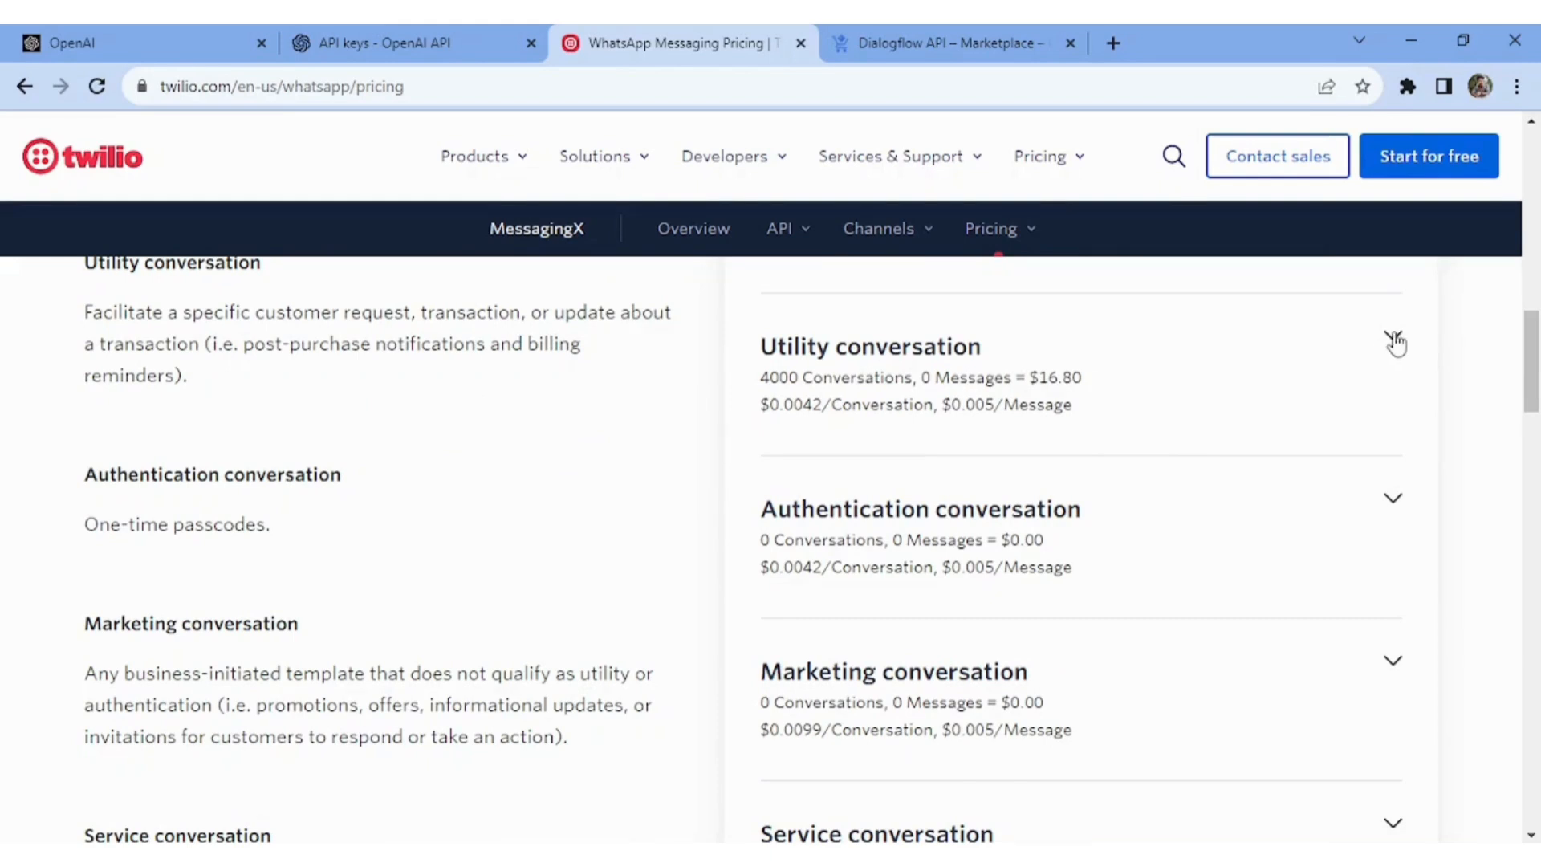
pyautogui.click(1392, 346)
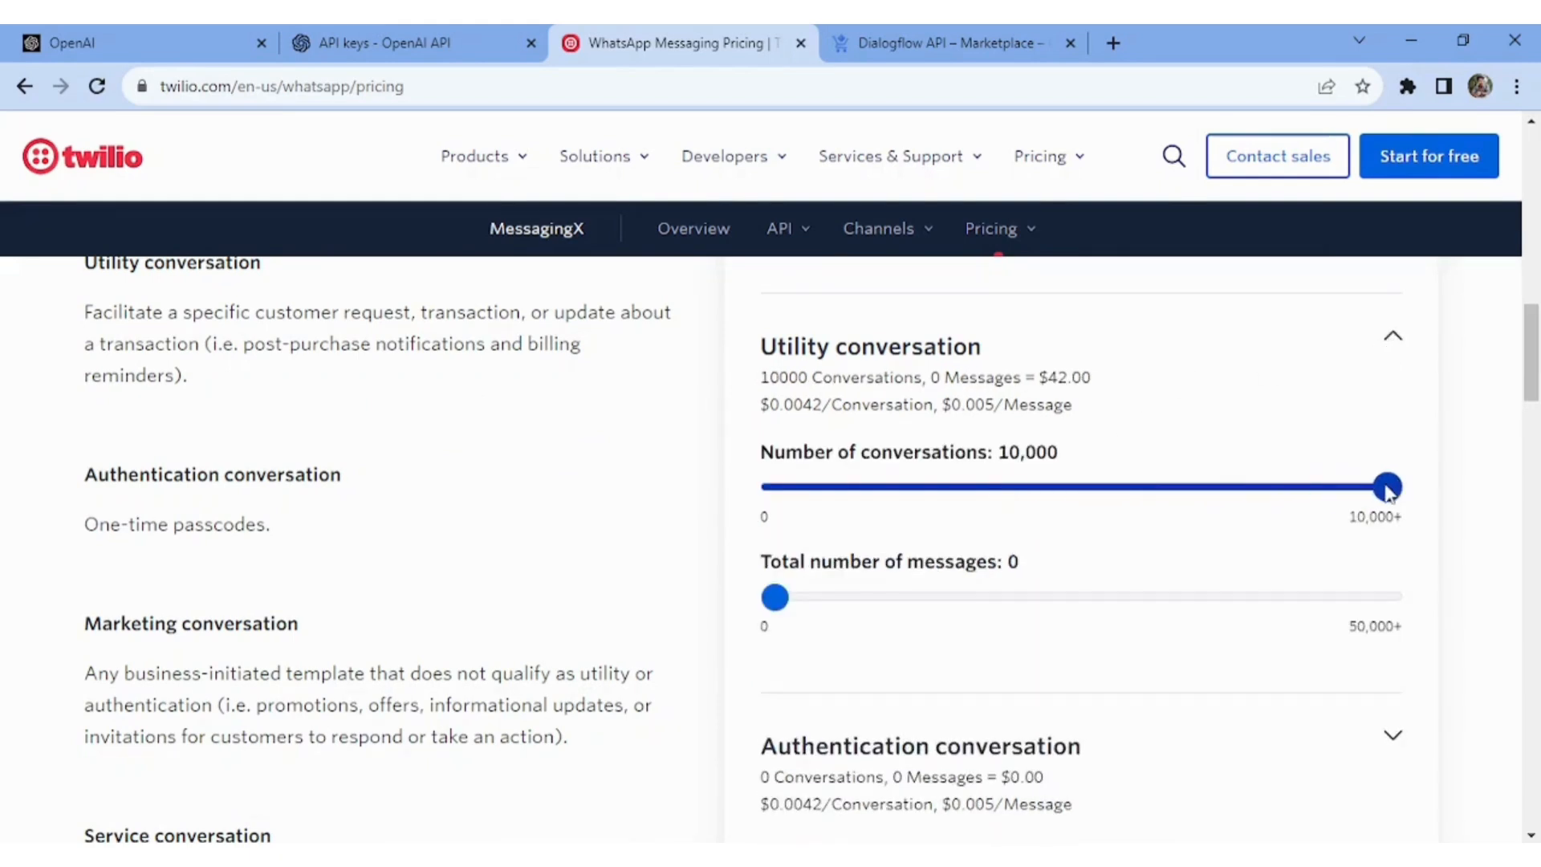
# Step: Set utility messages to 50,000 and conversations to 4,000, totalling $266.80
pyautogui.click(1391, 335)
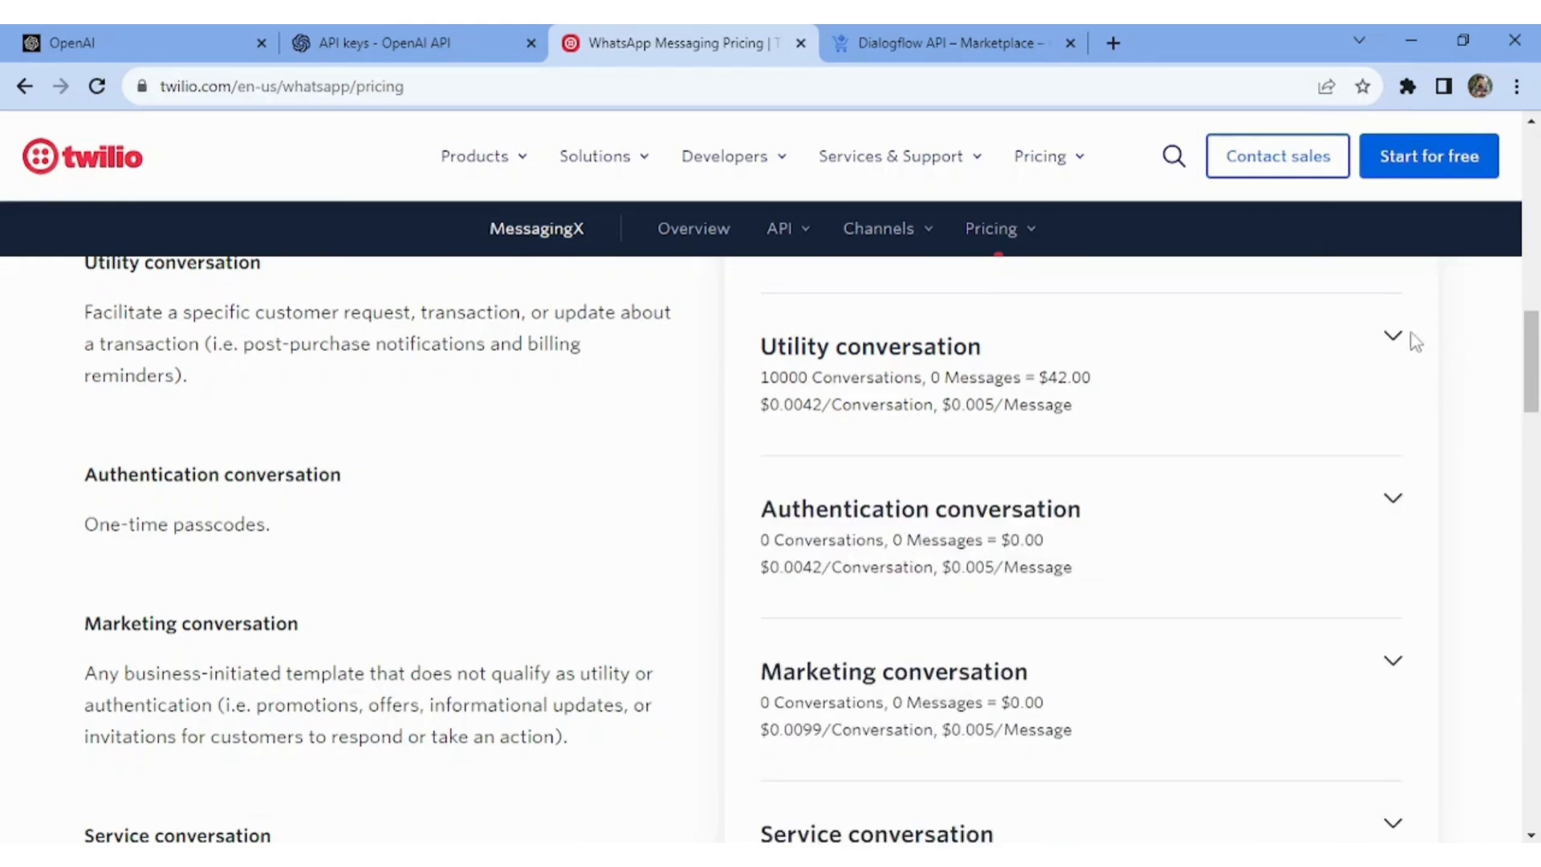
pyautogui.click(1392, 336)
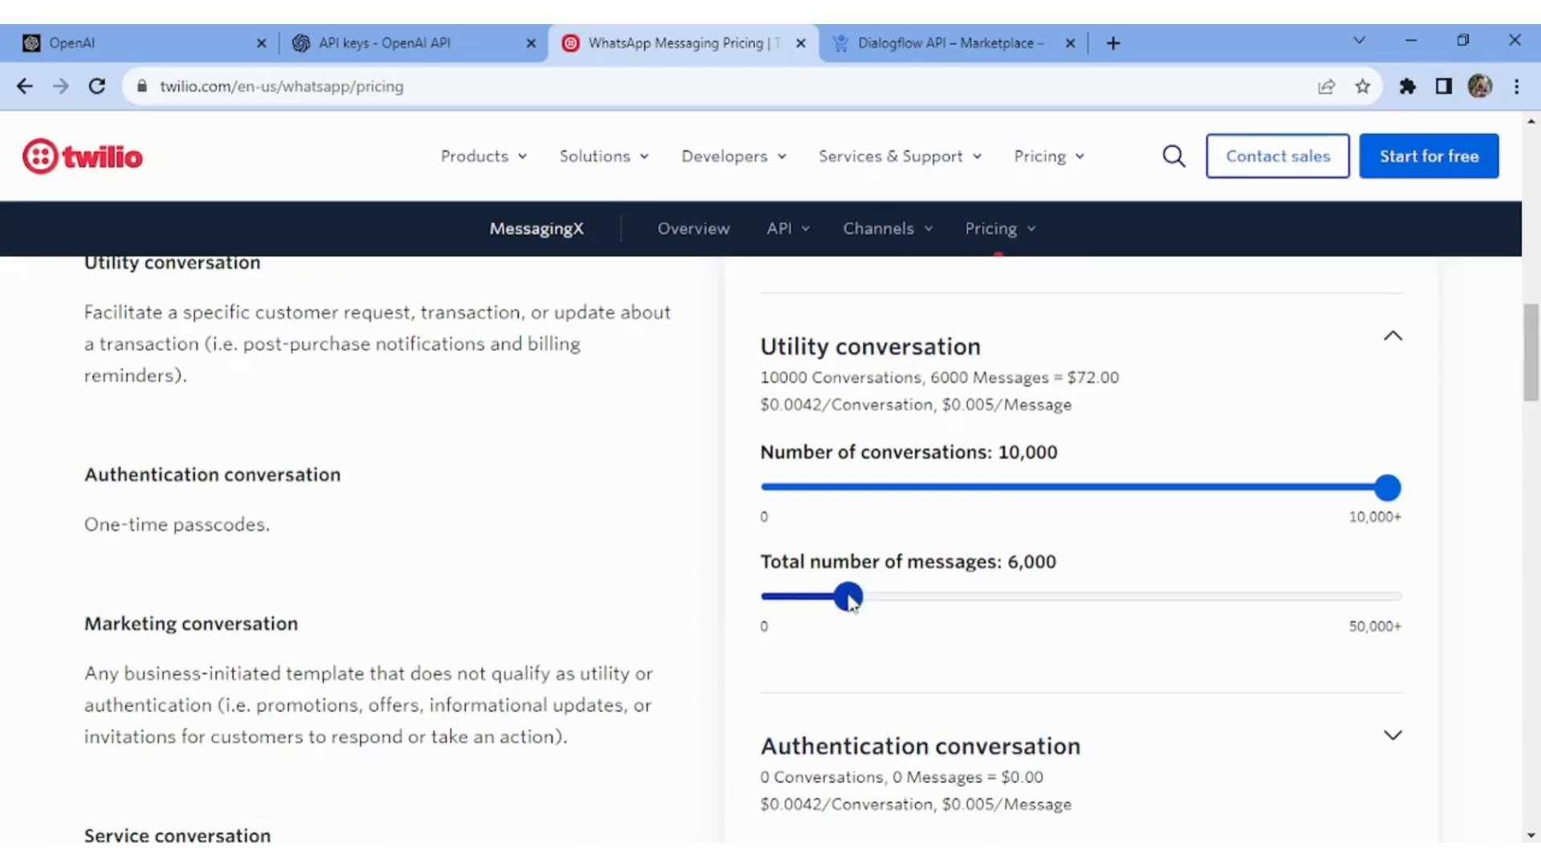
pyautogui.click(1391, 336)
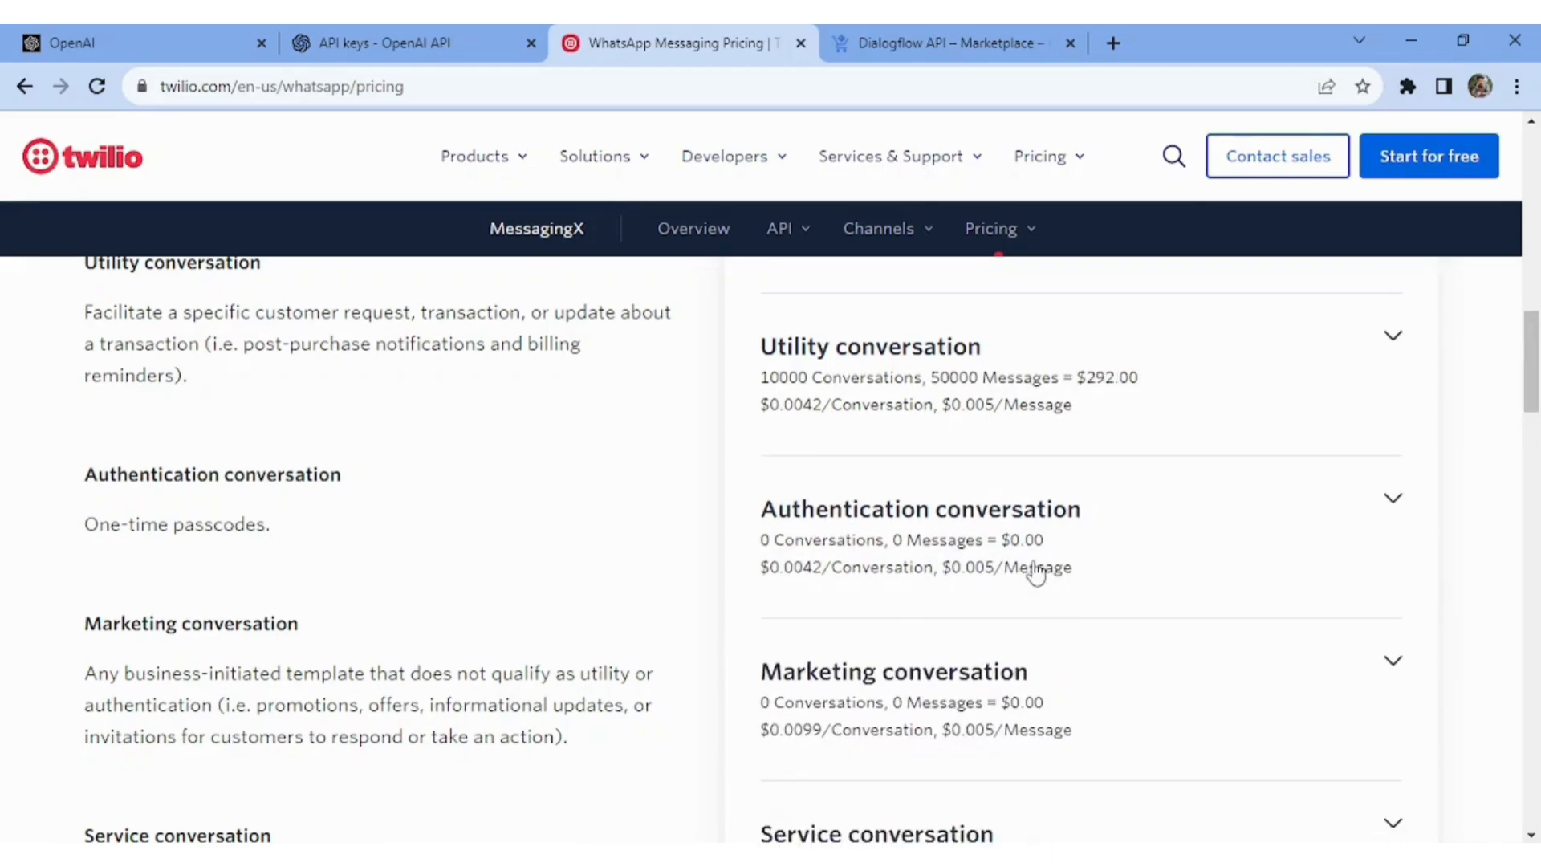
pyautogui.scroll(3)
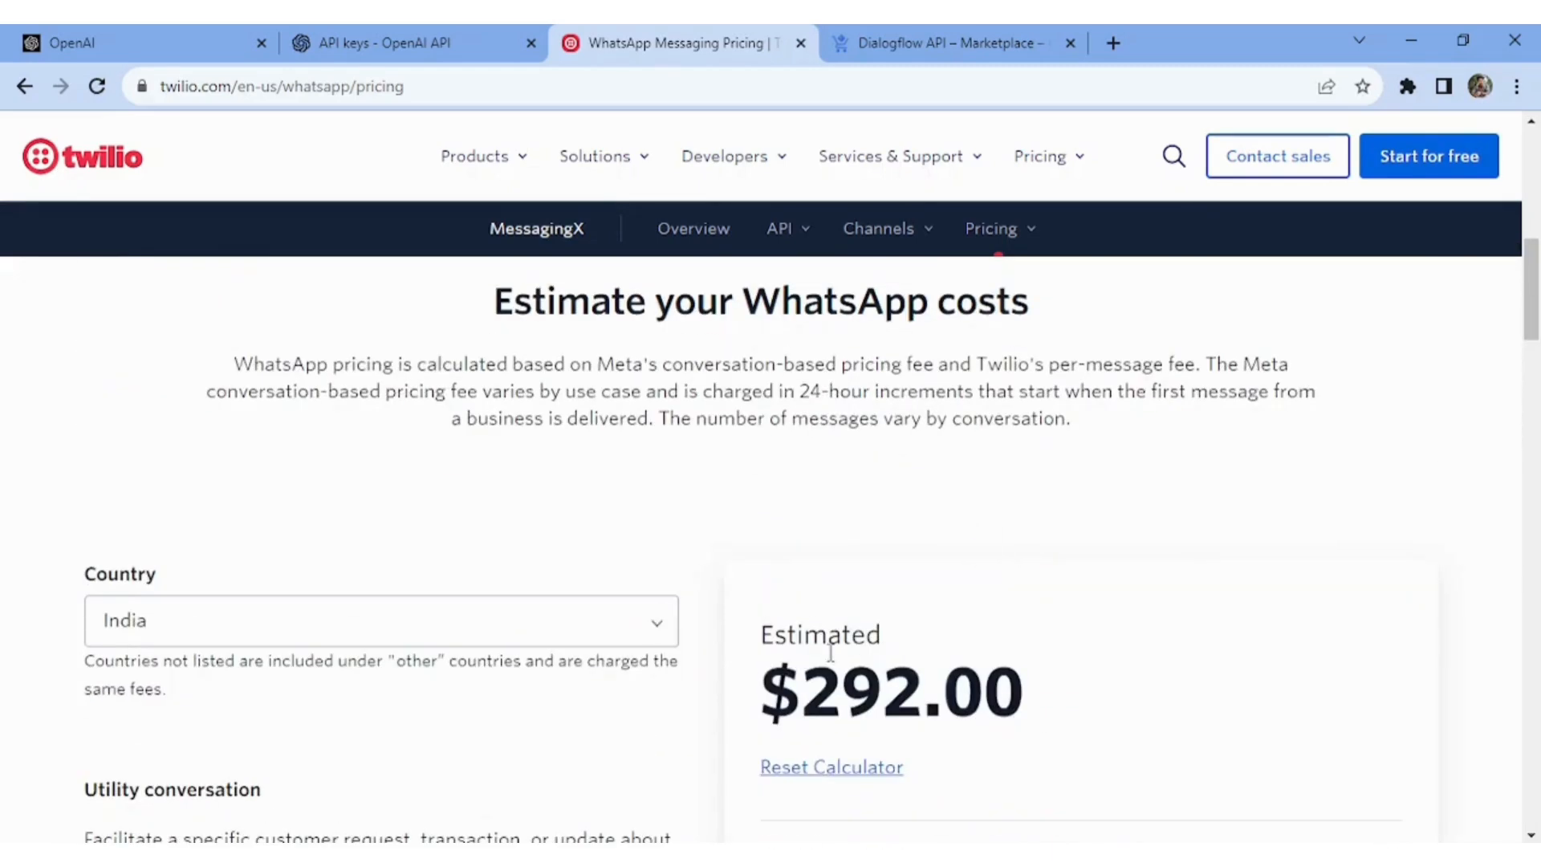
pyautogui.moveTo(1040, 642)
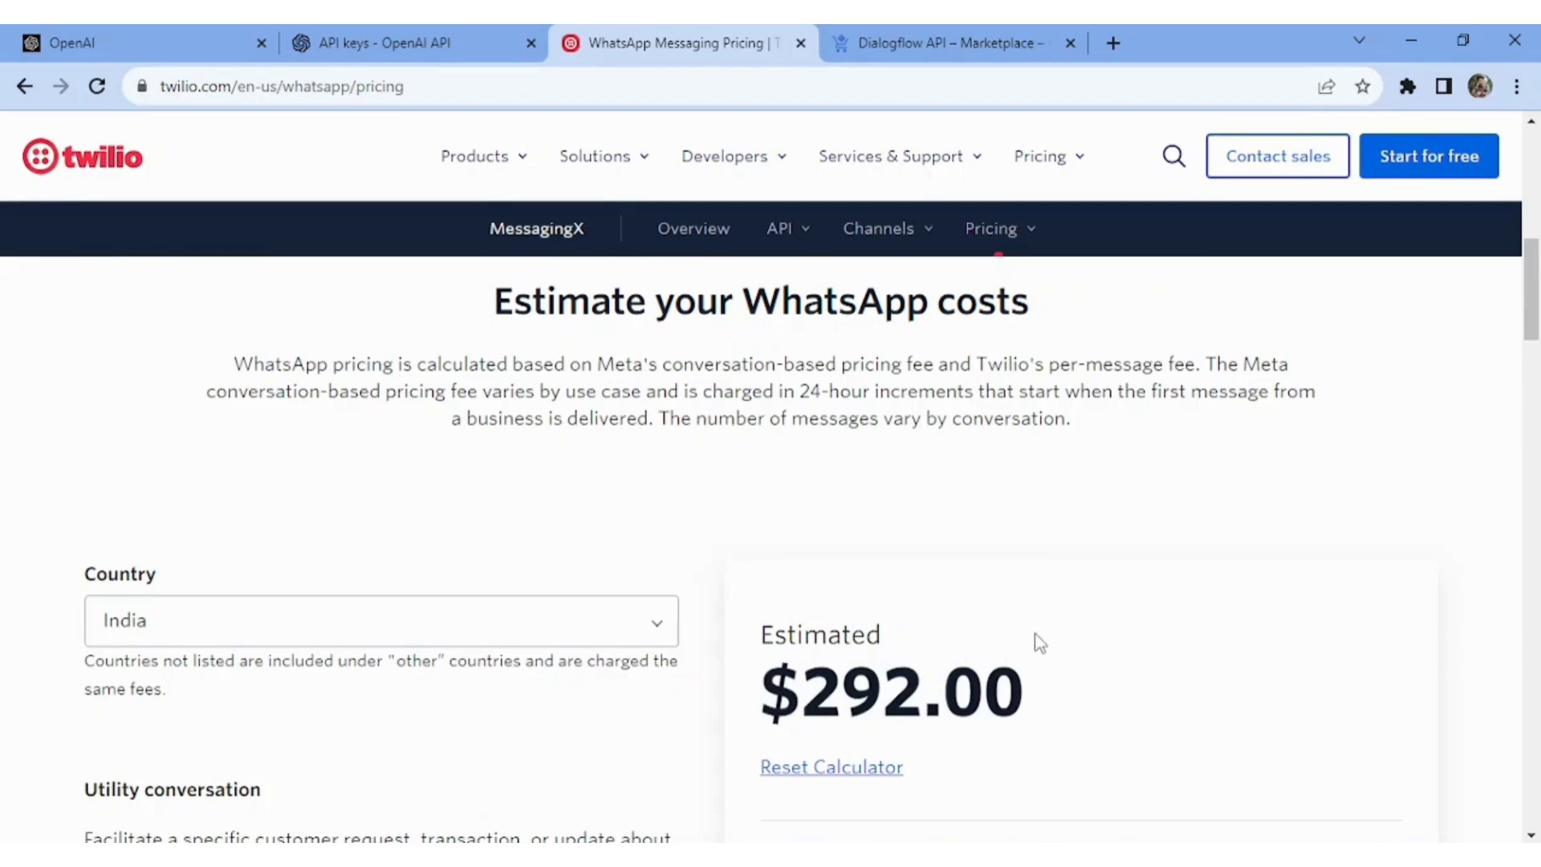
pyautogui.scroll(-3)
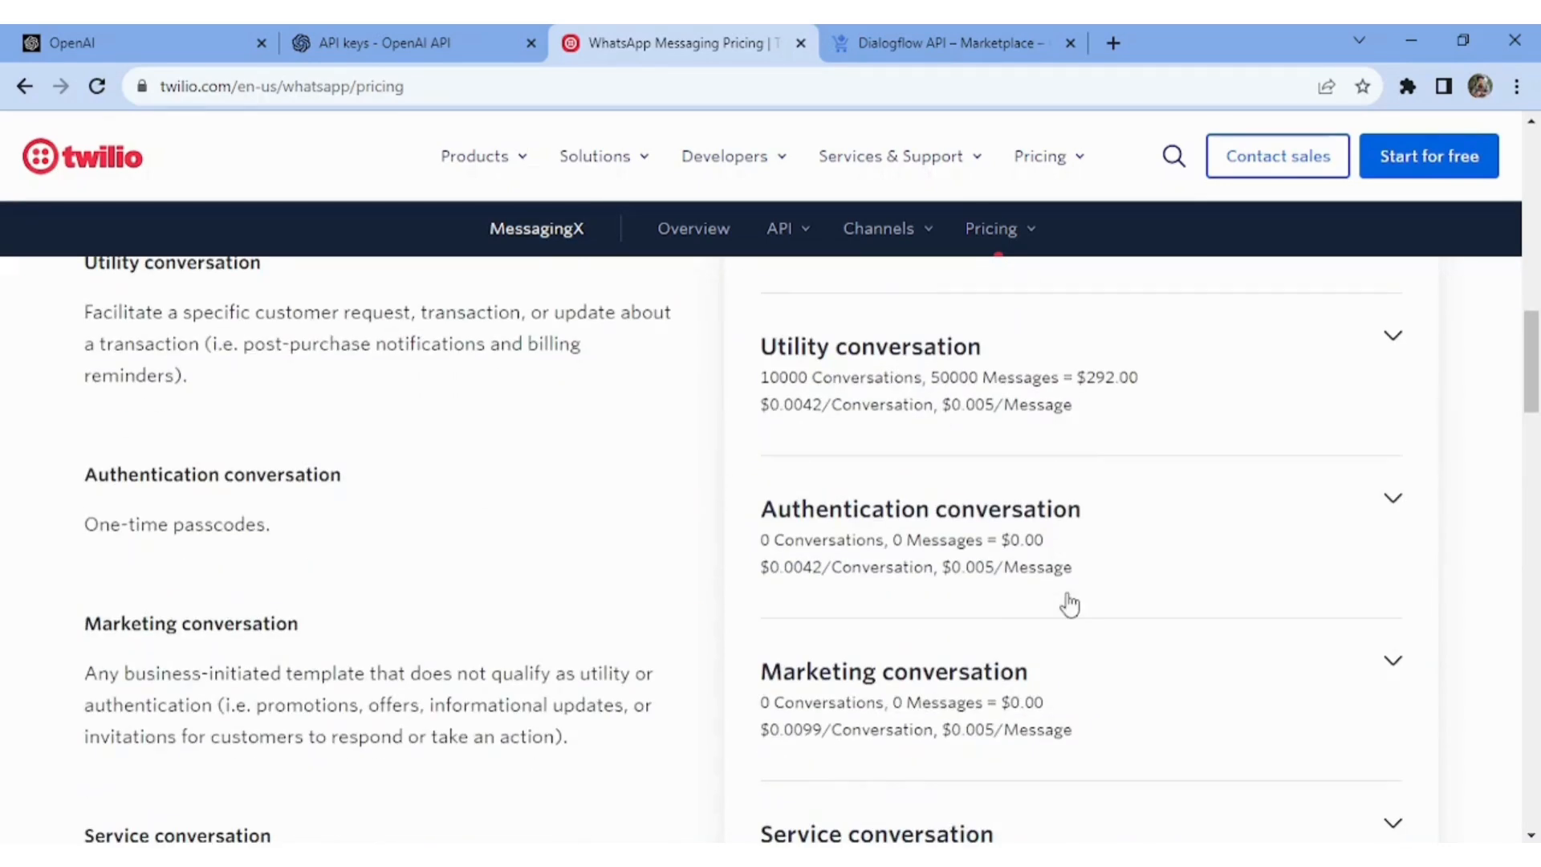
pyautogui.moveTo(1341, 430)
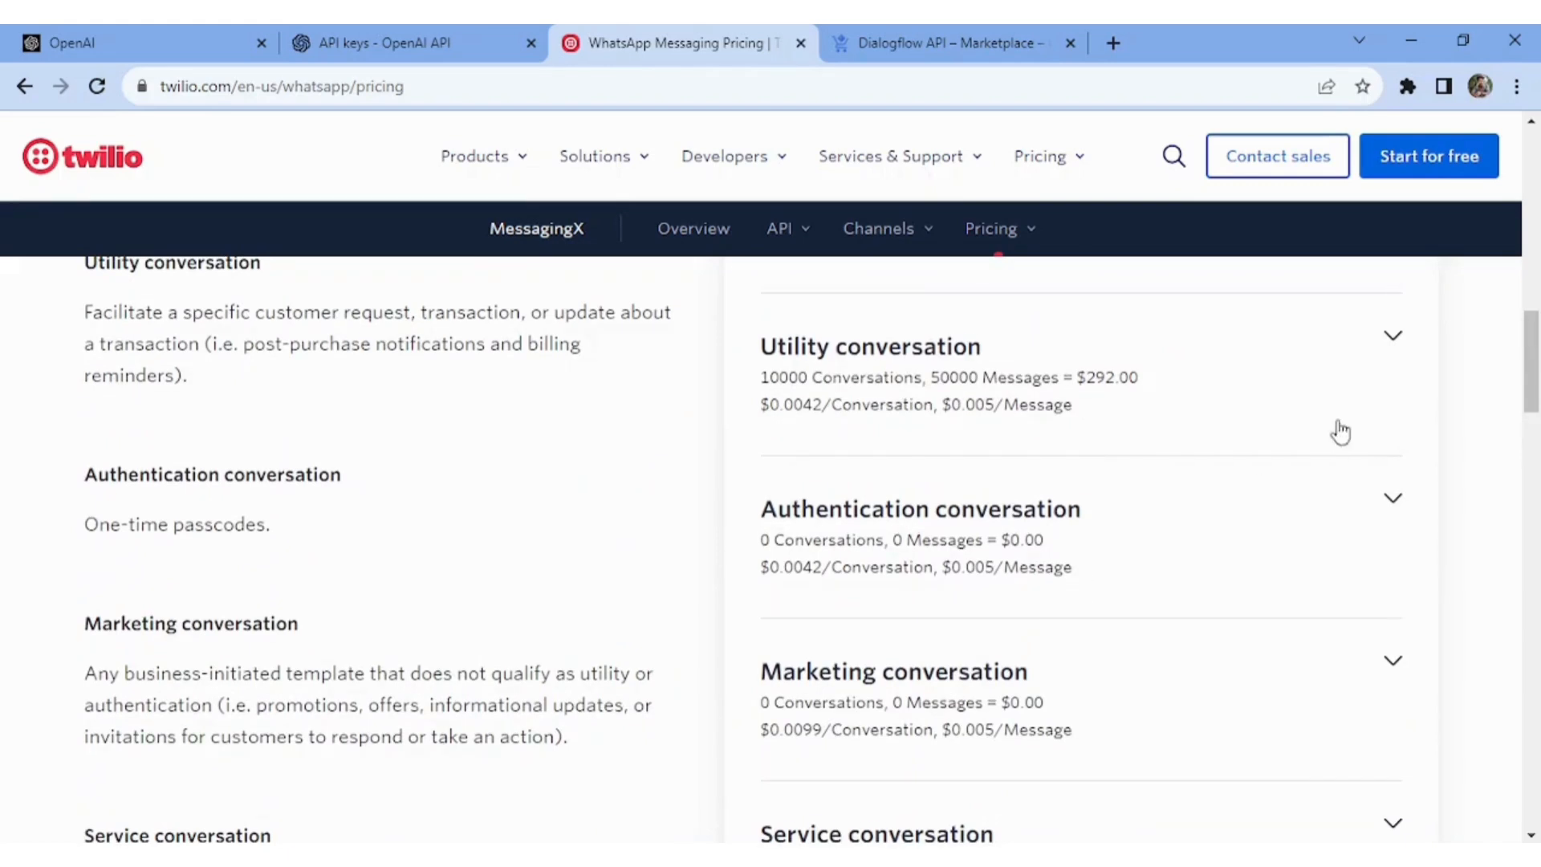
pyautogui.click(1392, 335)
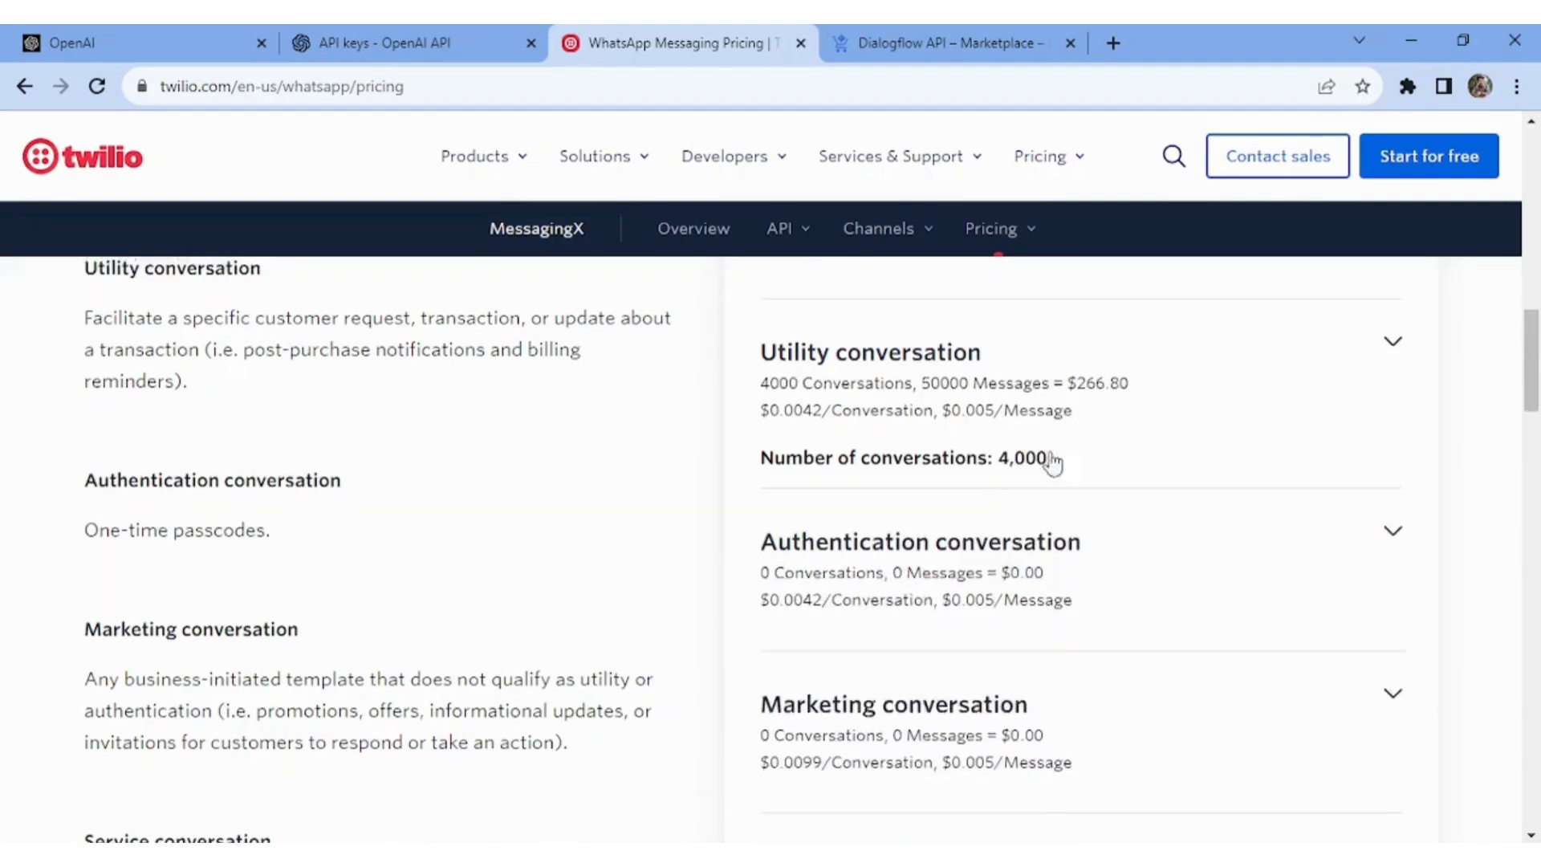
pyautogui.scroll(3)
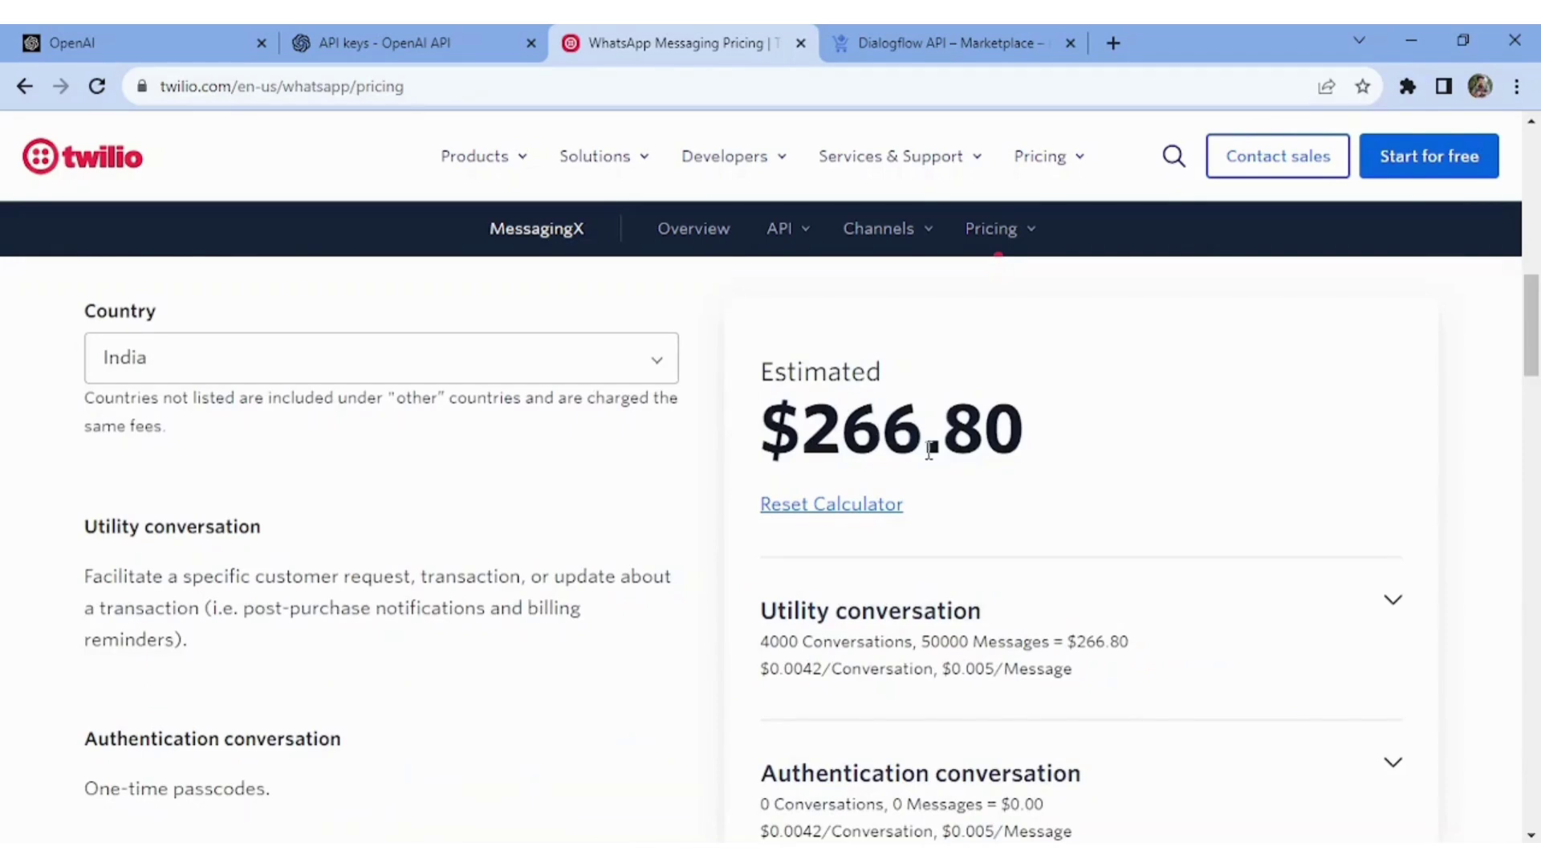
pyautogui.scroll(-3)
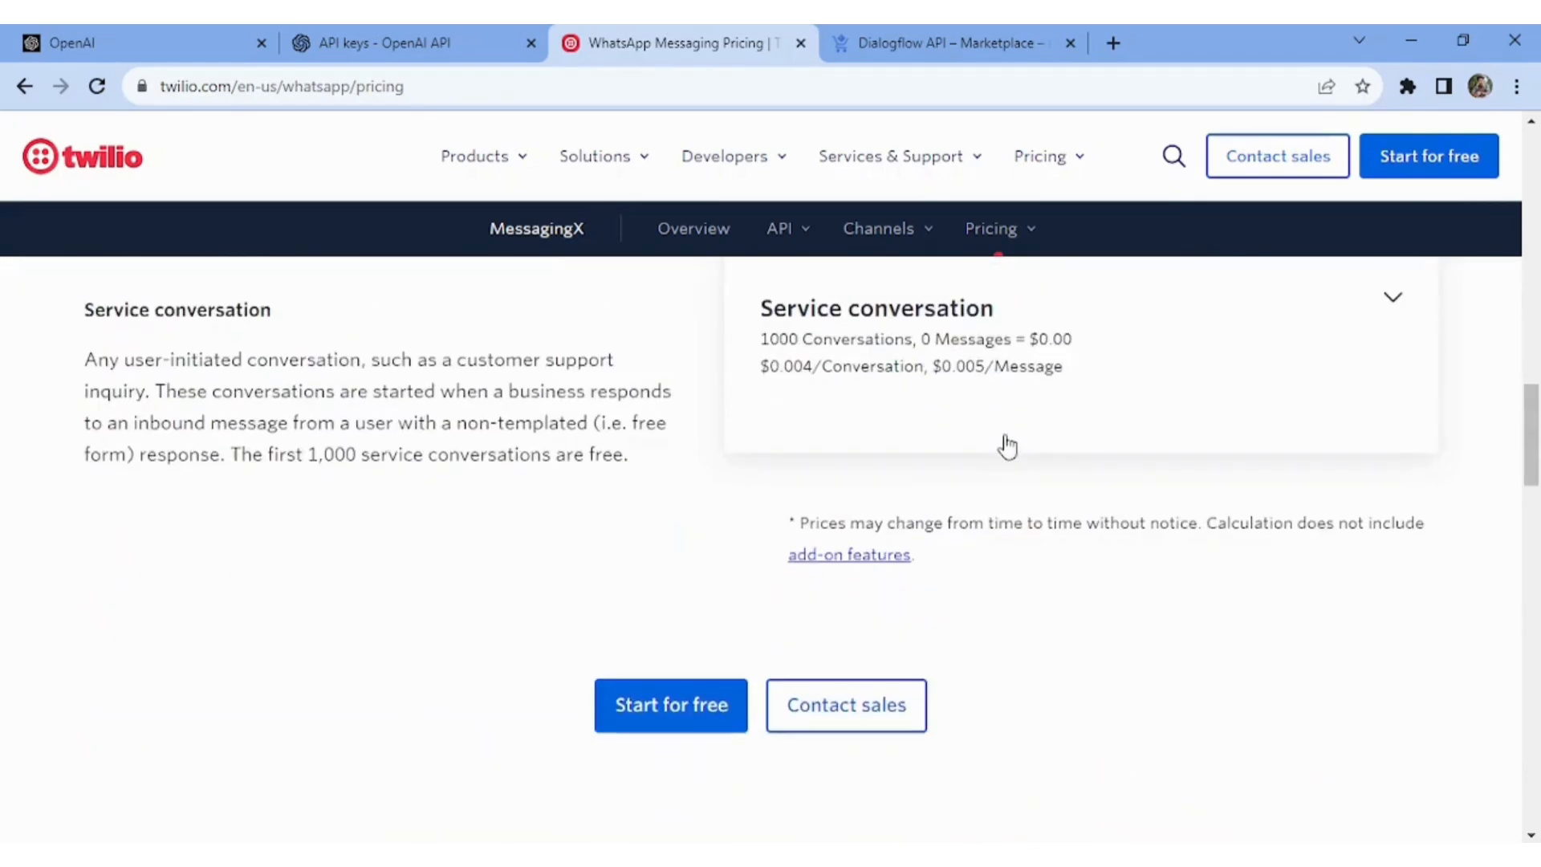
pyautogui.scroll(3)
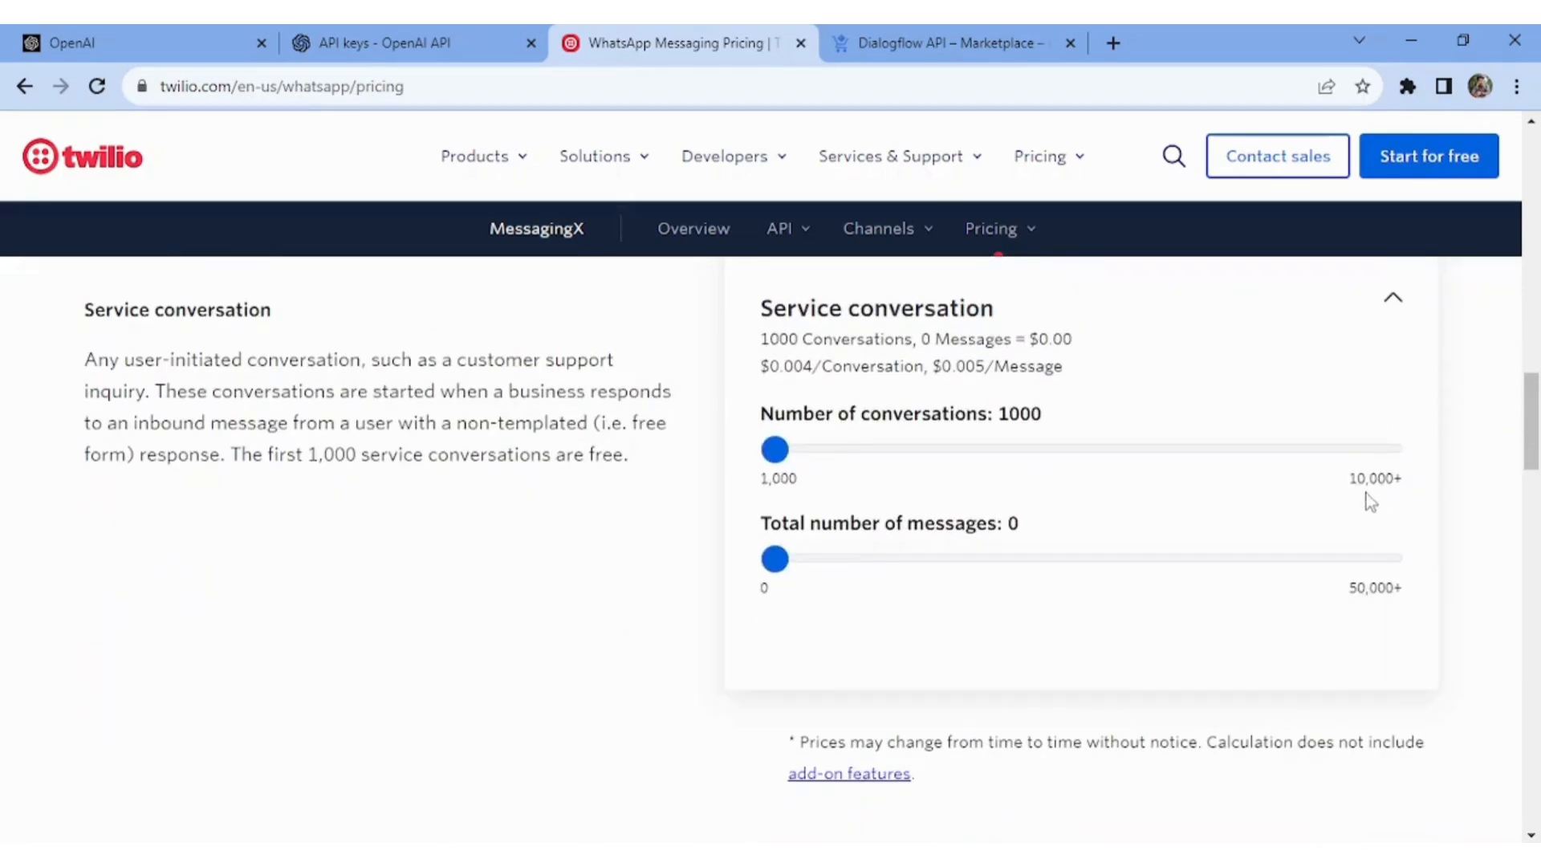
pyautogui.scroll(3)
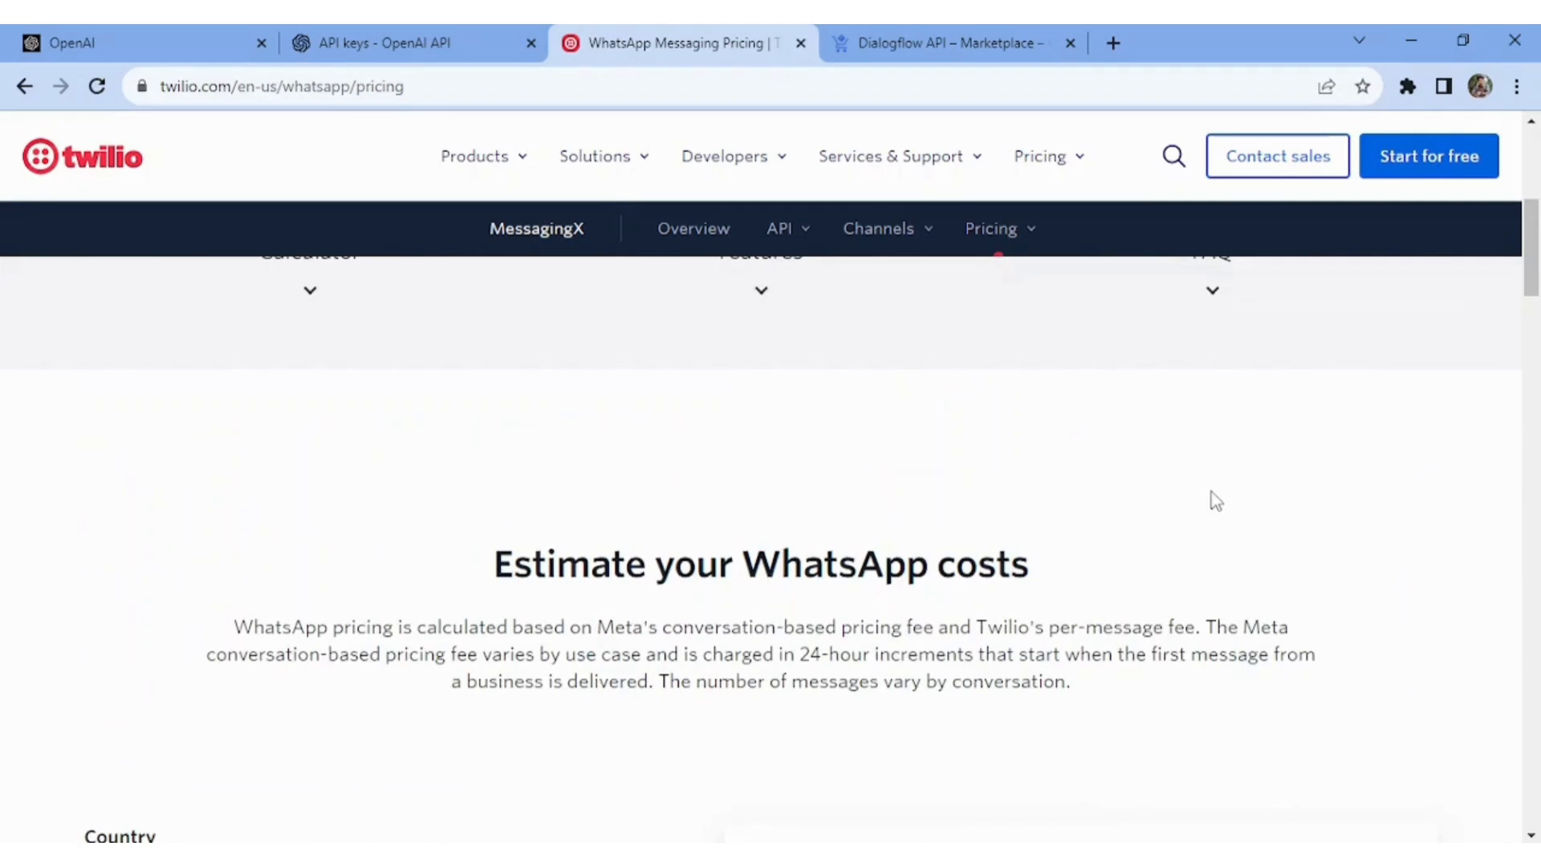
pyautogui.scroll(3)
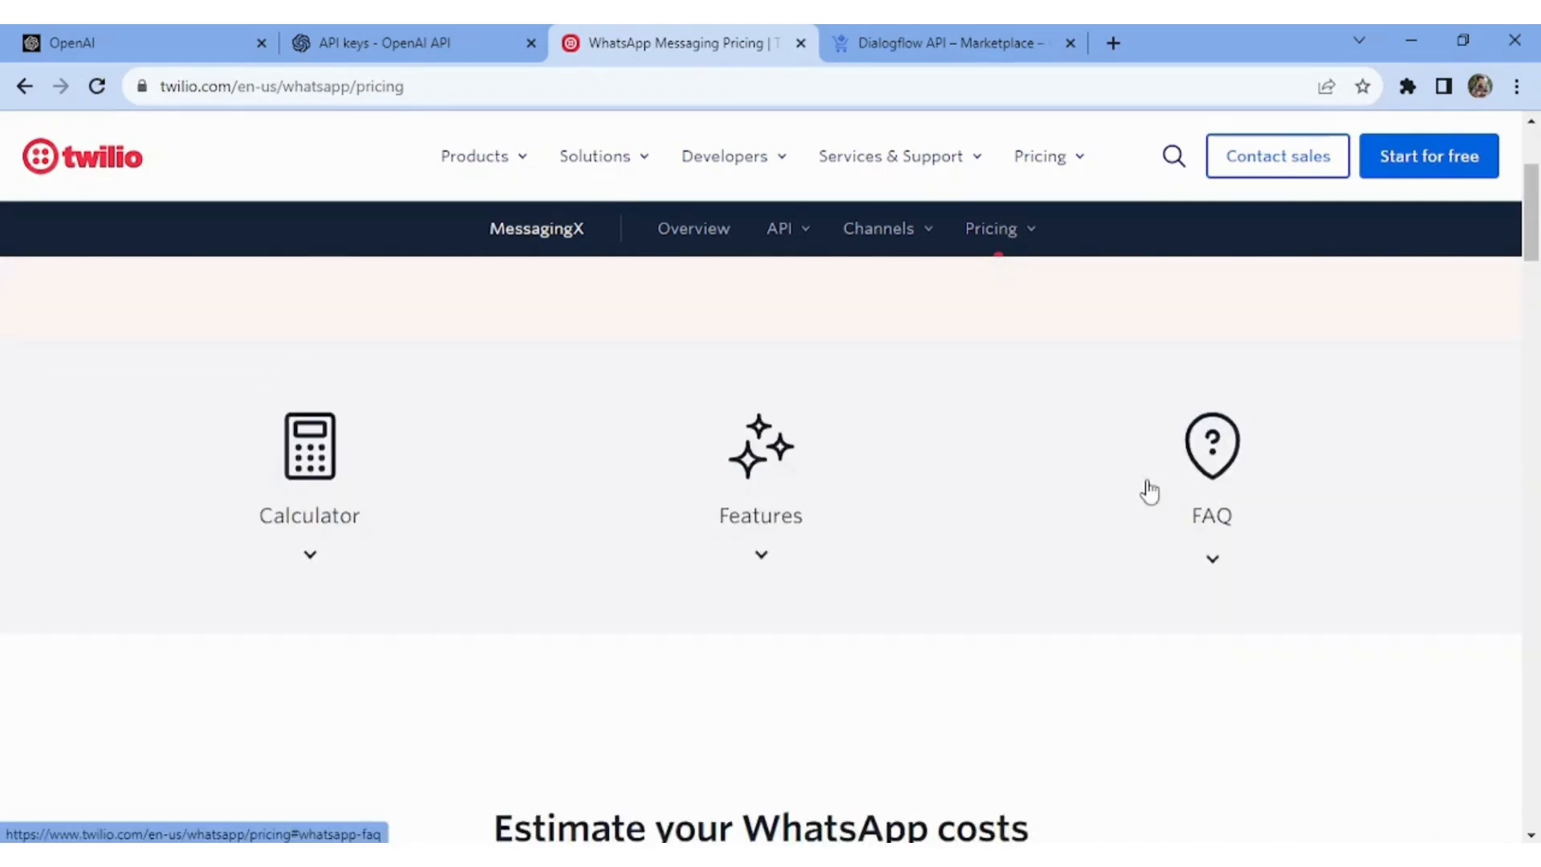
pyautogui.scroll(-3)
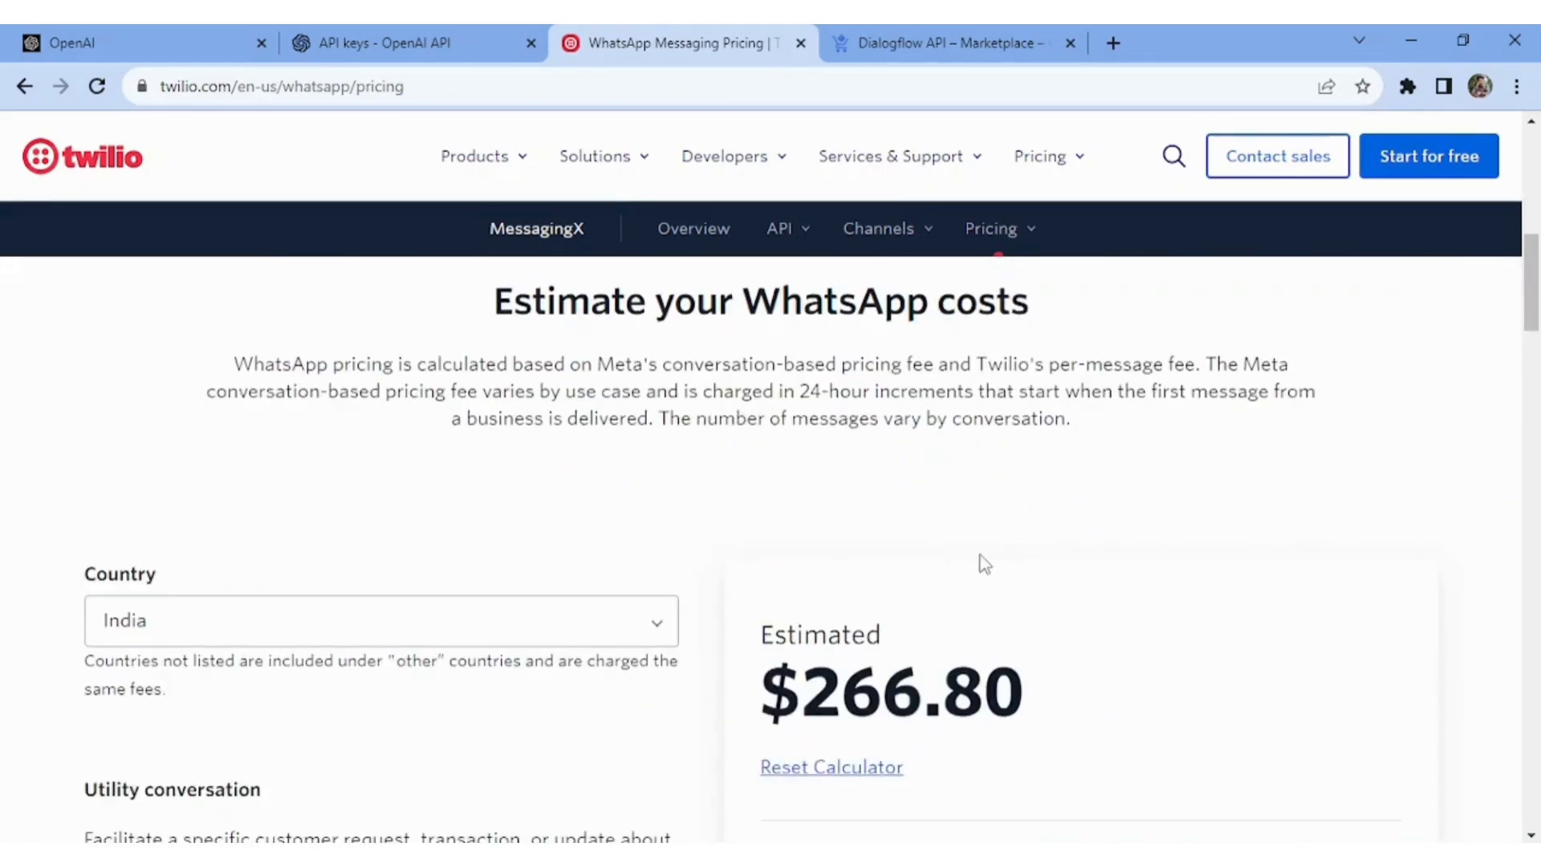